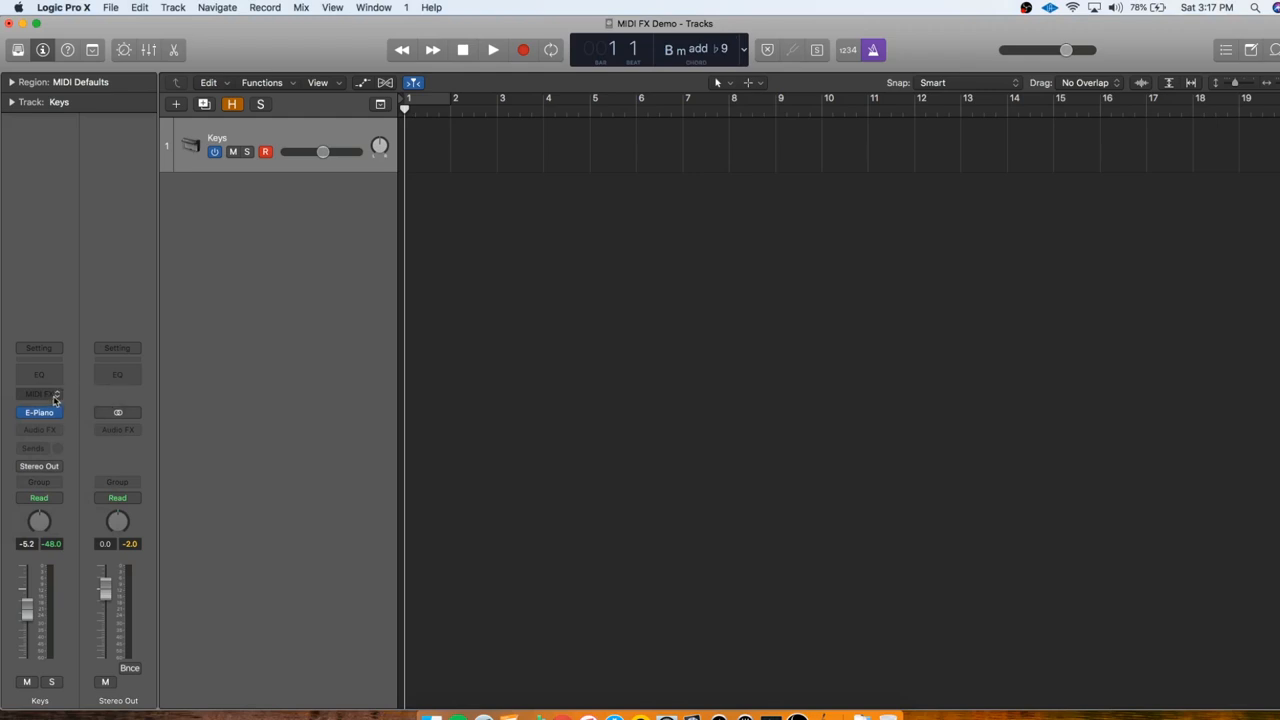
Insert the Arpeggiator MIDI effect in the Keys channel's MIDI FX slot and view its controls.
click(38, 392)
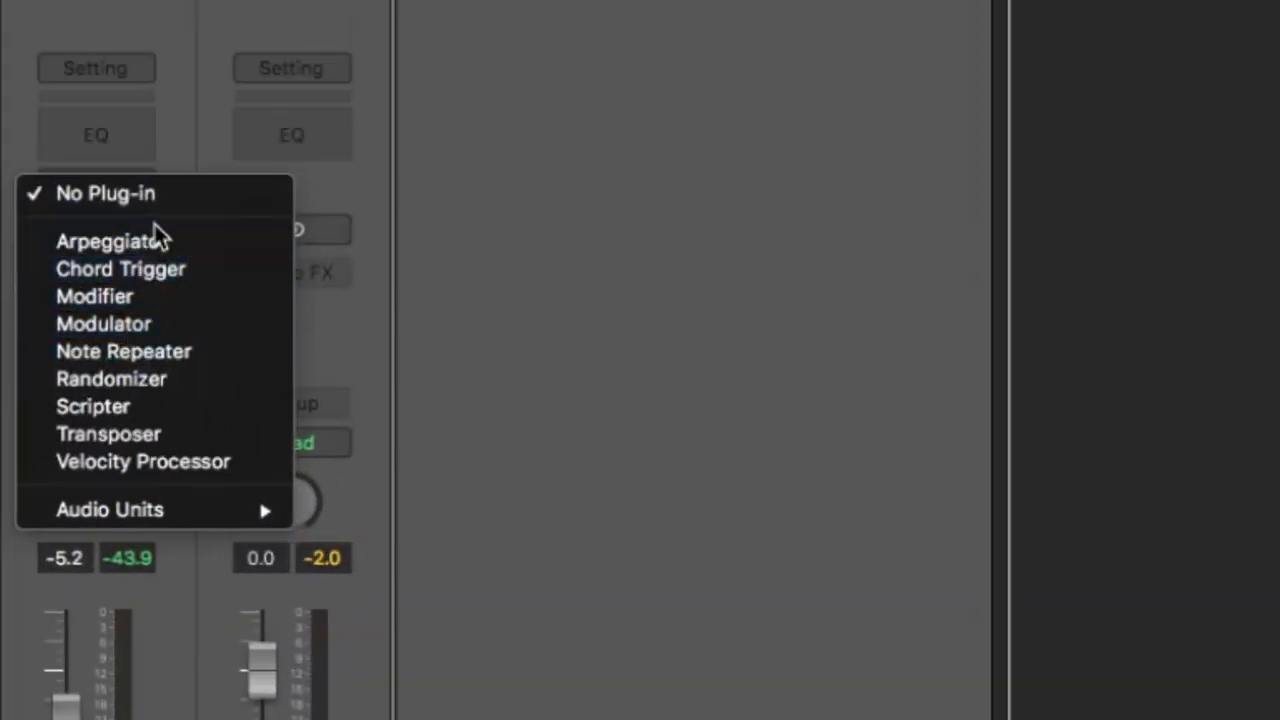
mouse_move(124, 352)
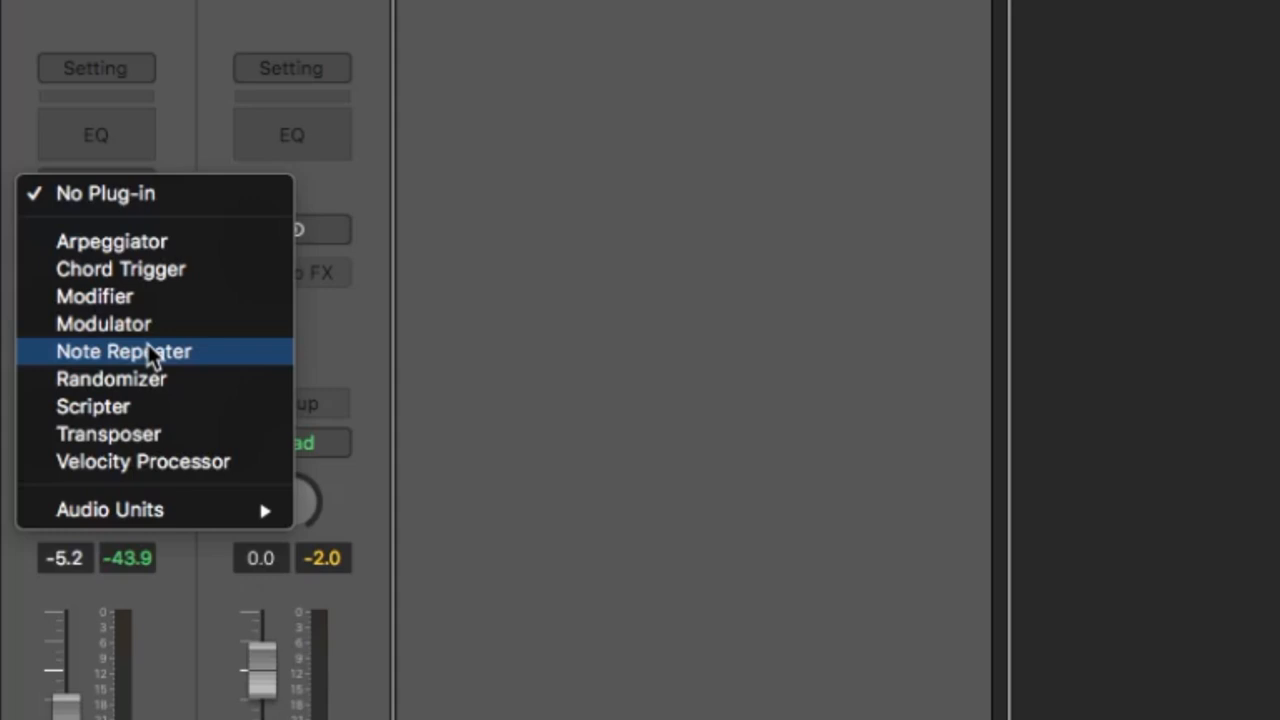
mouse_move(148, 390)
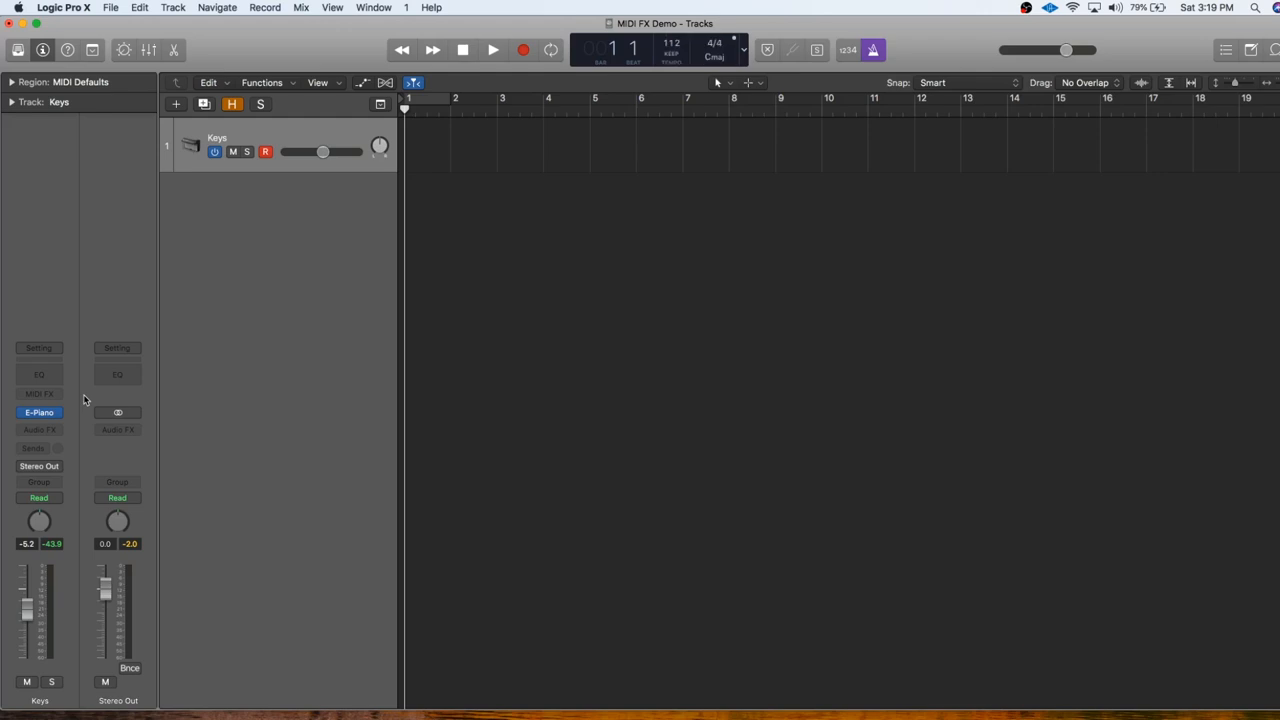
click(40, 392)
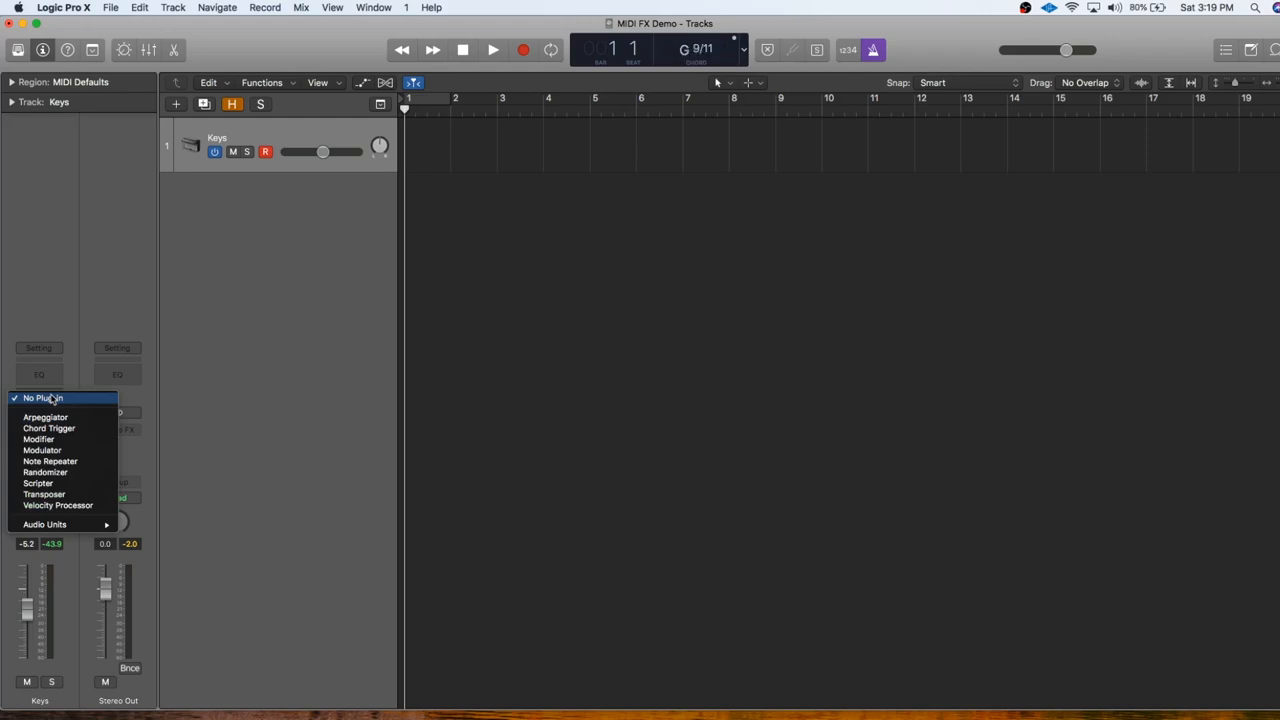
mouse_move(44, 418)
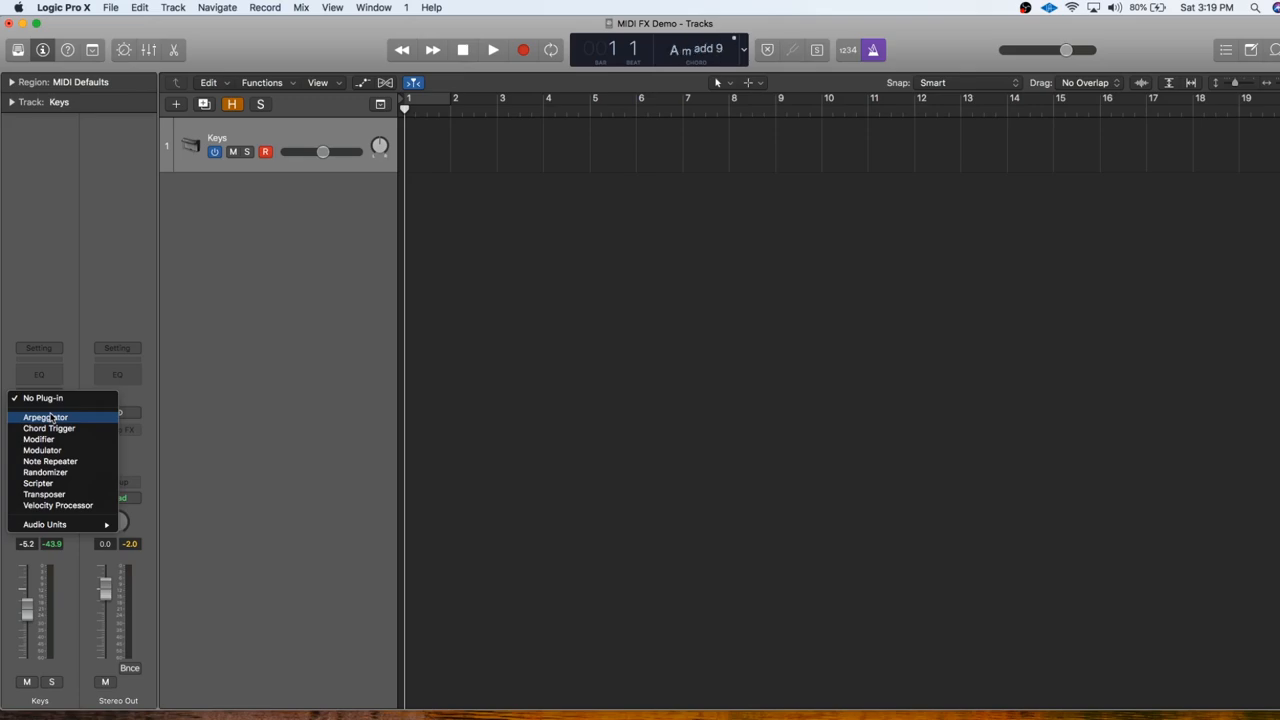
click(46, 418)
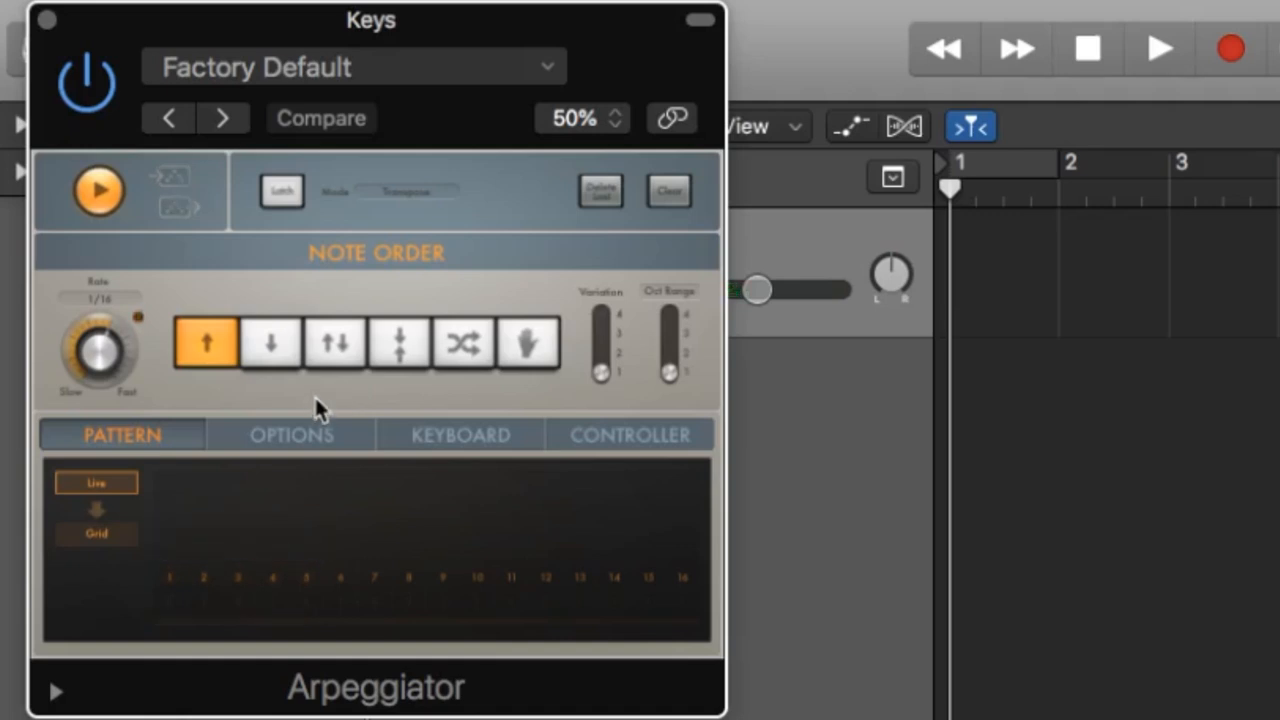
click(332, 344)
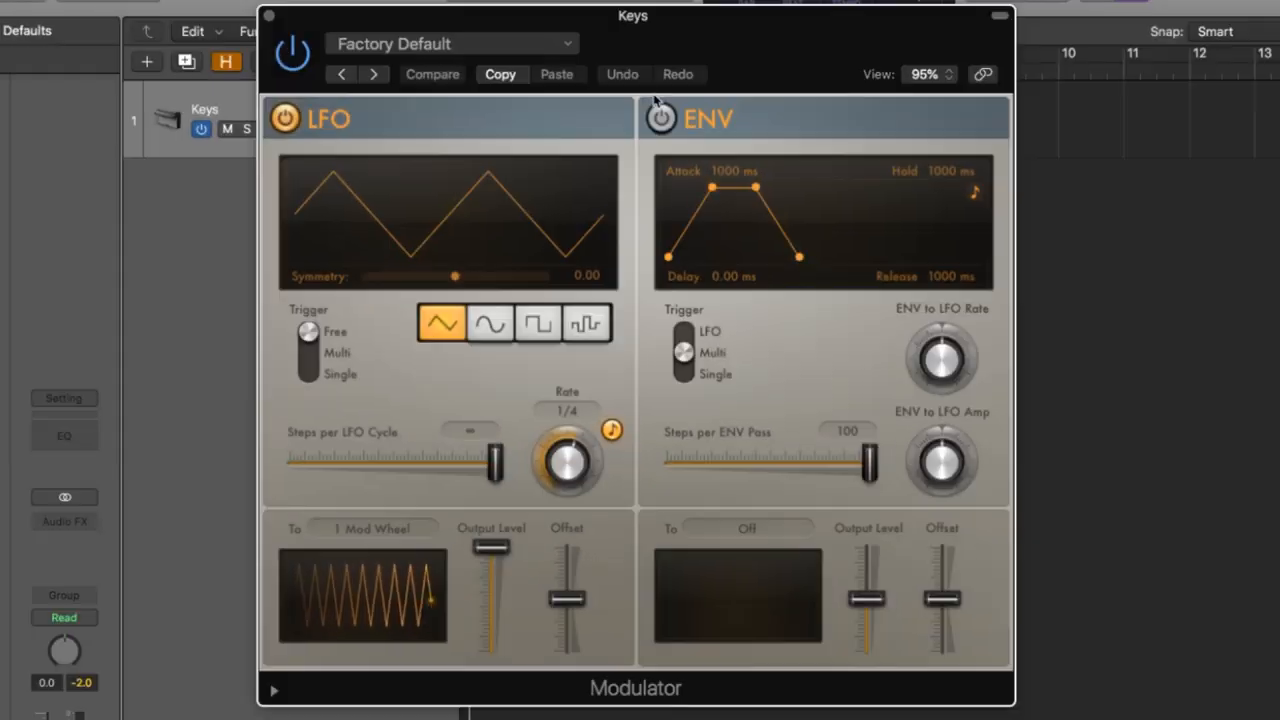
mouse_move(520, 244)
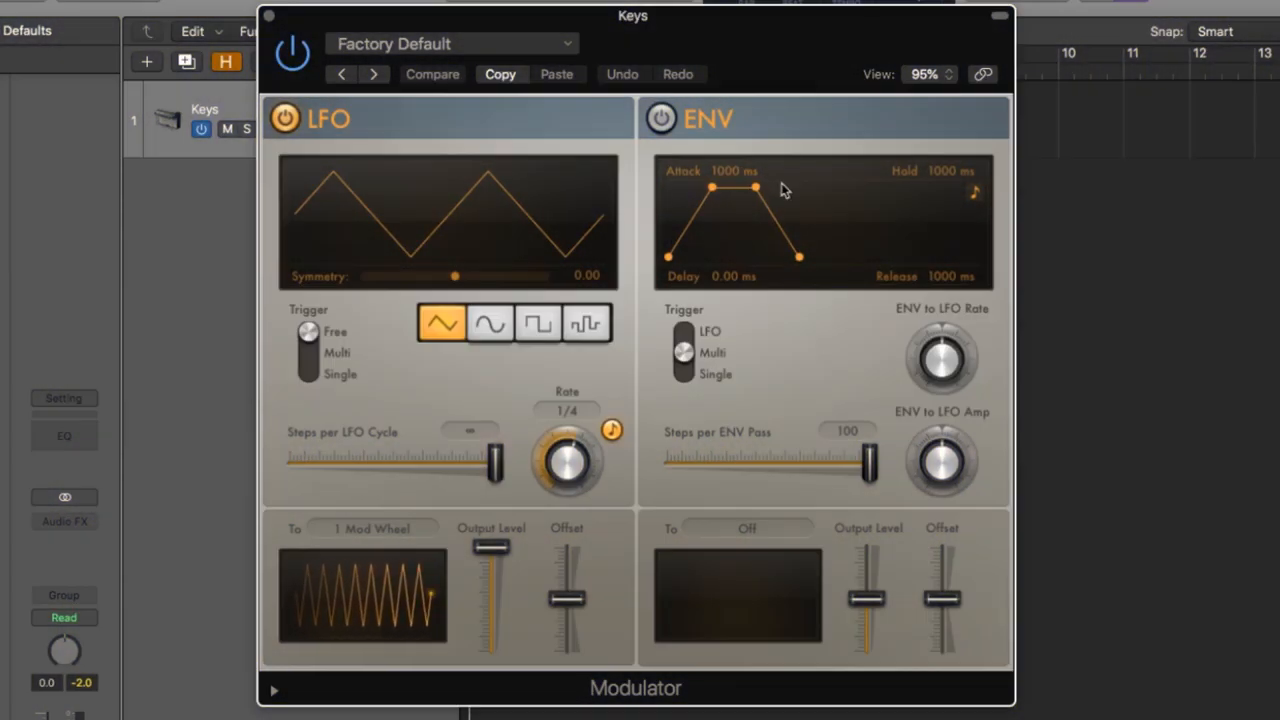
mouse_move(798, 108)
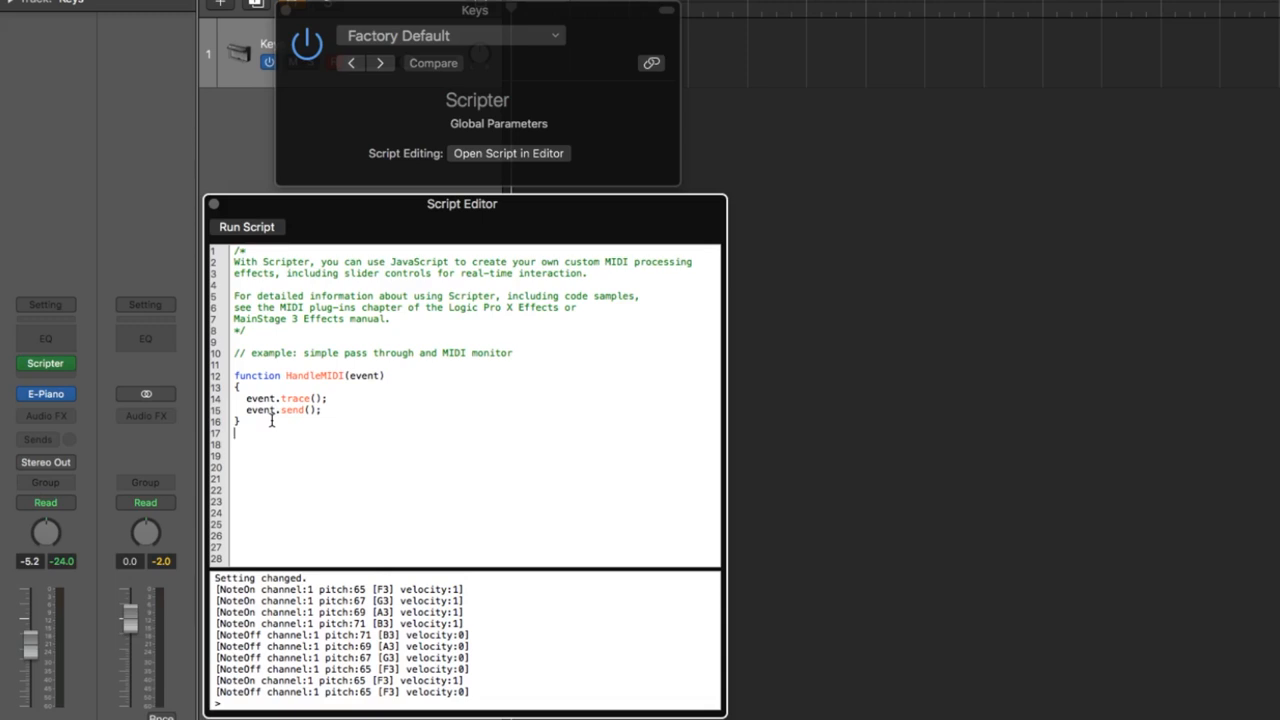
mouse_move(404, 188)
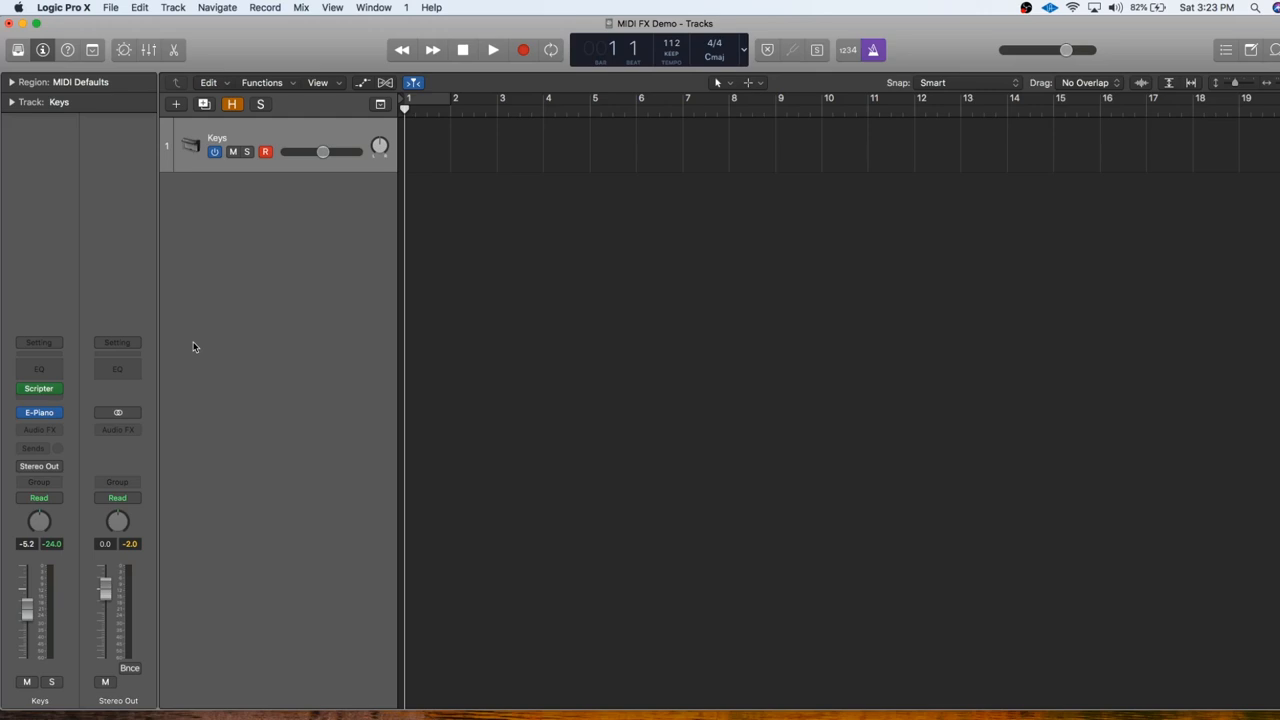
mouse_move(80, 430)
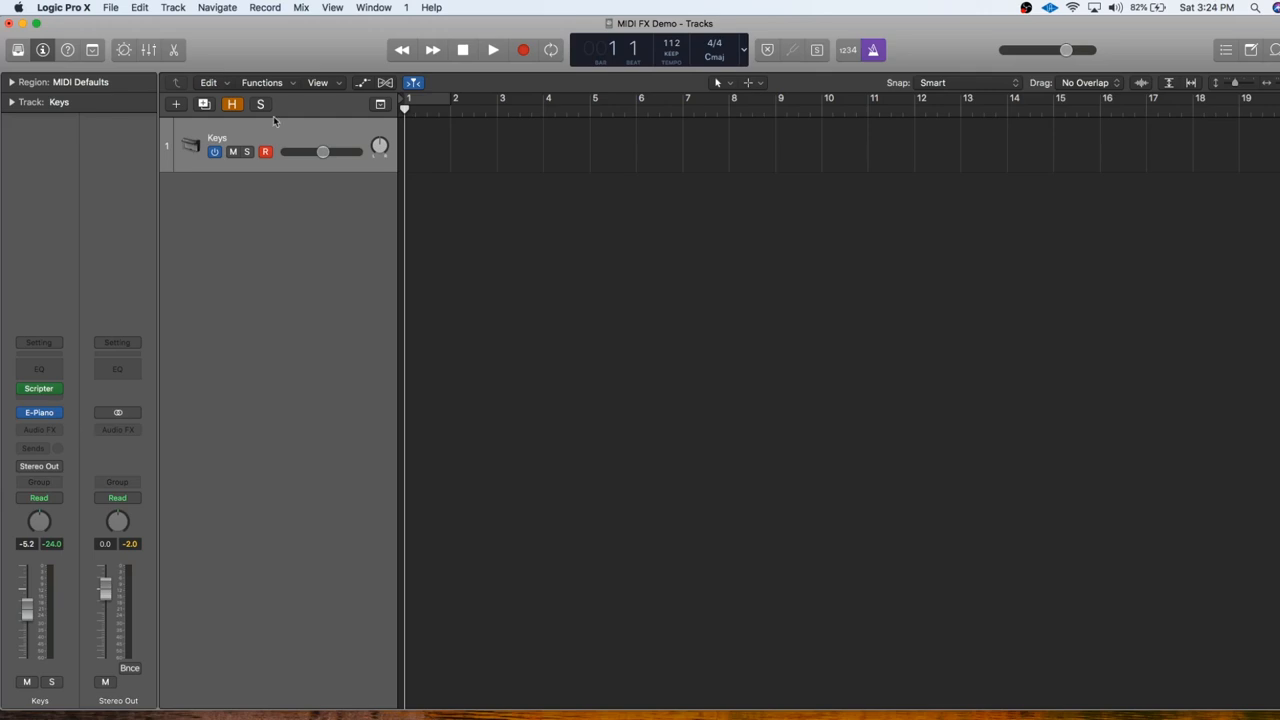
mouse_move(140, 296)
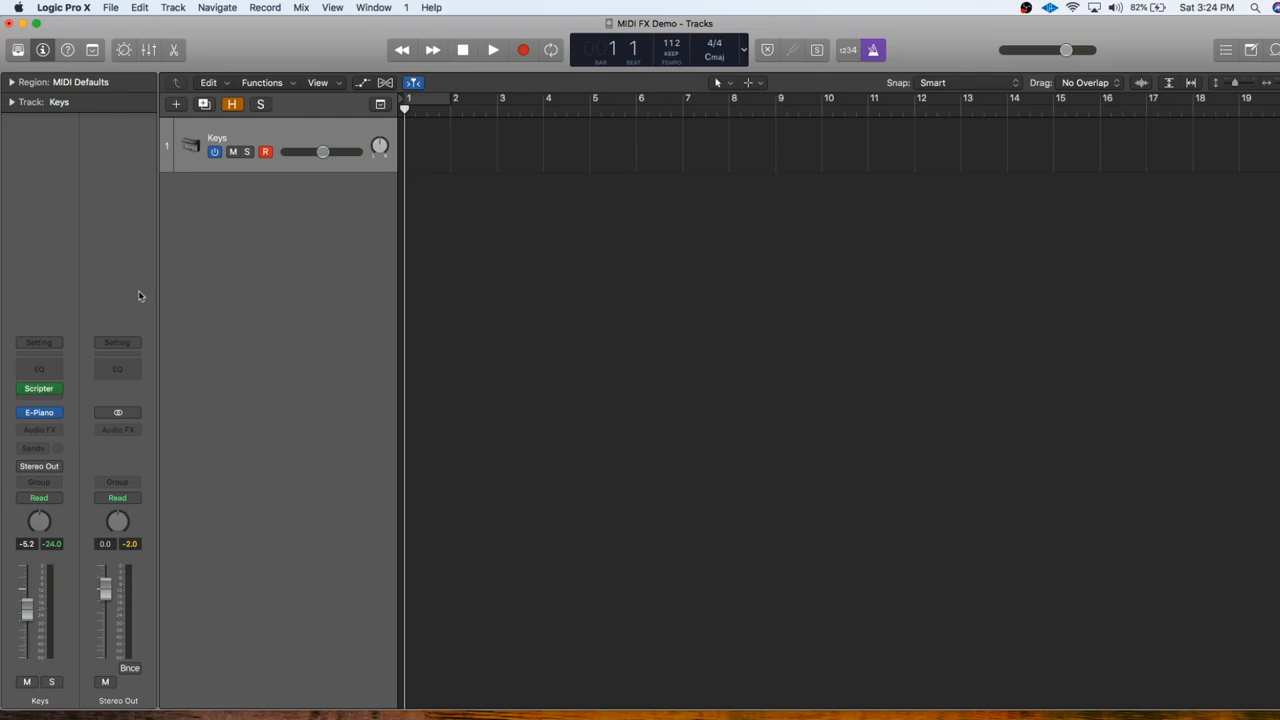
mouse_move(84, 364)
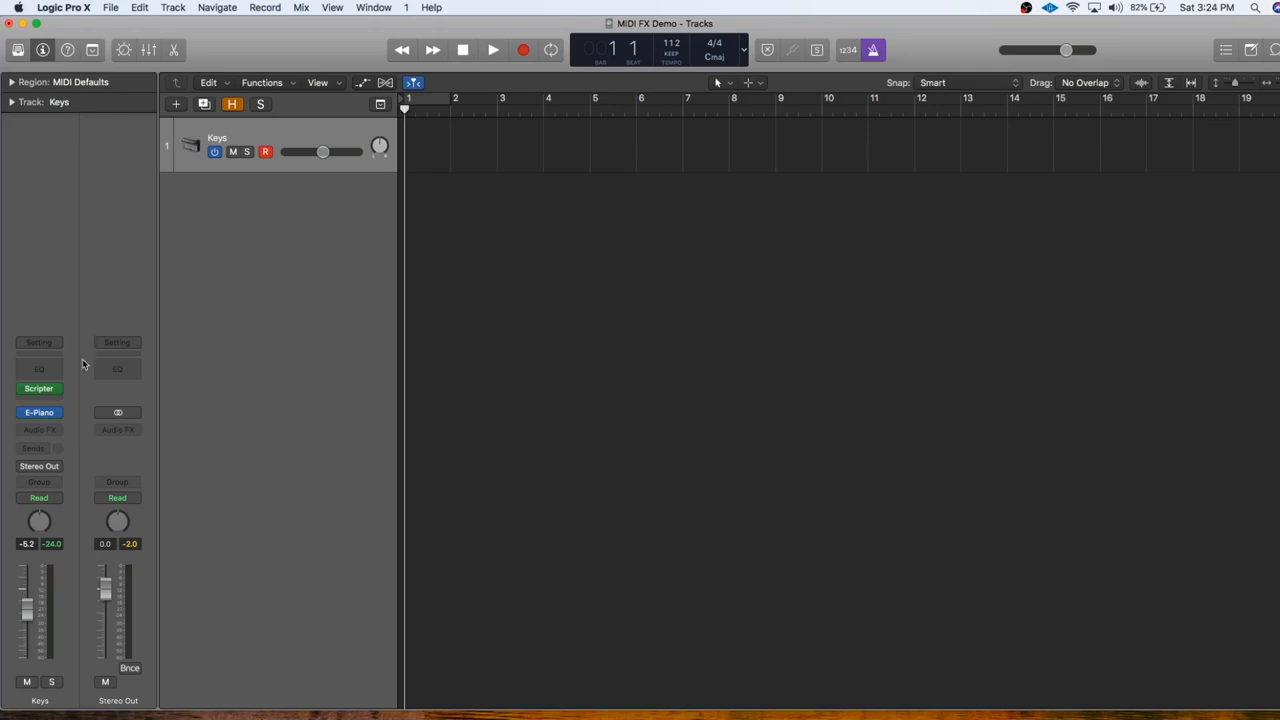
mouse_move(72, 388)
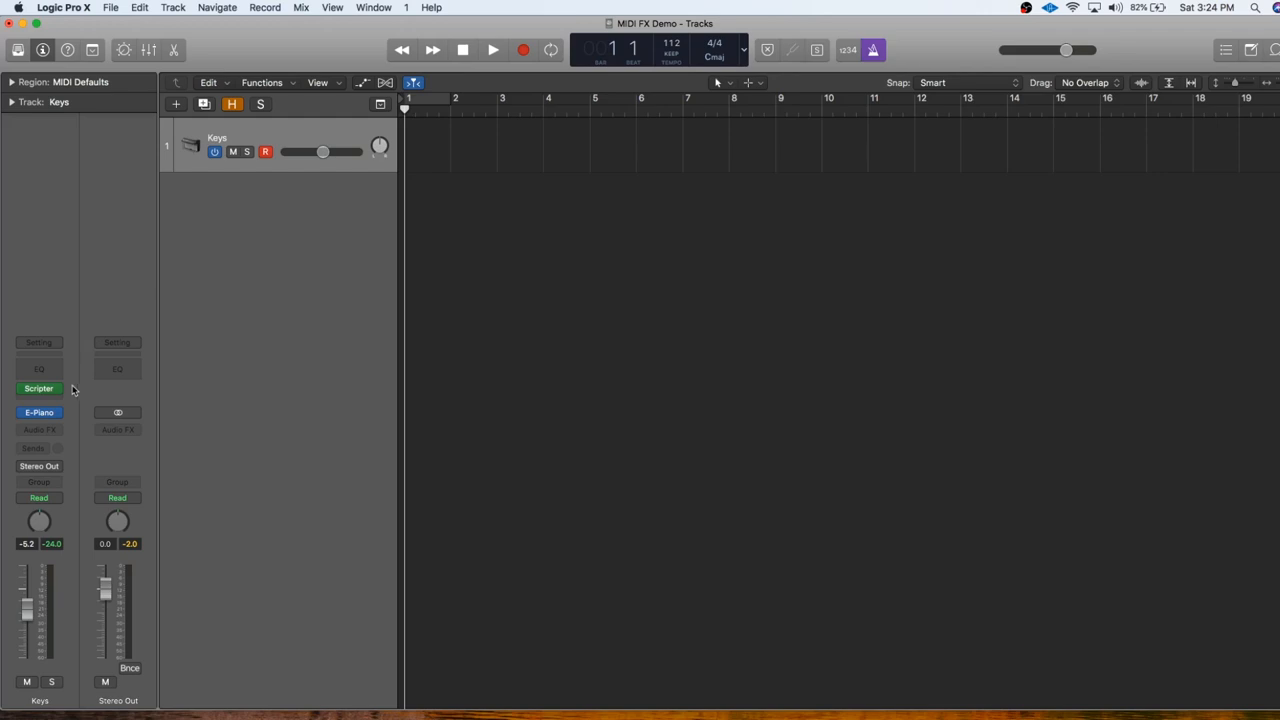
Reopen the Keys Scripter, recall its default setting, and close the window.
click(40, 388)
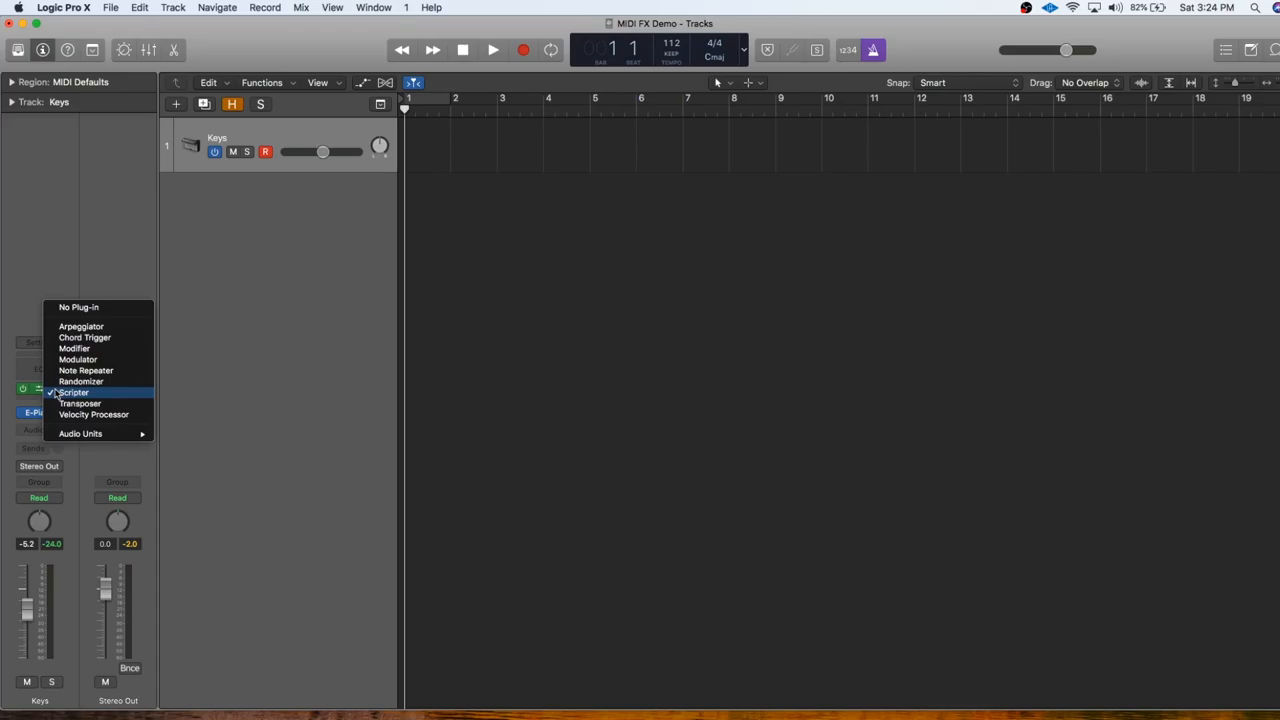
click(72, 392)
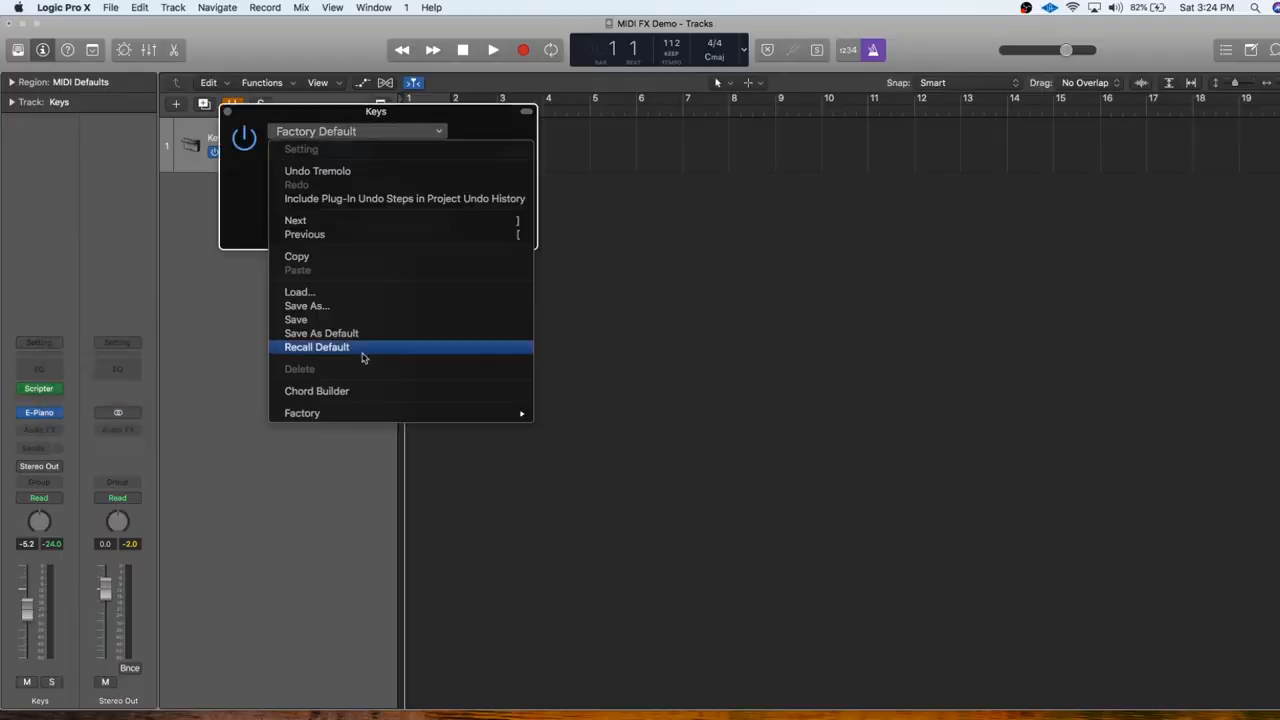
click(316, 348)
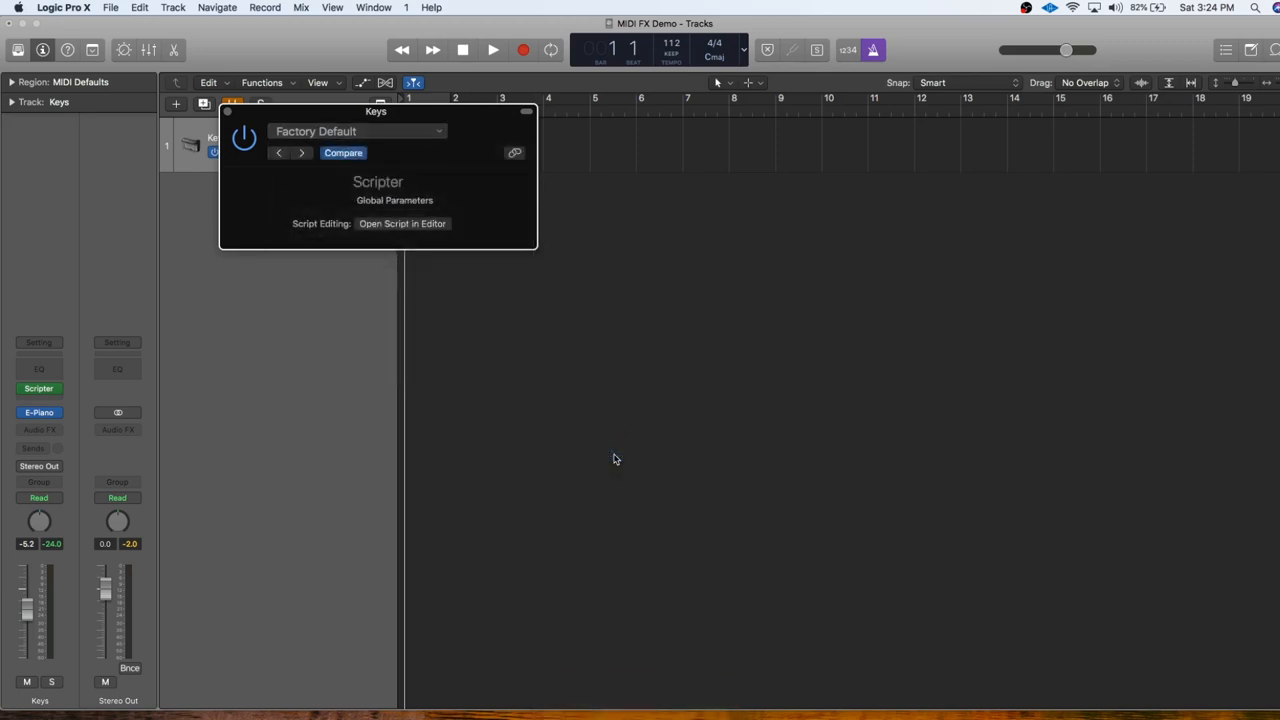
click(358, 132)
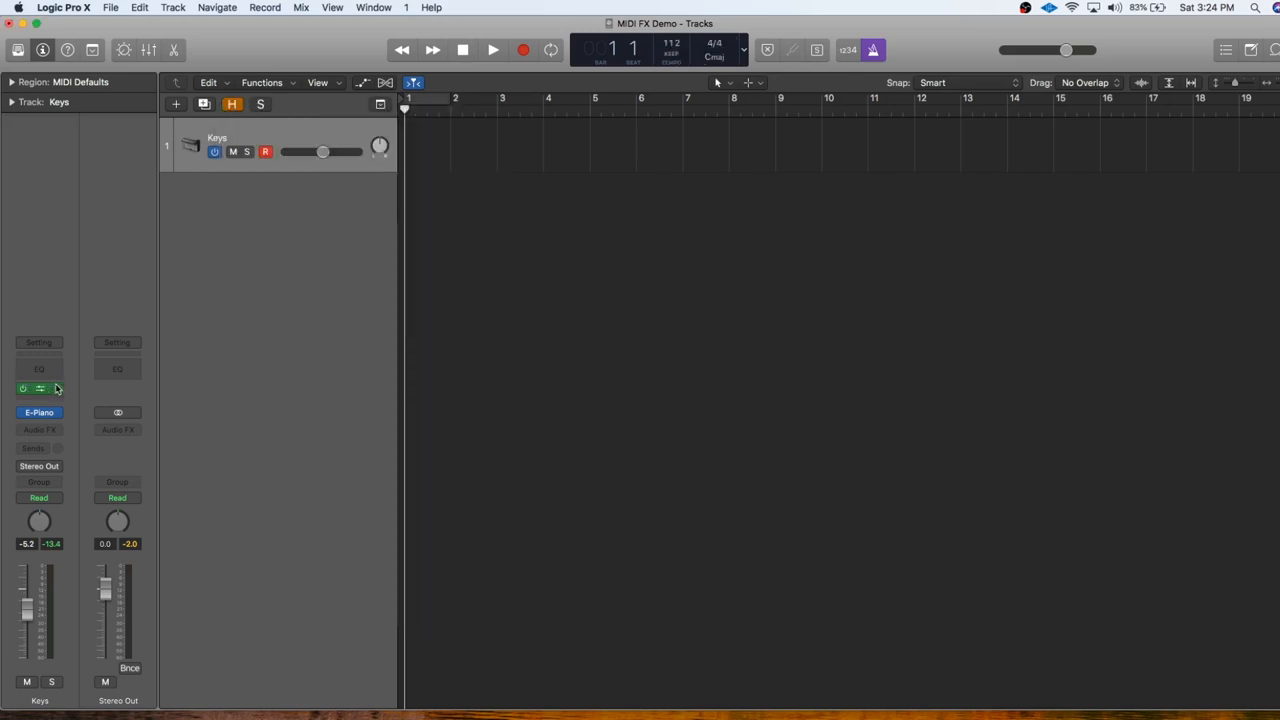
Insert Chord Trigger on Keys and load the Minor 7th chord preset.
click(40, 388)
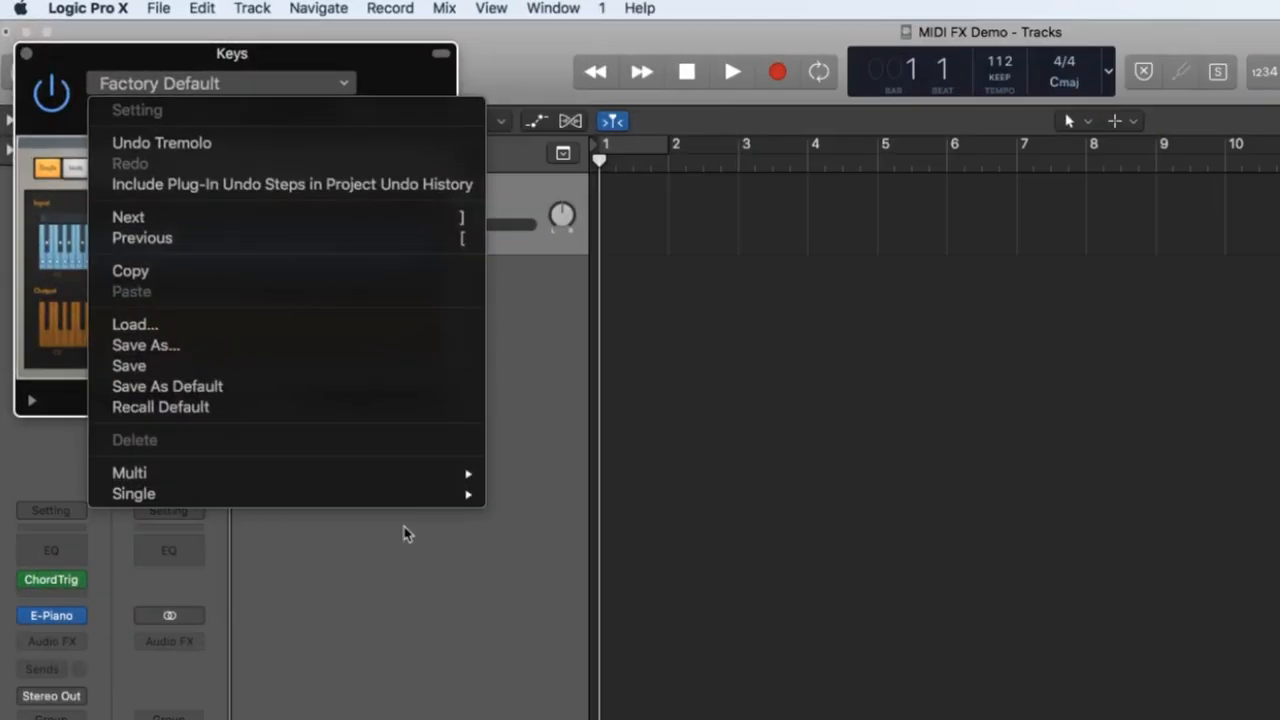
mouse_move(128, 472)
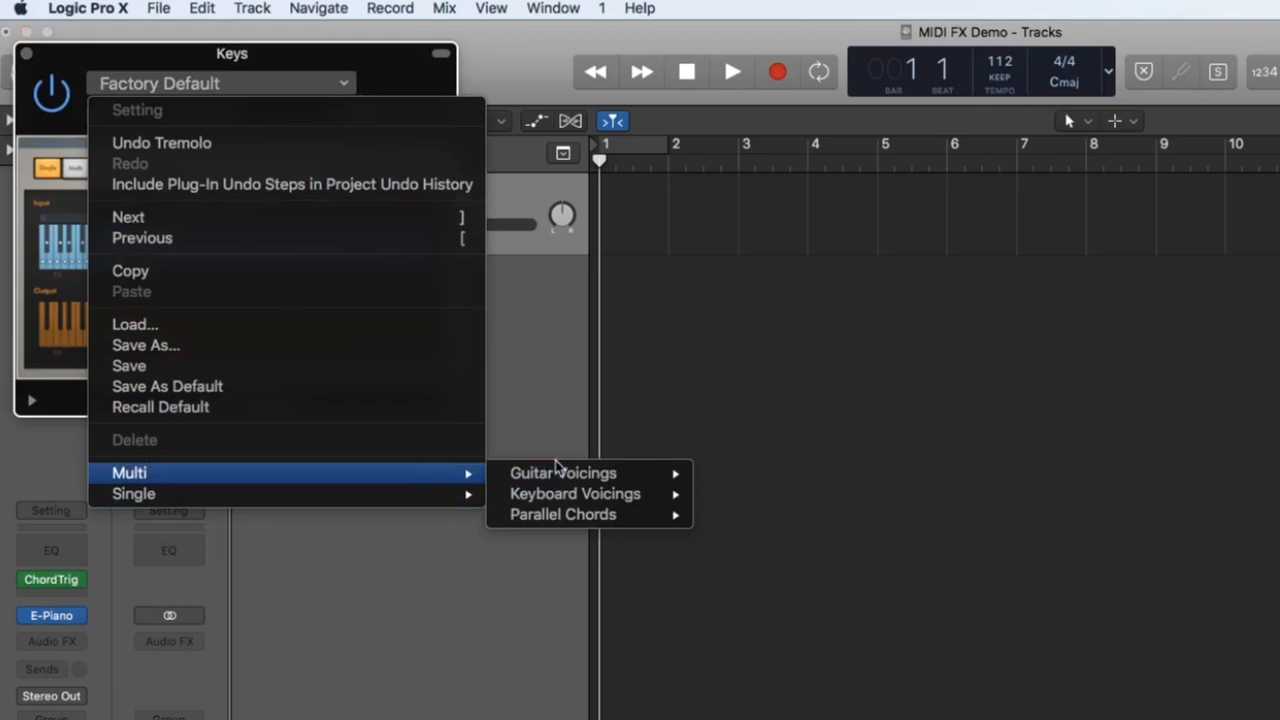
mouse_move(576, 492)
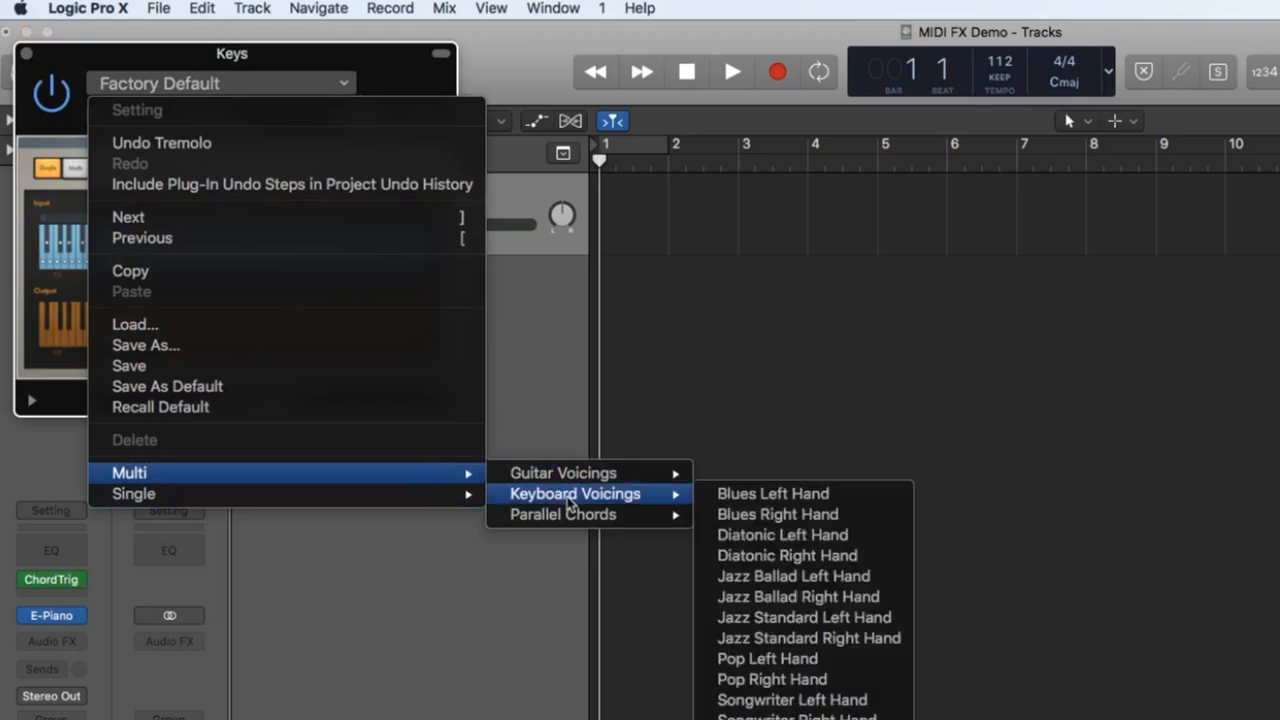
click(768, 658)
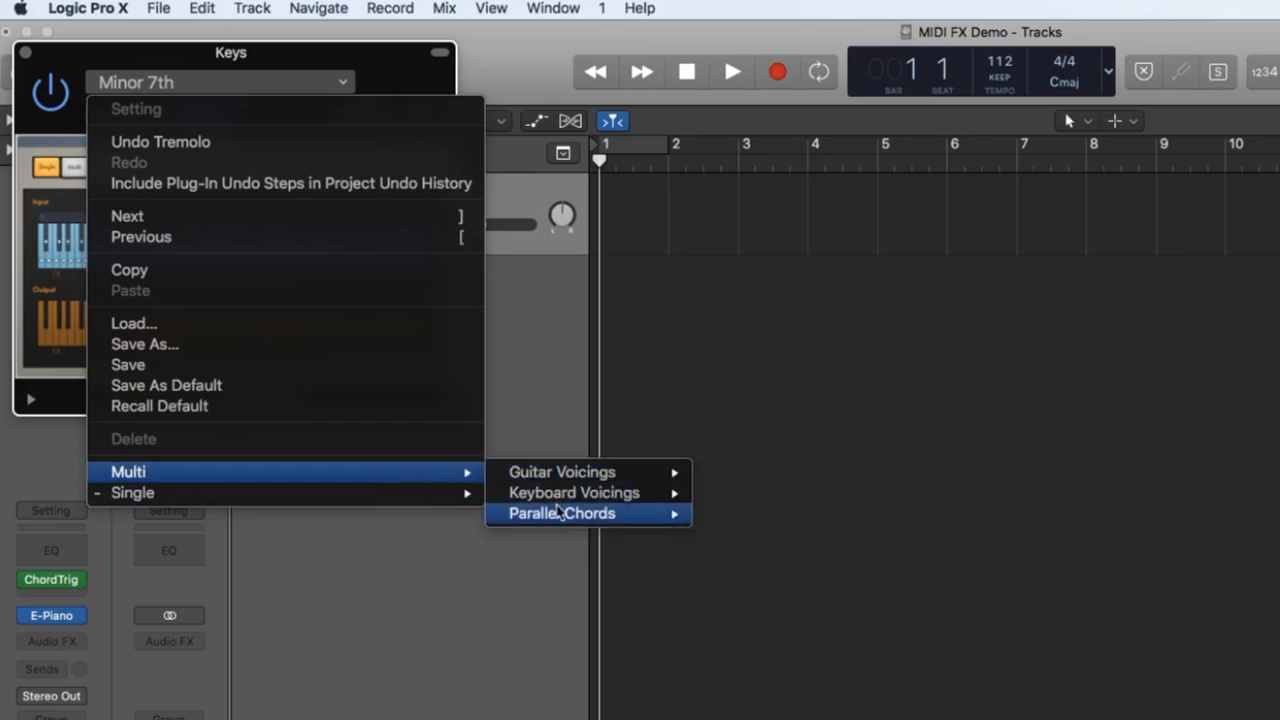
mouse_move(572, 492)
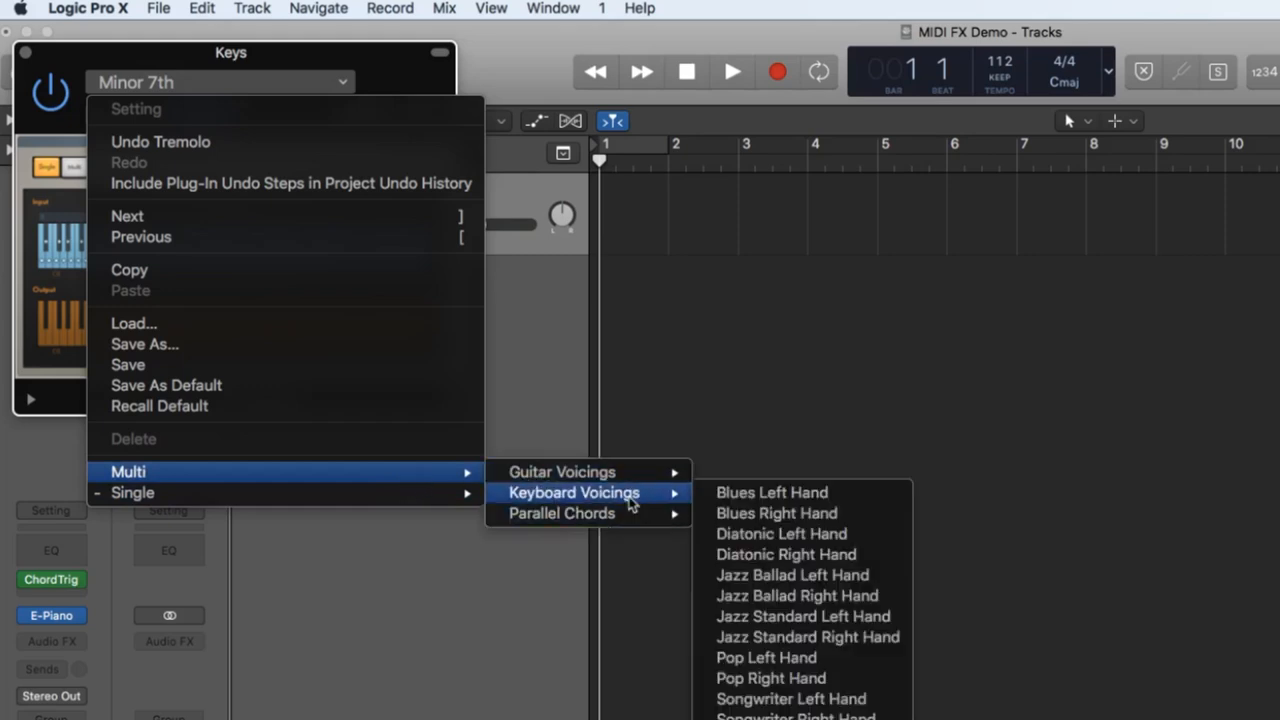
mouse_move(560, 472)
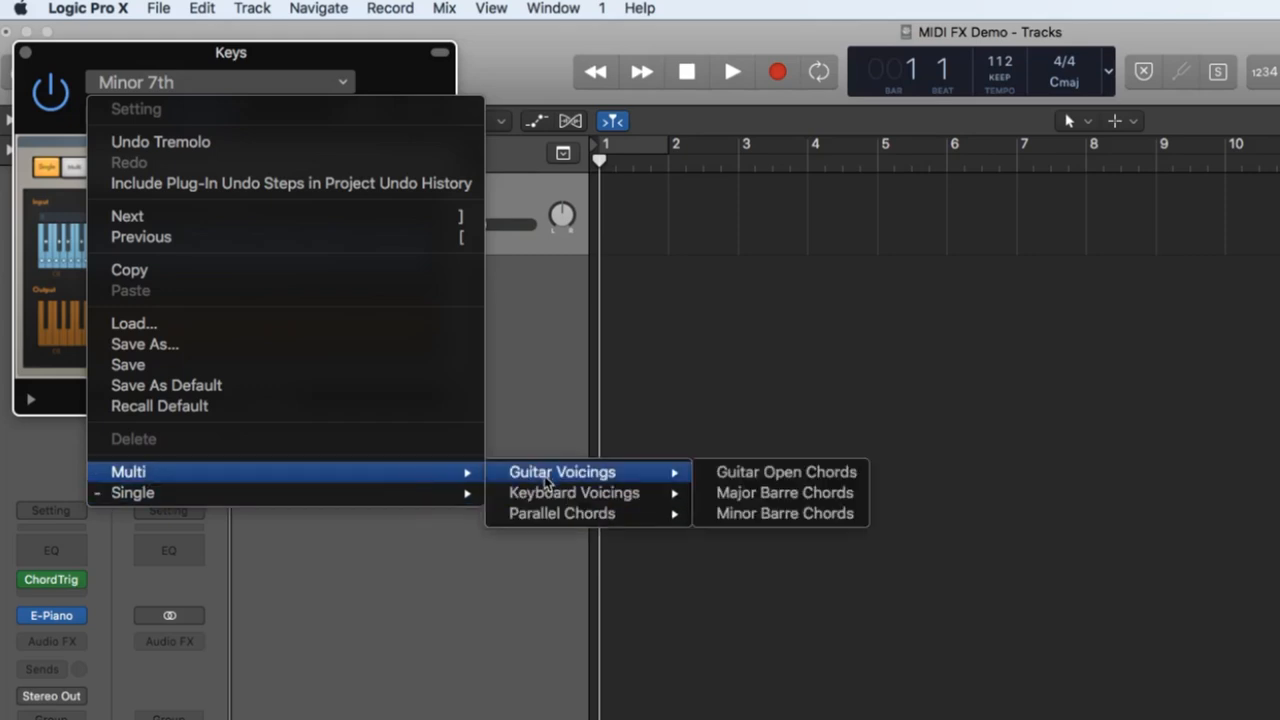
mouse_move(572, 492)
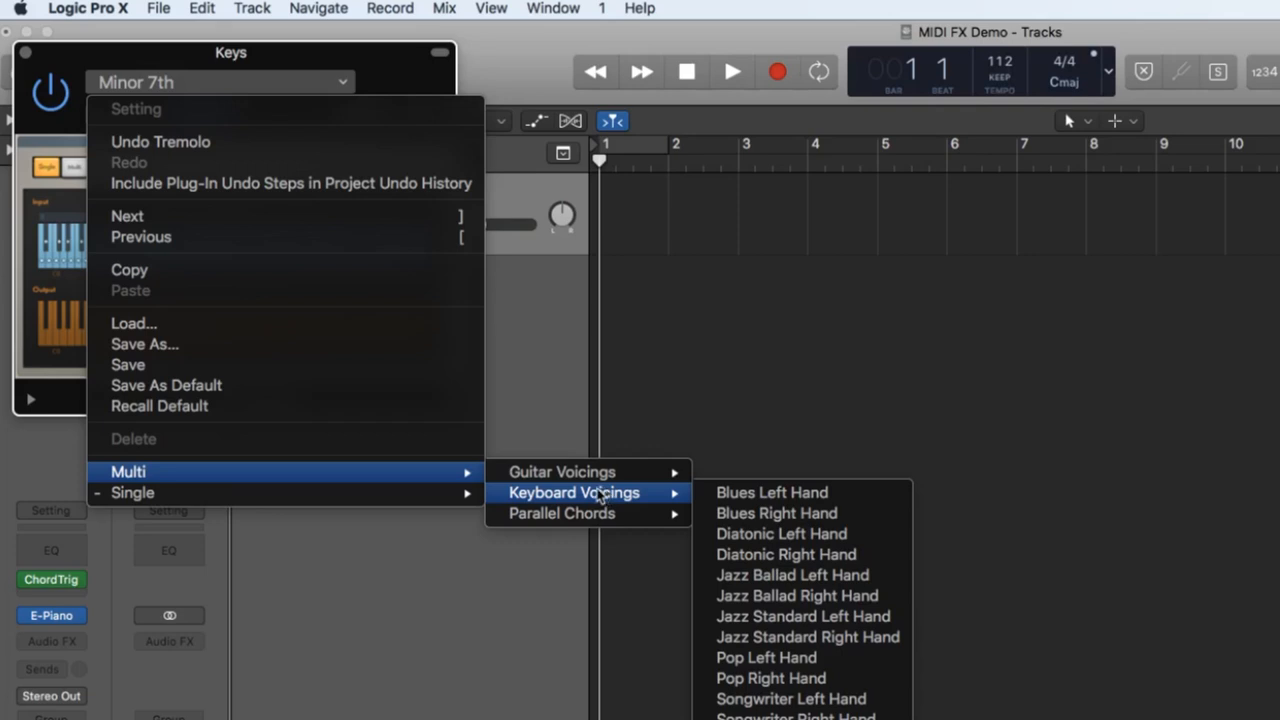
mouse_move(132, 492)
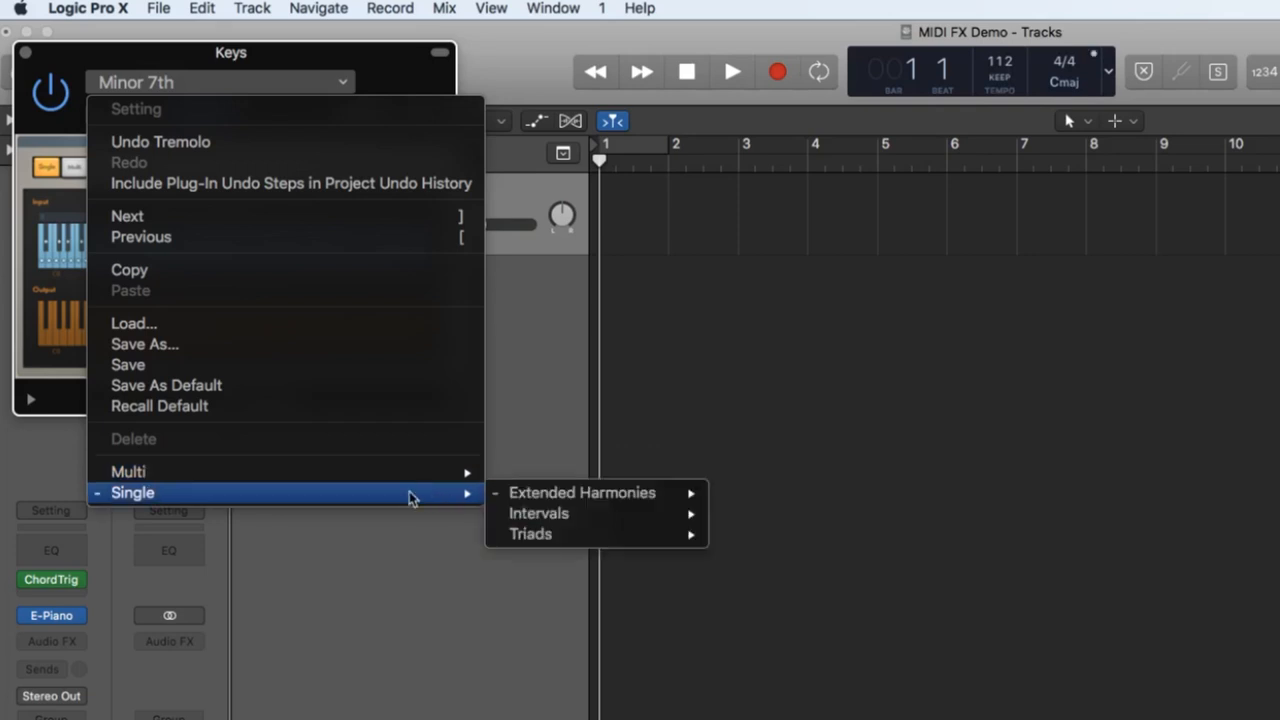
mouse_move(582, 492)
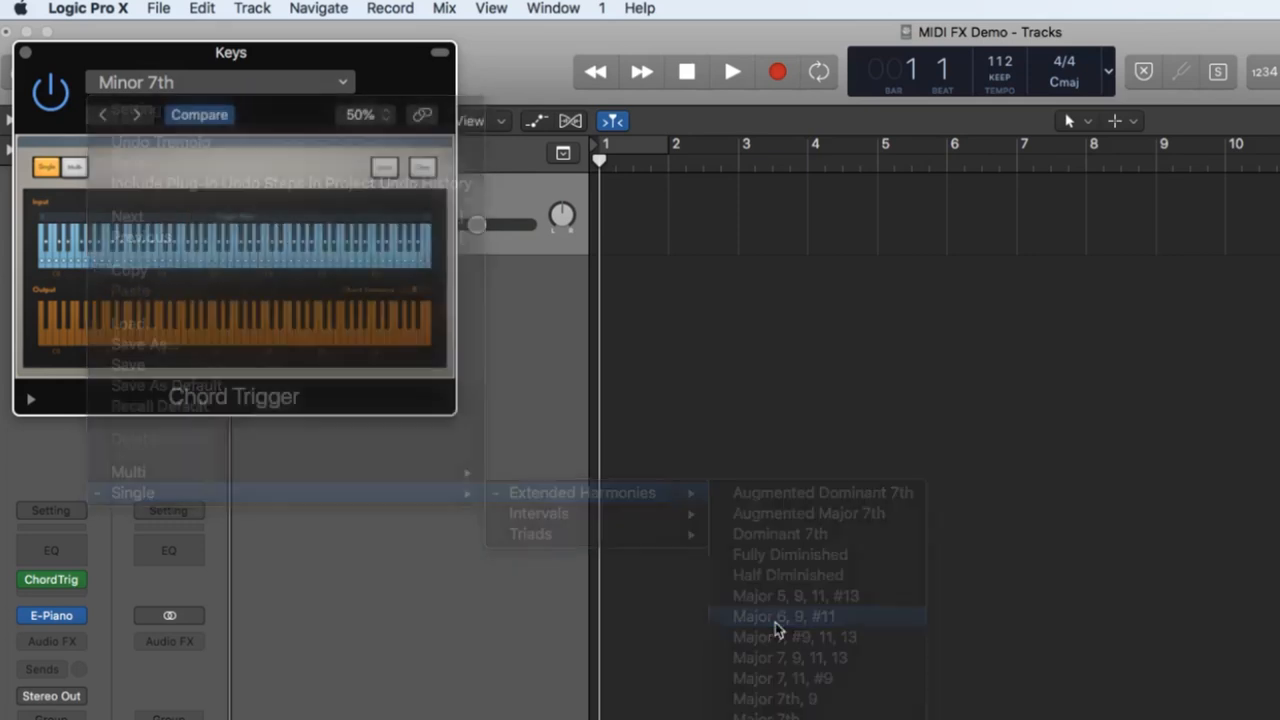
Load the Major 6, 9, #11 preset, audition it on the keyboard, and step through the next presets.
click(784, 616)
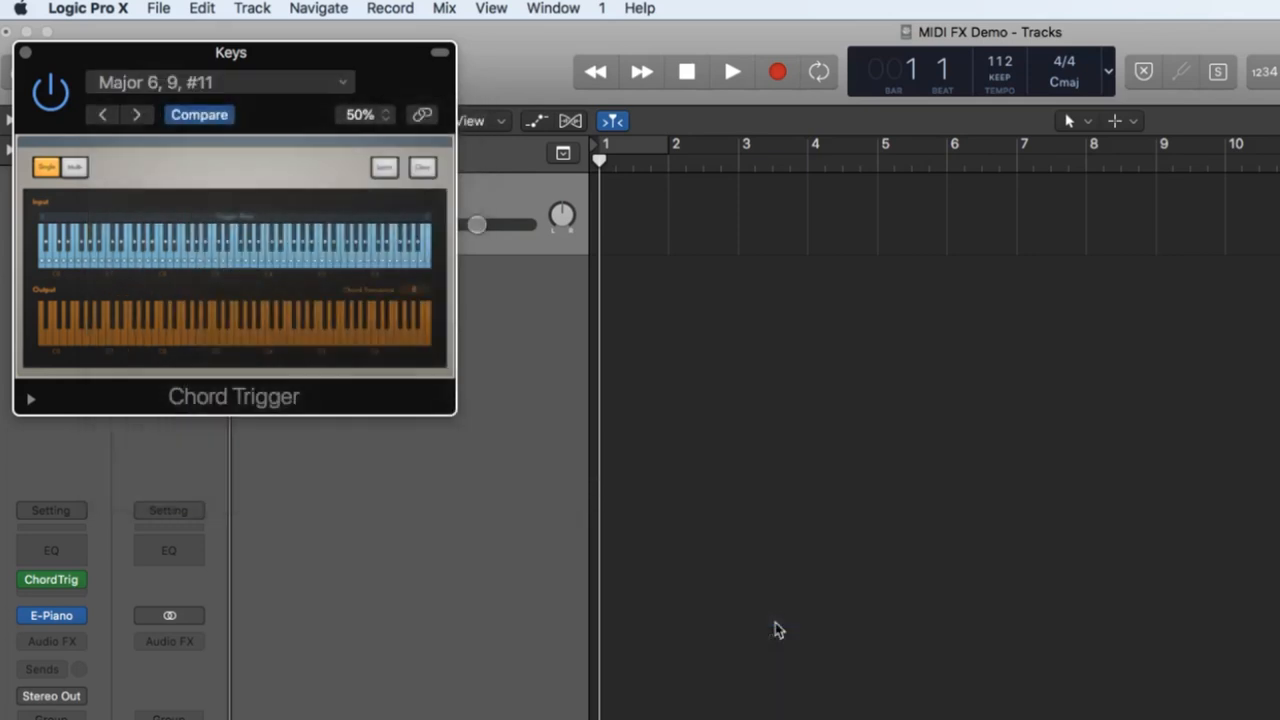
click(162, 244)
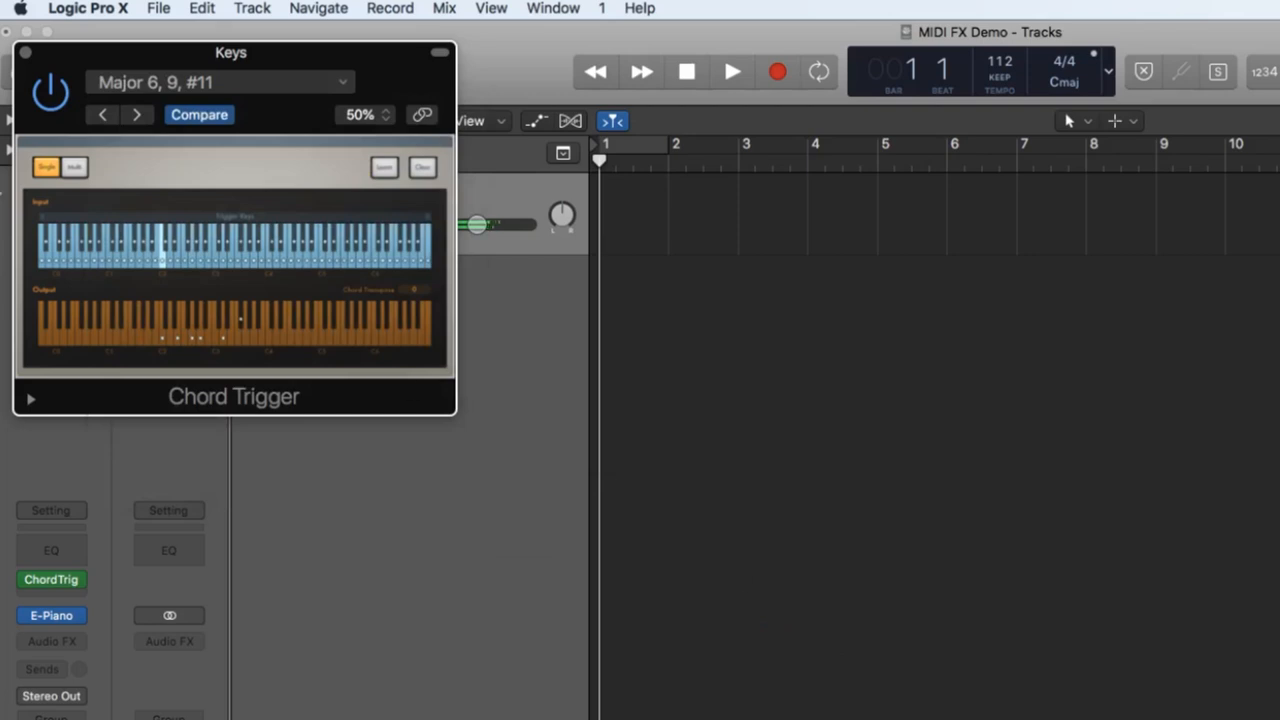
click(104, 114)
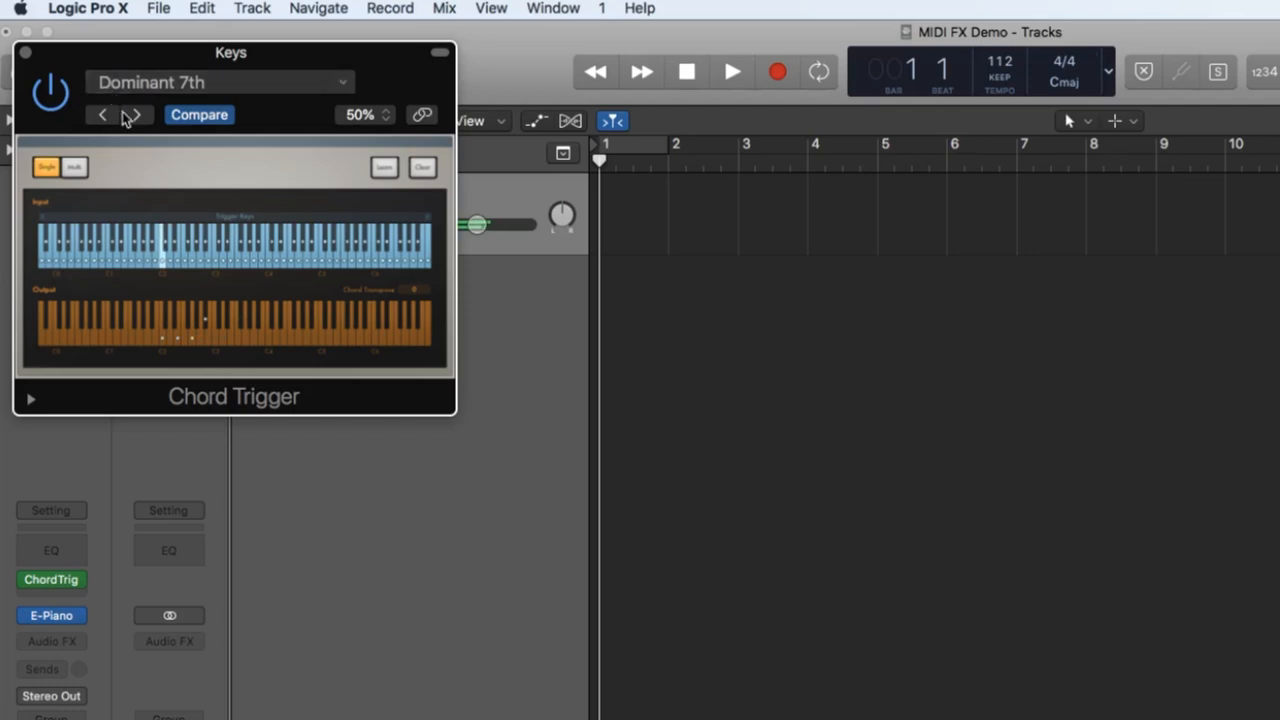
click(136, 114)
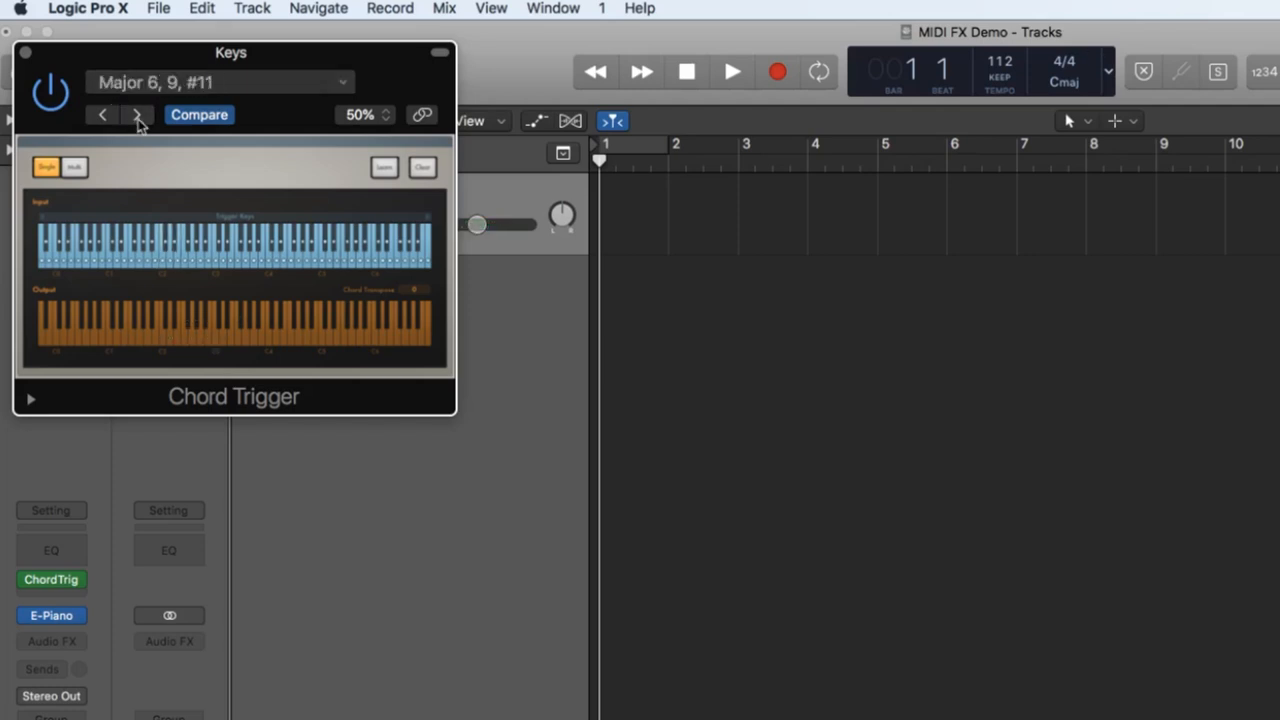
click(138, 114)
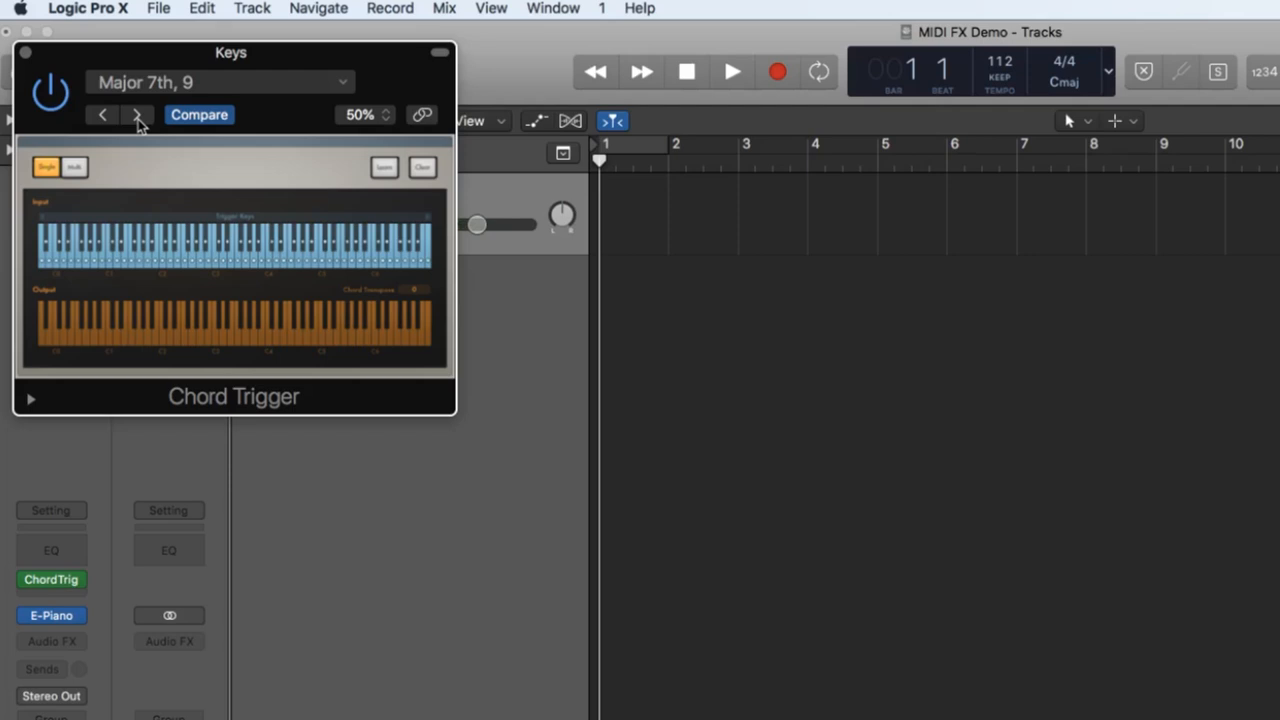
Keep stepping through Chord Trigger presets, auditioning each, ending on Major 7th.
click(102, 114)
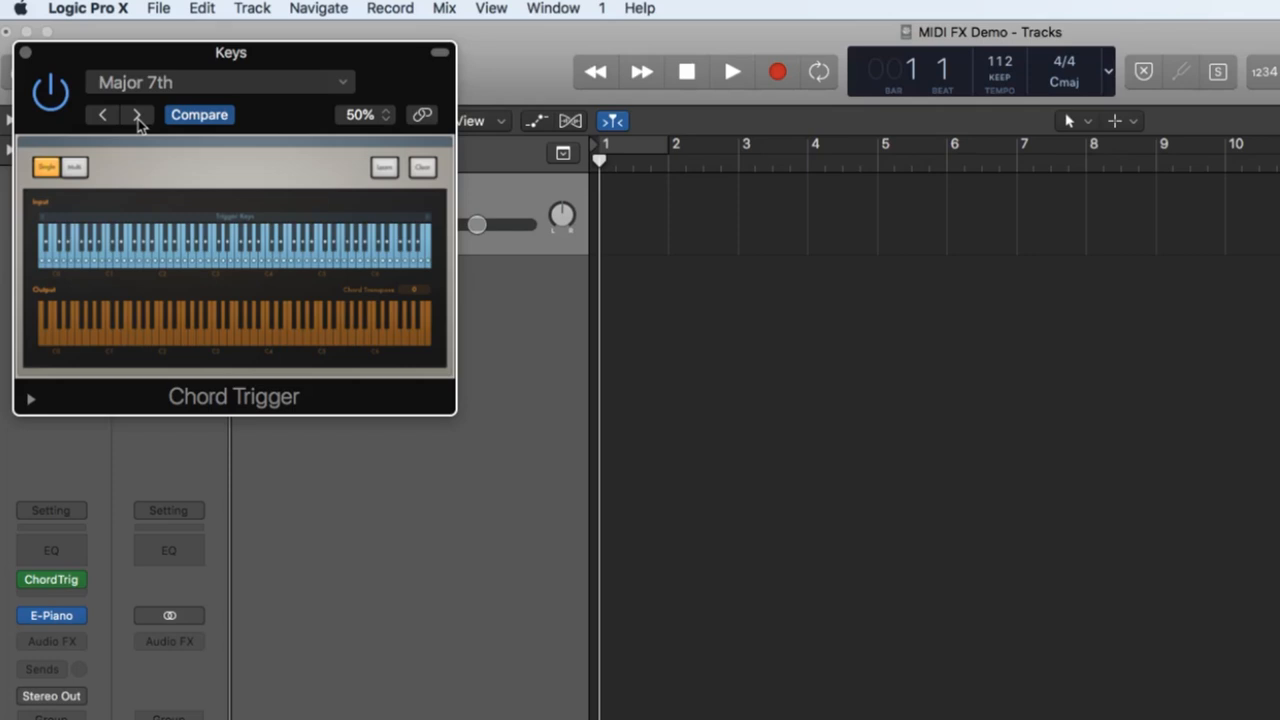
click(138, 114)
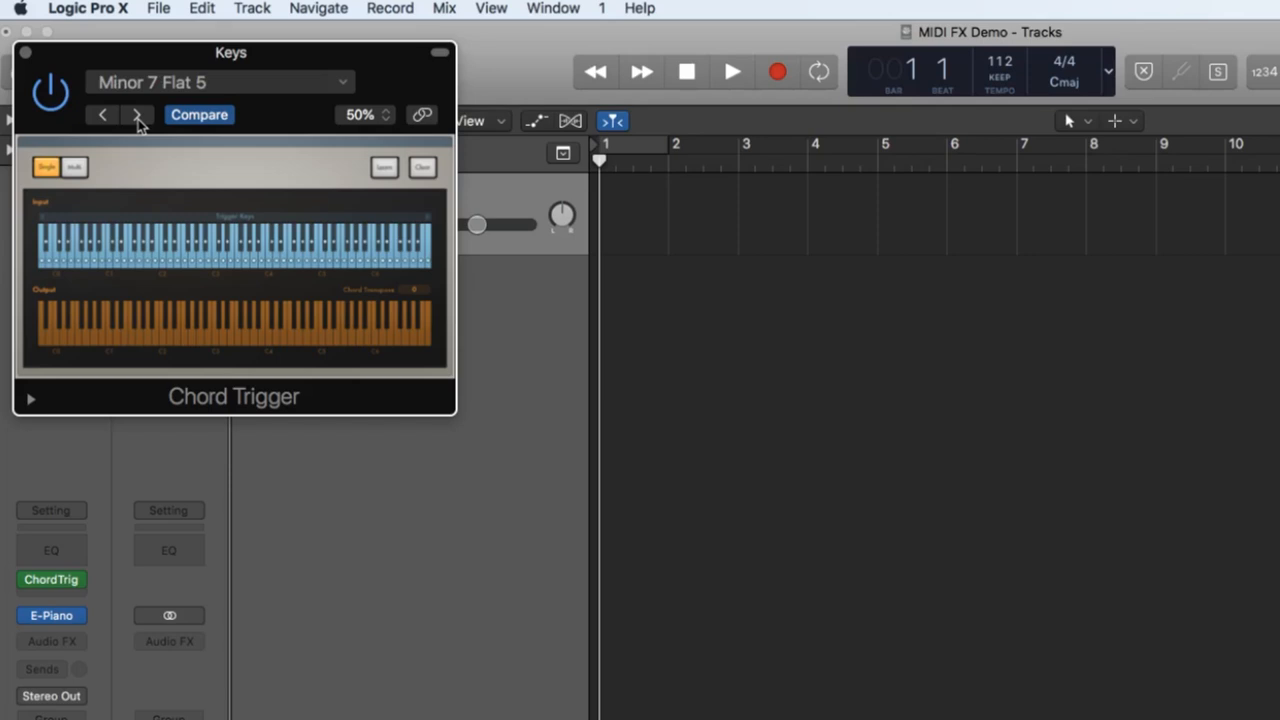
click(138, 114)
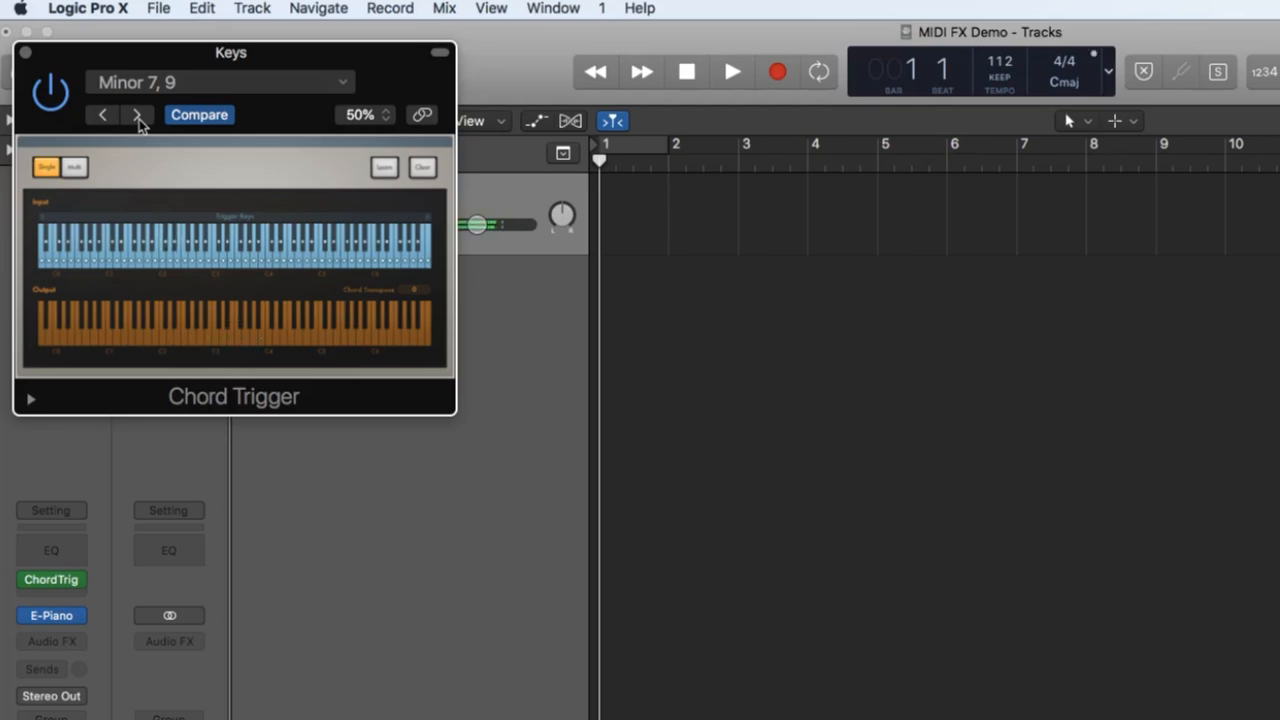
click(148, 256)
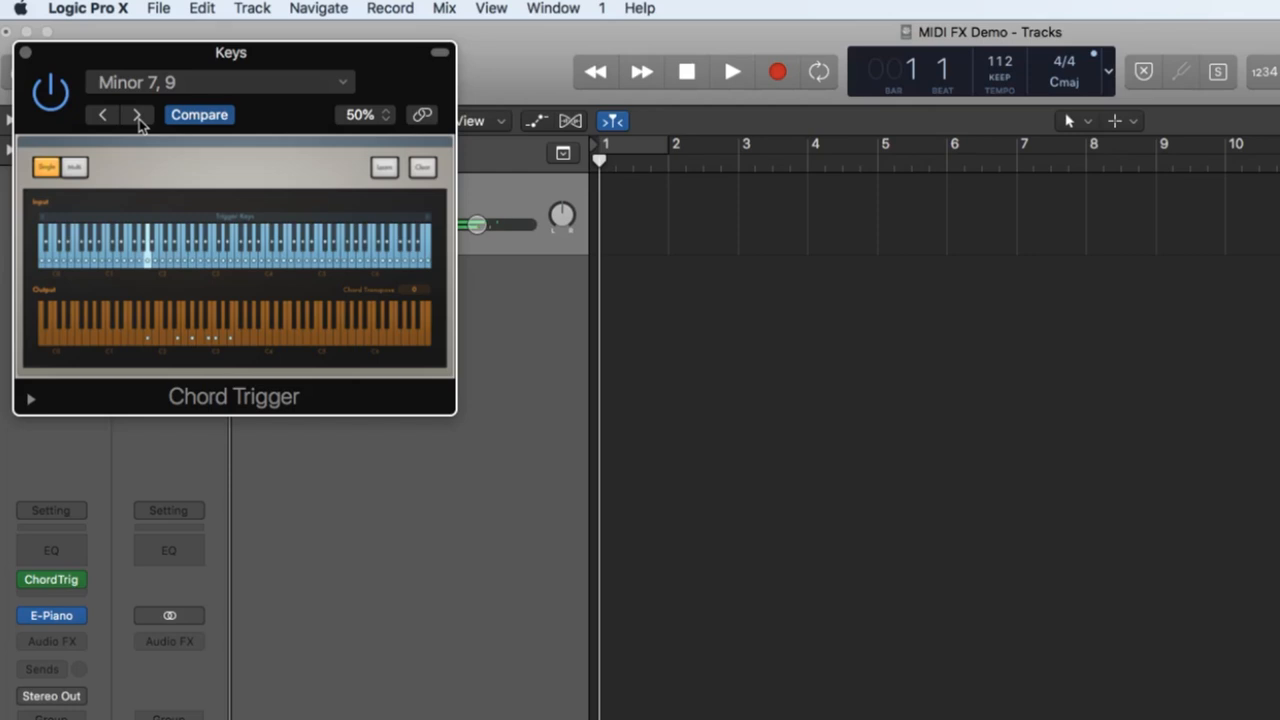
click(136, 114)
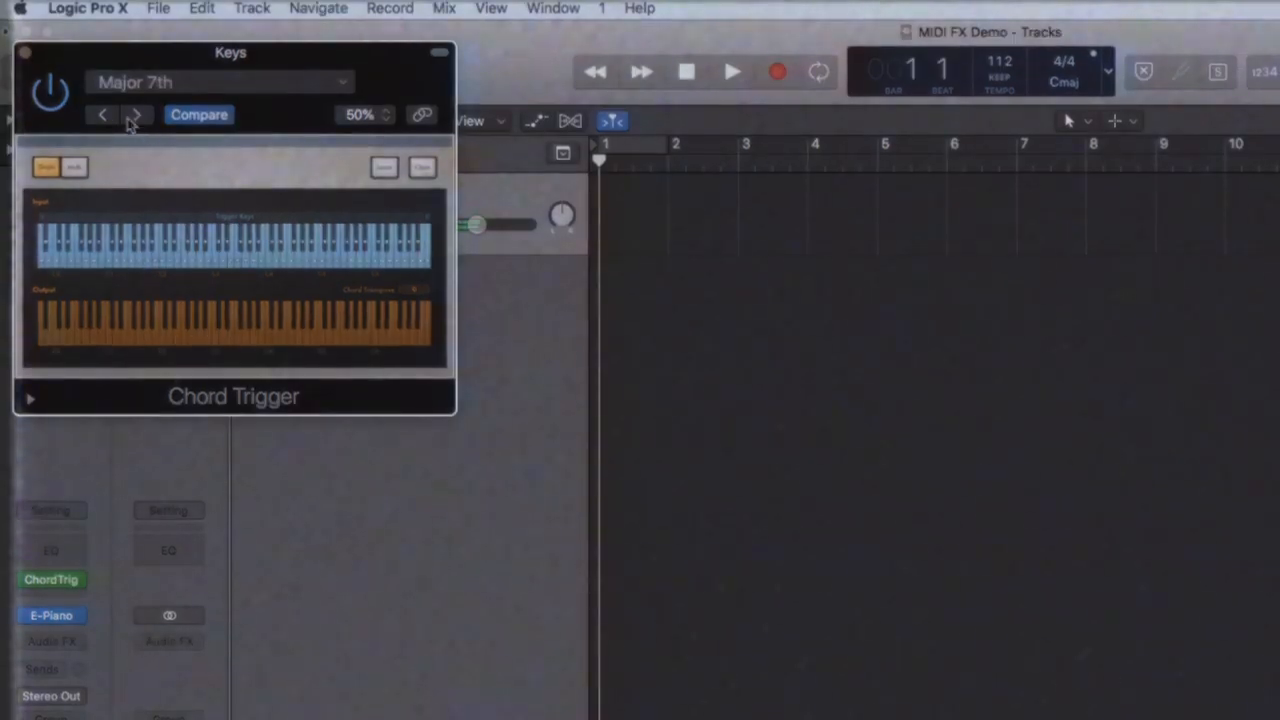
Step back through the Chord Trigger presets until Keys reads Major 7th, 9.
click(136, 114)
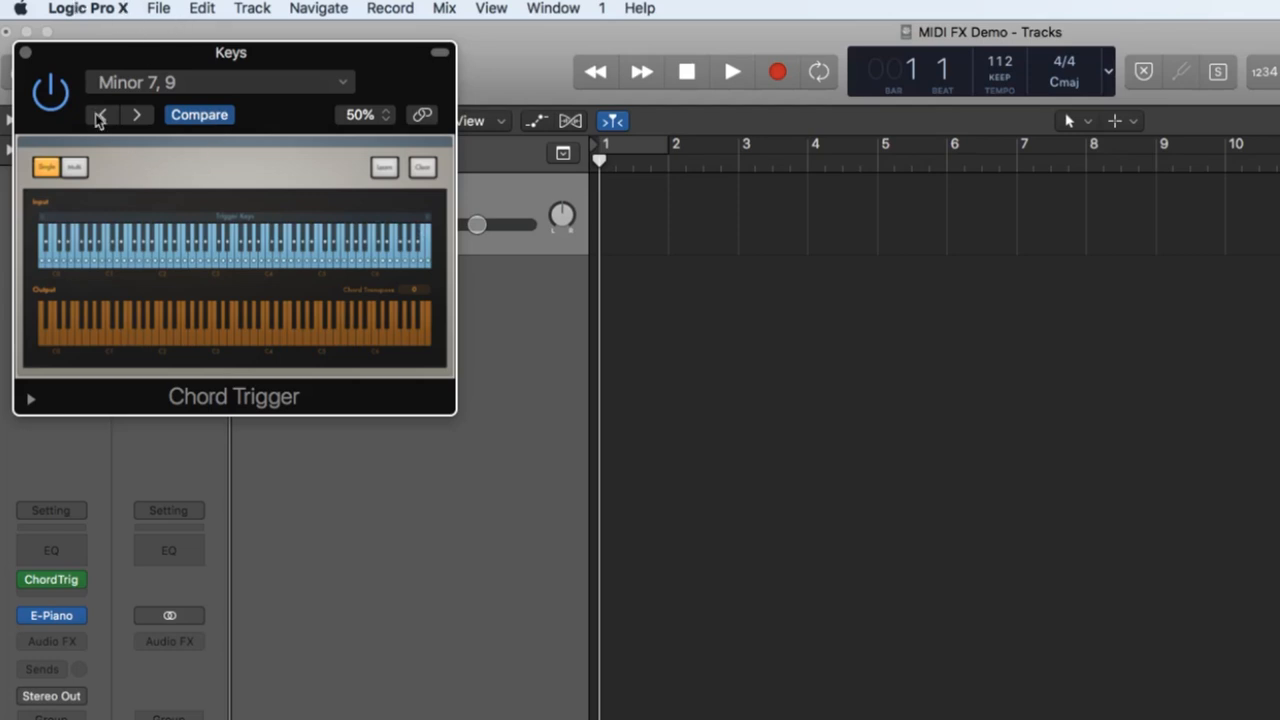
click(100, 114)
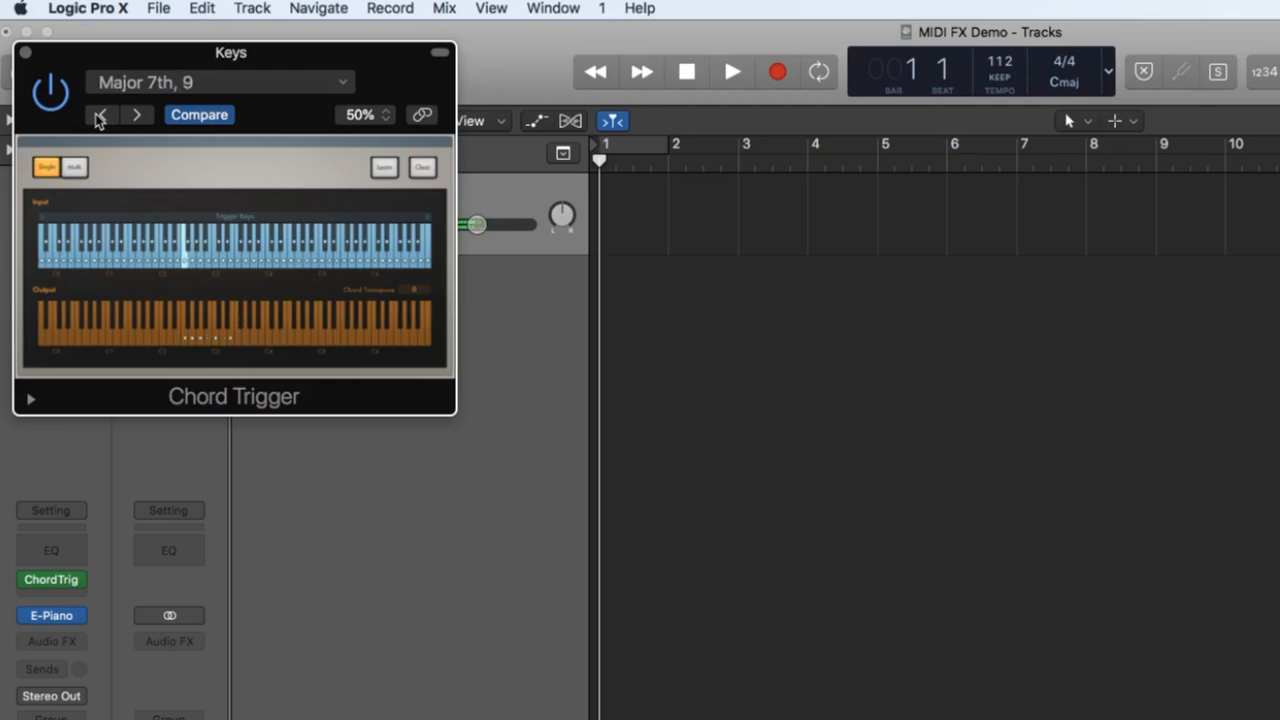
click(136, 114)
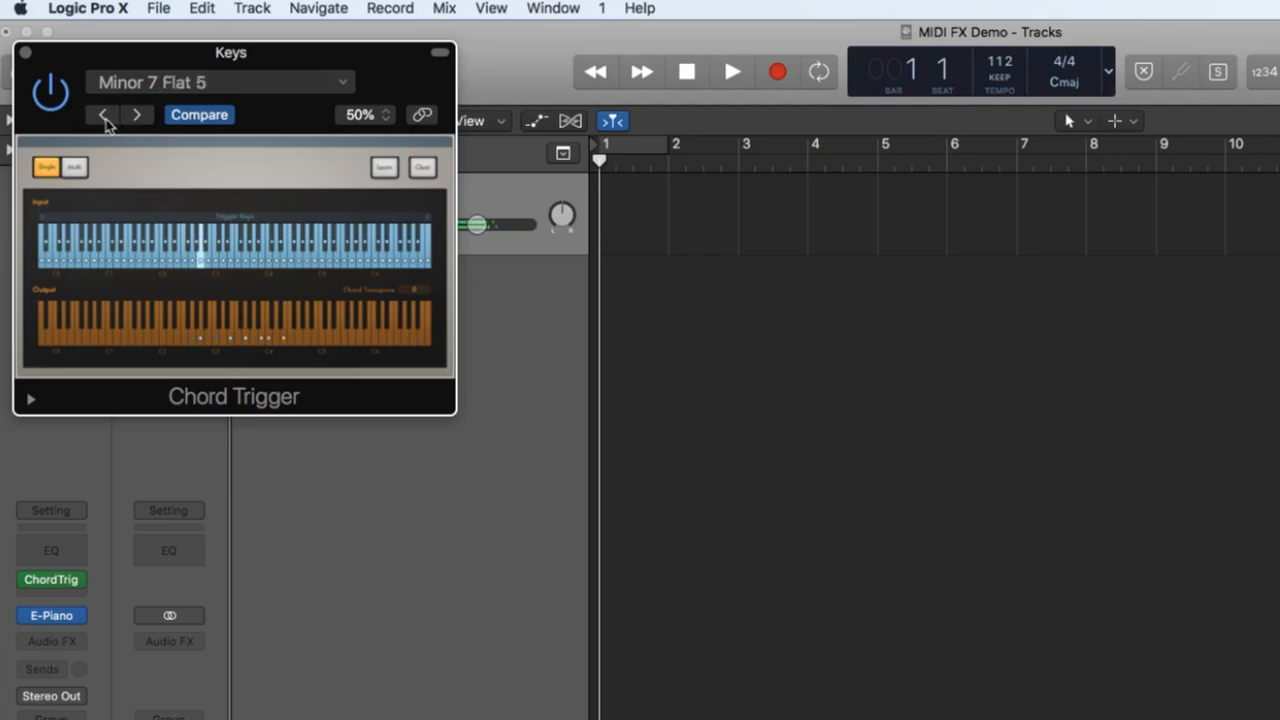
click(104, 114)
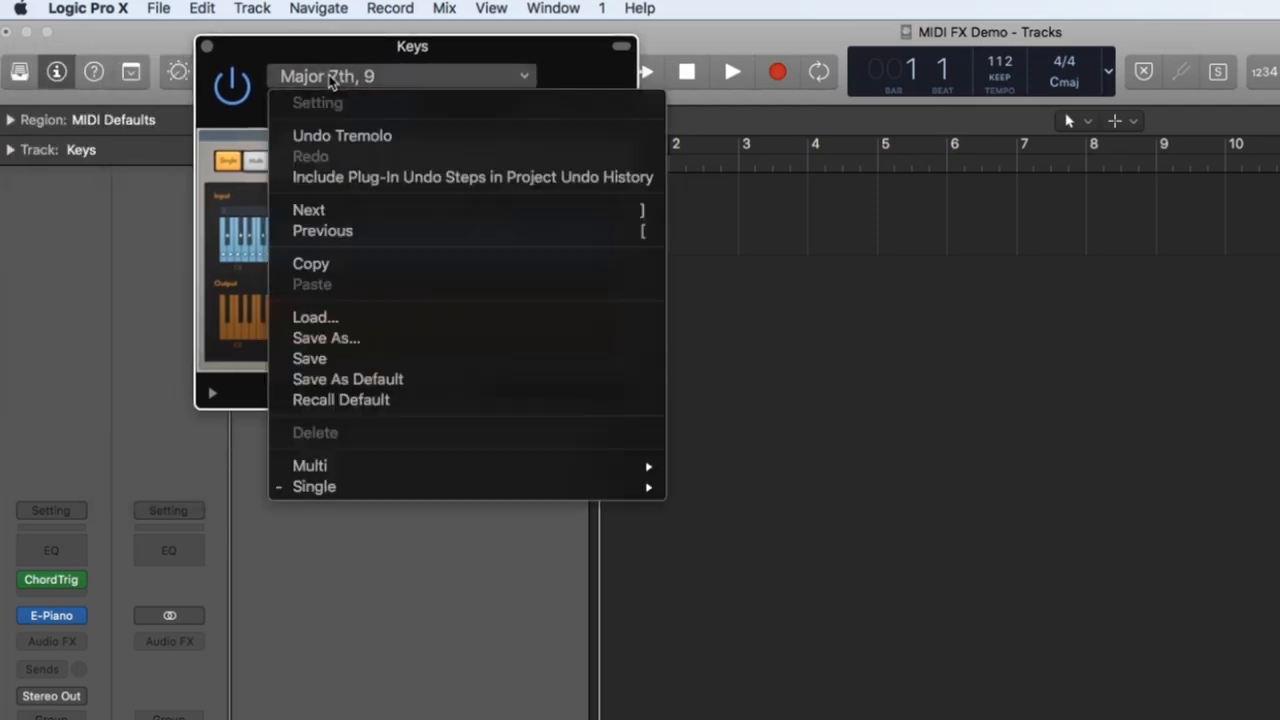
mouse_move(314, 486)
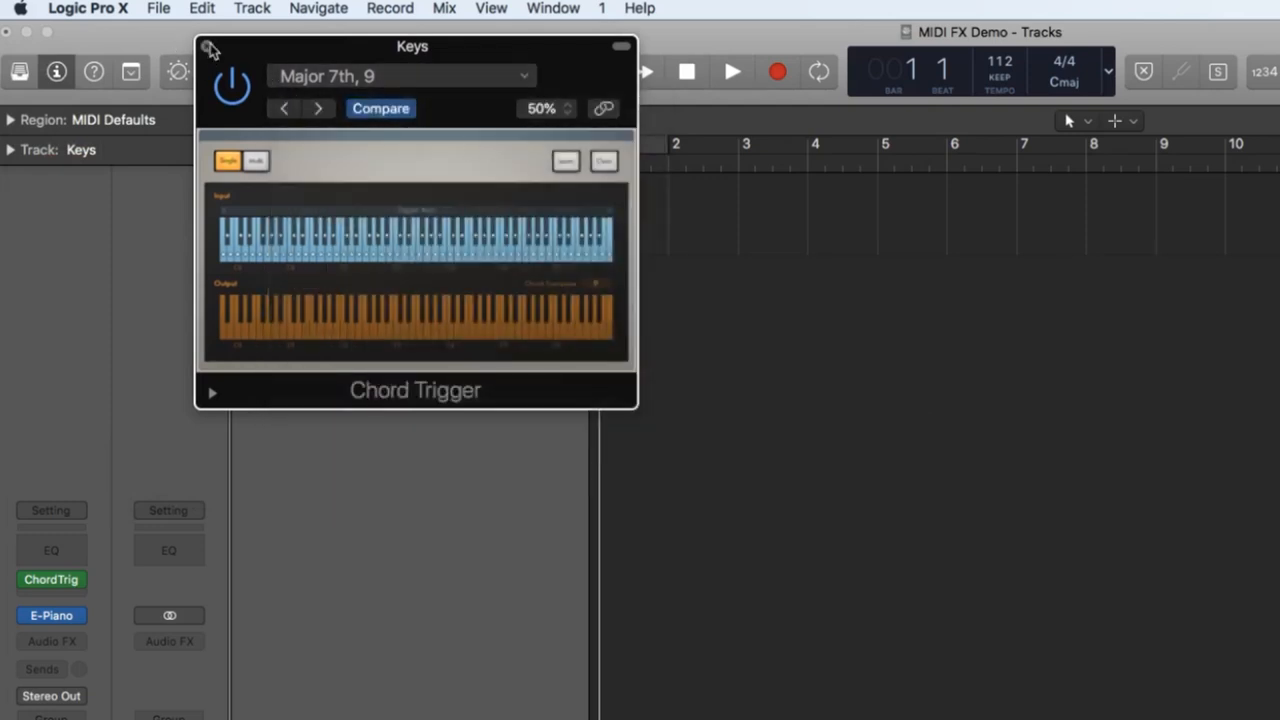
Close Chord Trigger and play the Keys region twice to hear the triggered chords.
click(210, 48)
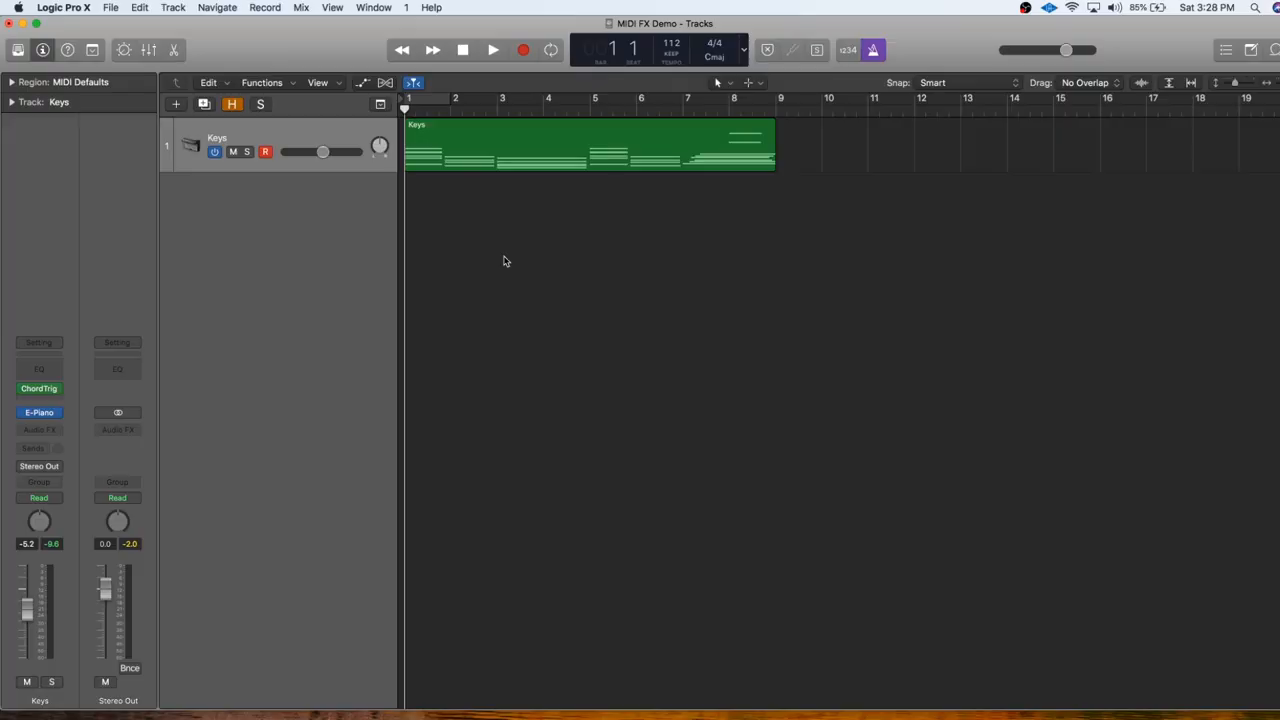
click(492, 50)
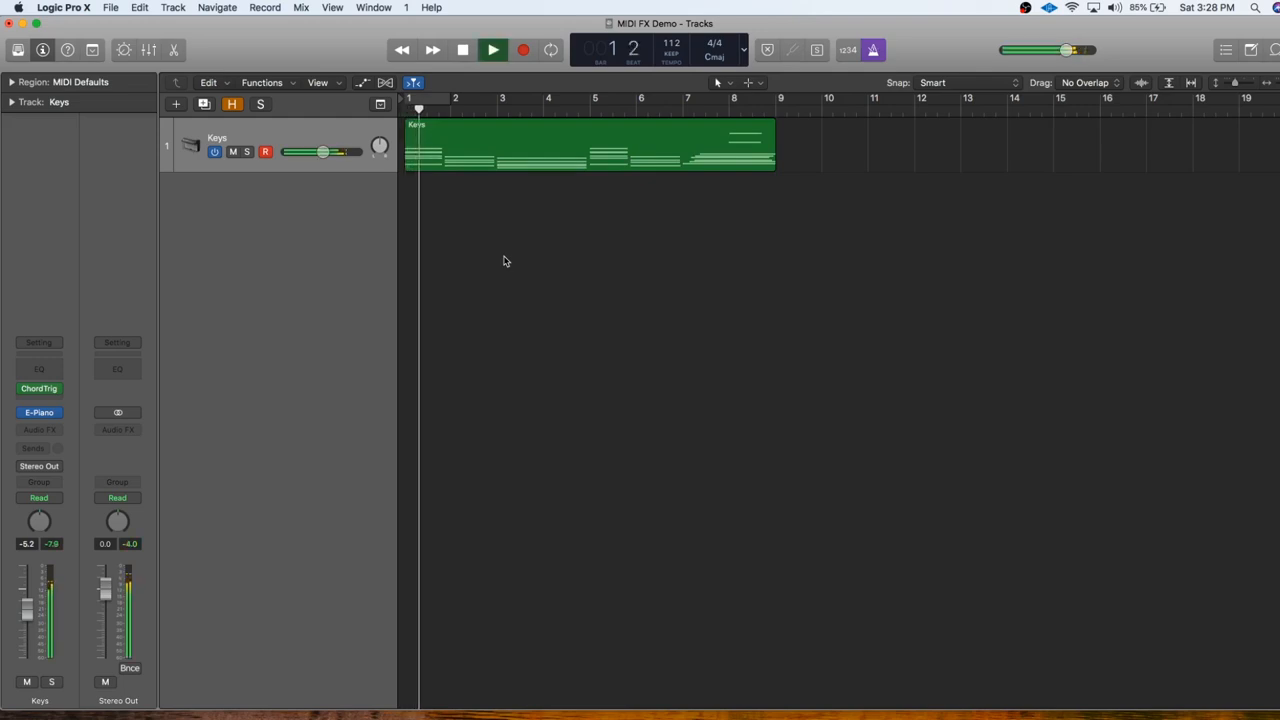
click(492, 50)
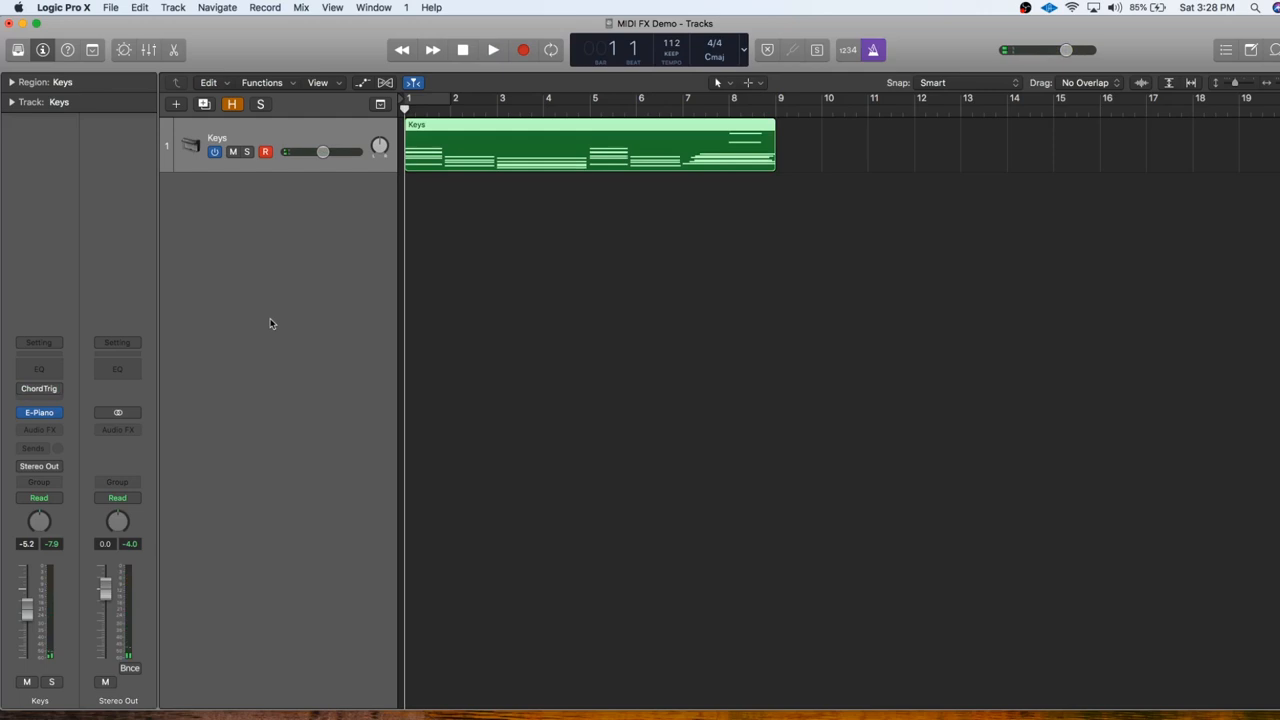
click(492, 50)
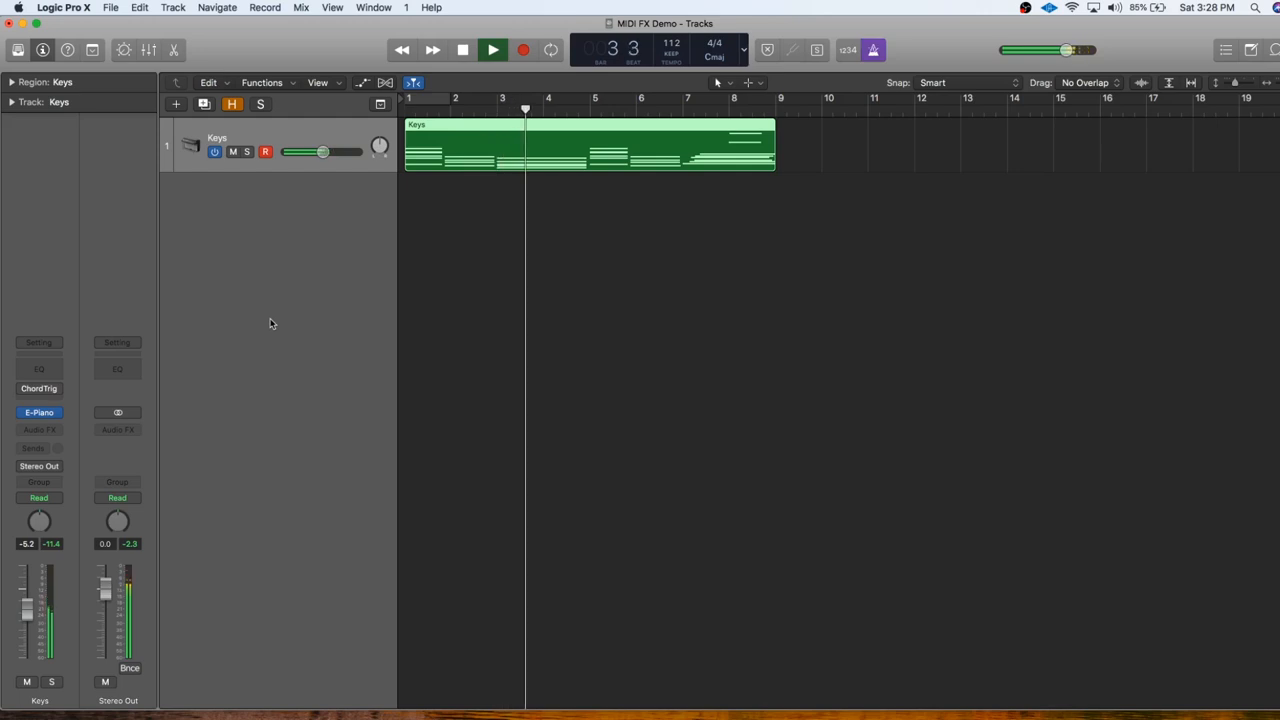
click(462, 50)
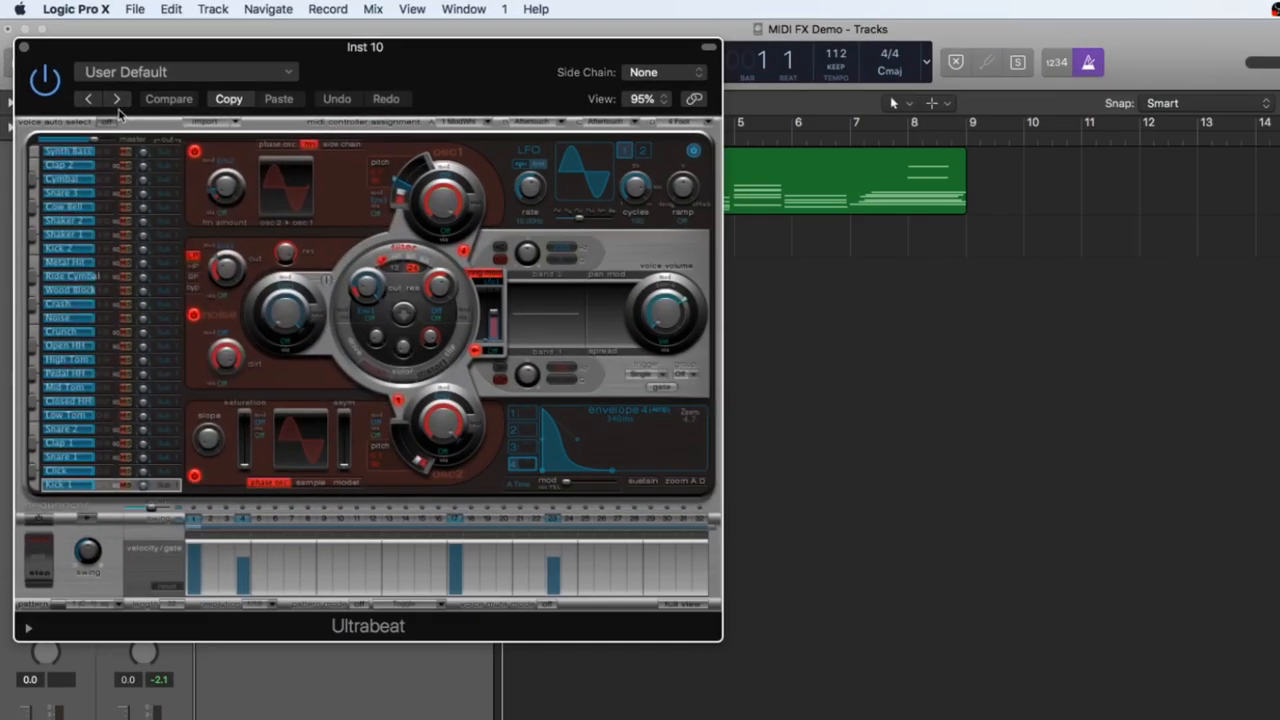
Load the Epic Electro drum kit from Ultrabeat's Drum Kits presets.
click(188, 72)
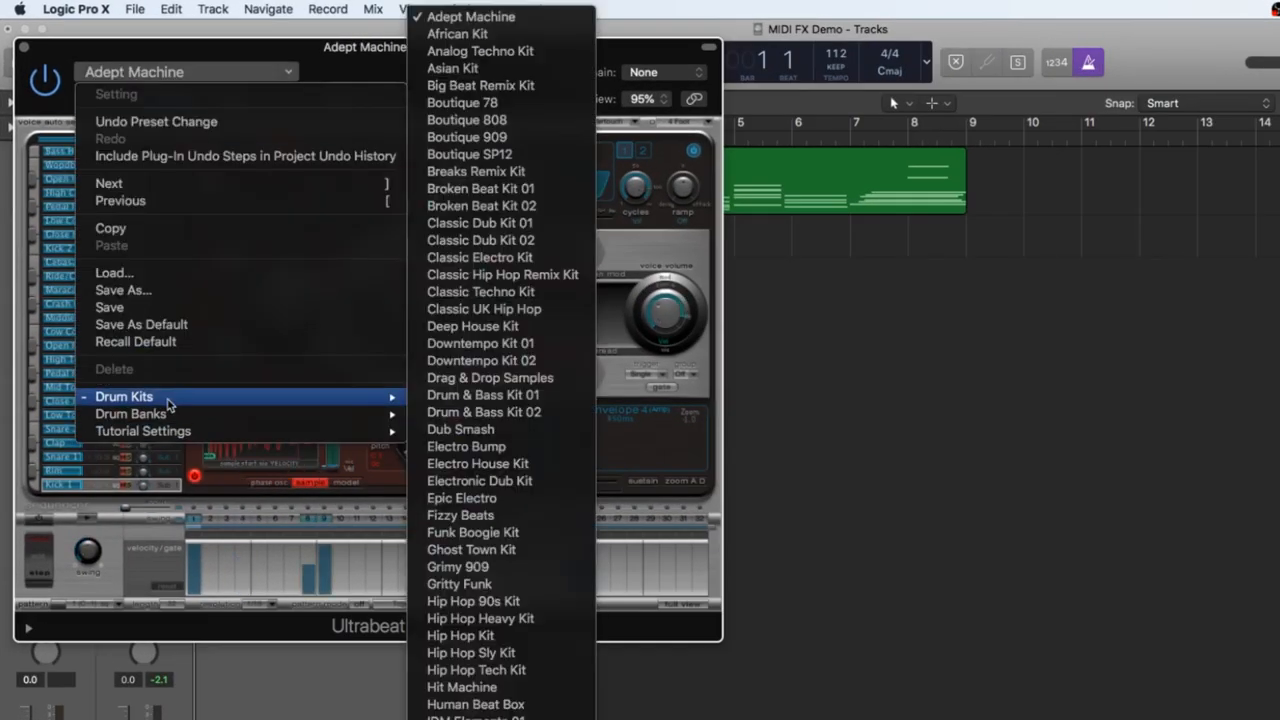
mouse_move(480, 206)
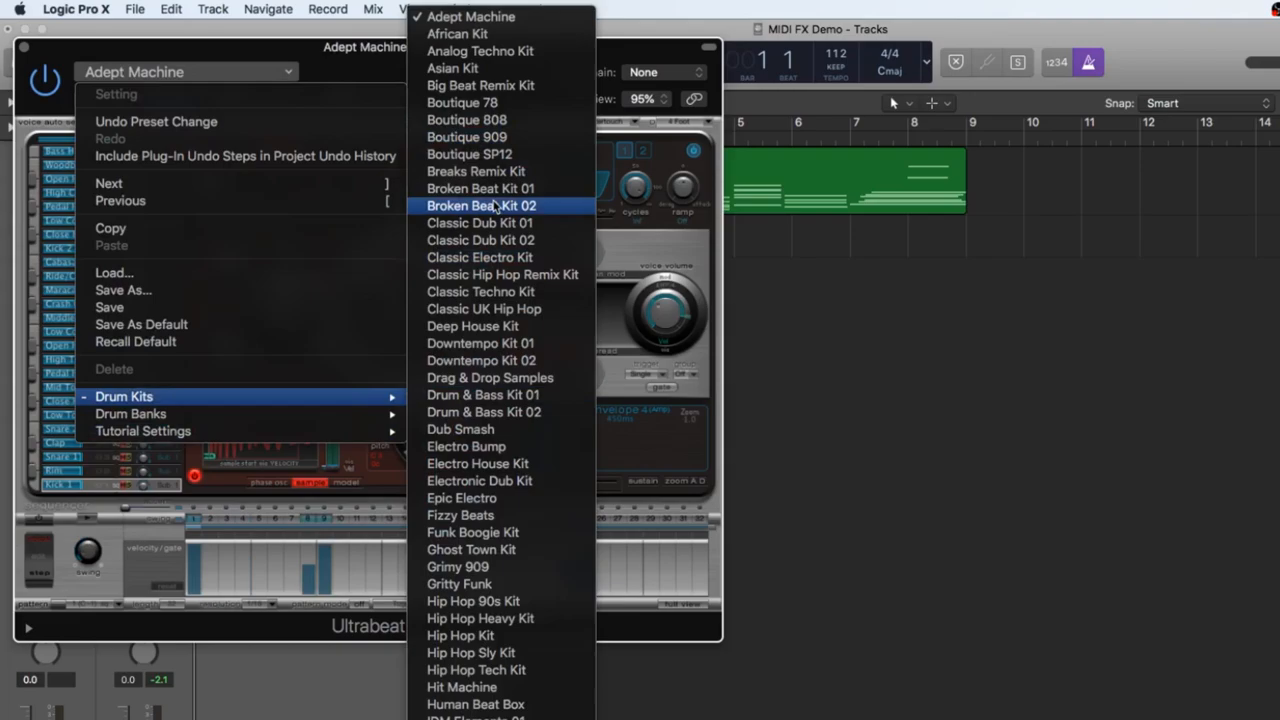
click(476, 464)
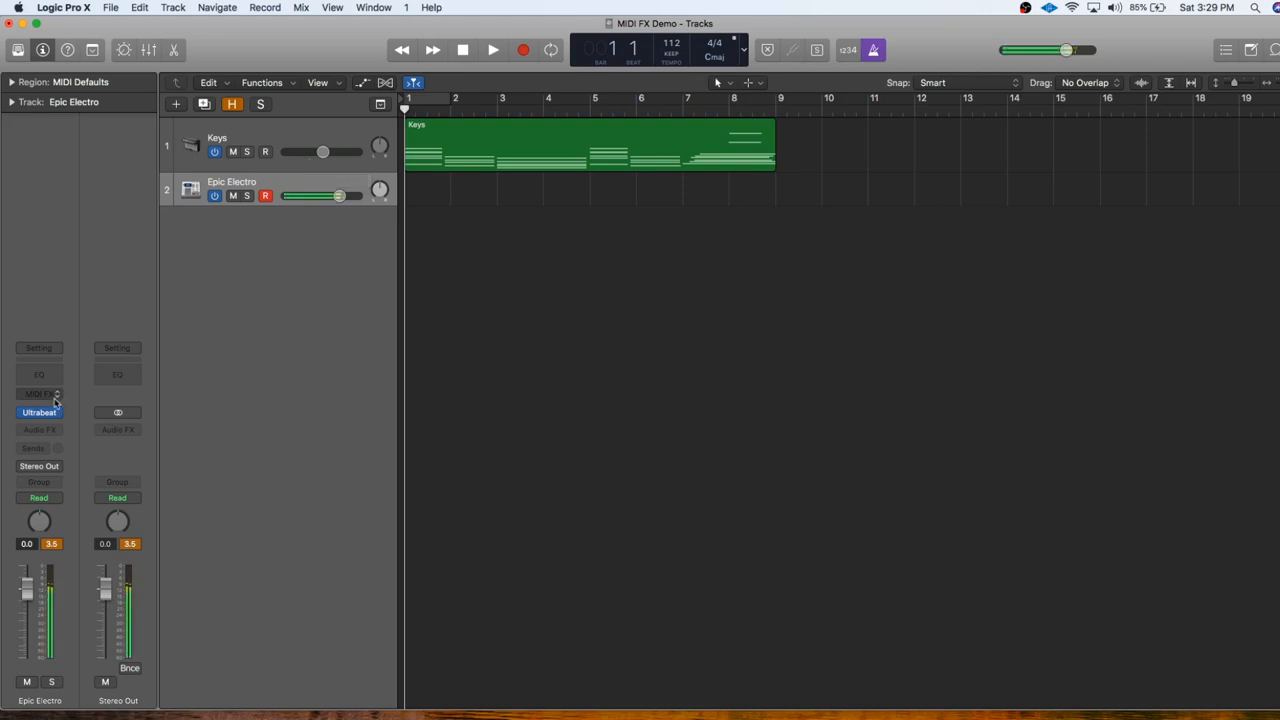
Add Scripter to the Epic Electro track and load the Factory Sequencer script.
click(40, 392)
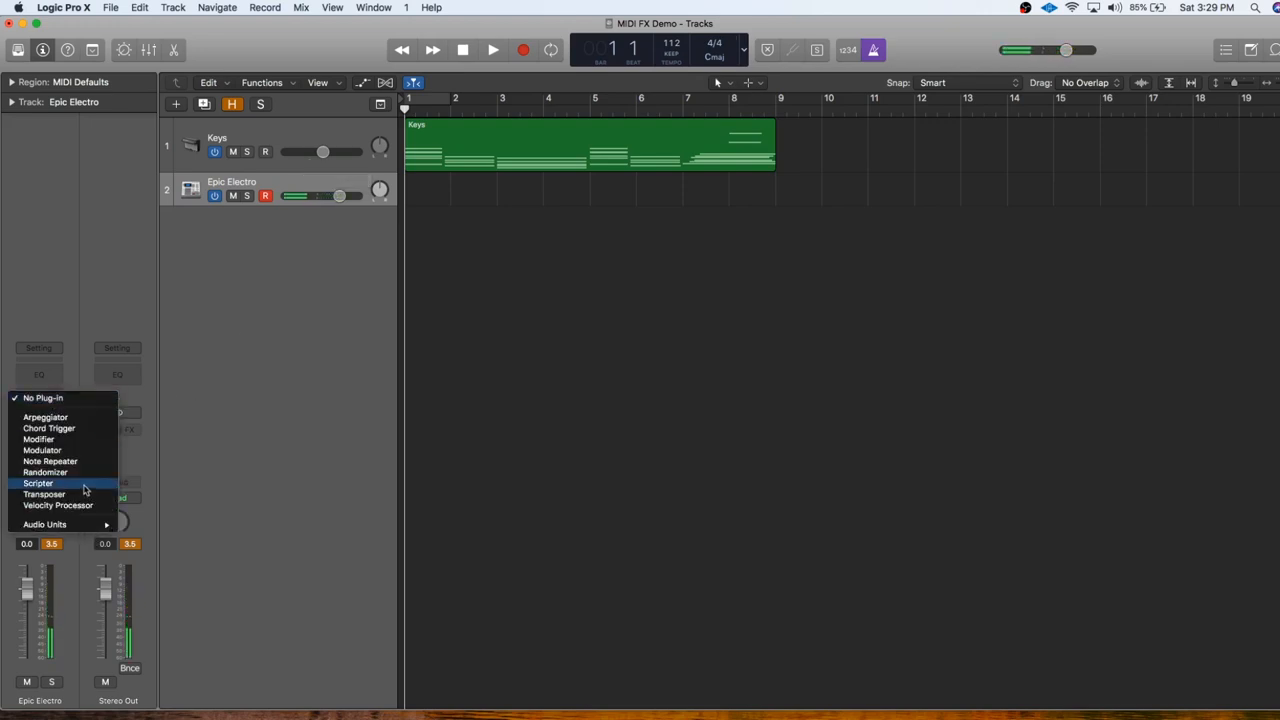
click(38, 482)
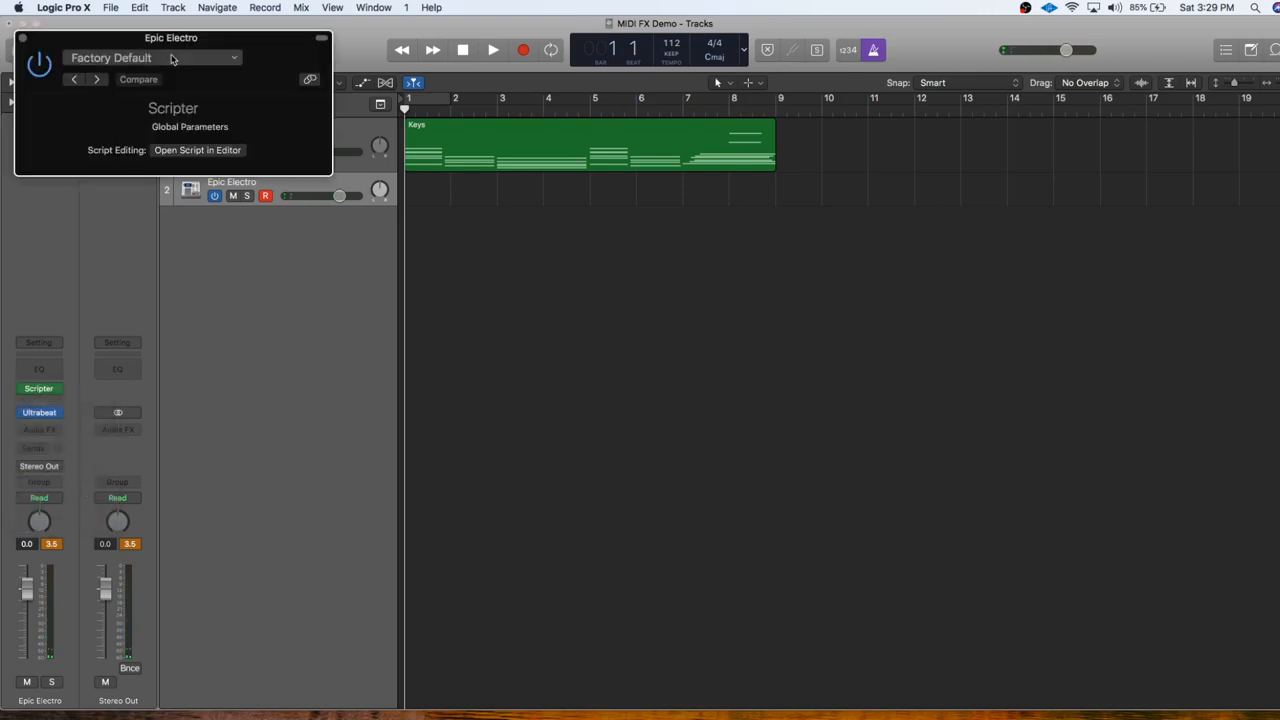
click(152, 56)
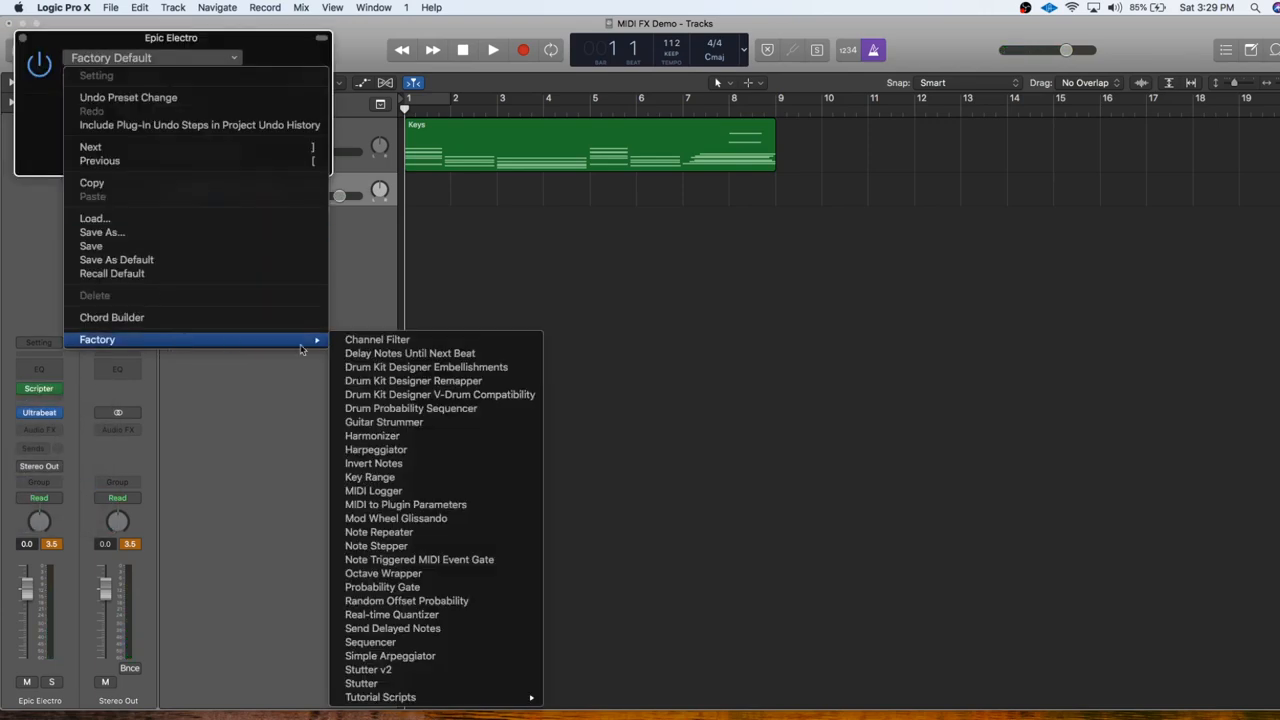
mouse_move(406, 600)
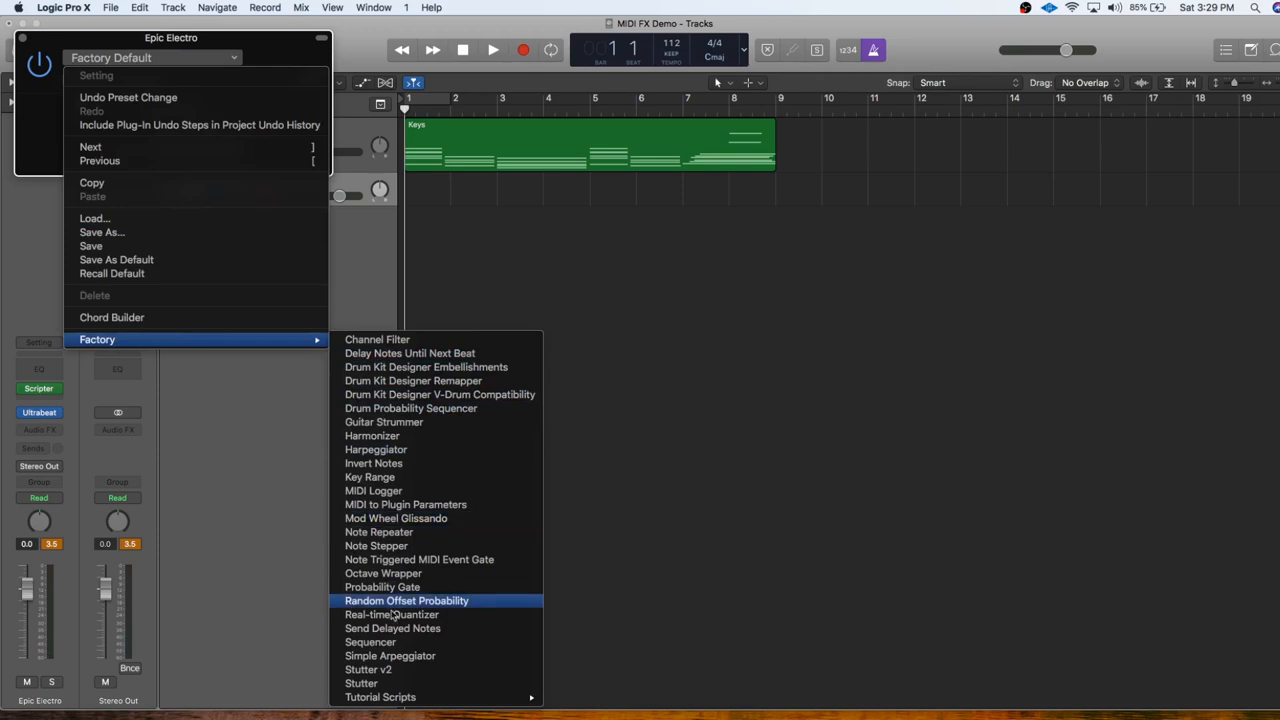
click(370, 640)
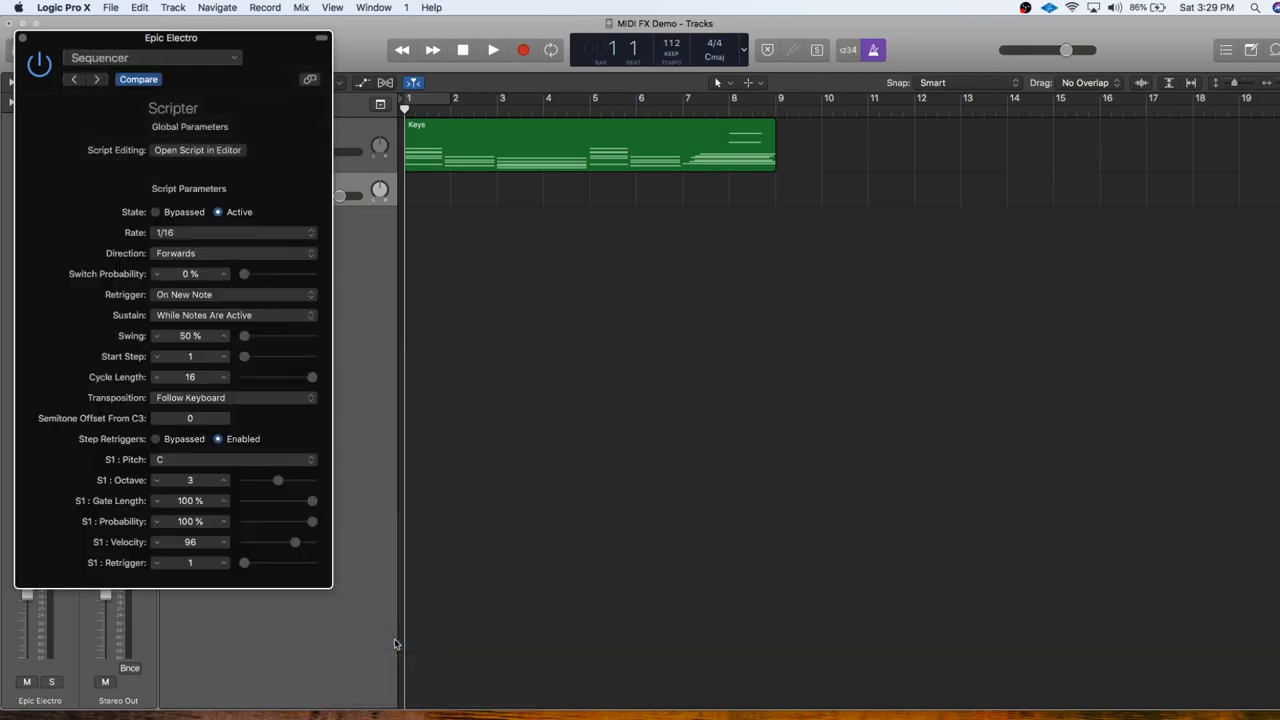
mouse_move(76, 242)
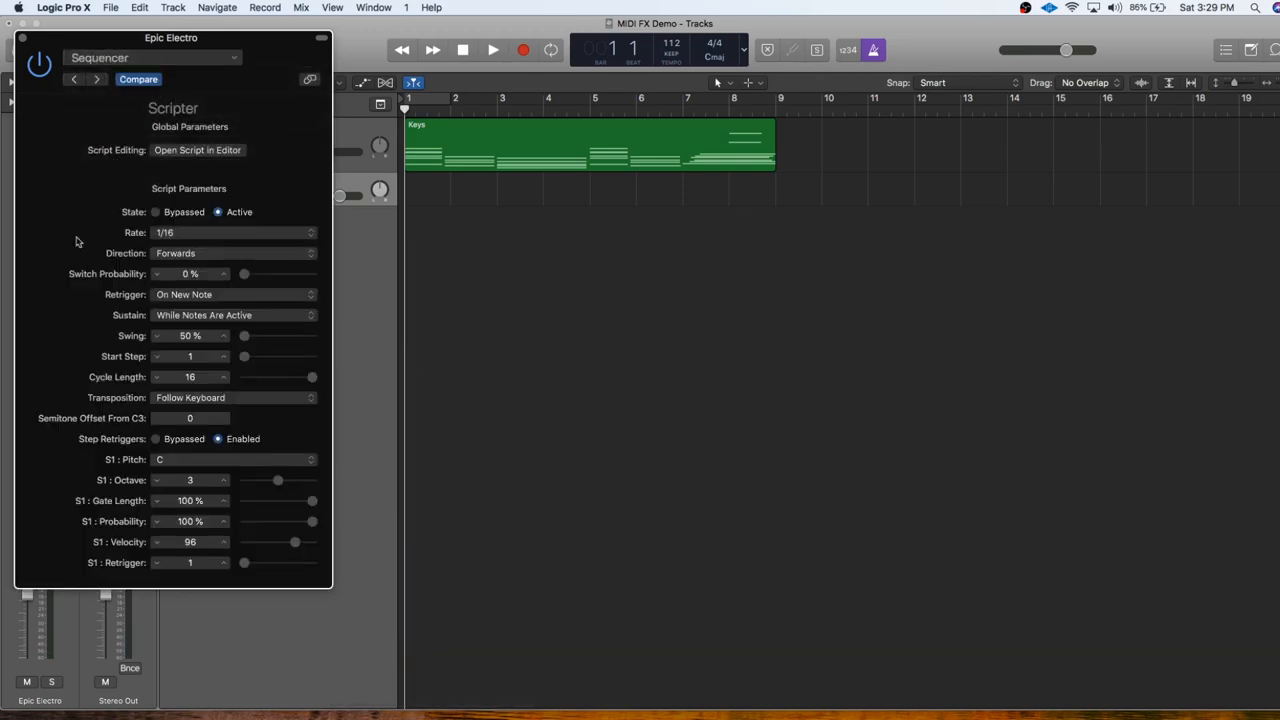
click(232, 232)
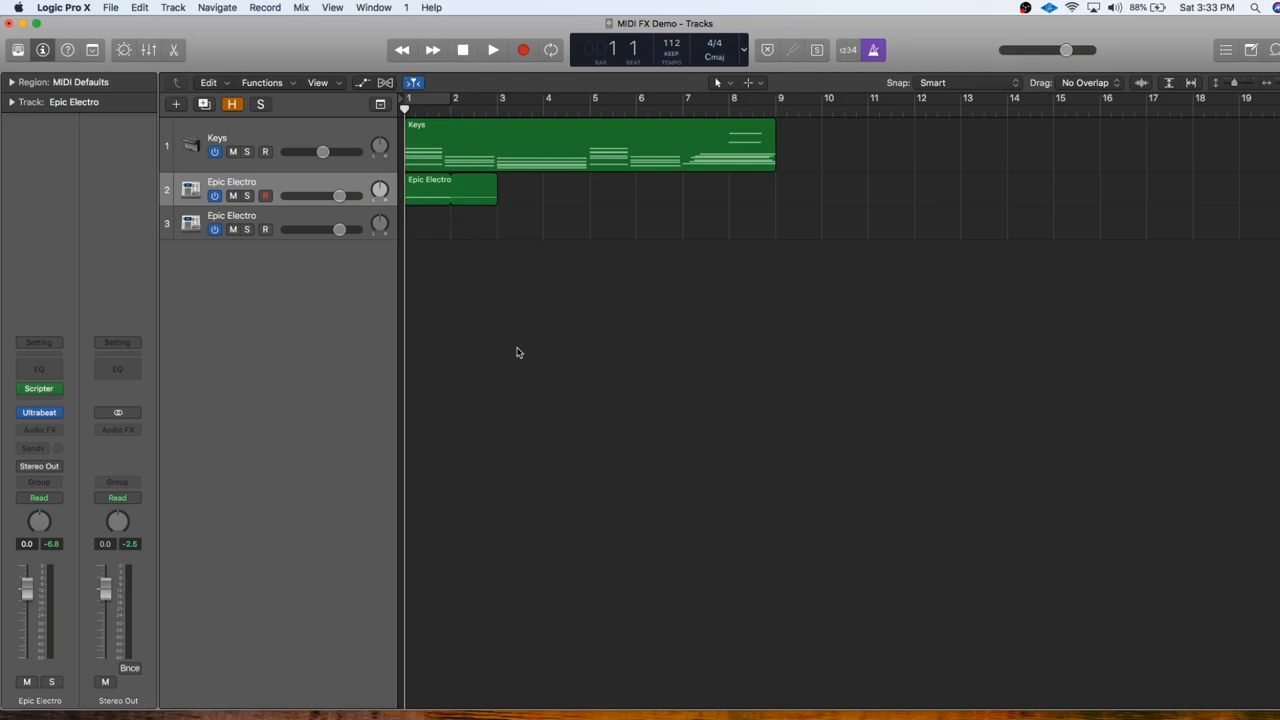
Audition the drum region, then Option-drag a copy onto track 3 right after the original.
click(492, 50)
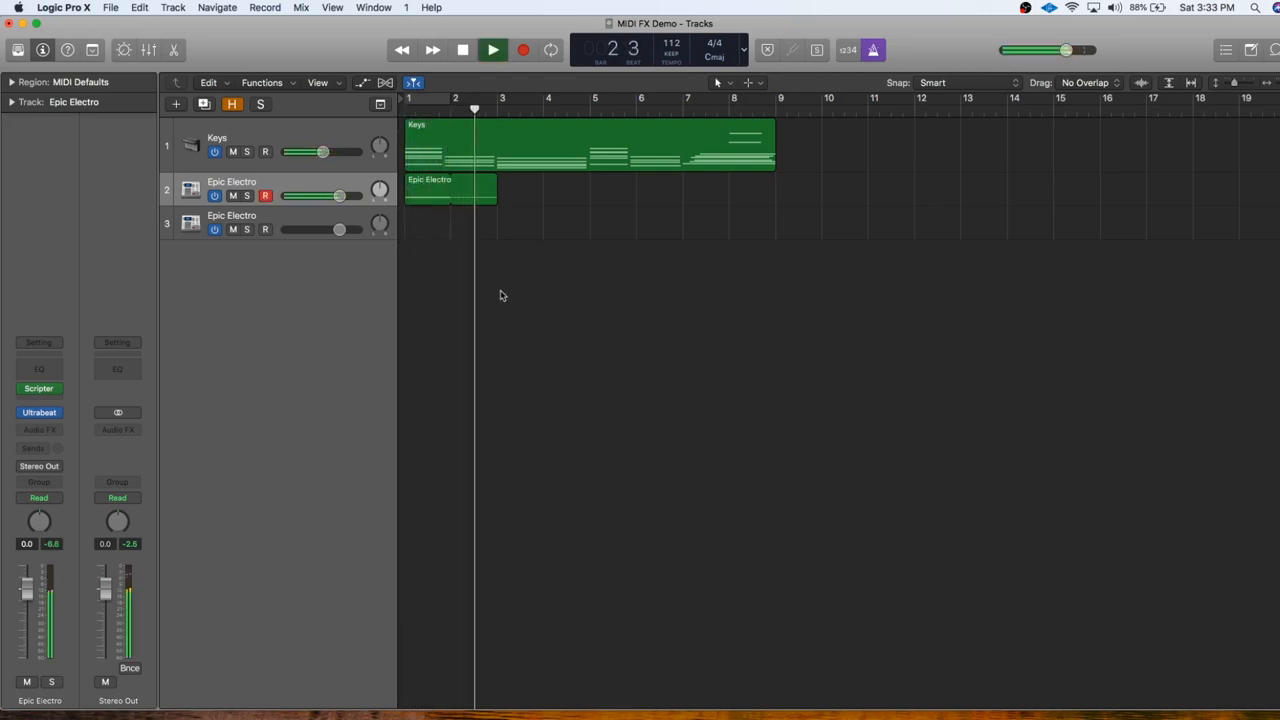
click(492, 50)
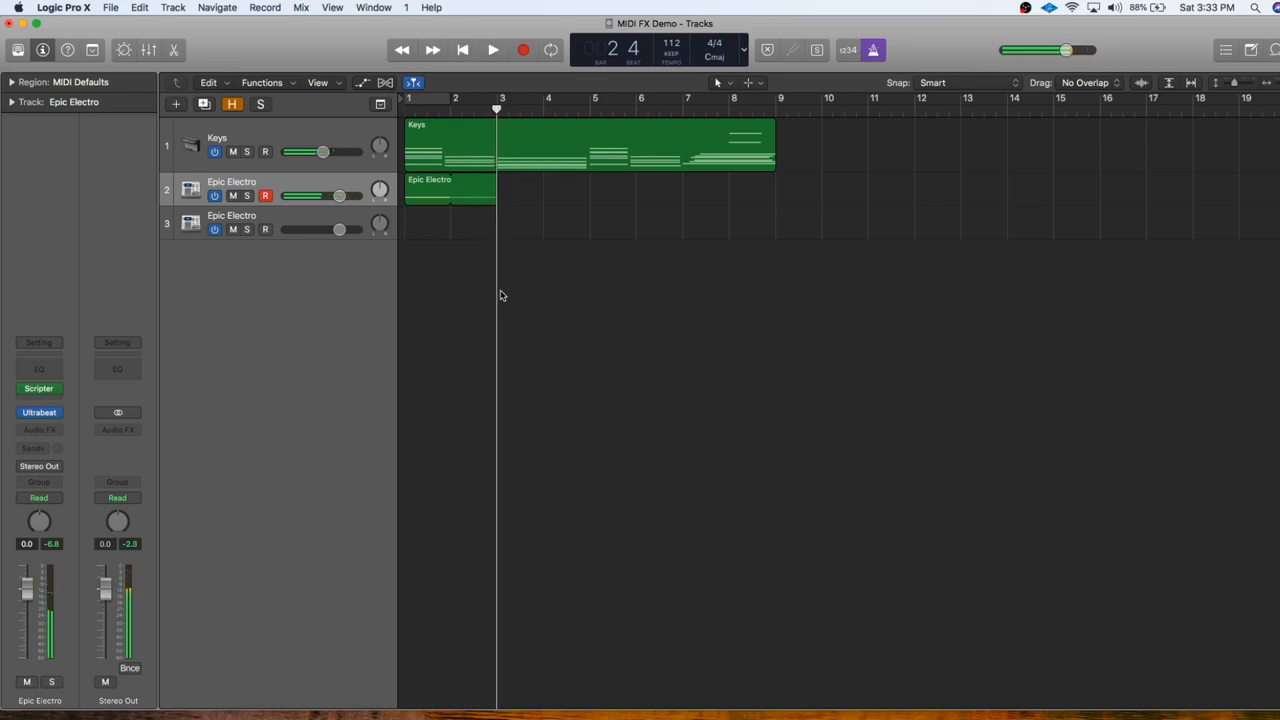
click(428, 190)
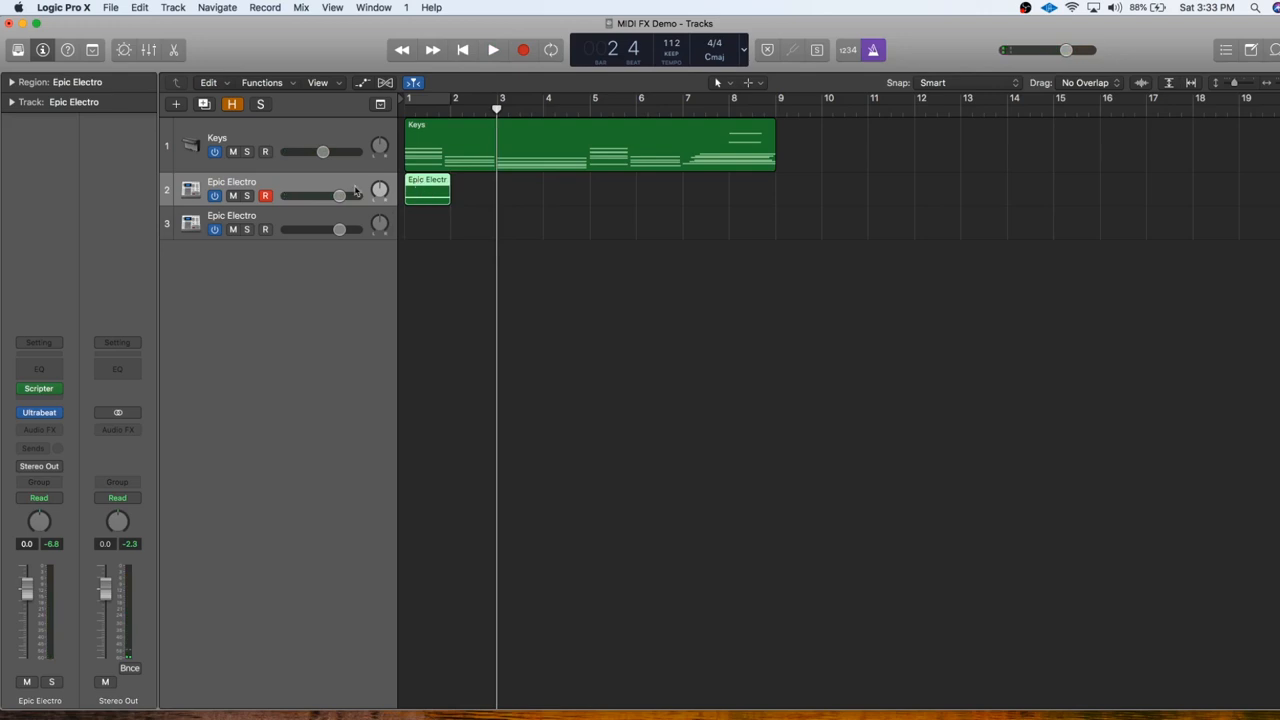
drag(428, 190, 496, 220)
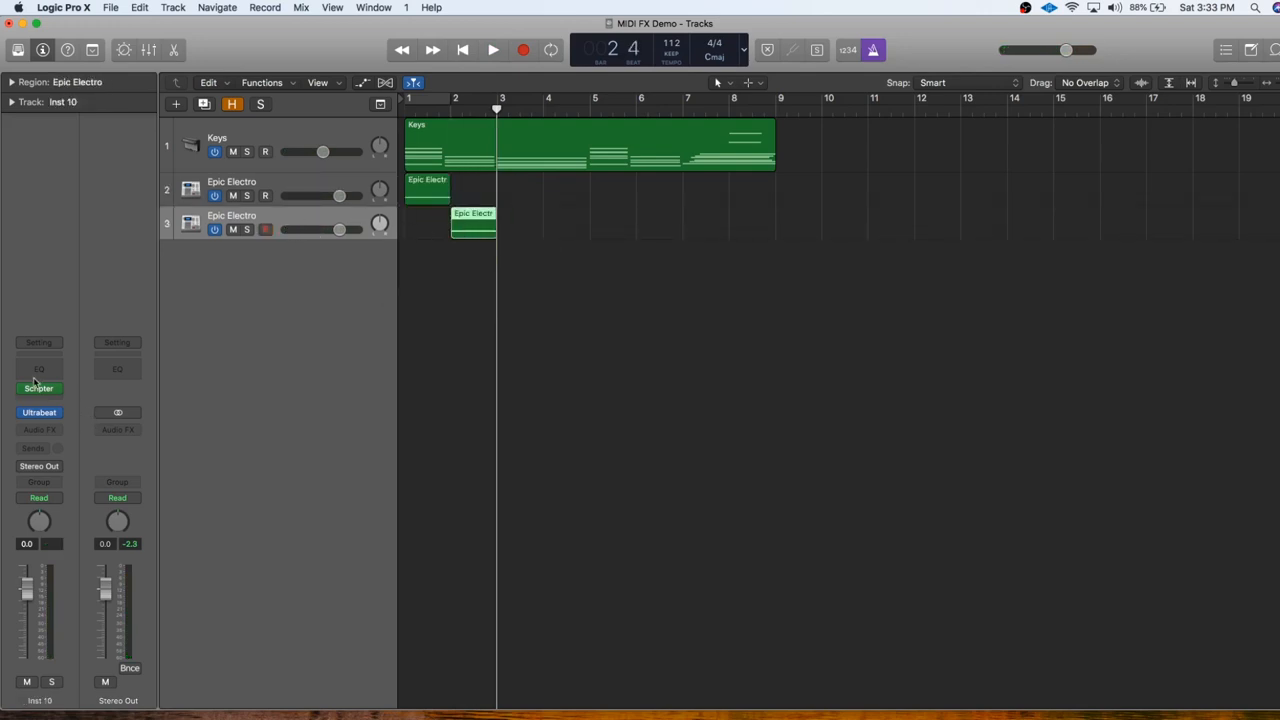
click(40, 388)
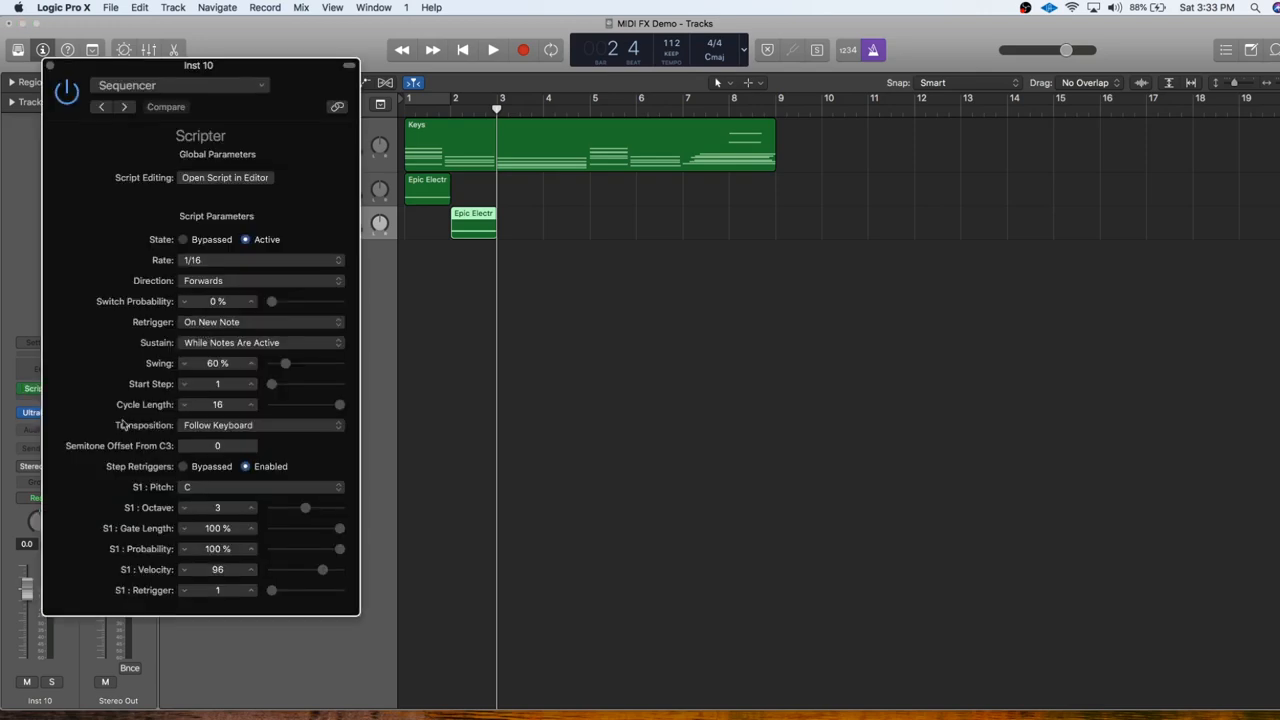
scroll(down, 3)
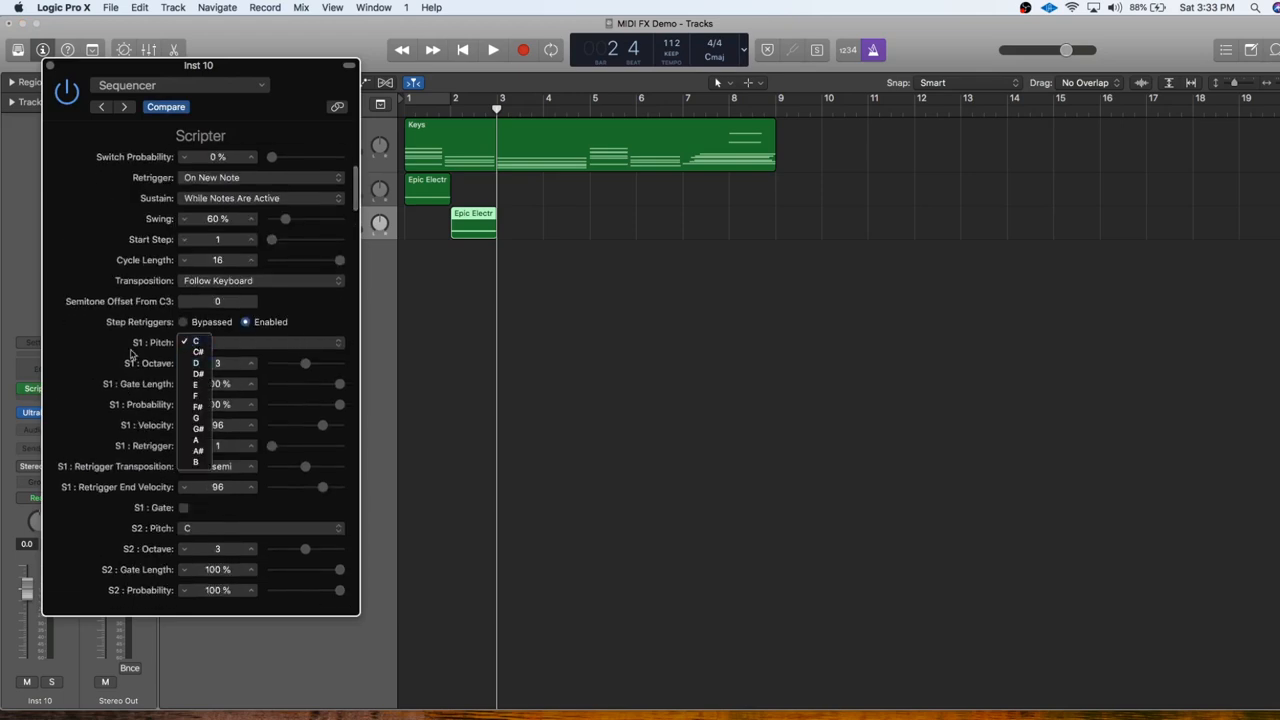
click(196, 340)
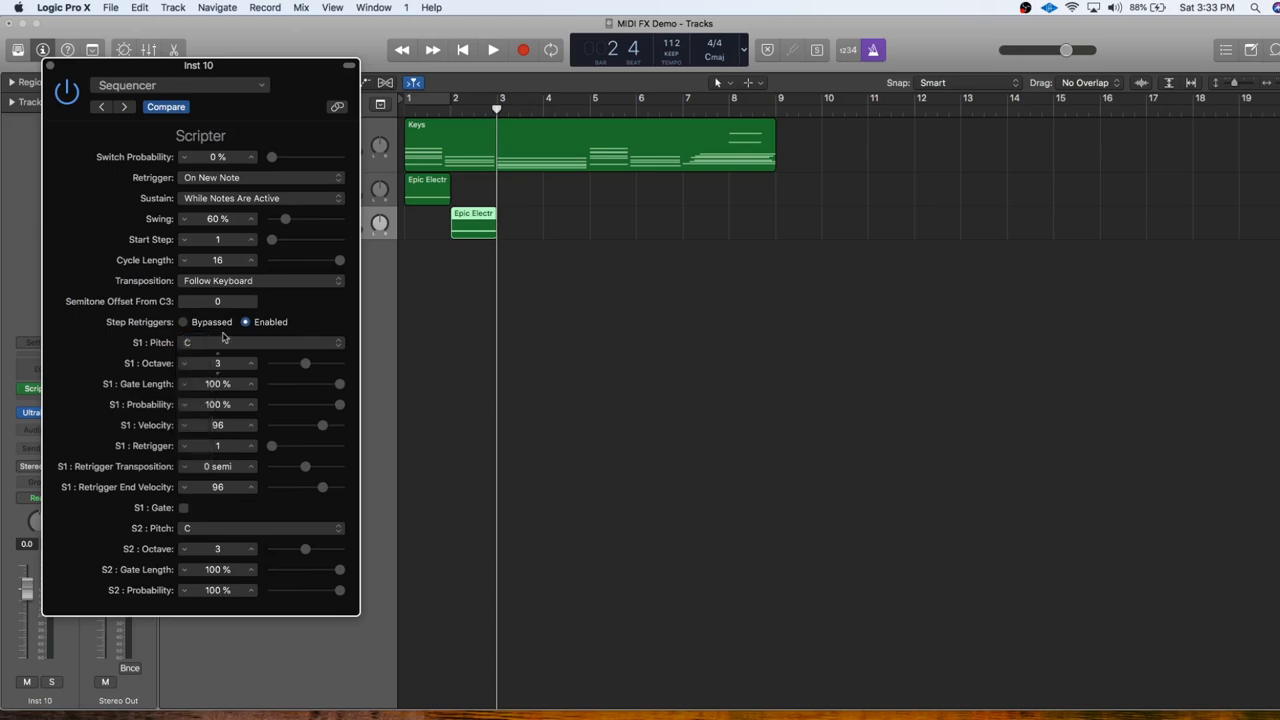
scroll(down, 3)
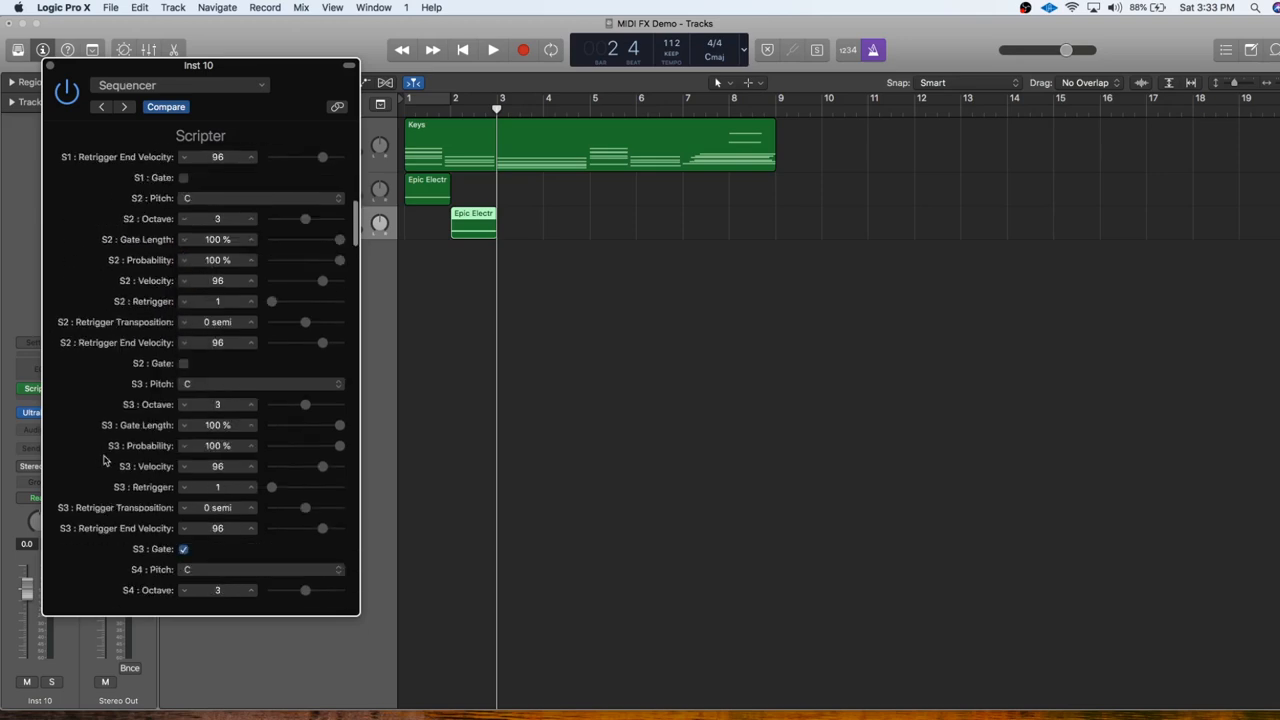
scroll(down, 3)
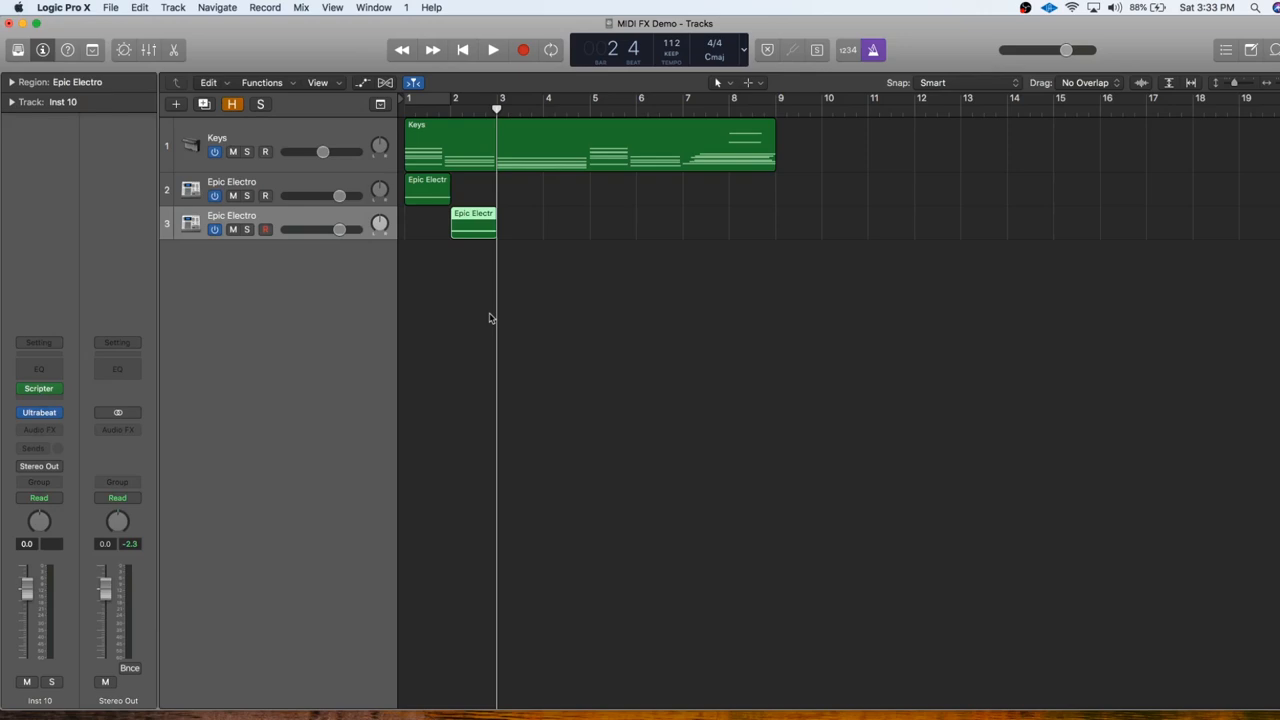
Deselect, audition, and select the Epic Electro regions for repeating out to bar 8.
click(472, 220)
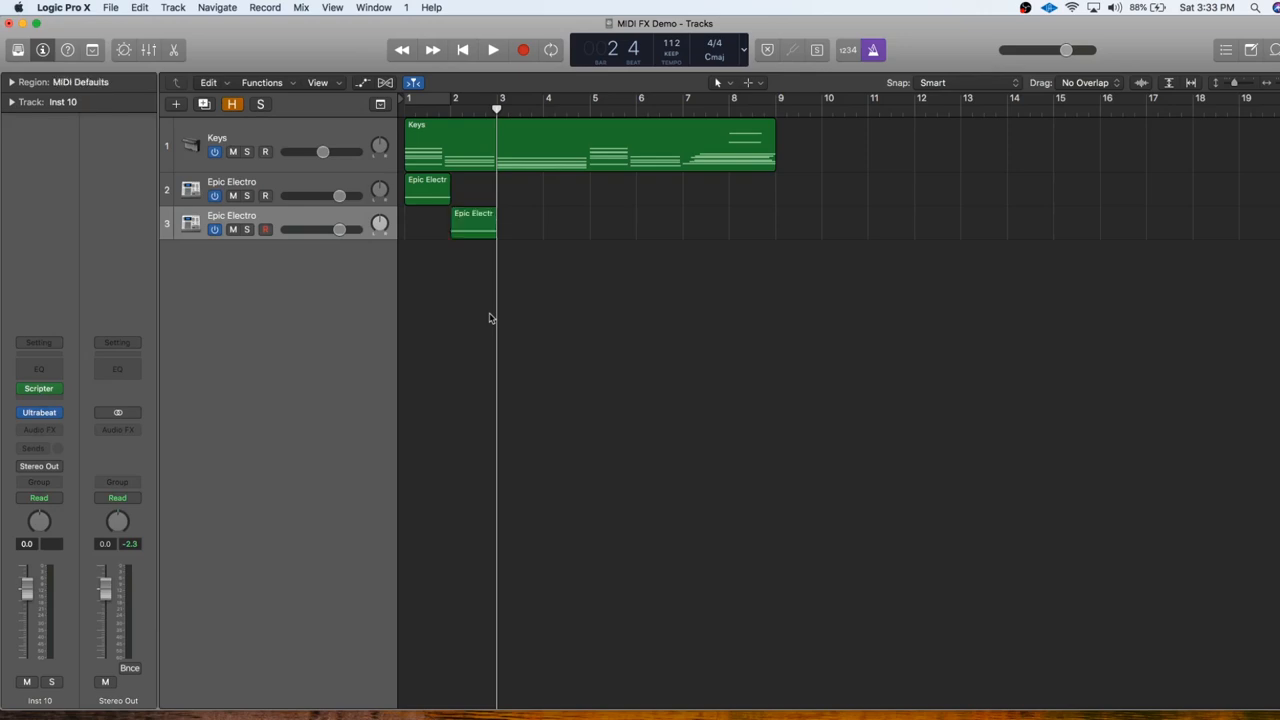
click(492, 50)
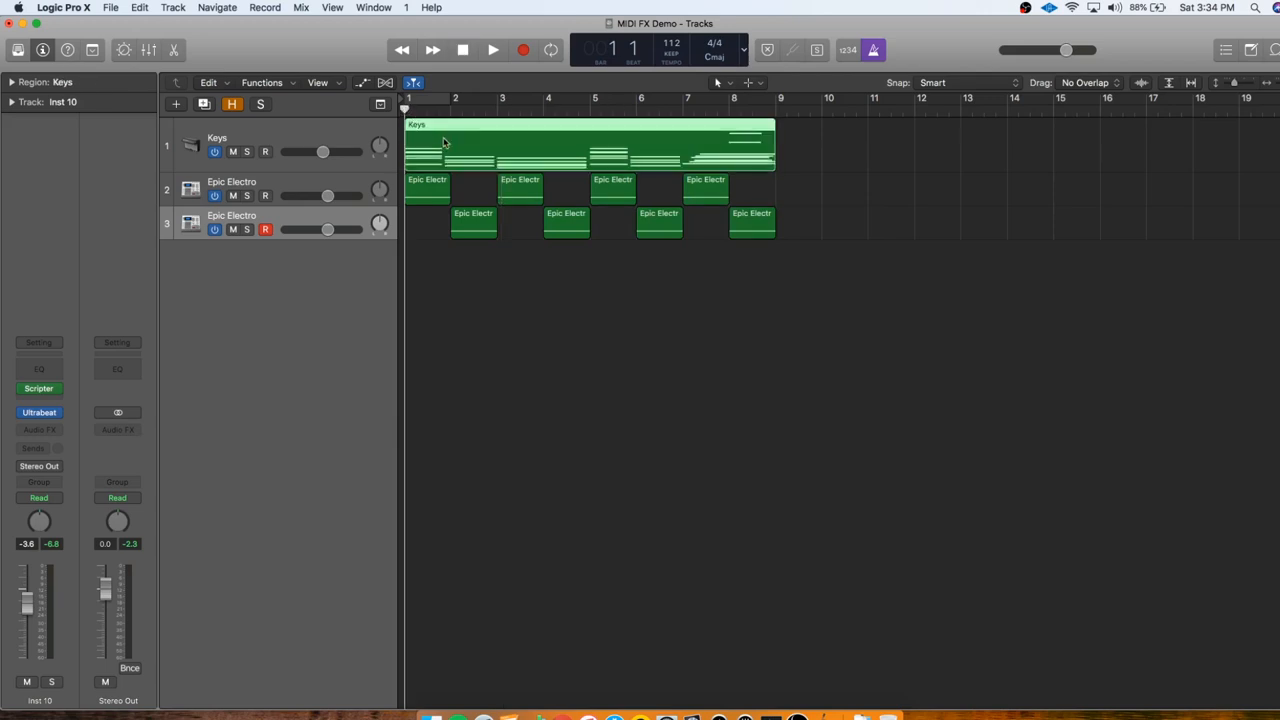
click(428, 190)
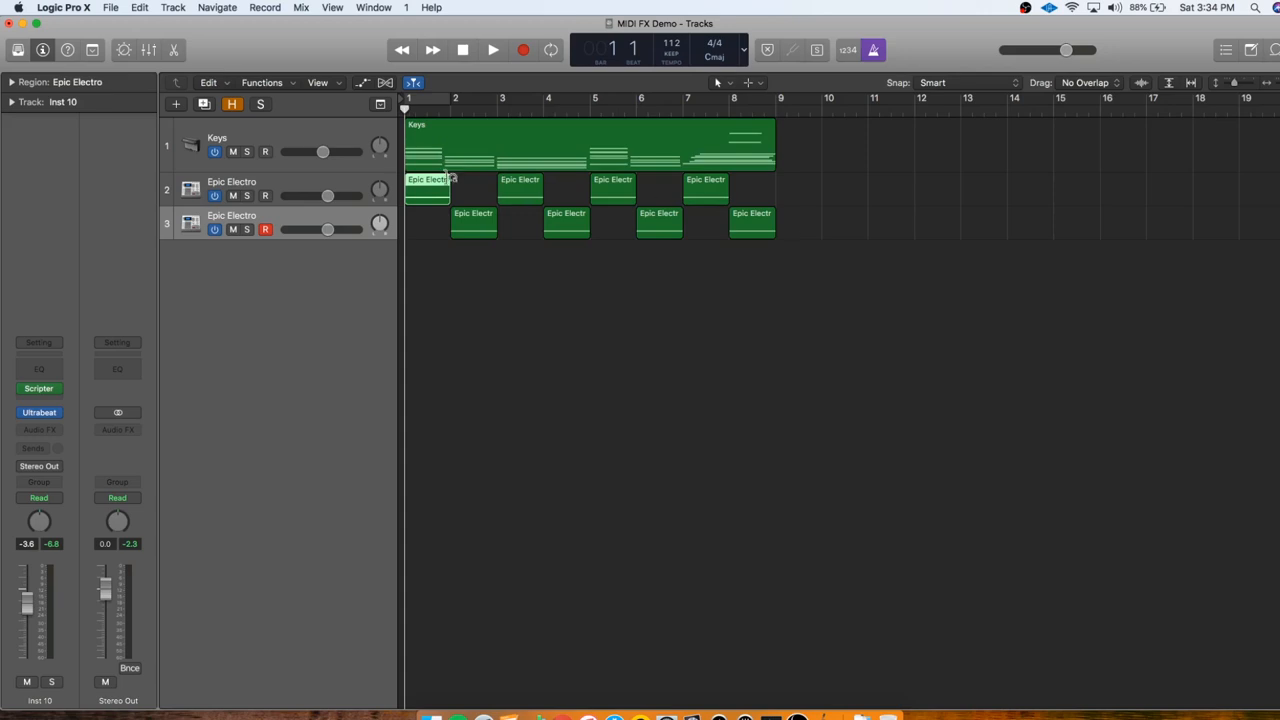
mouse_move(446, 212)
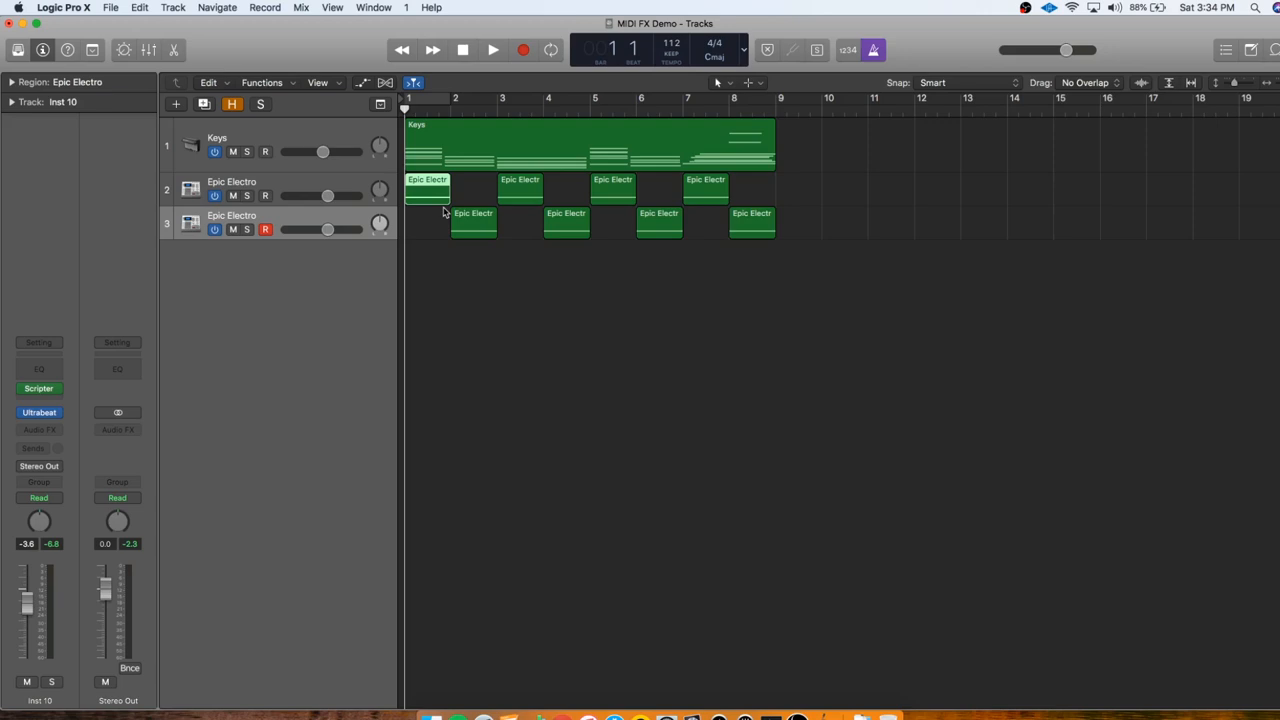
mouse_move(268, 148)
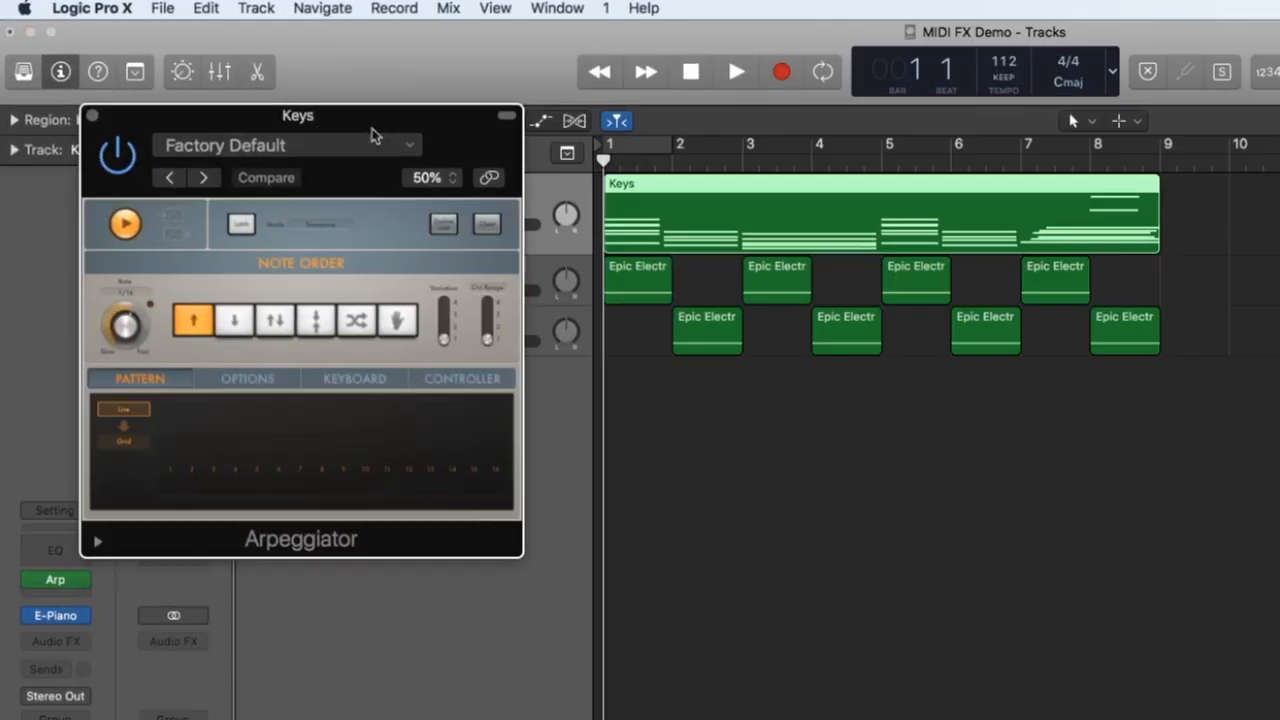
Play the arpeggio, set the Keys Arpeggiator's note order to up/down, and switch its pattern to a step grid.
click(736, 72)
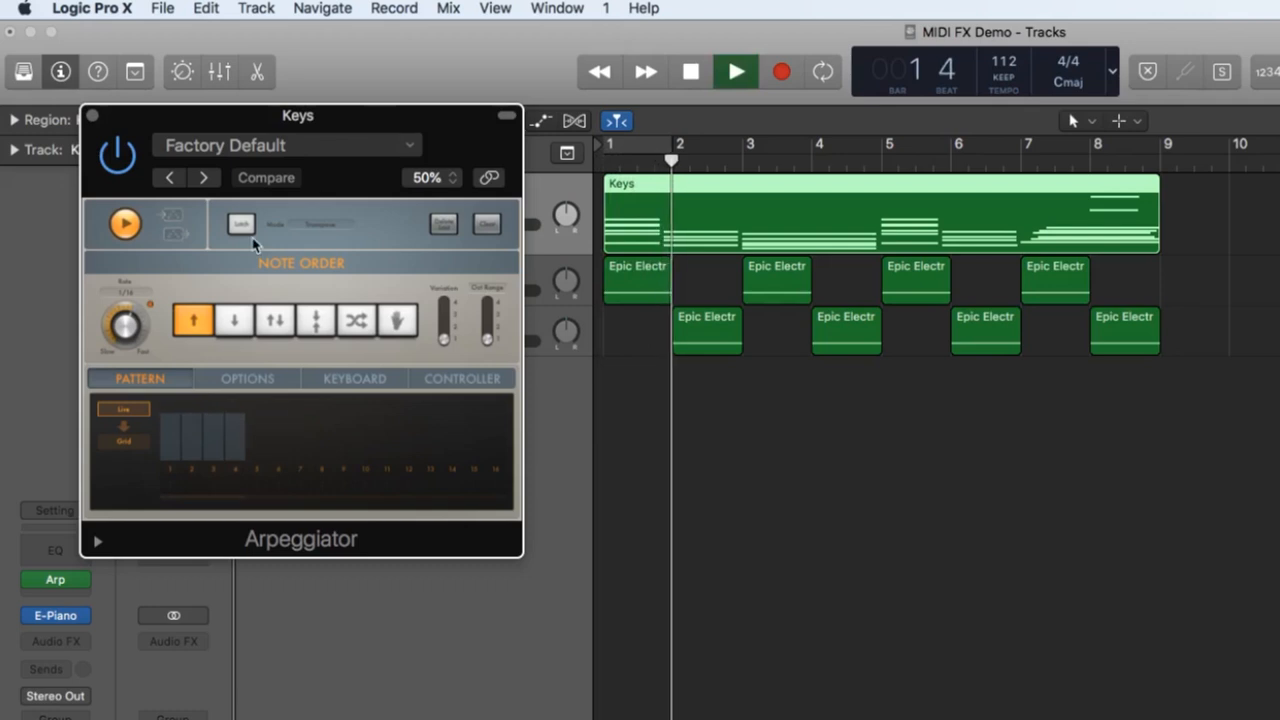
click(276, 320)
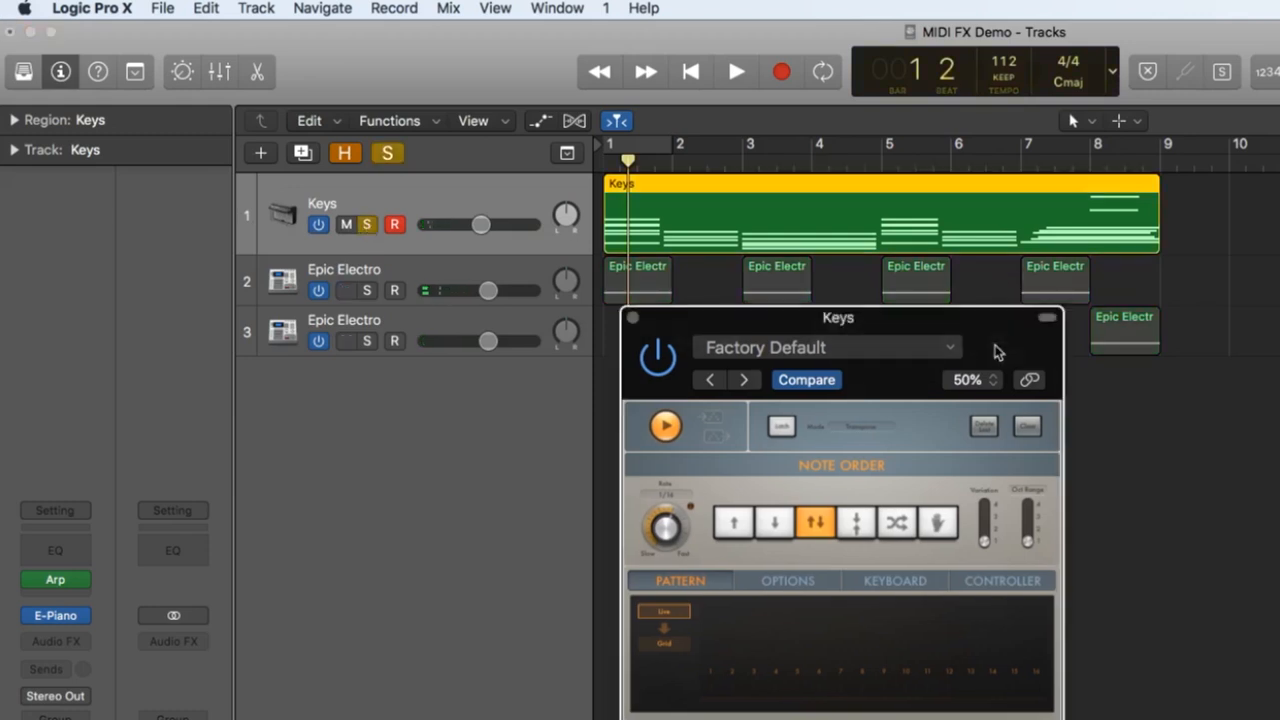
drag(838, 316, 744, 216)
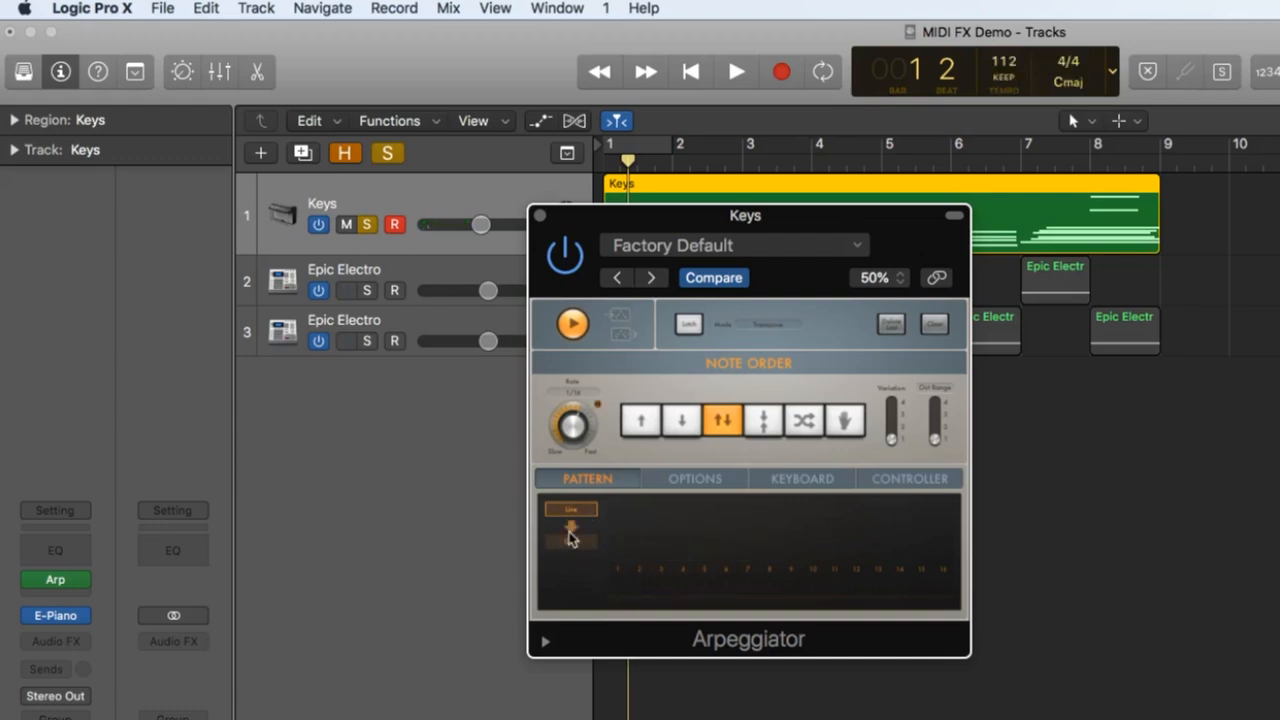
click(804, 420)
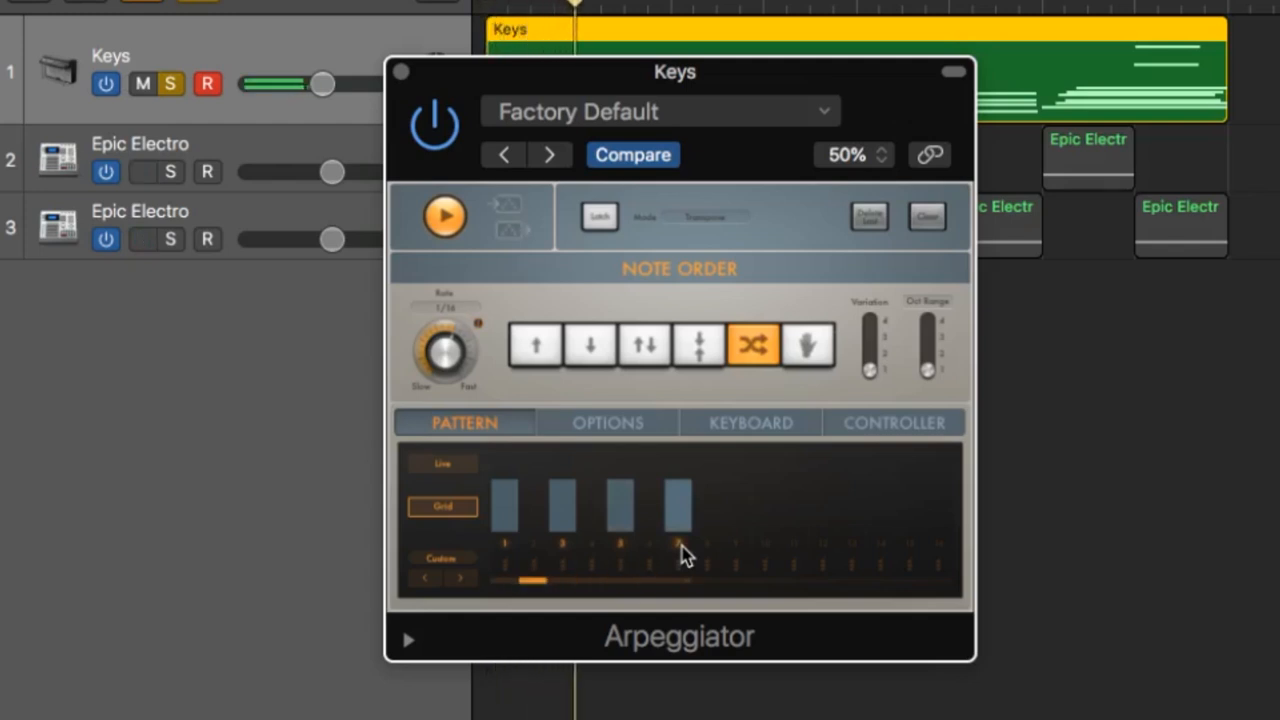
Turn on more steps in the Keys Arpeggiator's grid pattern to lengthen the rhythmic sequence.
click(142, 172)
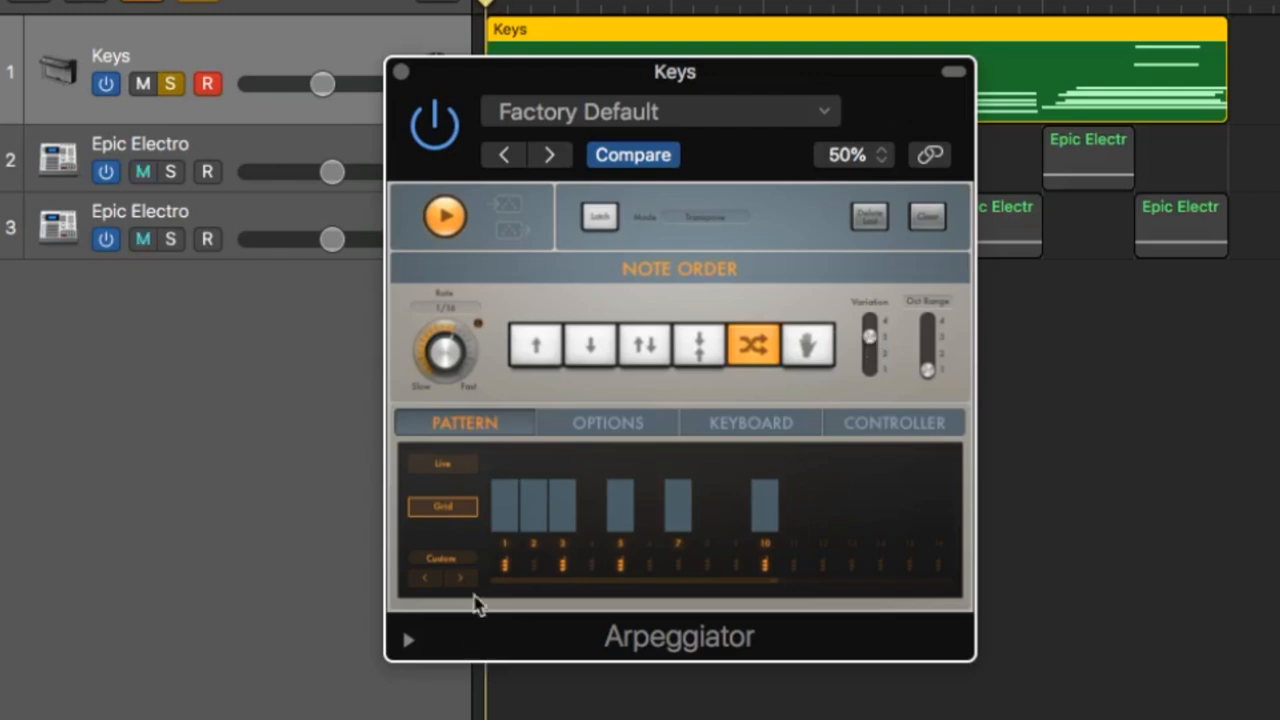
click(590, 504)
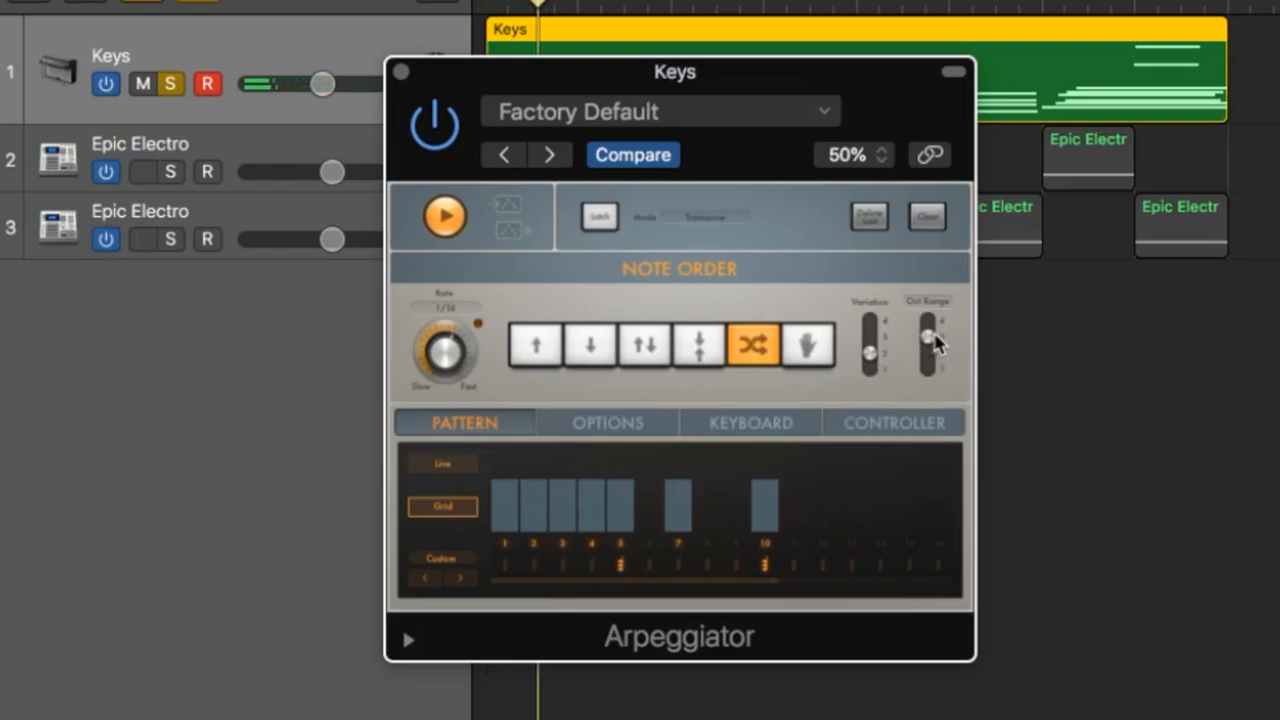
mouse_move(784, 308)
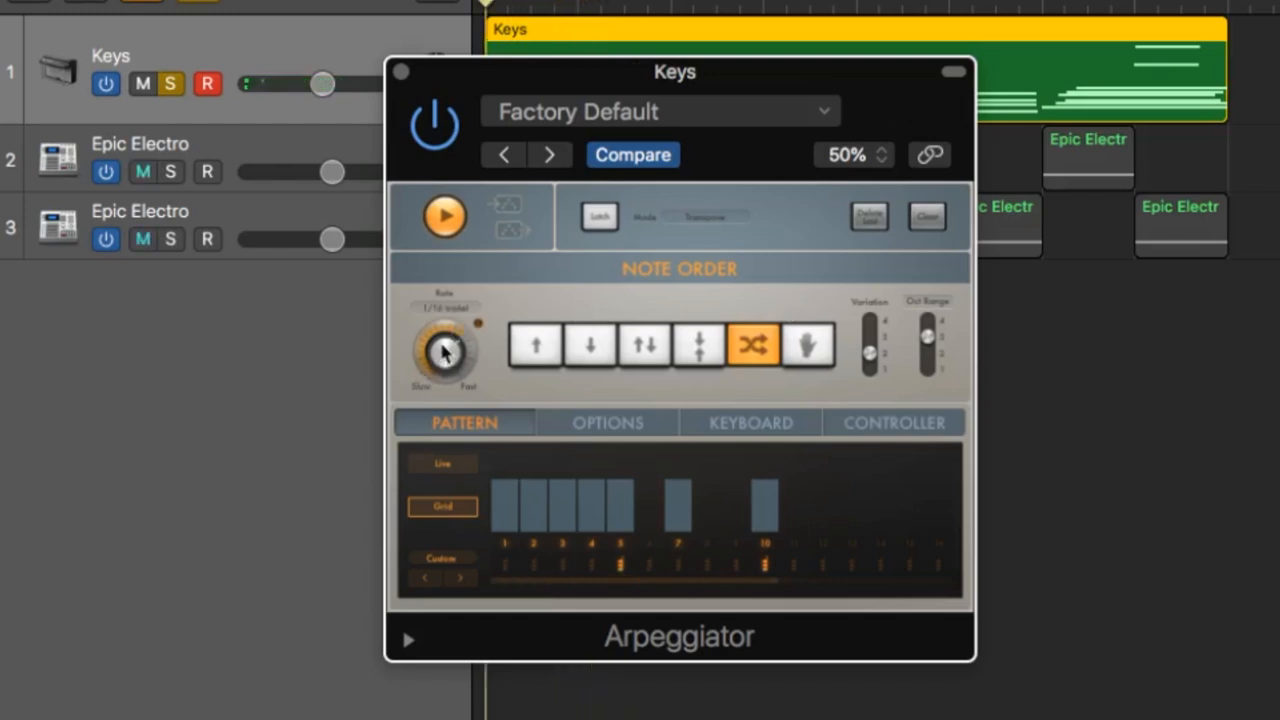
Adjust the Keys Arpeggiator's rate and bring up its preset list.
drag(444, 350, 448, 330)
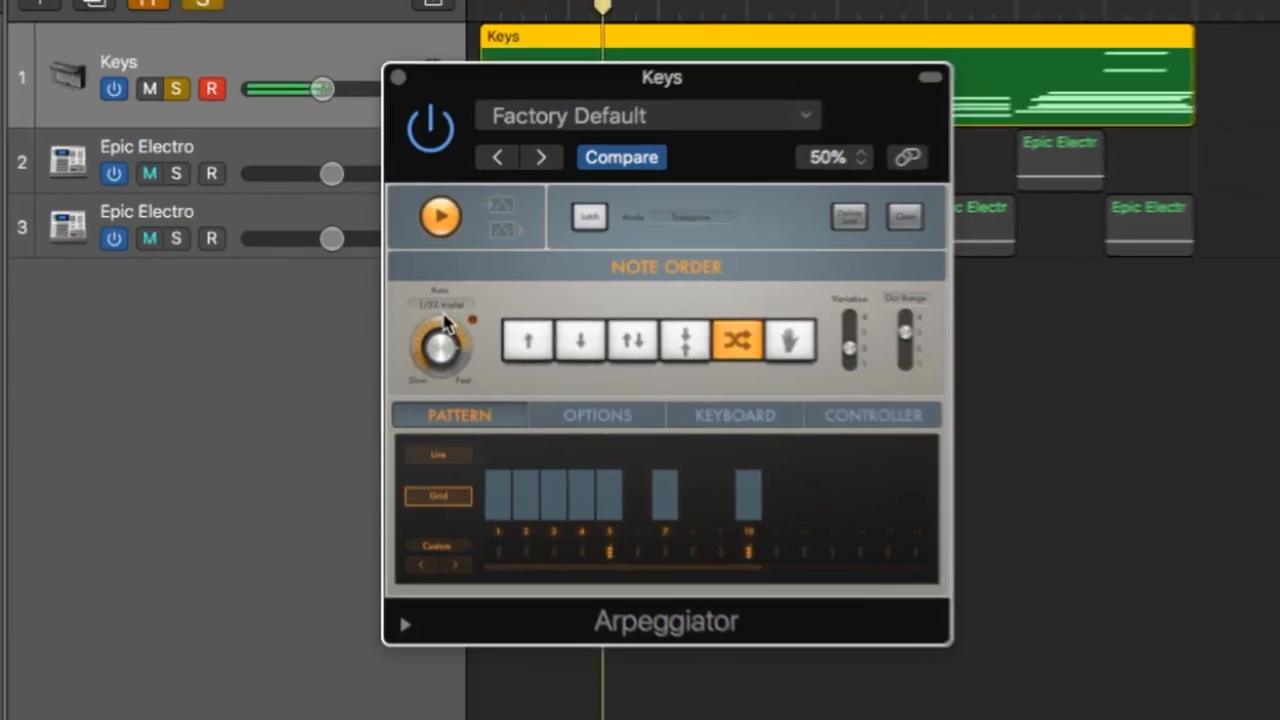
click(648, 114)
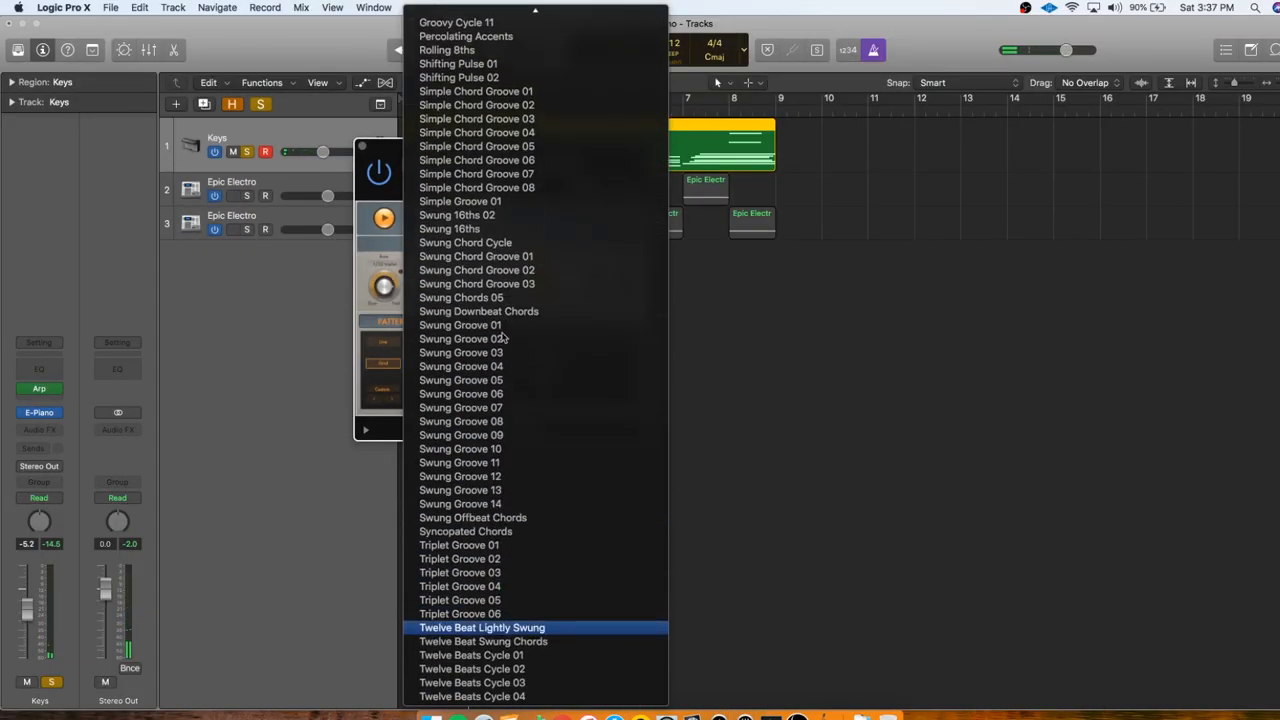
mouse_move(460, 338)
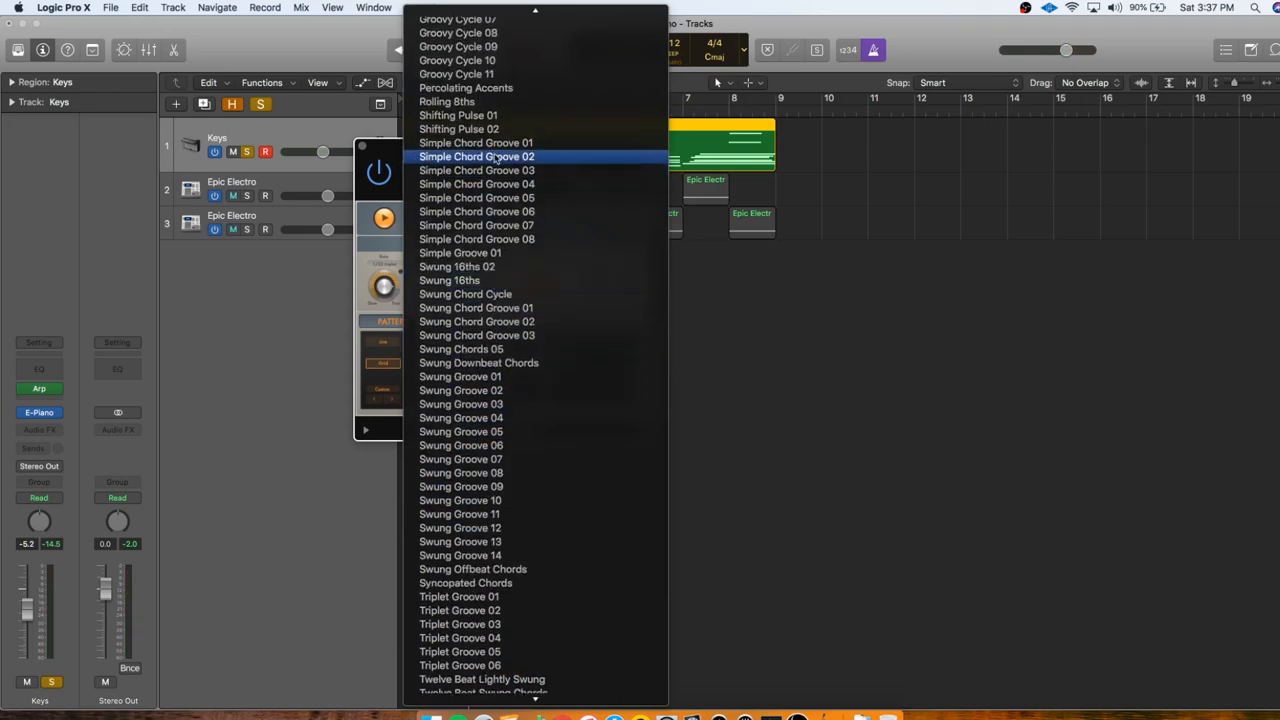
Load Simple Chord Groove 02, step through the grooves to 08, and settle on Simple Chord Groove 07.
click(476, 156)
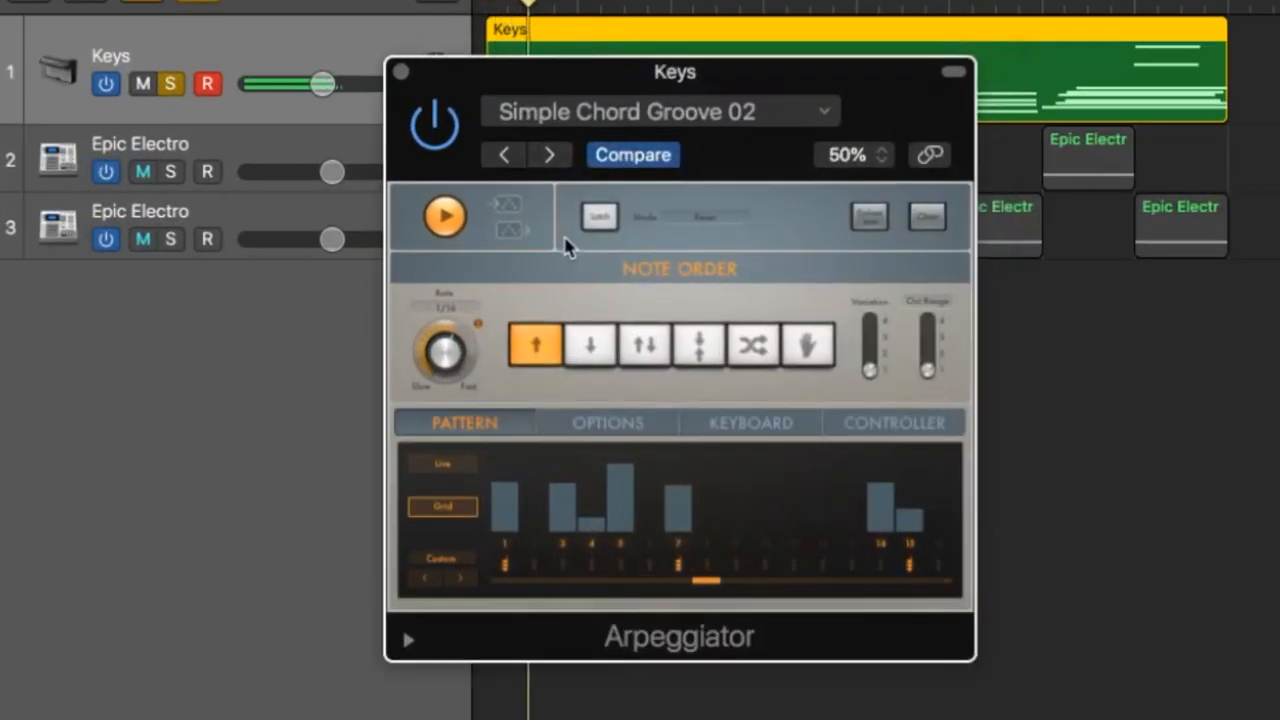
click(550, 156)
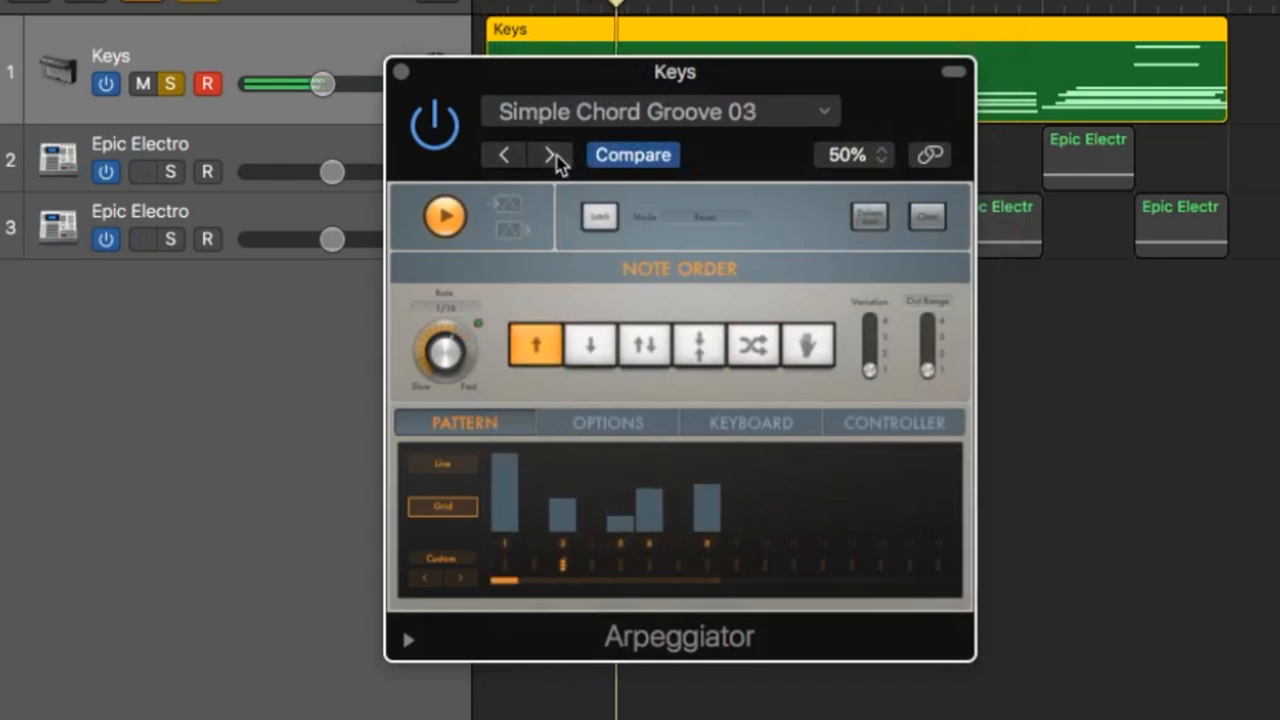
click(552, 156)
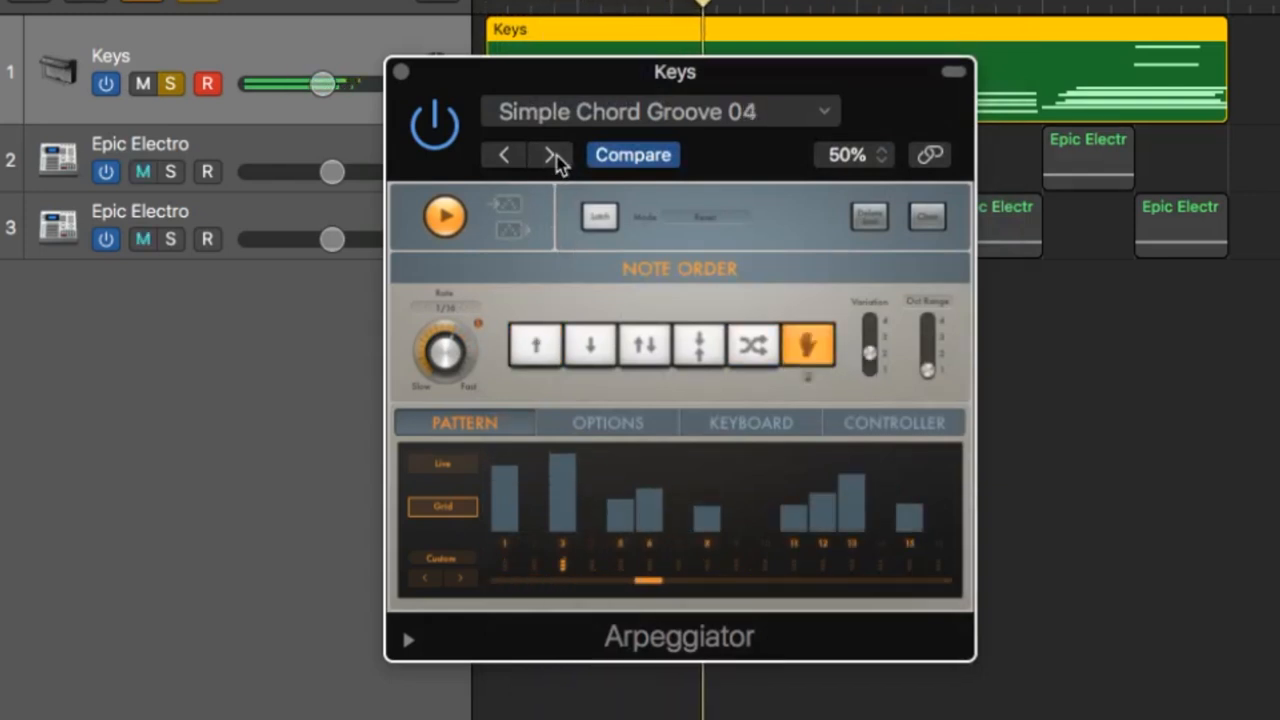
click(552, 154)
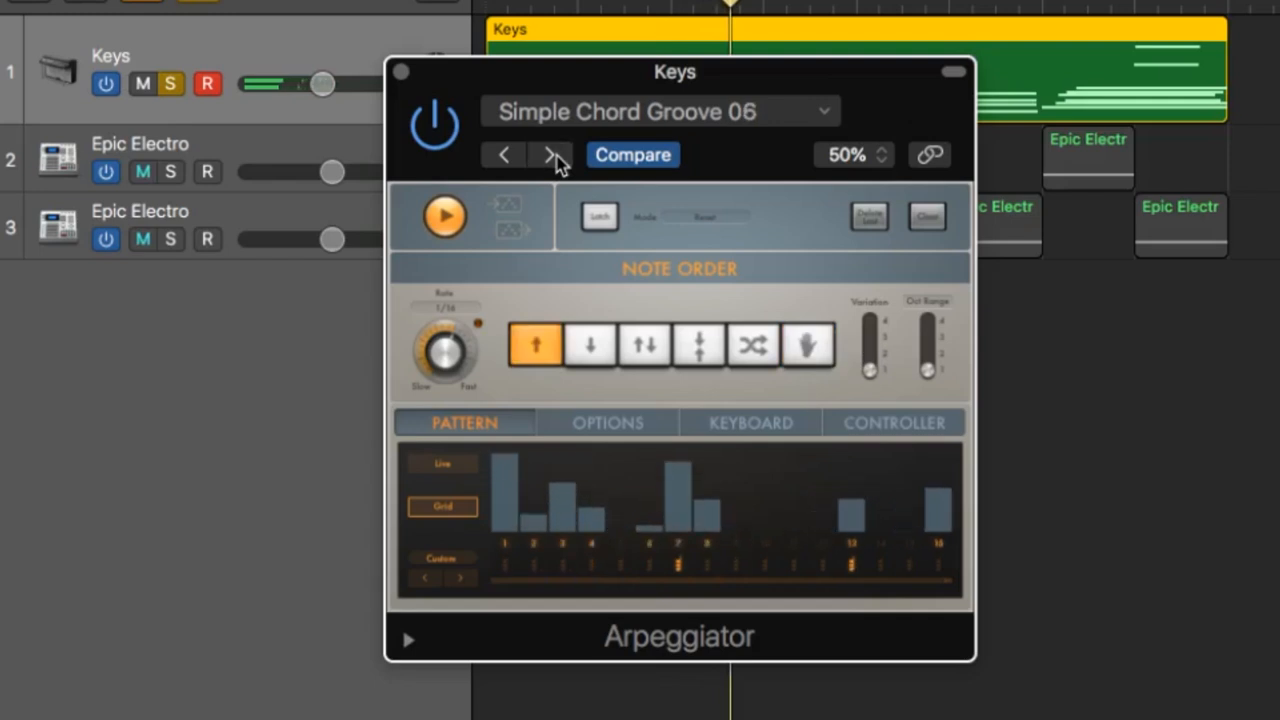
click(552, 156)
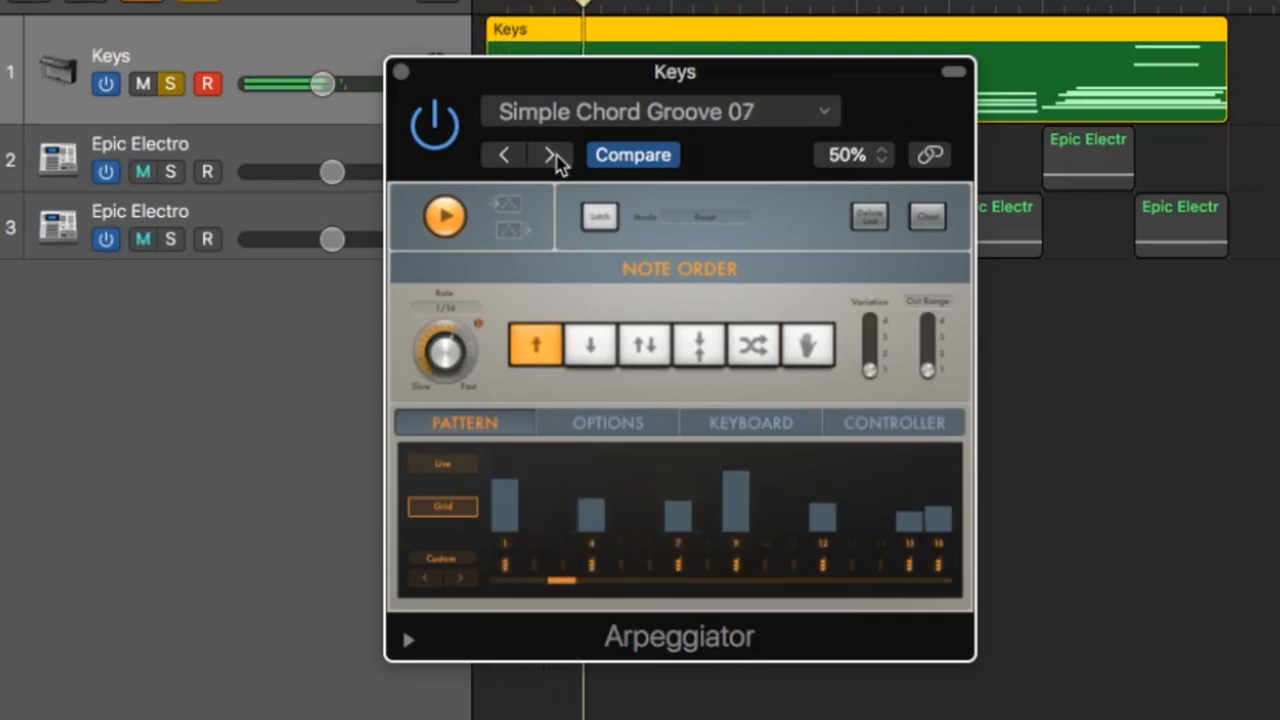
click(552, 154)
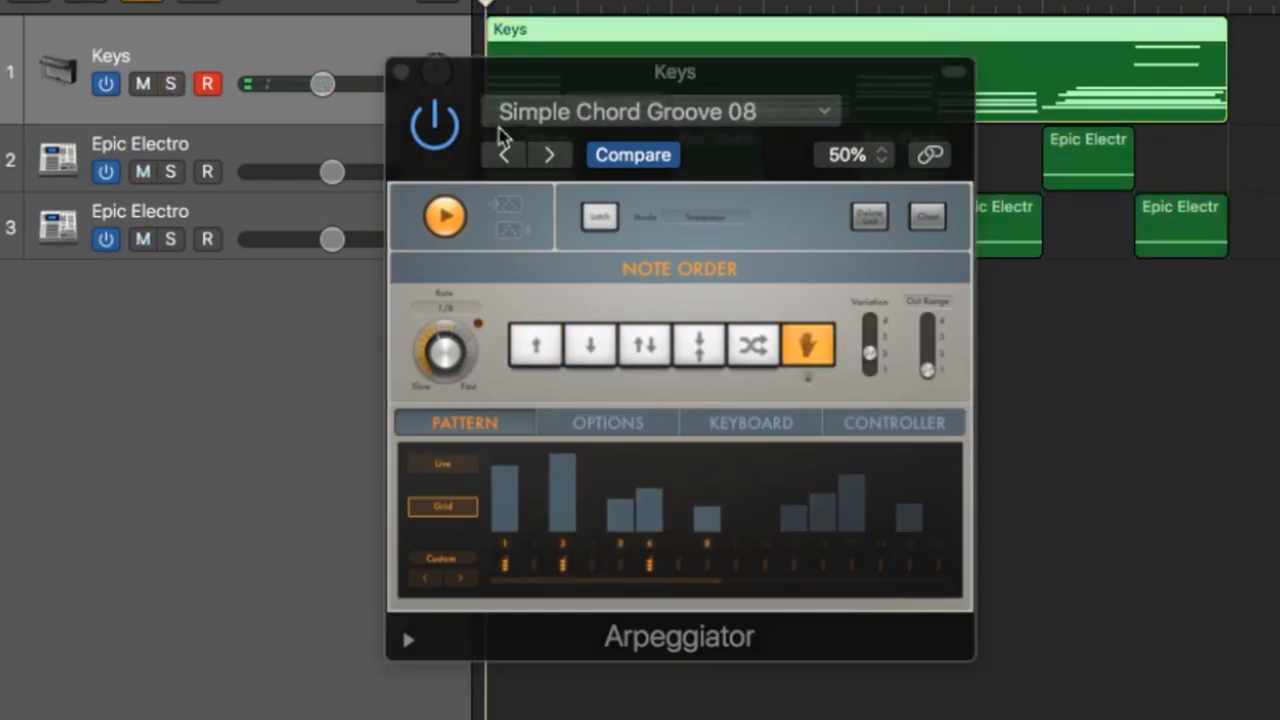
click(504, 156)
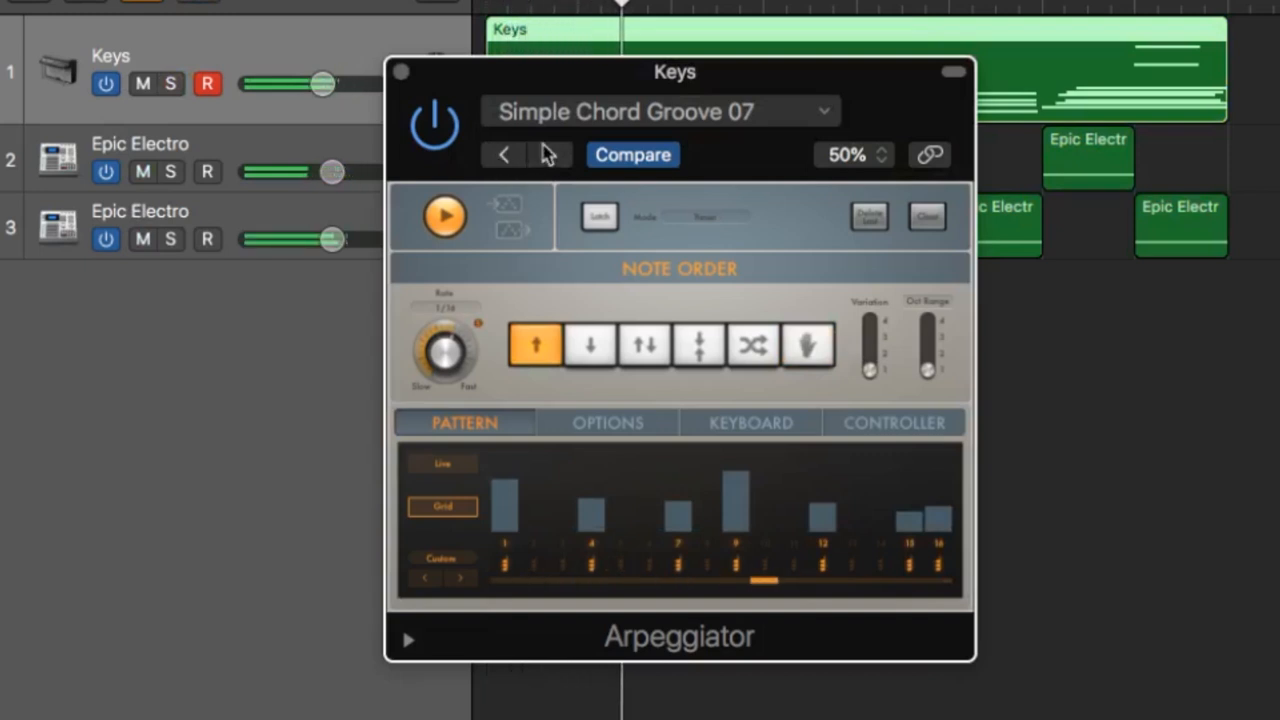
click(552, 154)
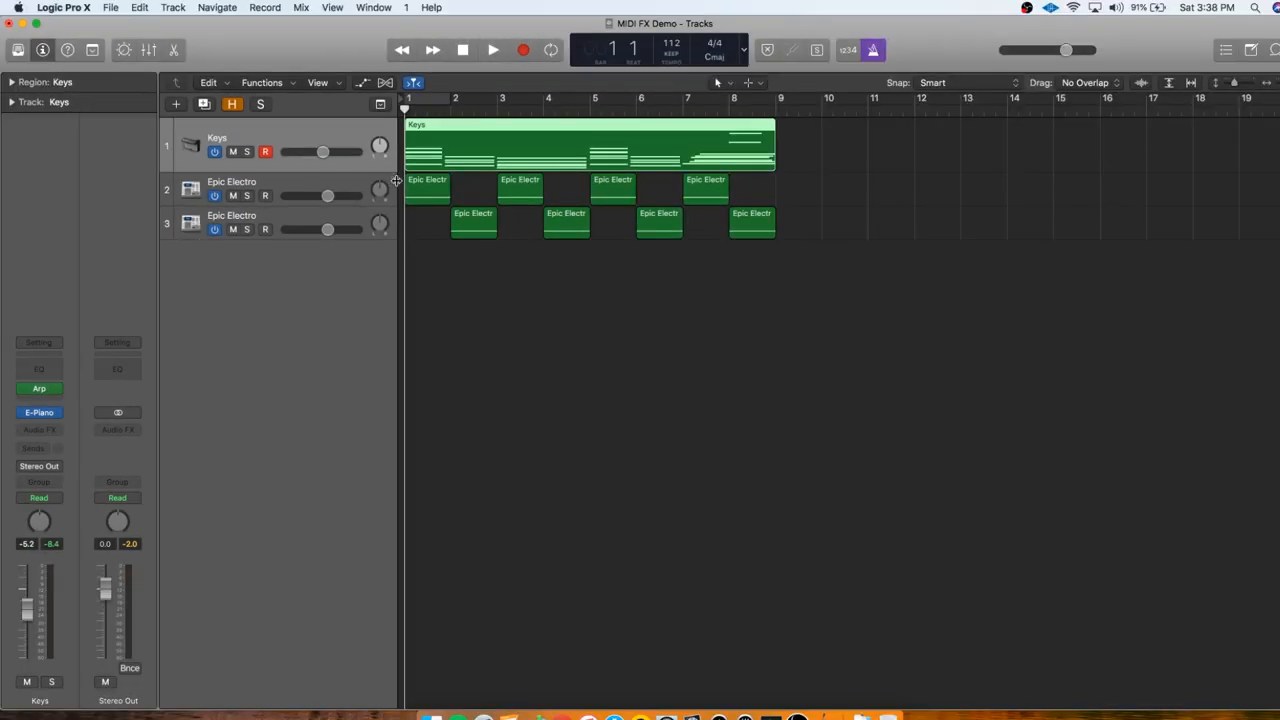
mouse_move(490, 336)
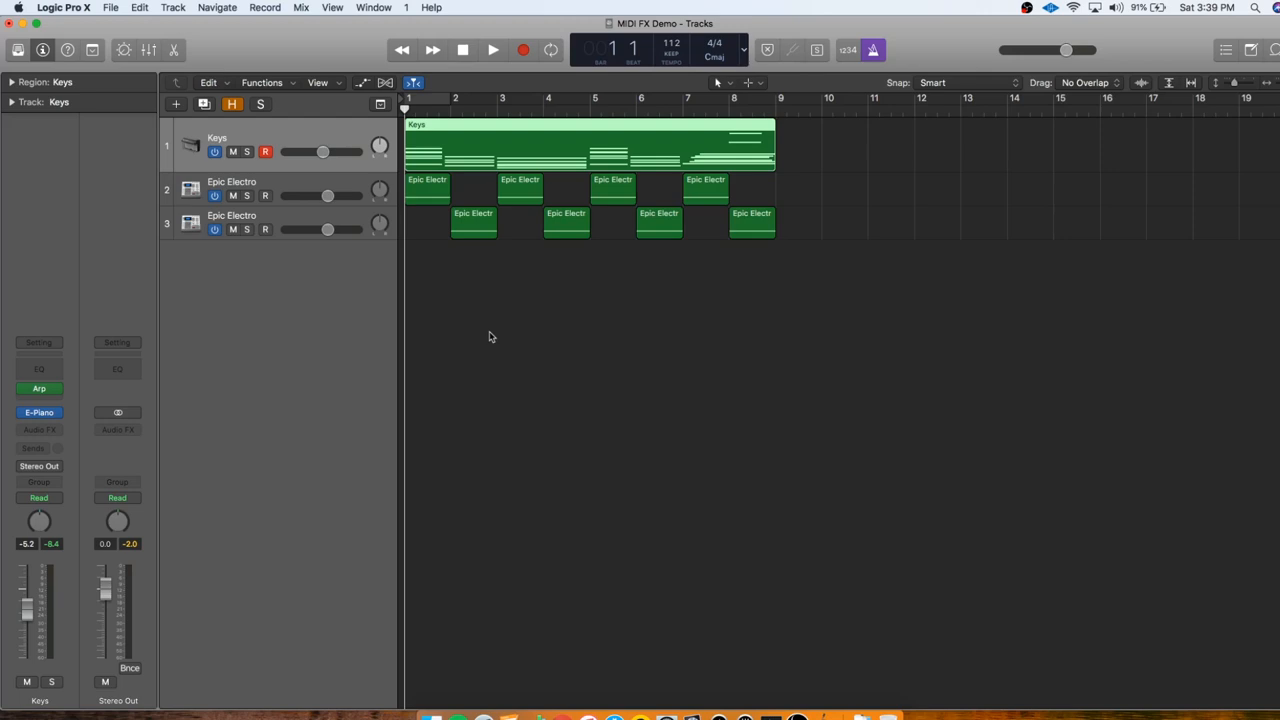
mouse_move(324, 166)
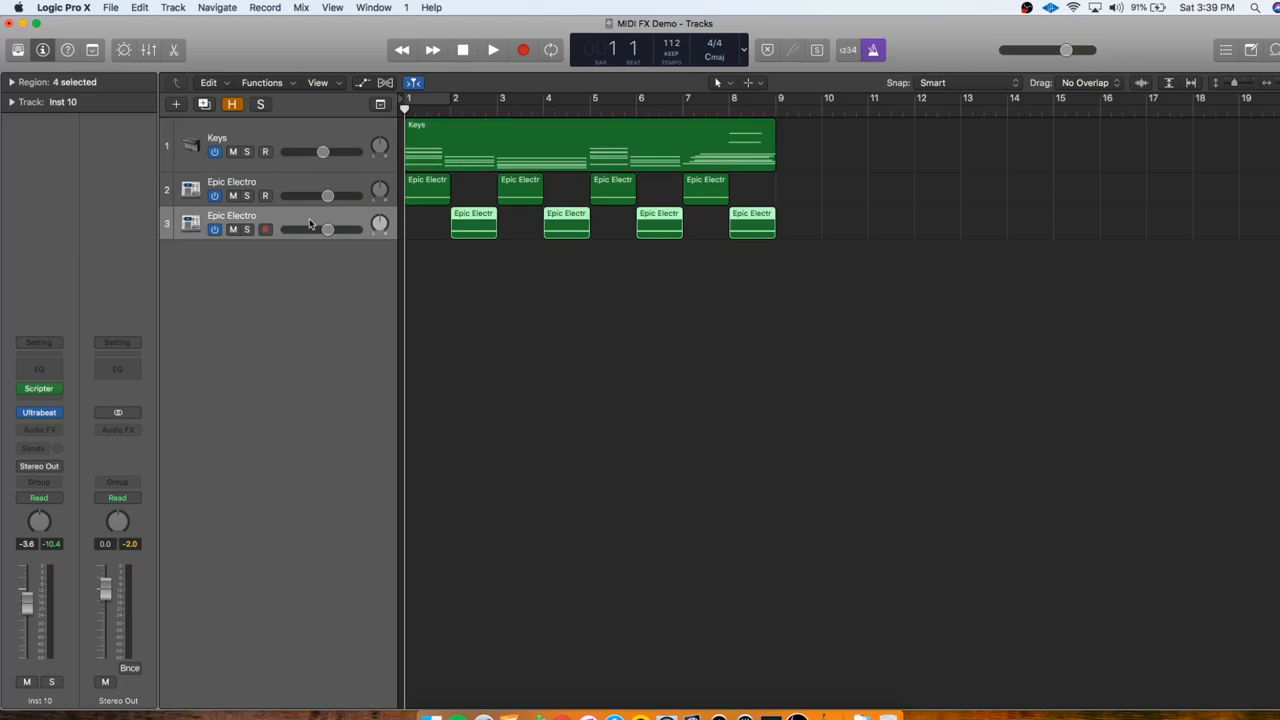
Create a new software instrument track with Retro Synth's Digital Waves lead and set its volume.
click(176, 104)
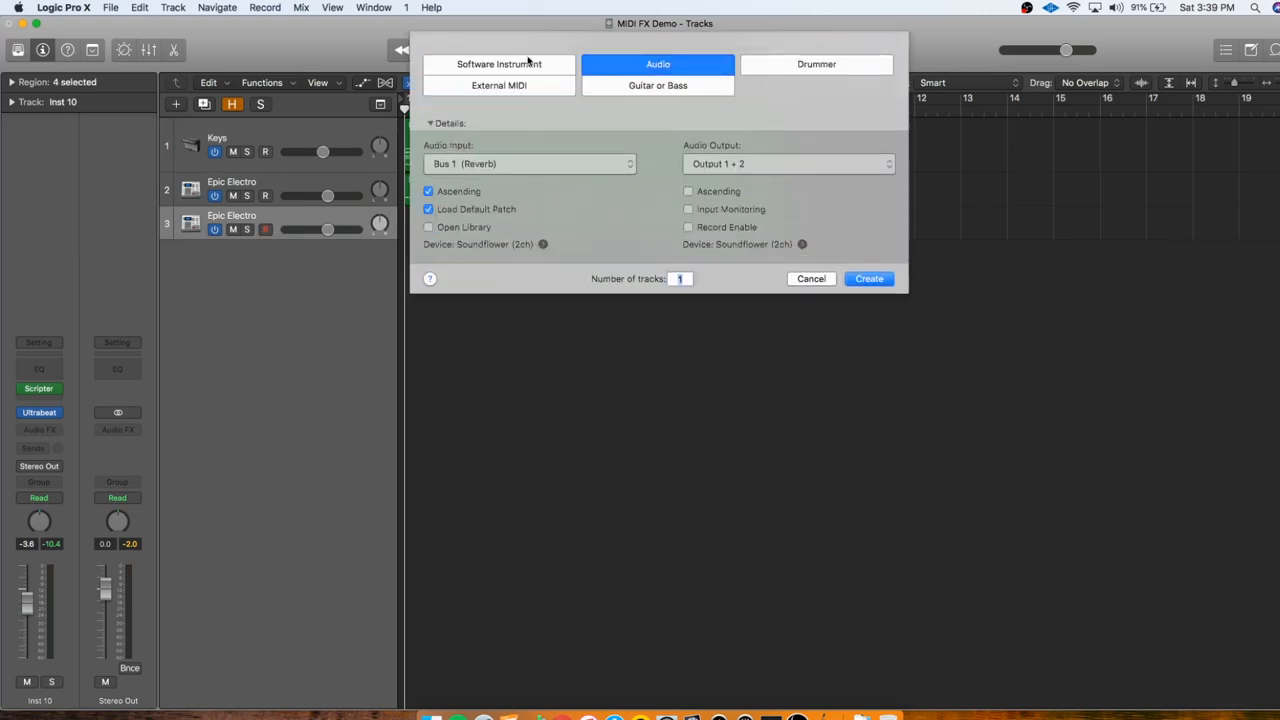
click(500, 64)
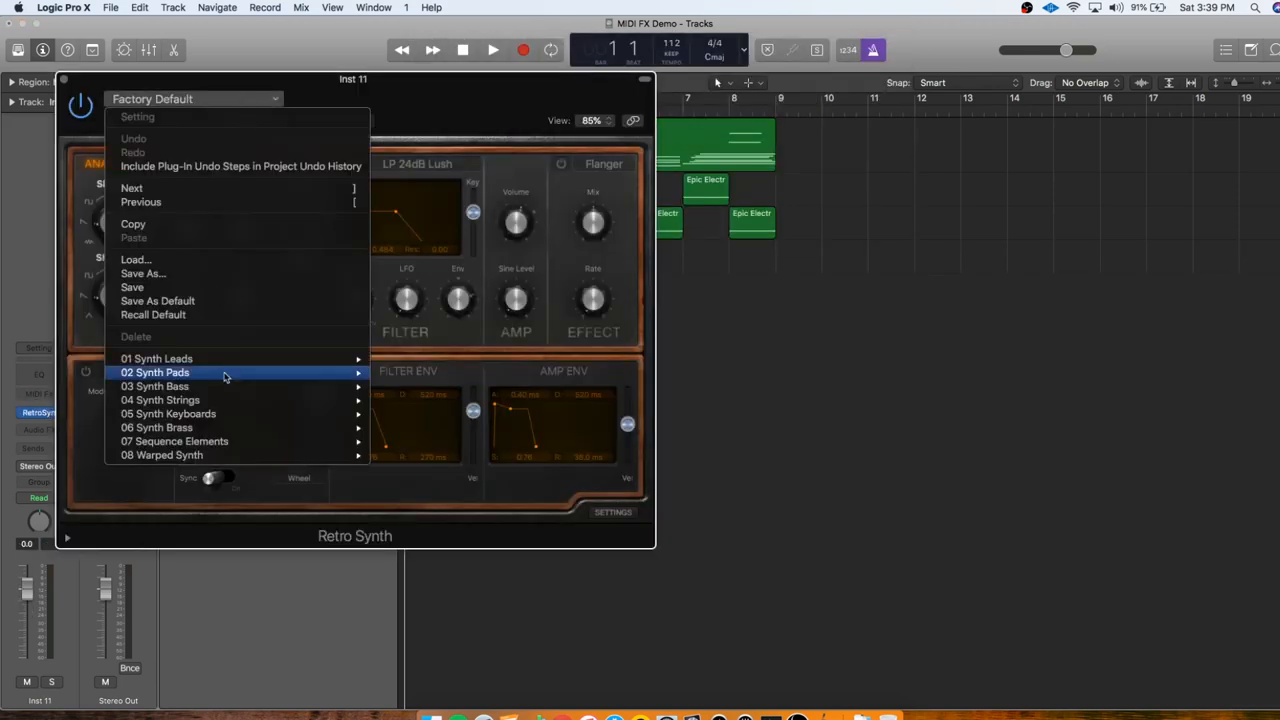
mouse_move(156, 358)
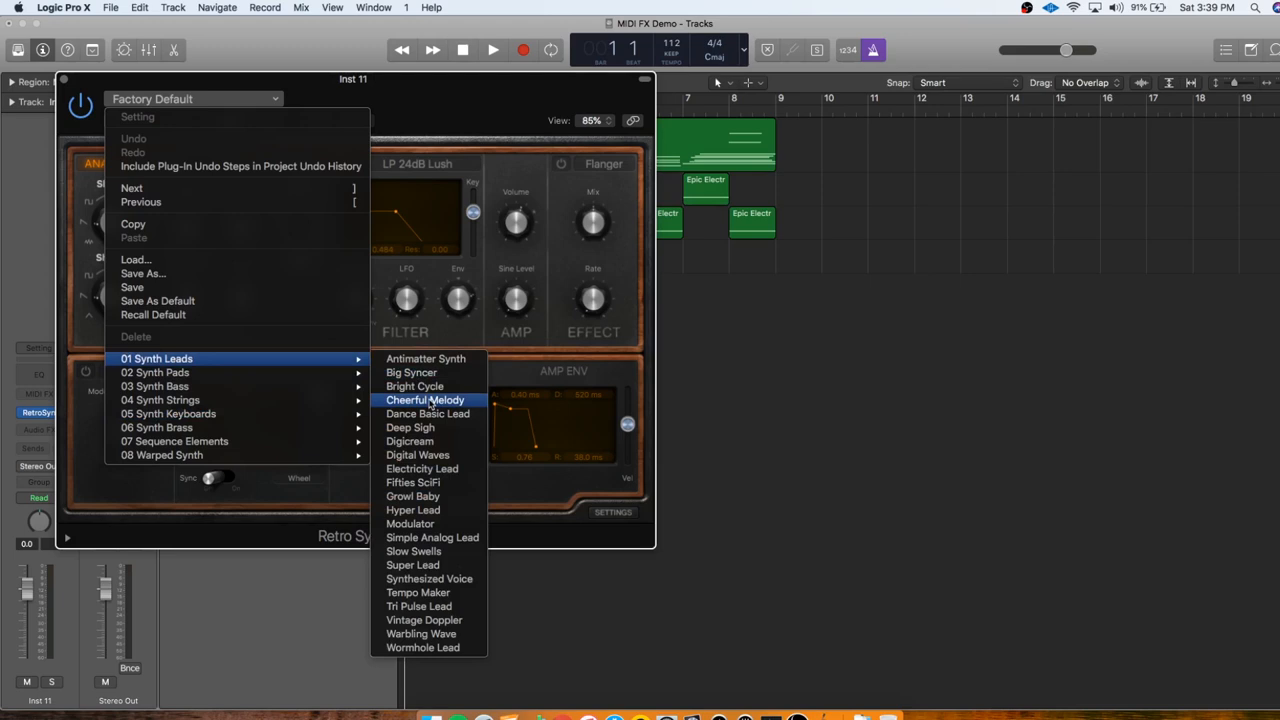
mouse_move(422, 468)
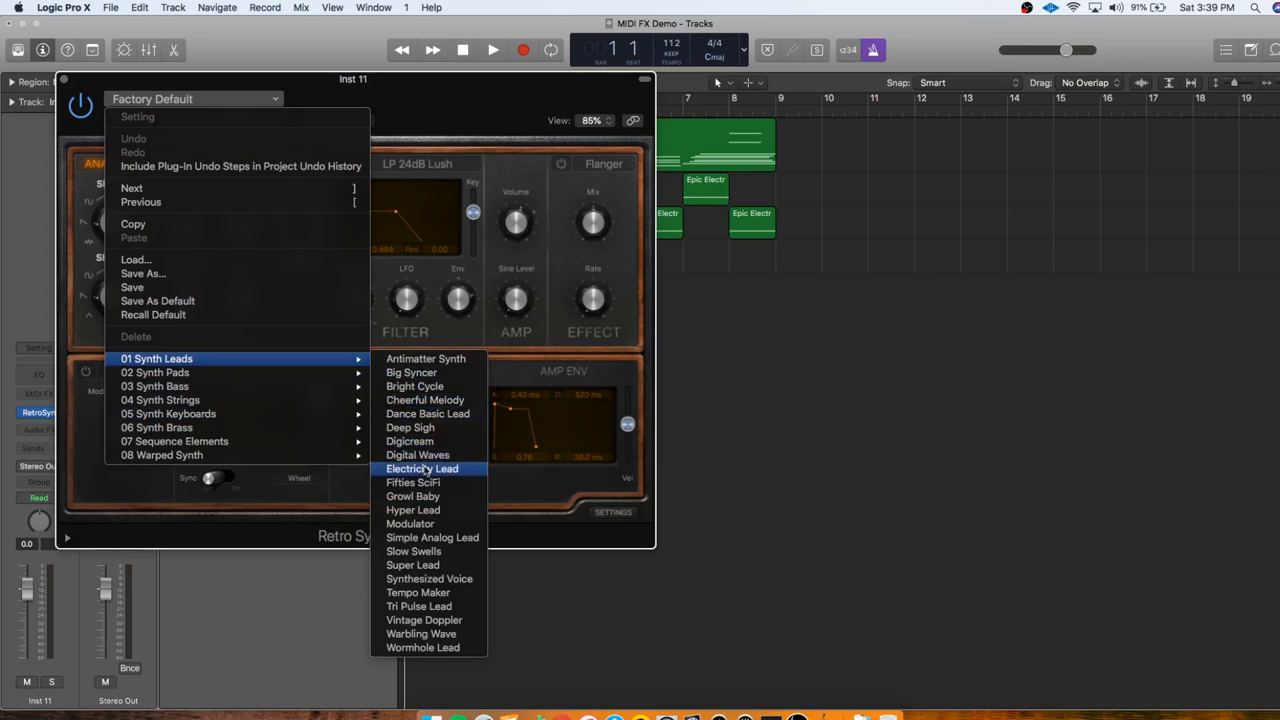
mouse_move(416, 456)
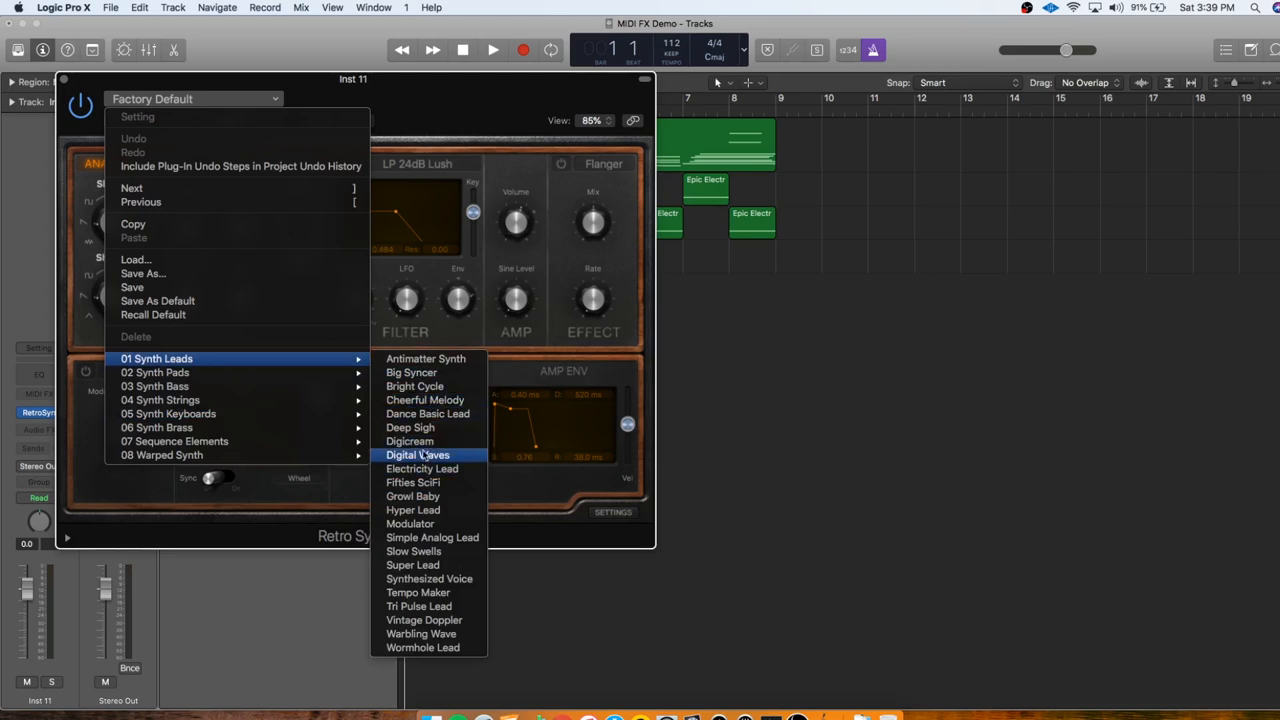
click(420, 468)
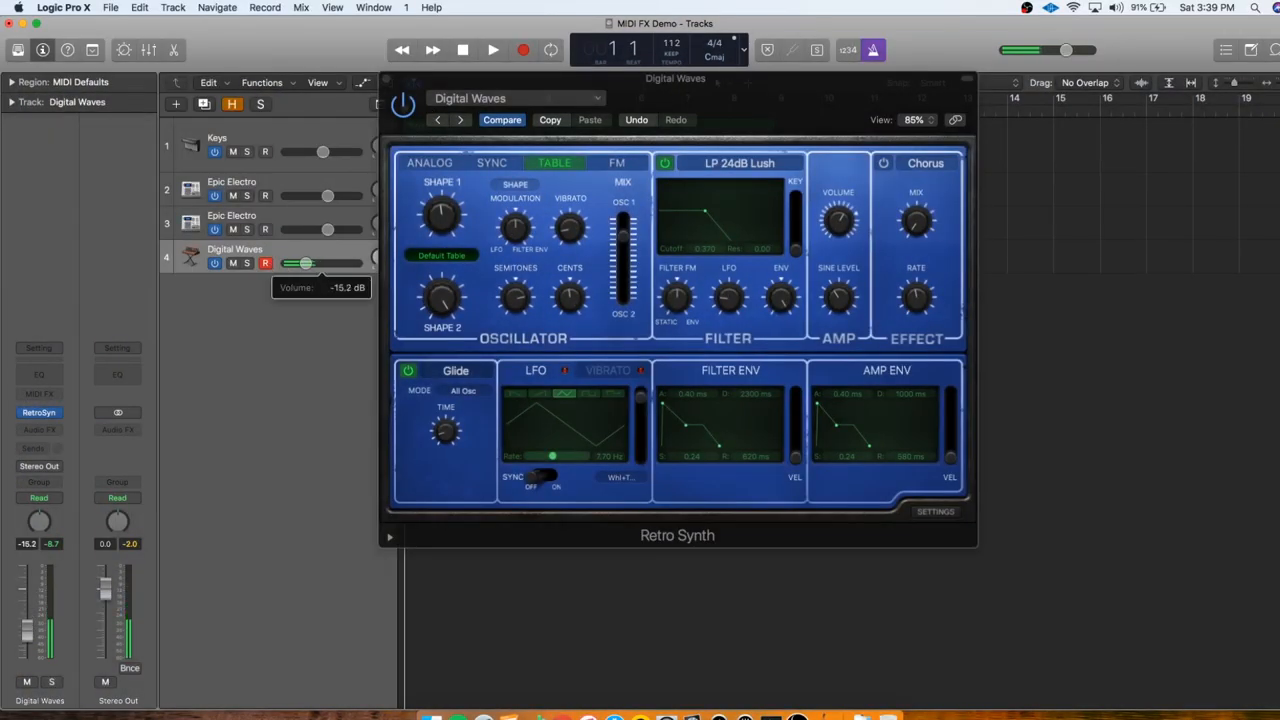
drag(304, 264, 308, 264)
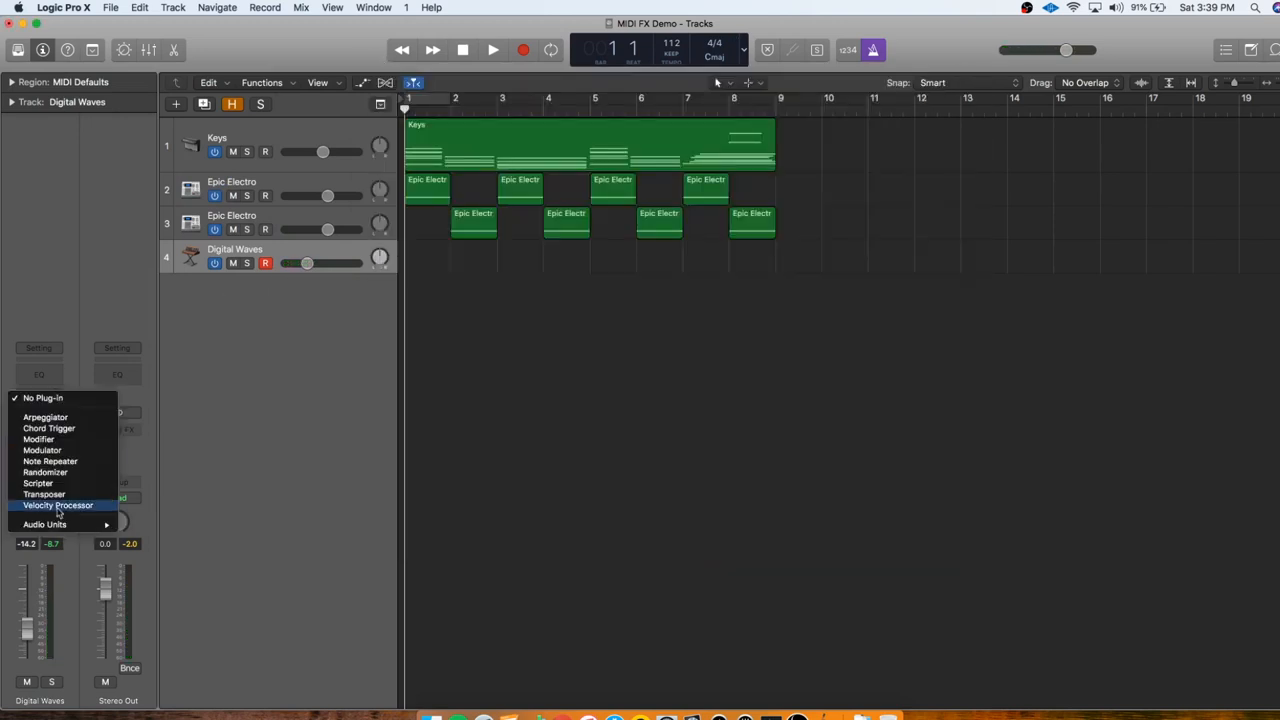
mouse_move(60, 460)
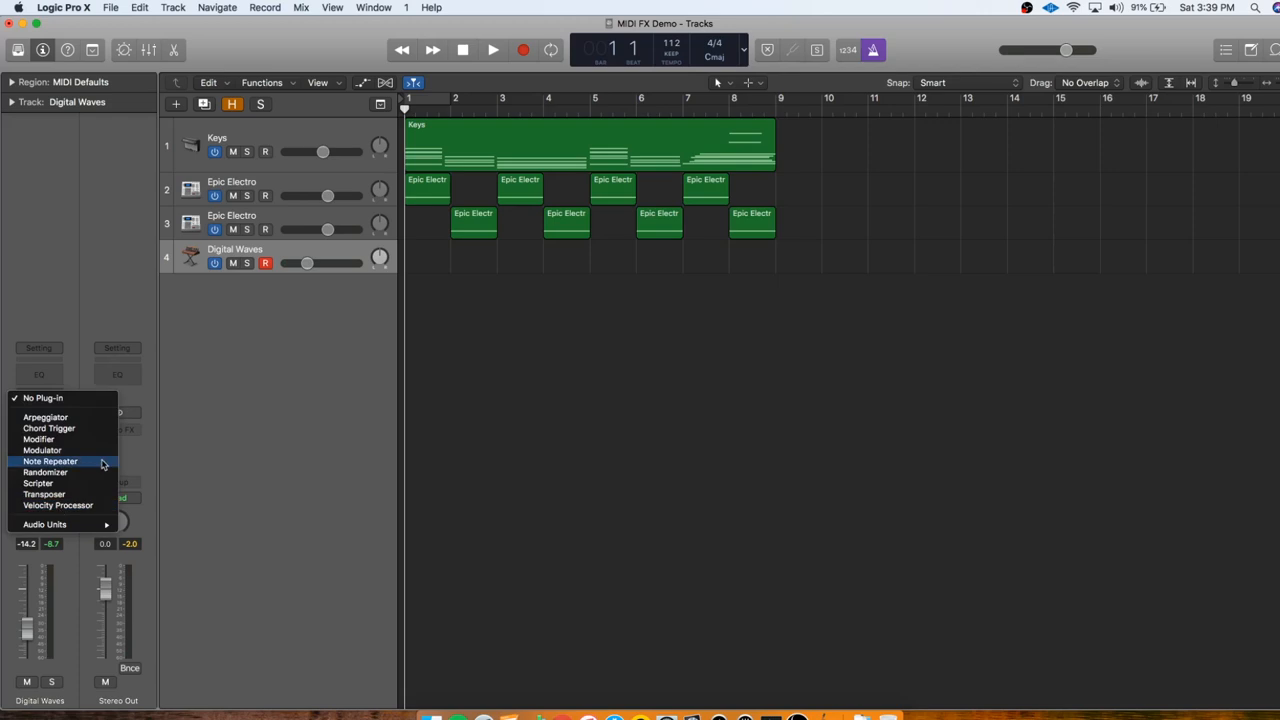
Insert a Randomizer MIDI effect on Digital Waves and set its event type to Note Number.
click(44, 472)
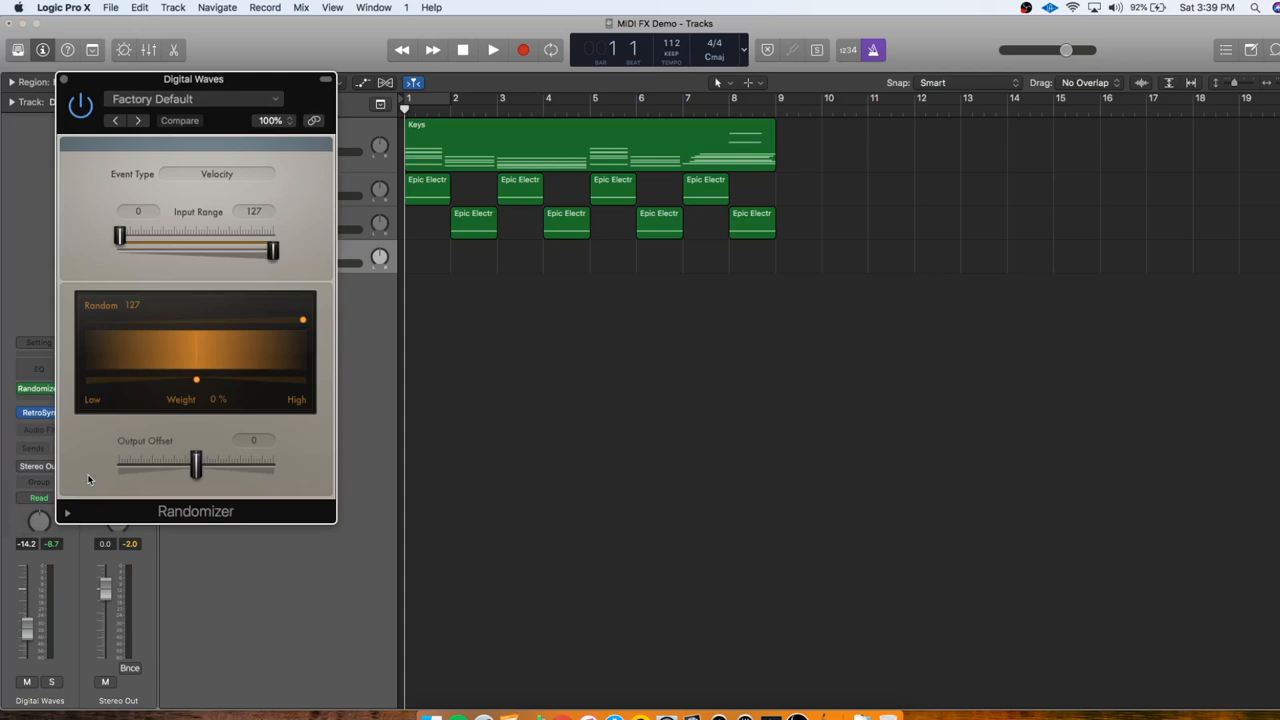
mouse_move(148, 72)
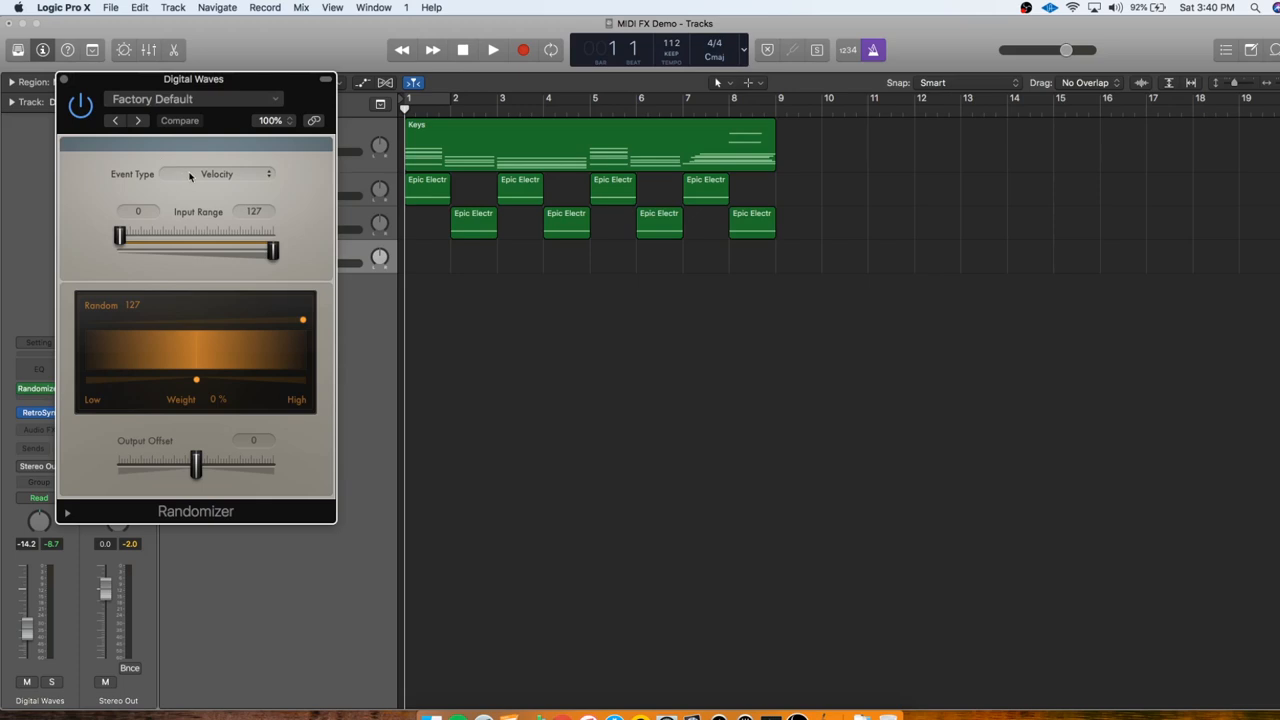
click(230, 174)
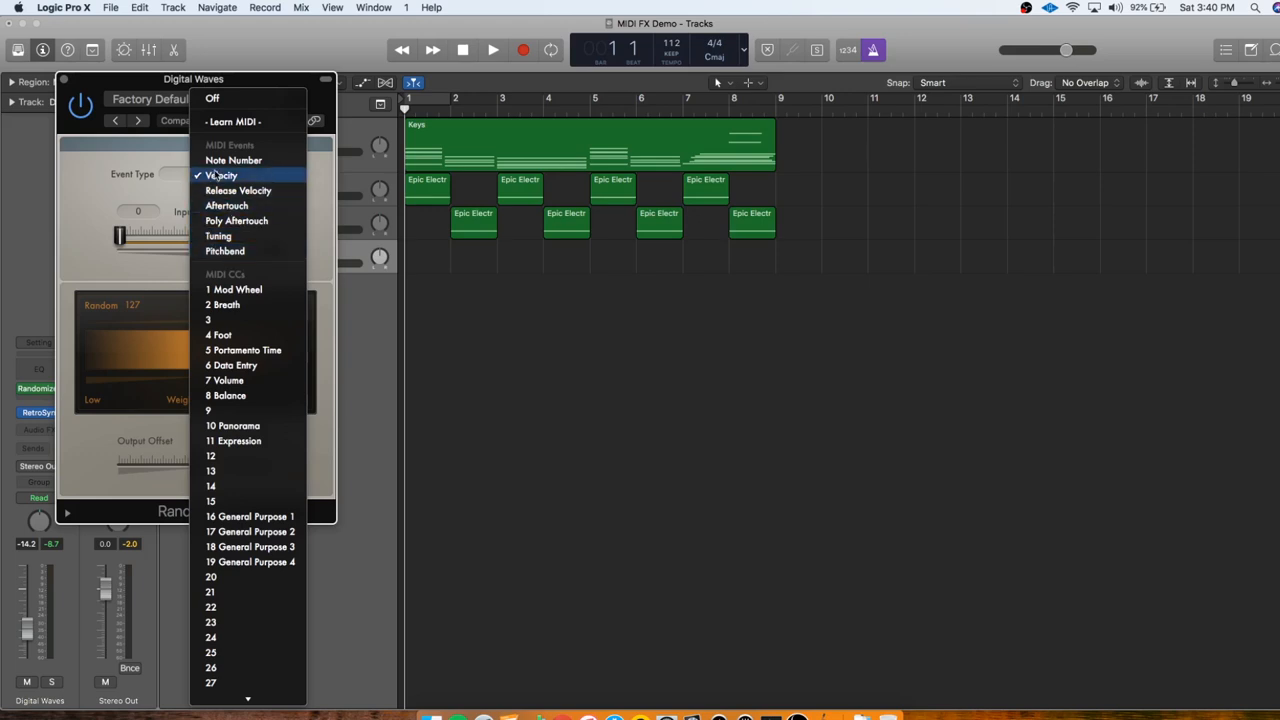
click(232, 160)
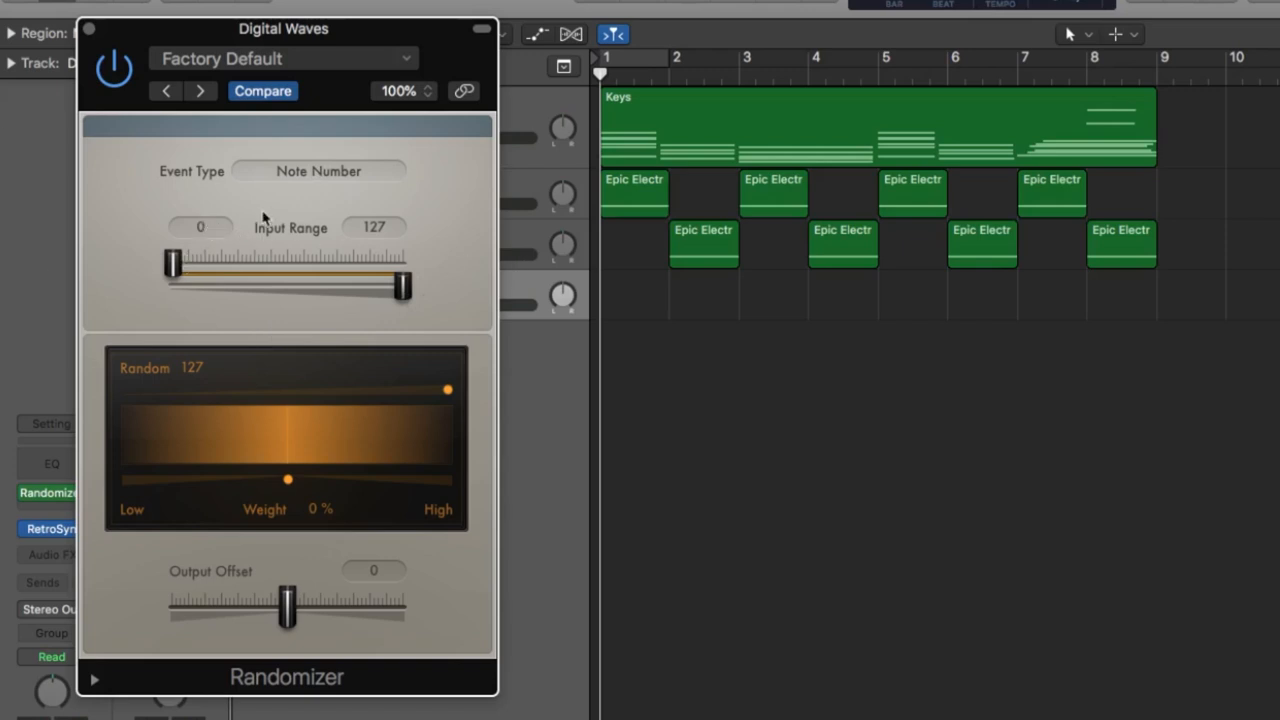
mouse_move(464, 400)
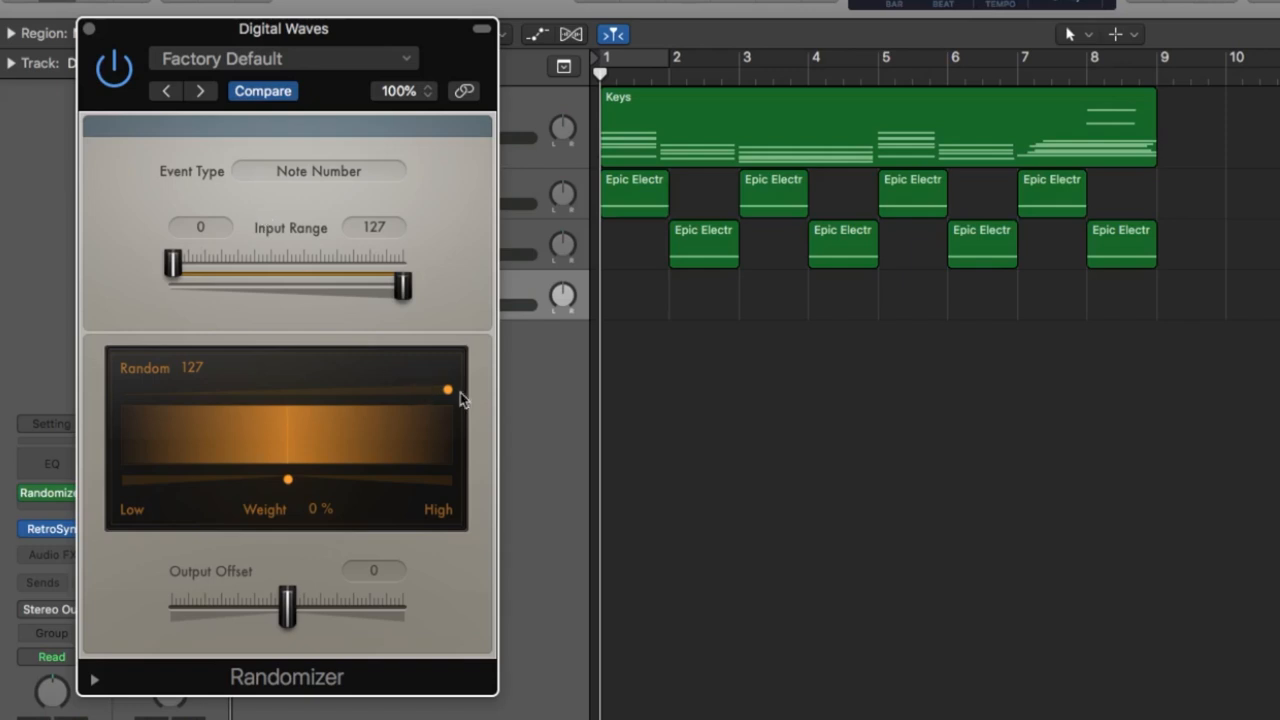
Lower the Randomizer's random amount from 127 down to about 32.
drag(448, 388, 300, 390)
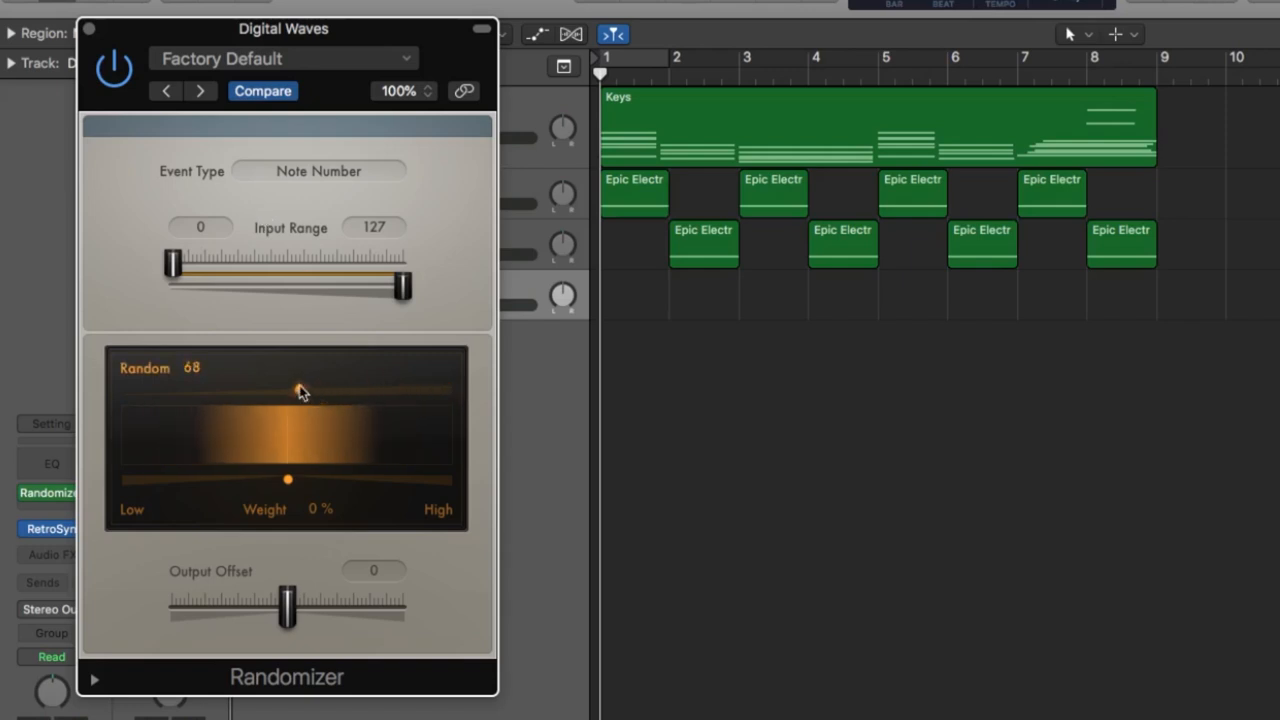
drag(298, 390, 228, 390)
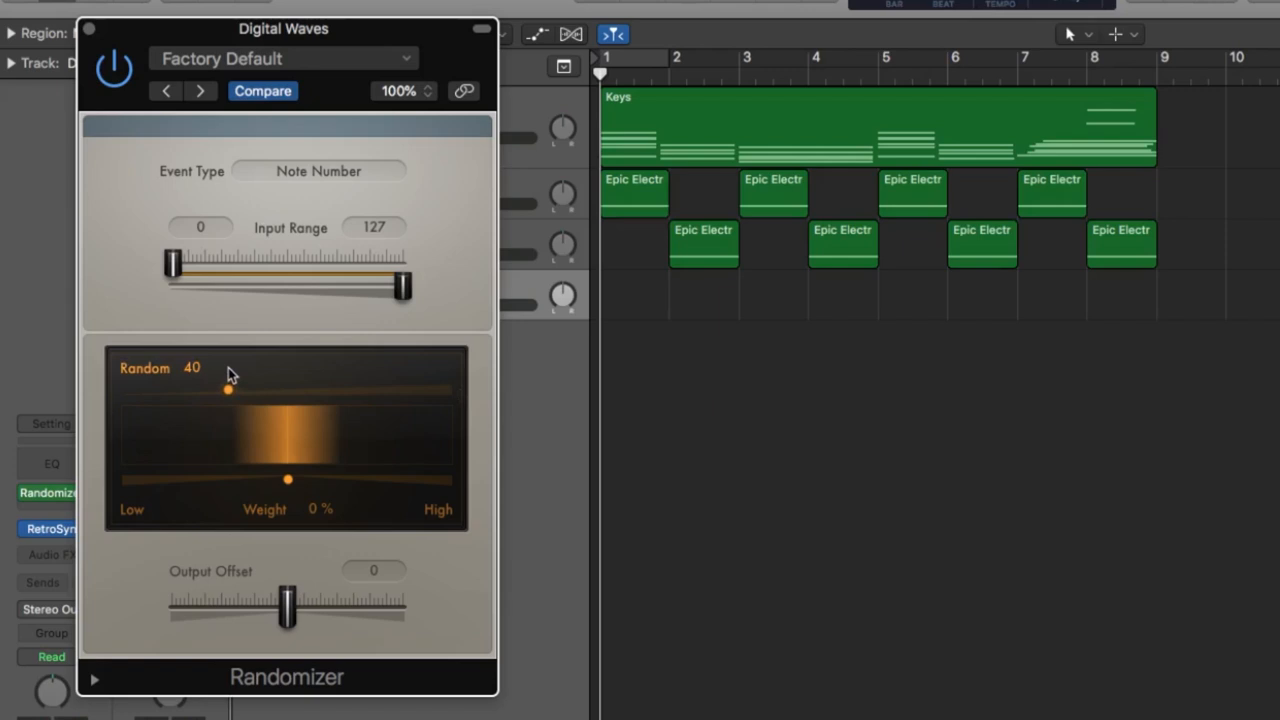
drag(228, 390, 216, 392)
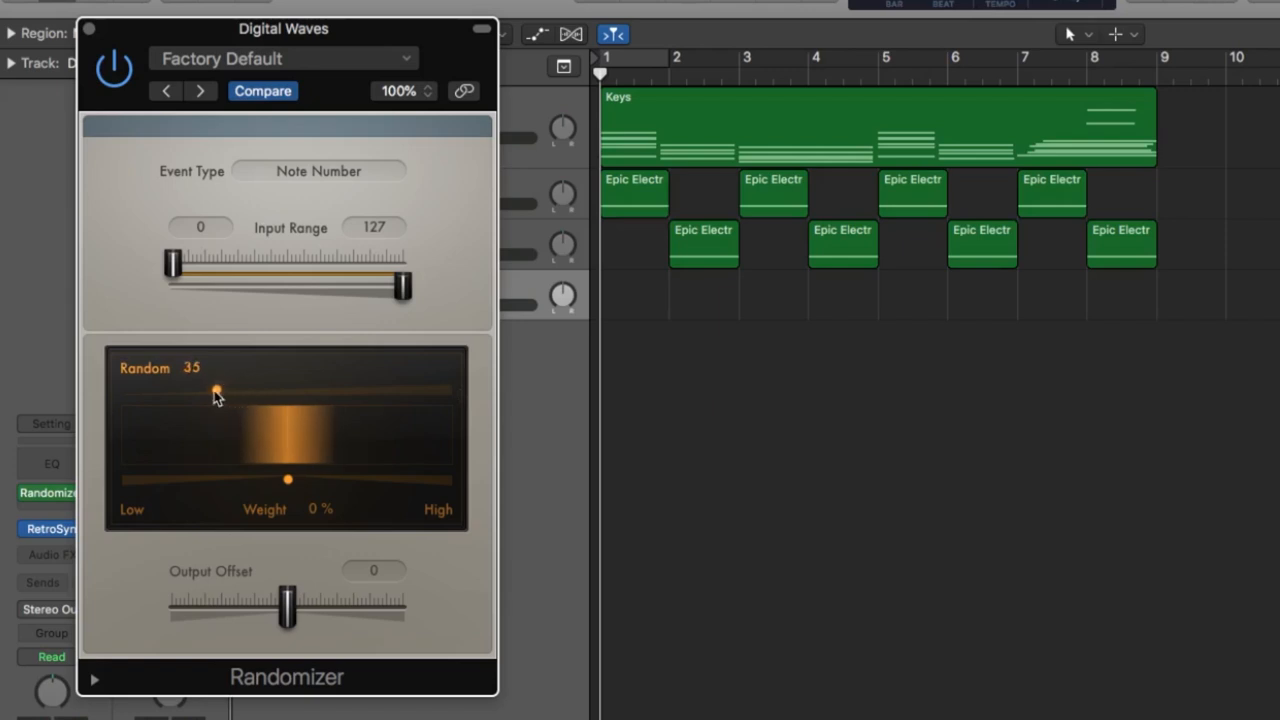
drag(212, 388, 220, 388)
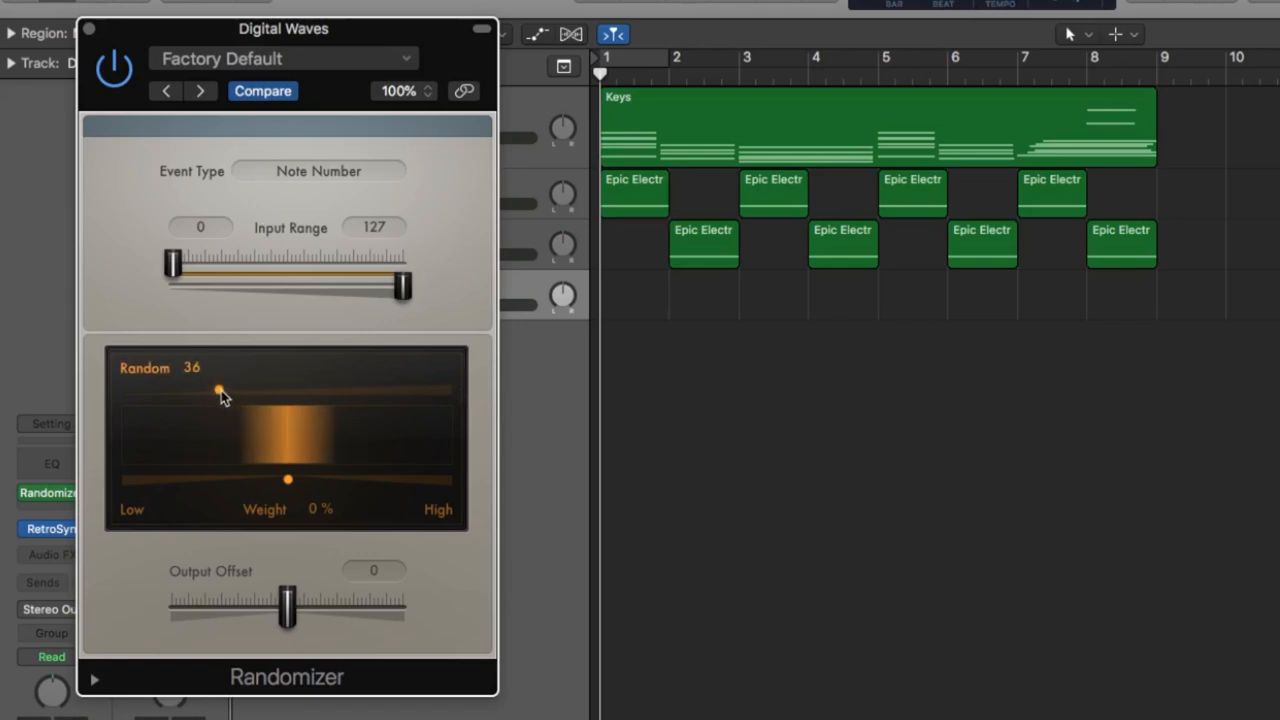
drag(218, 388, 204, 390)
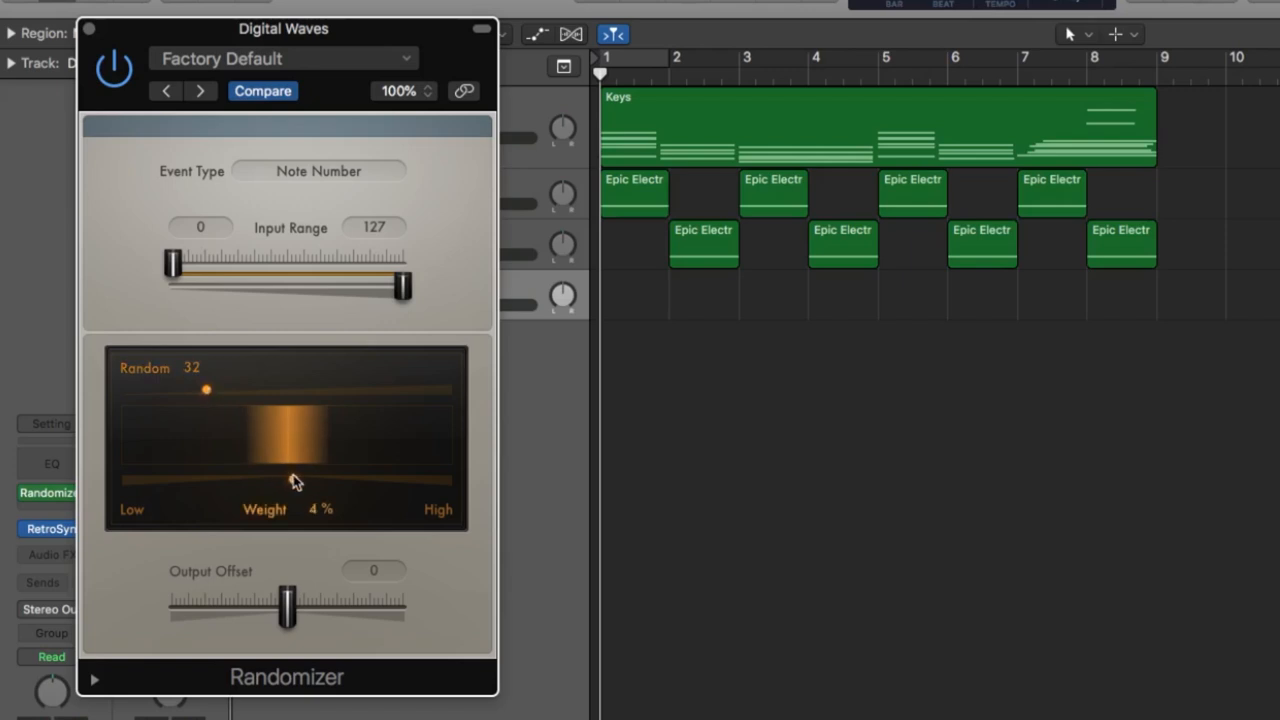
Shift the randomization weight up and down, then settle it back near 0%.
drag(292, 480, 324, 476)
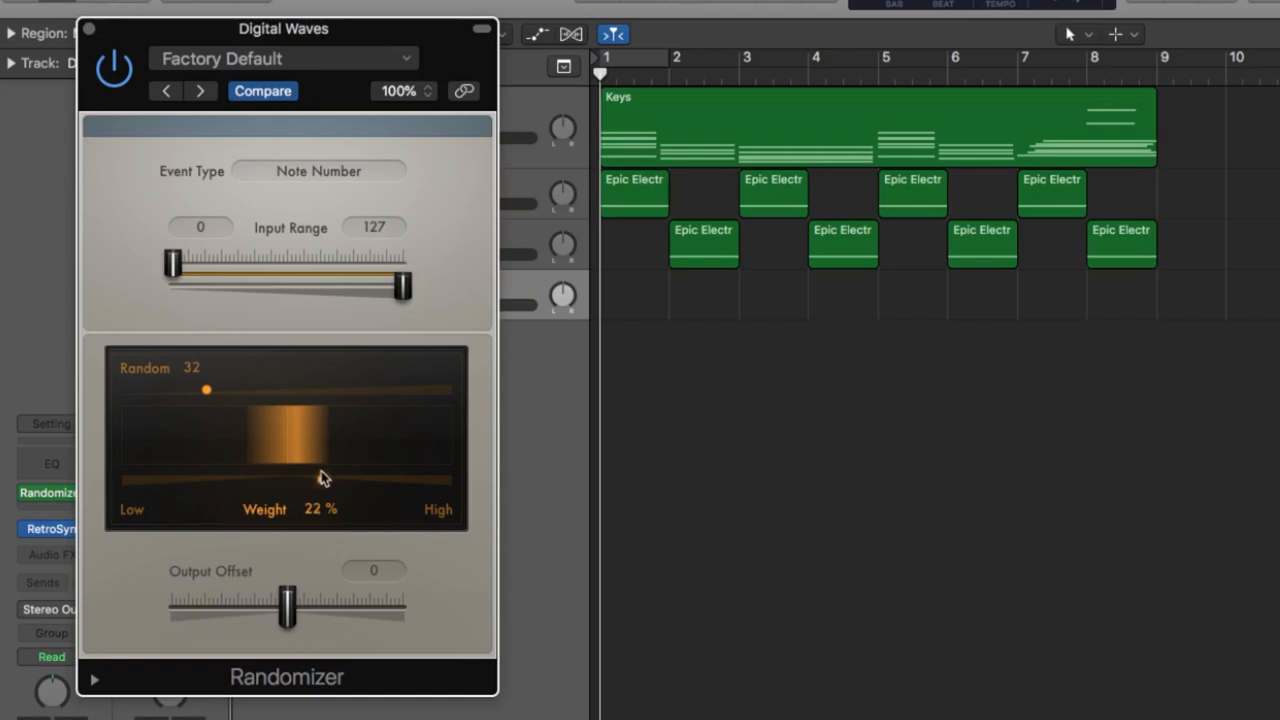
drag(322, 476, 262, 478)
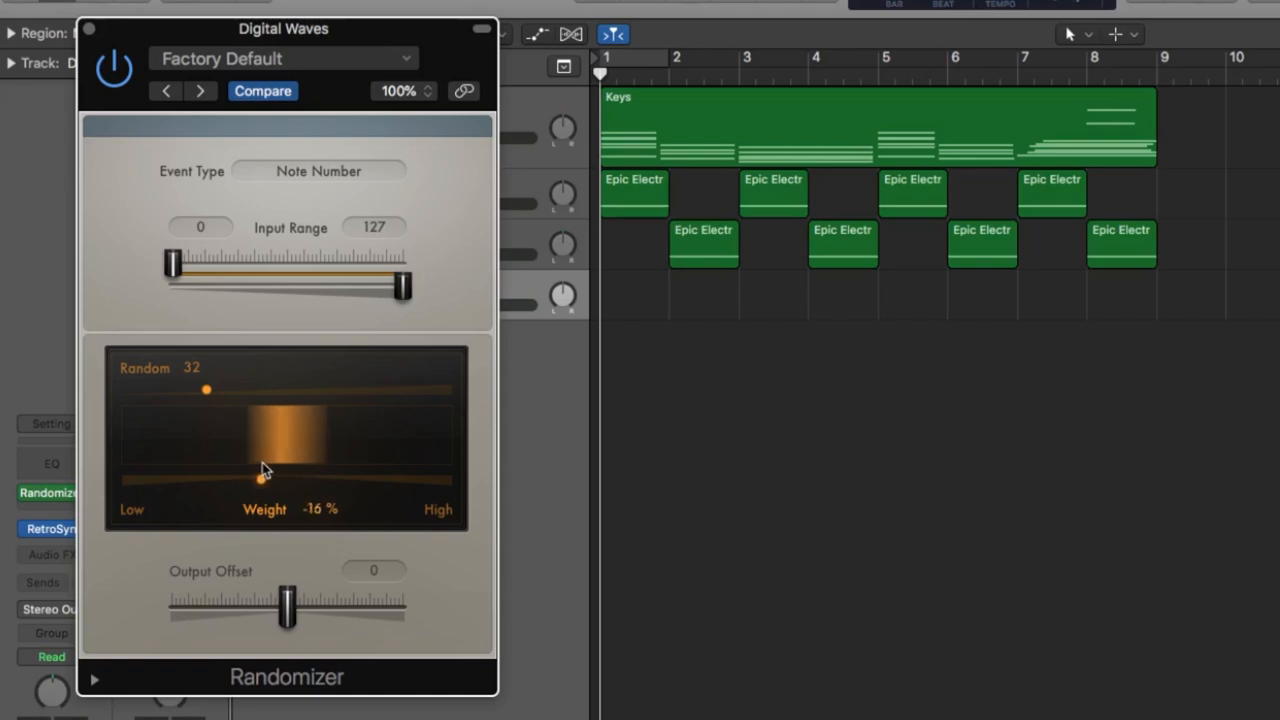
drag(262, 478, 284, 476)
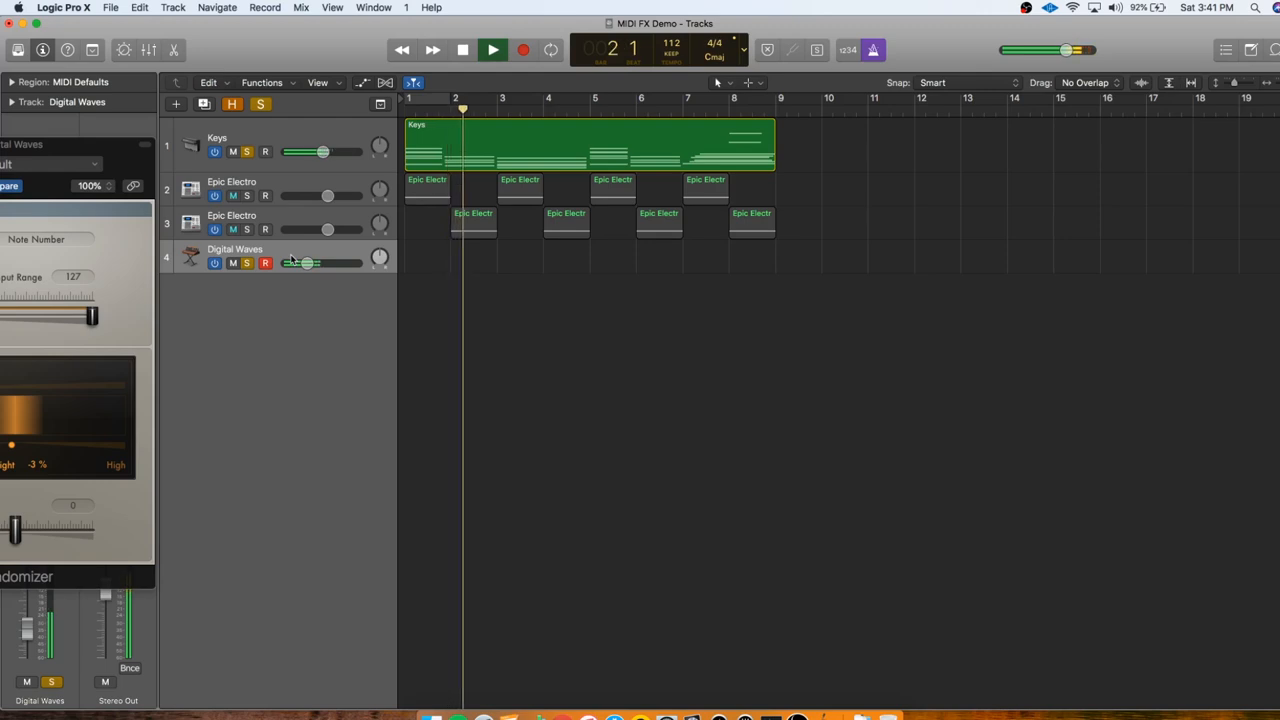
Stop playback and set the Randomizer to random amount 22 with weight about 1%.
click(492, 50)
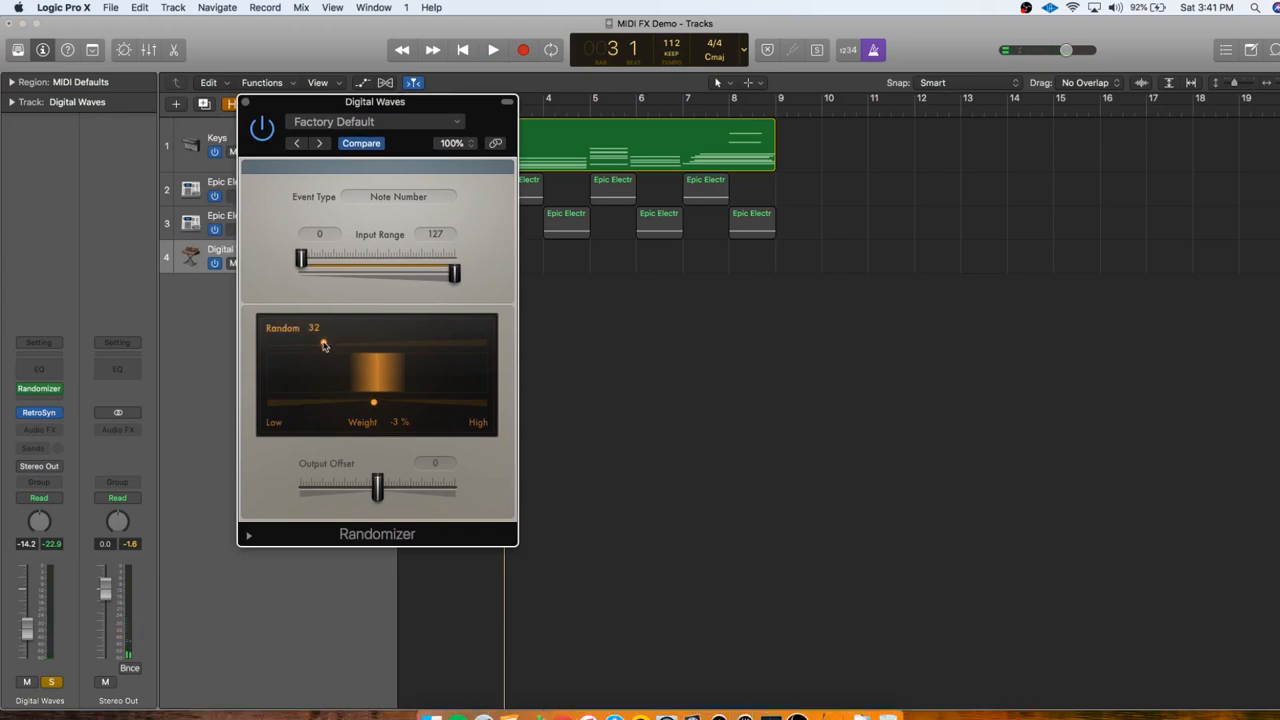
drag(320, 344, 308, 344)
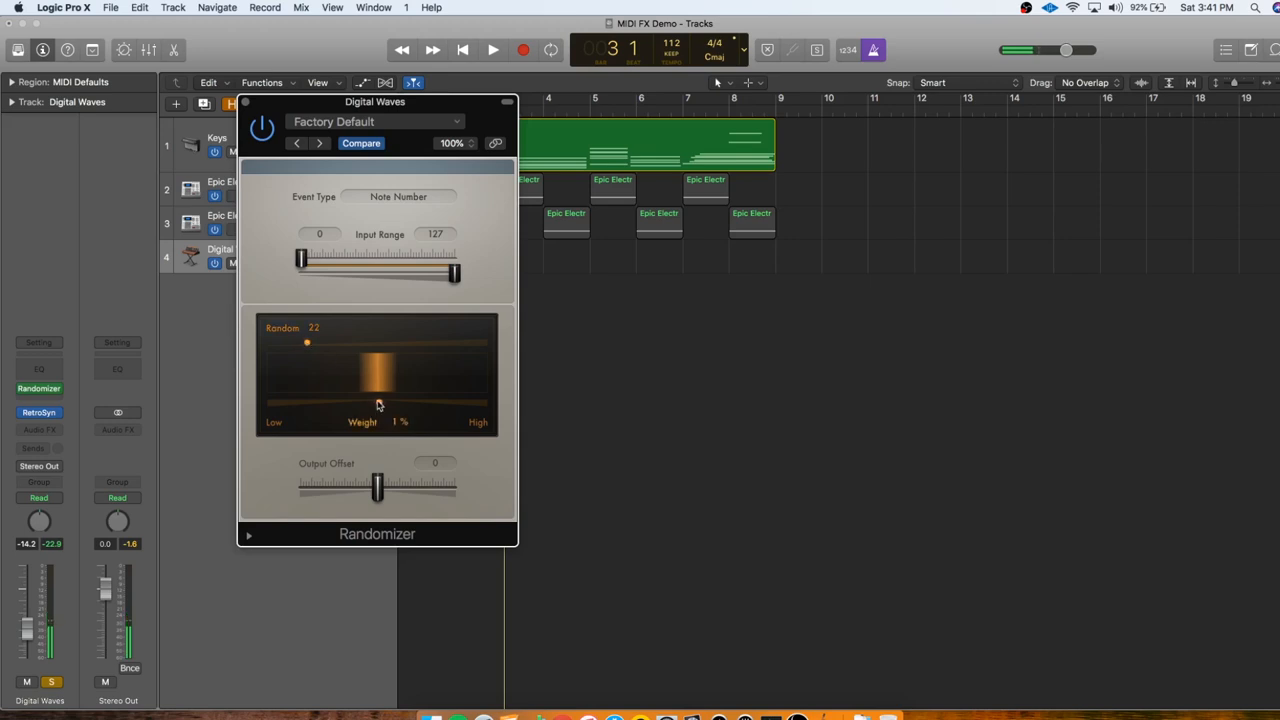
drag(378, 404, 396, 404)
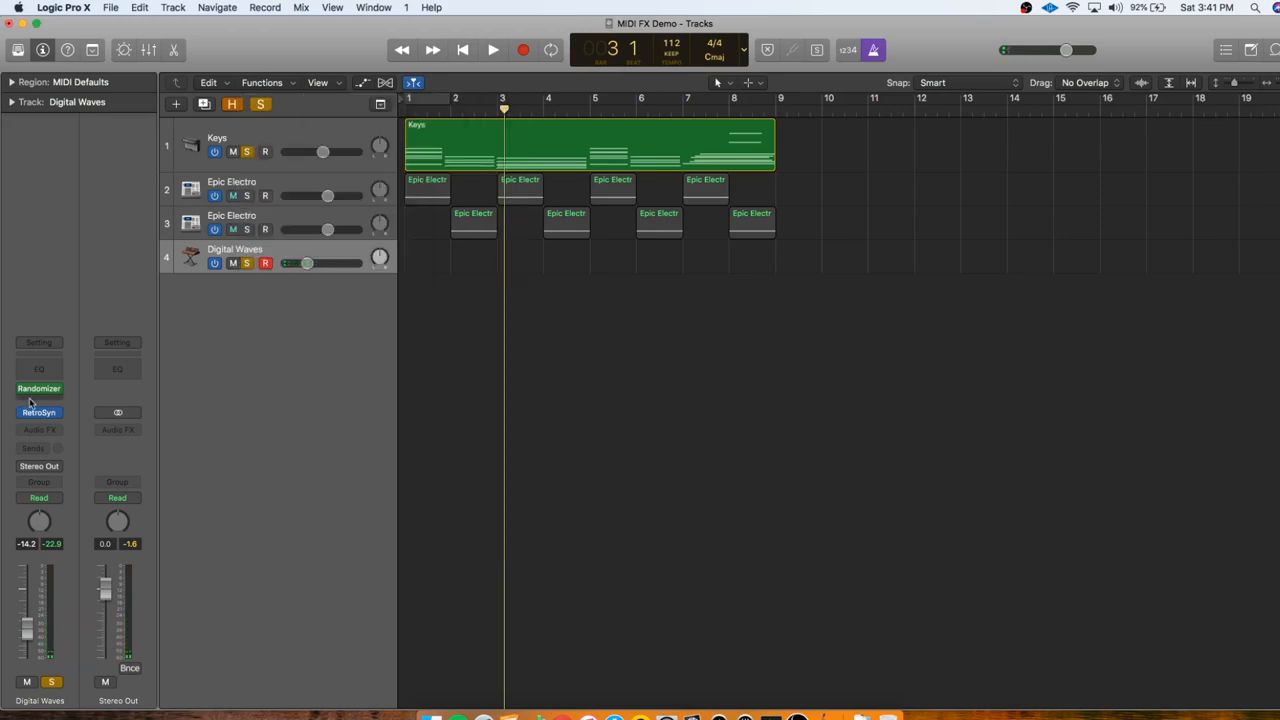
click(40, 388)
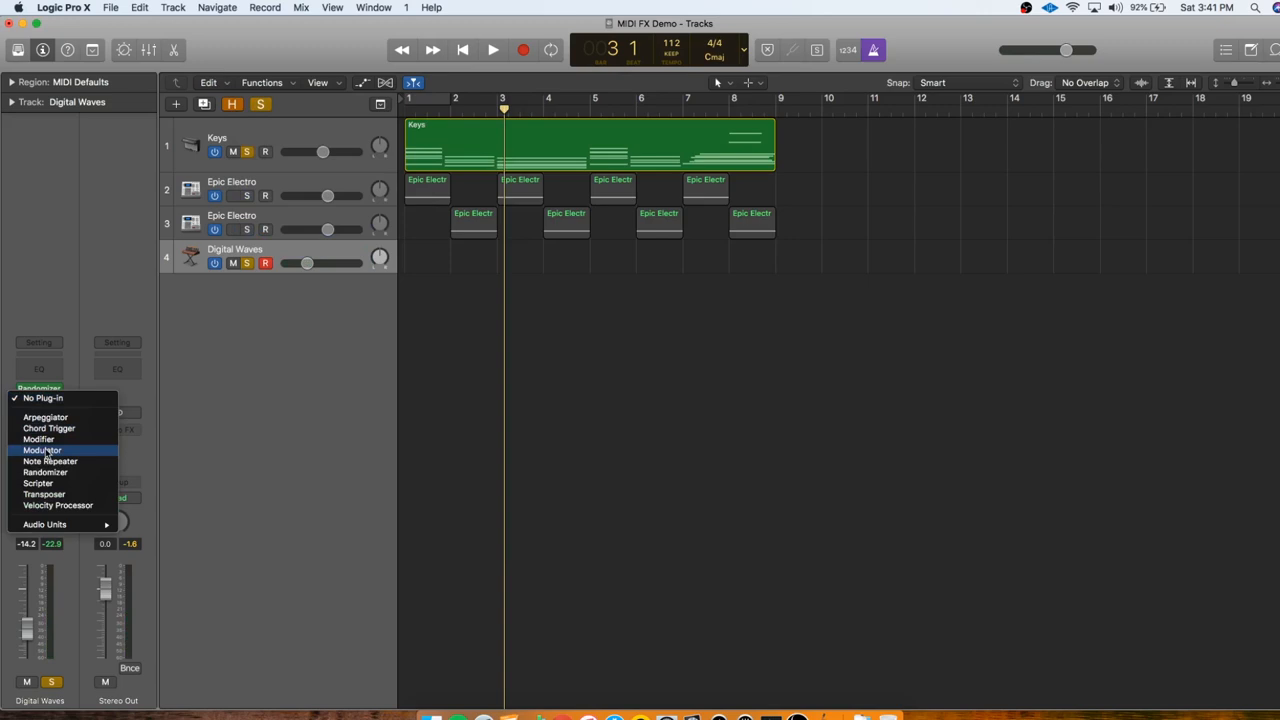
Insert a Transposer MIDI effect after the Randomizer on Digital Waves and toggle playback.
click(44, 494)
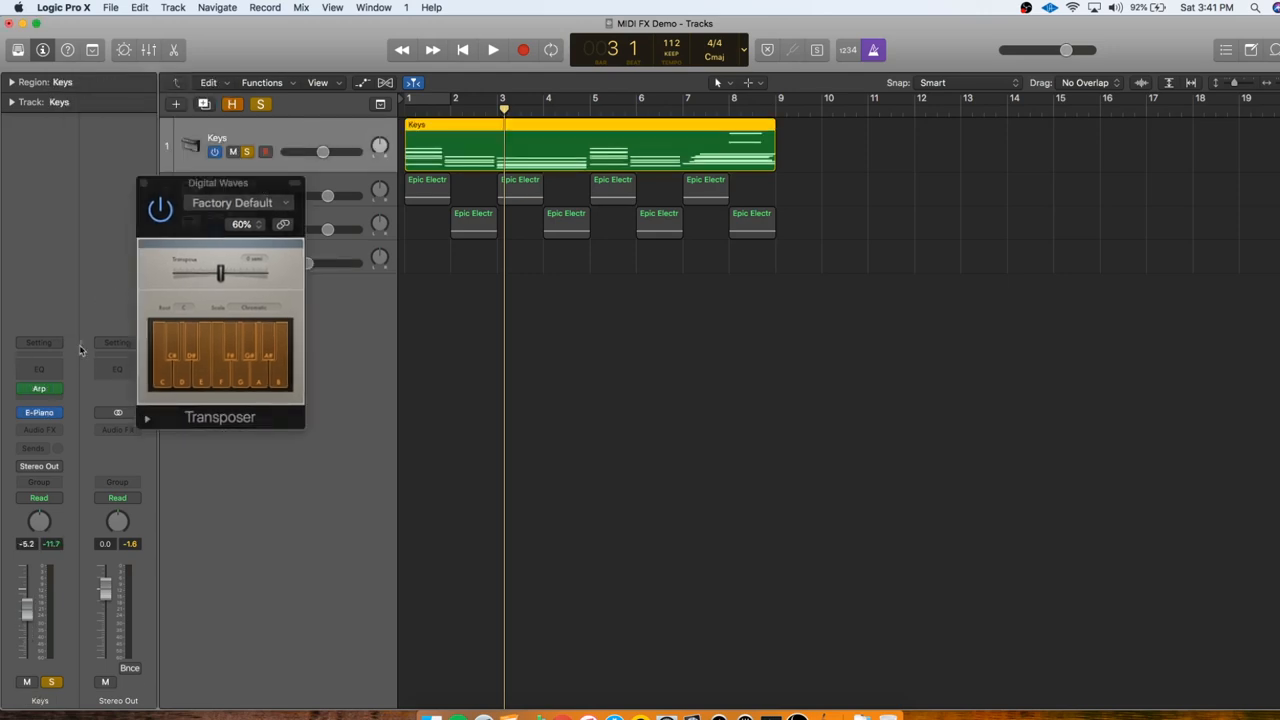
click(40, 388)
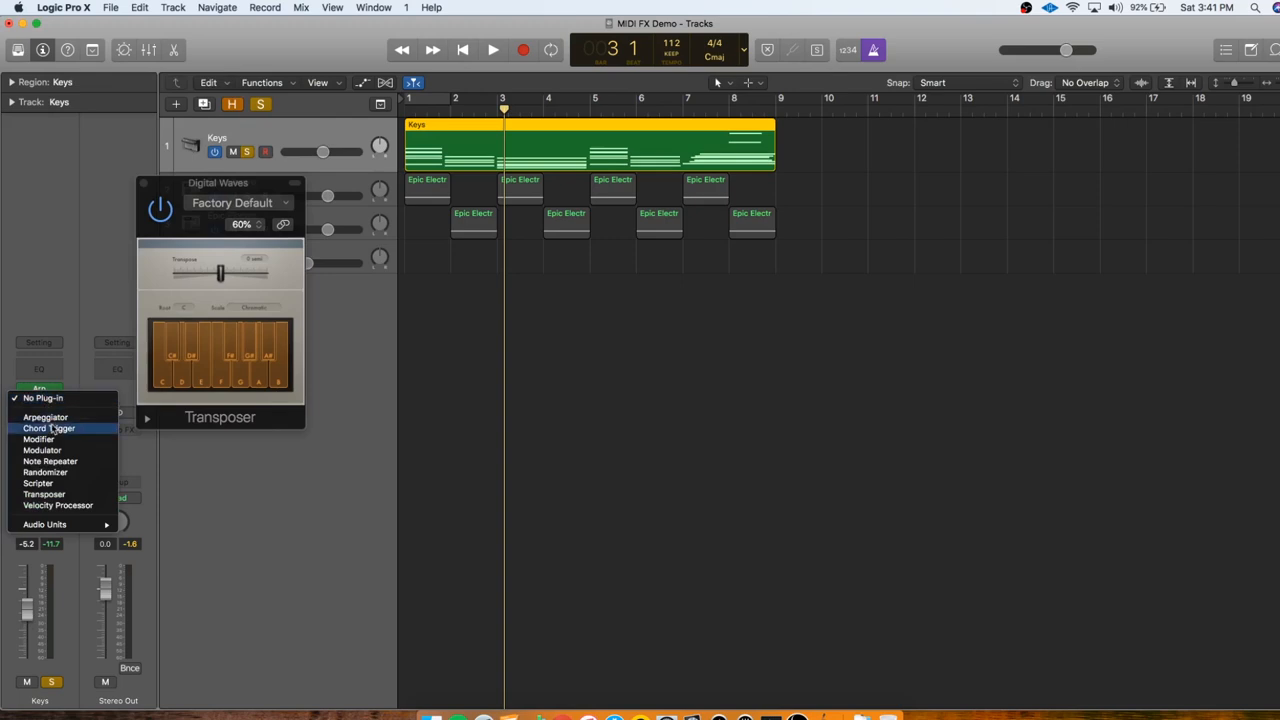
mouse_move(44, 494)
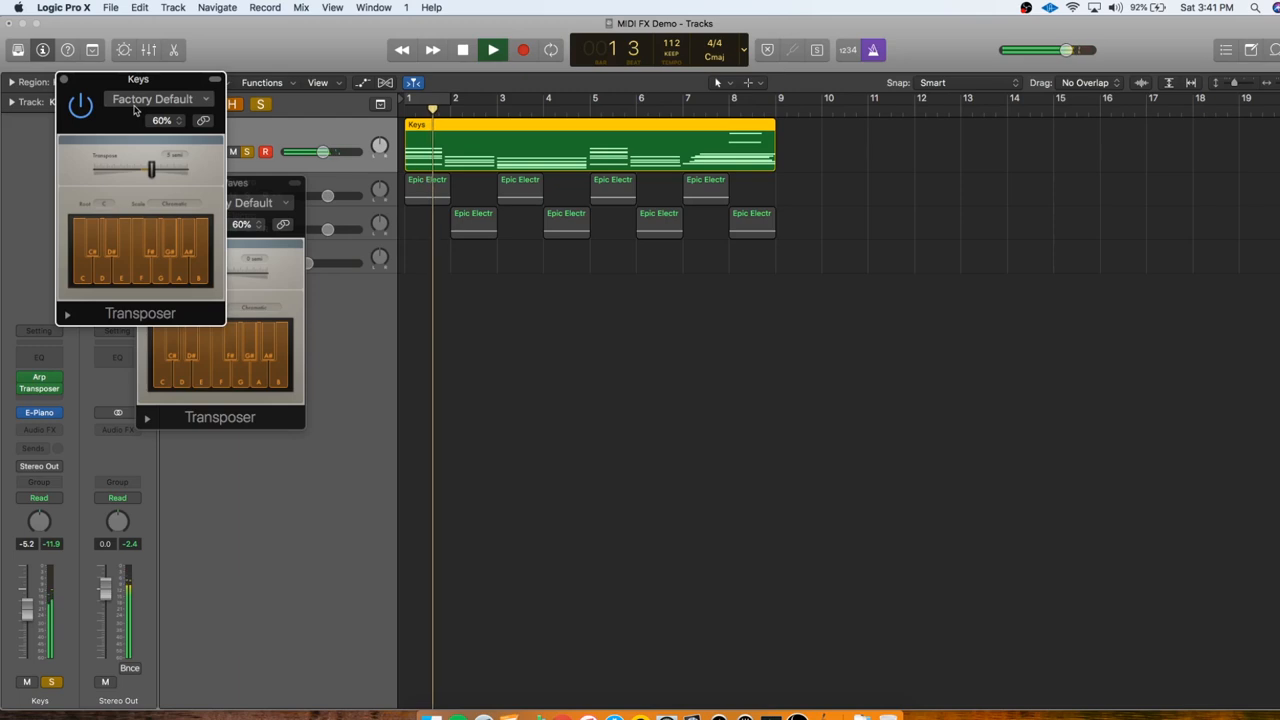
click(492, 48)
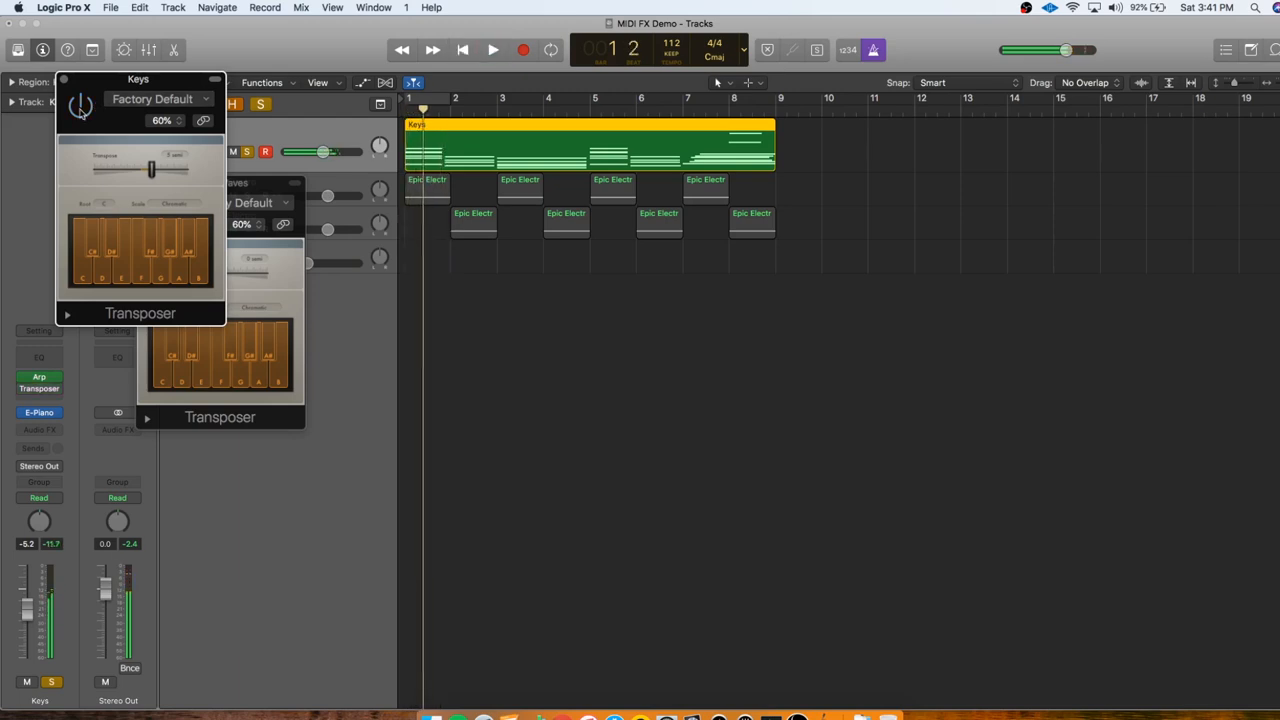
click(492, 50)
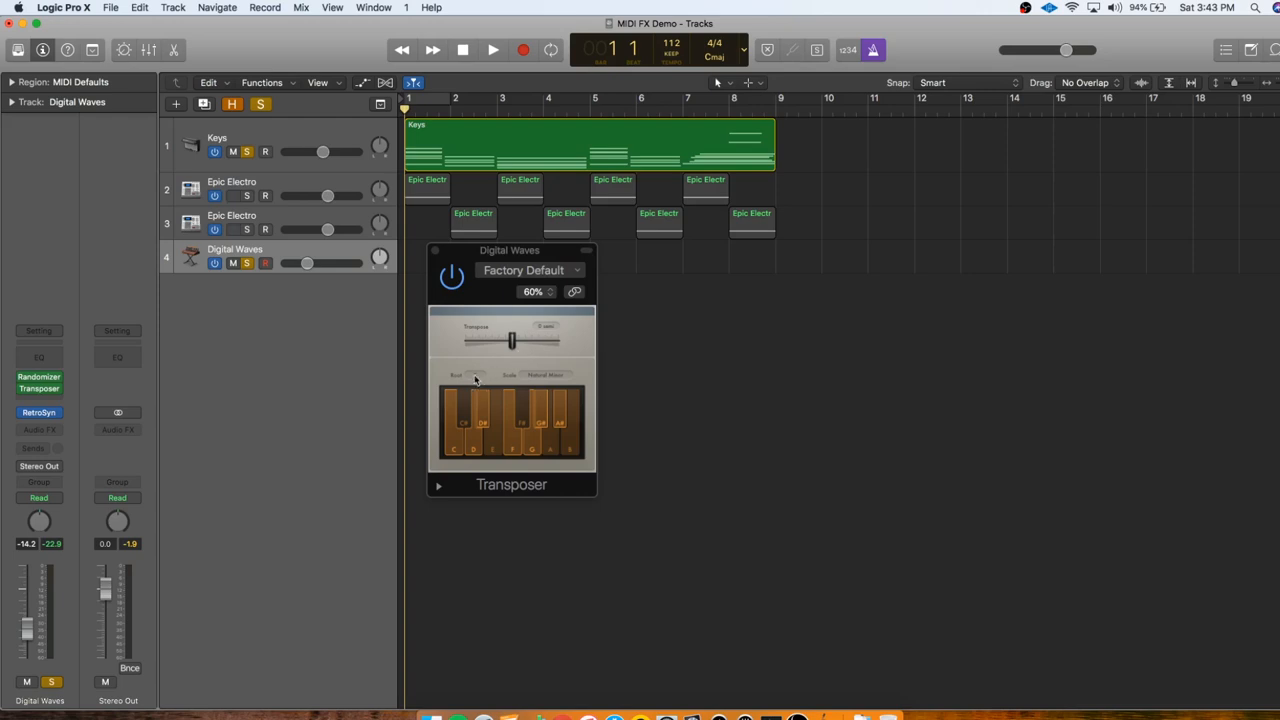
Record two Digital Waves MIDI regions spanning bars 1 to 9.
click(40, 384)
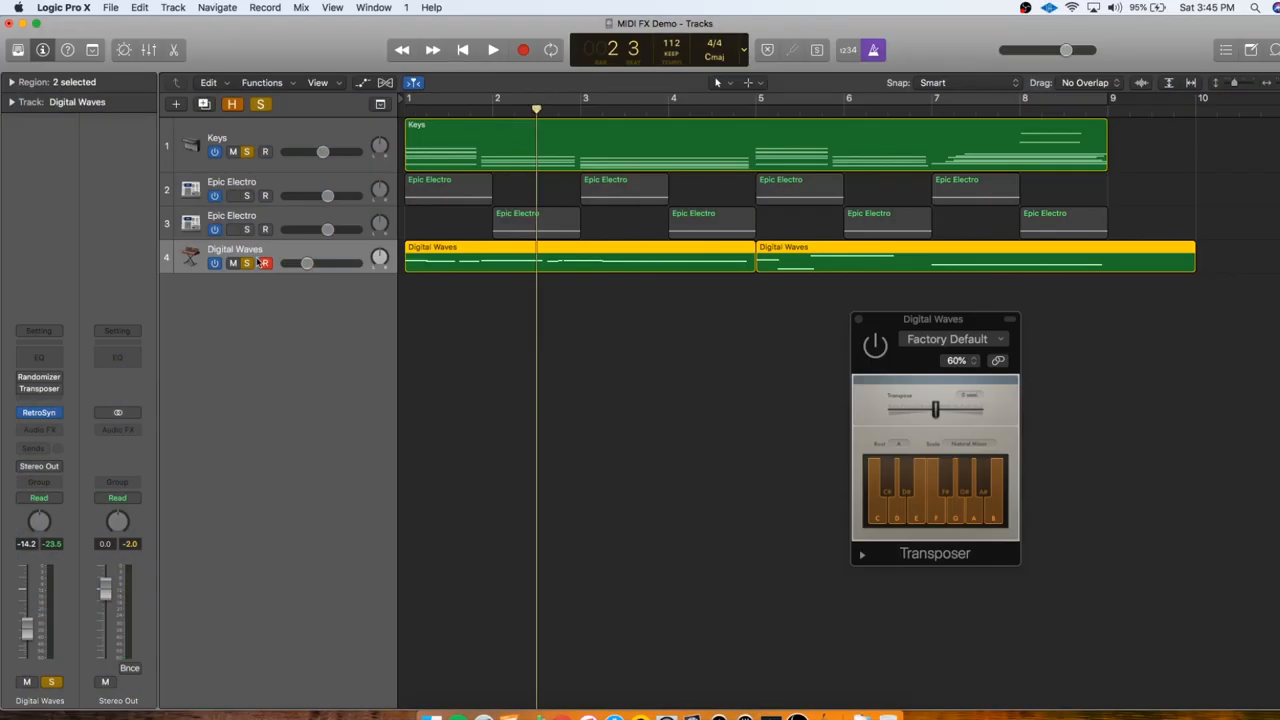
Deselect the Digital Waves regions and play the arrangement from an earlier playhead position.
click(248, 264)
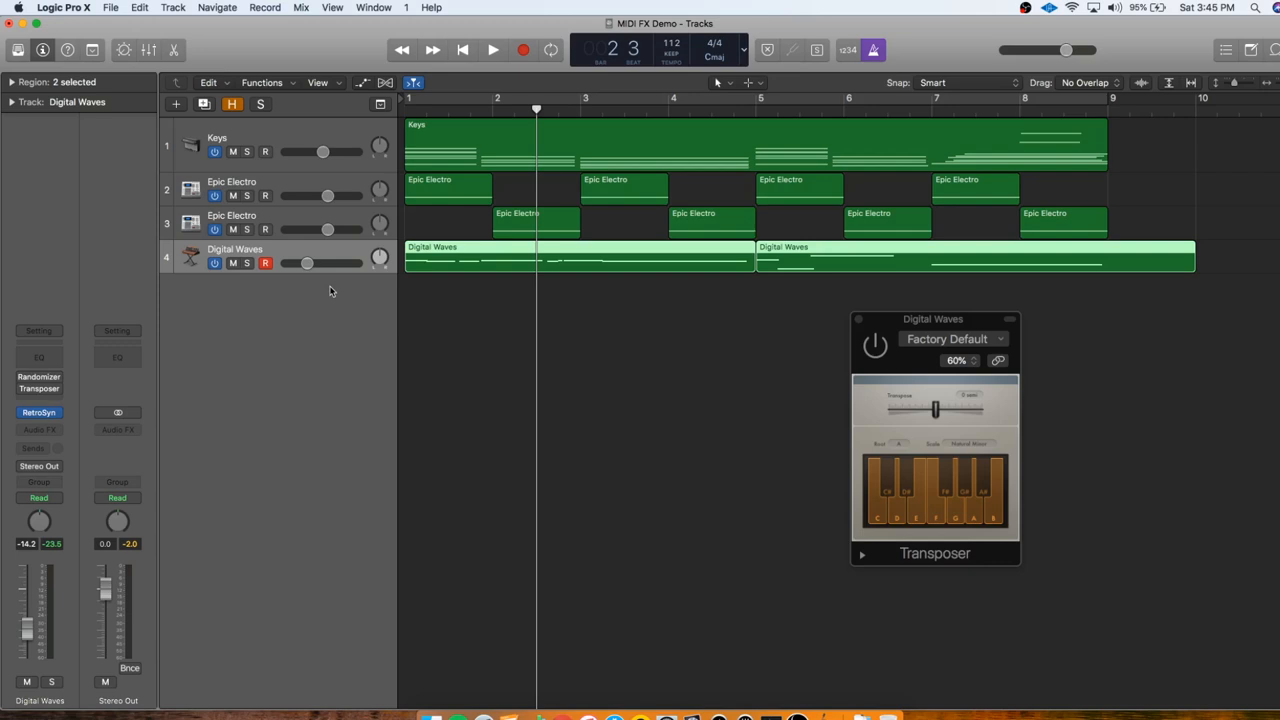
mouse_move(600, 236)
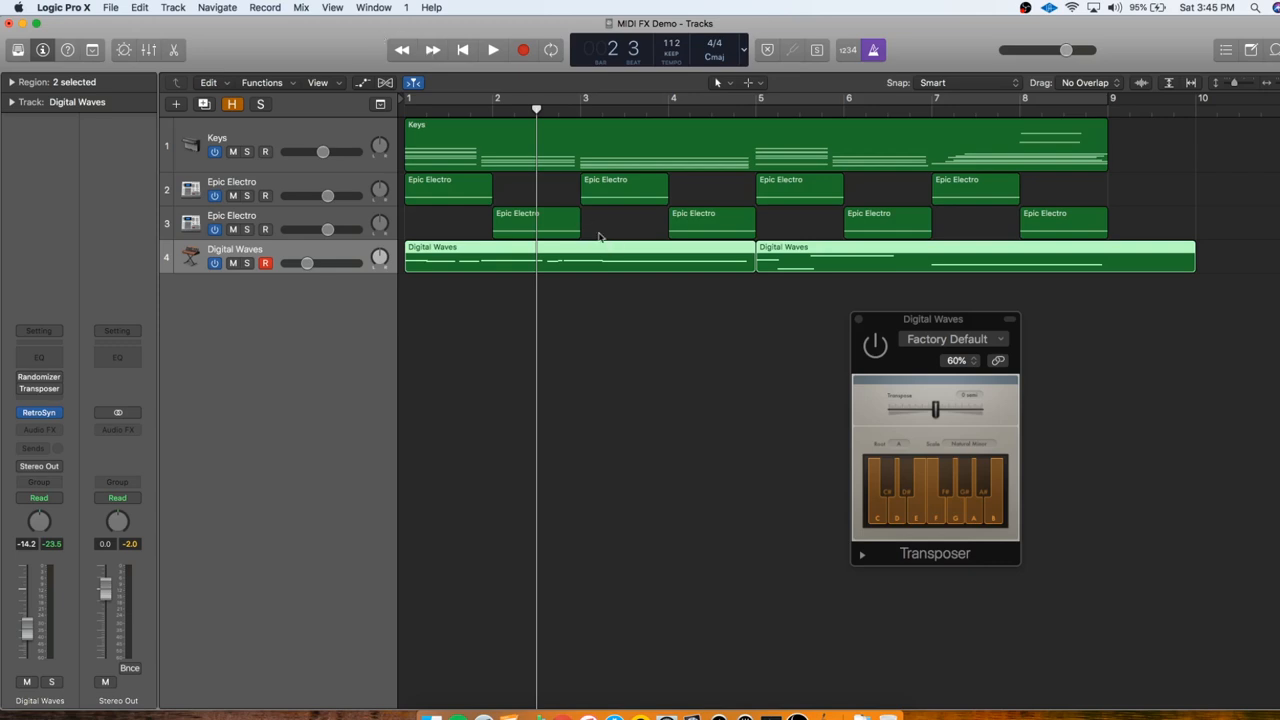
click(492, 50)
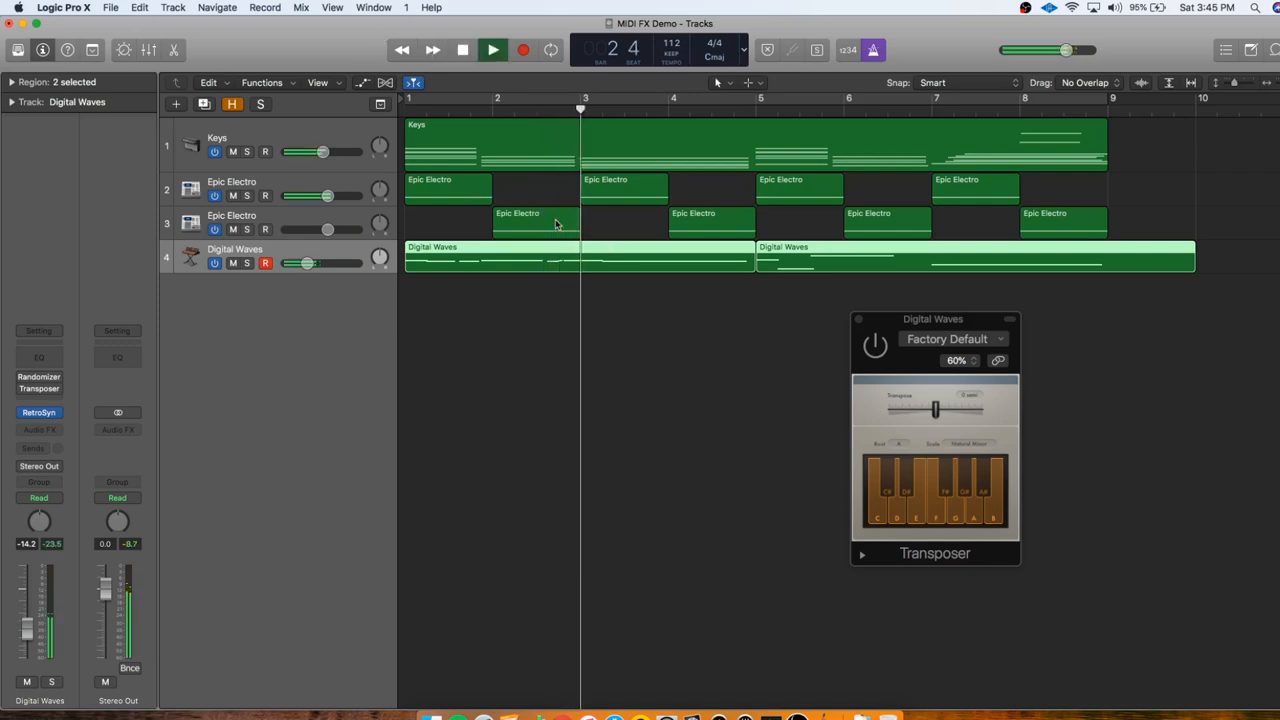
click(492, 50)
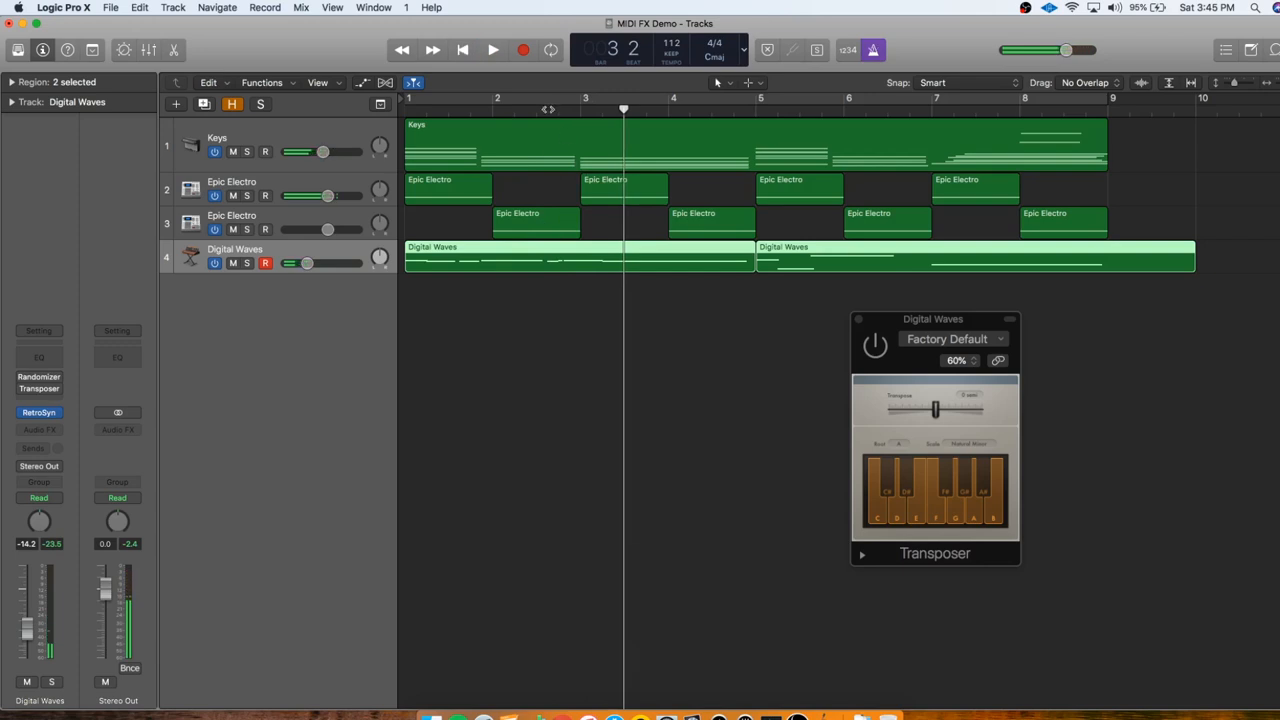
drag(624, 108, 548, 108)
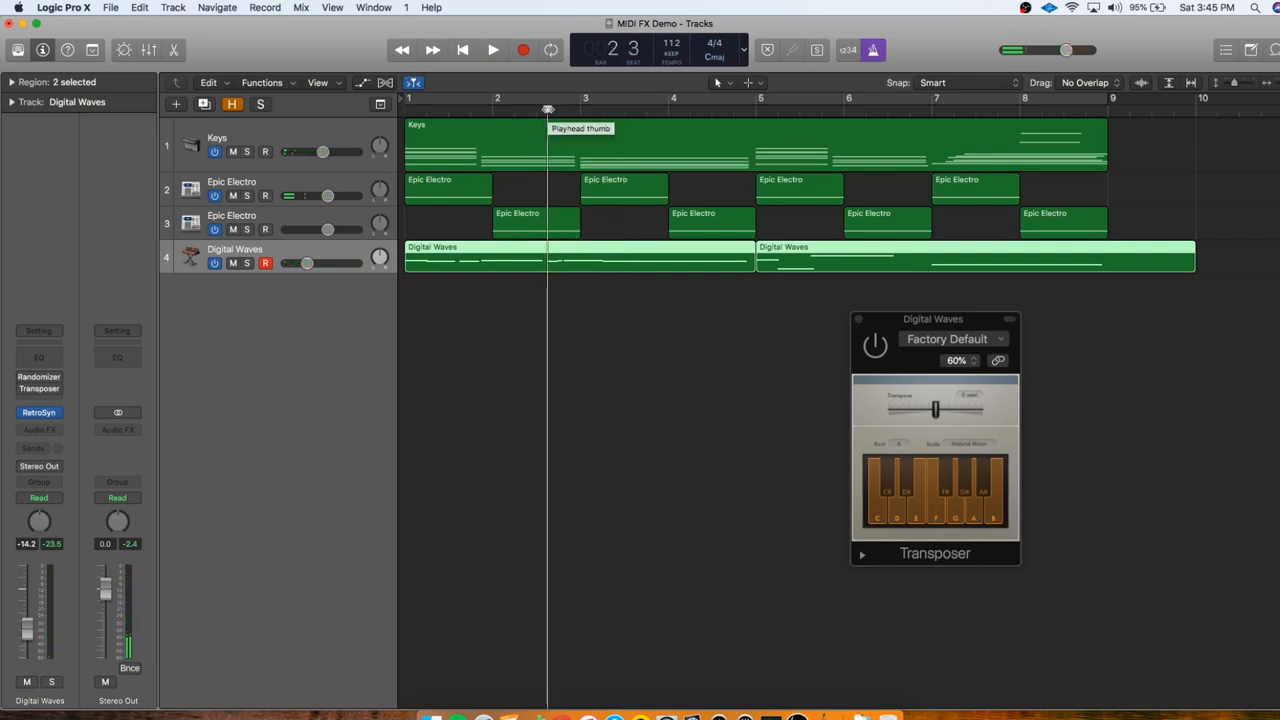
Return to the start and audition the full arrangement with the new Bass region.
click(462, 48)
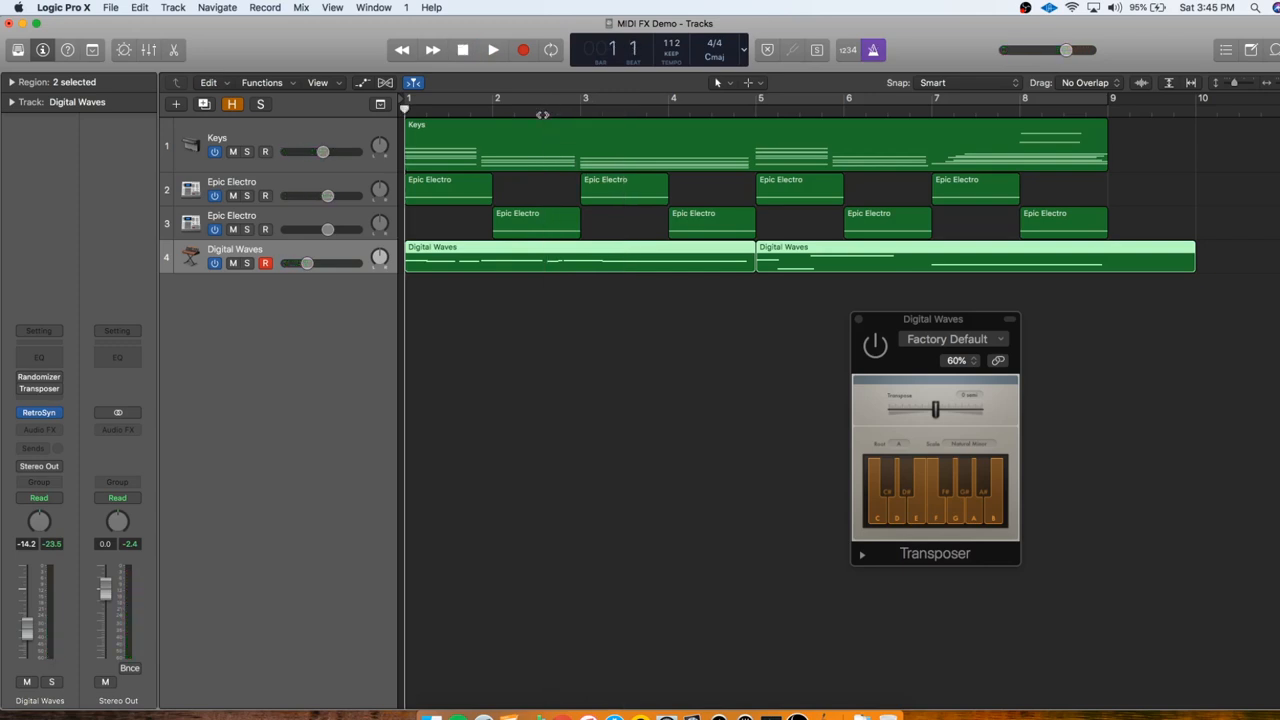
click(492, 50)
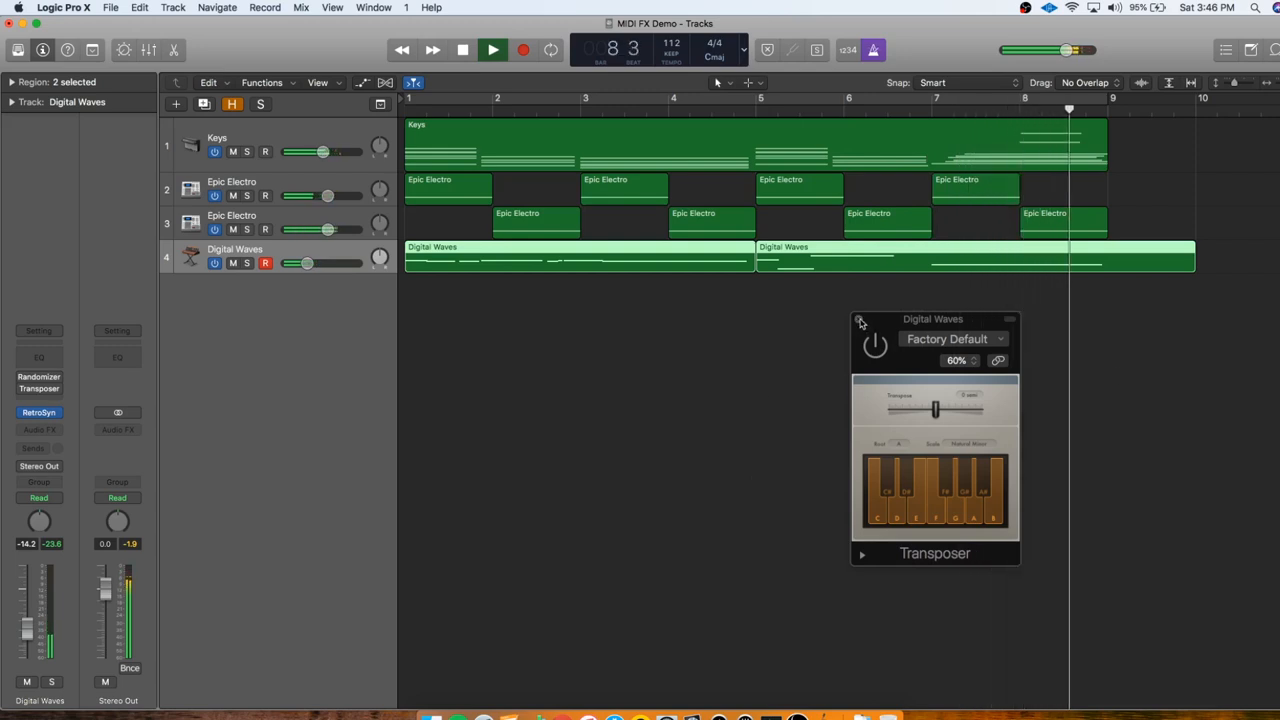
click(462, 50)
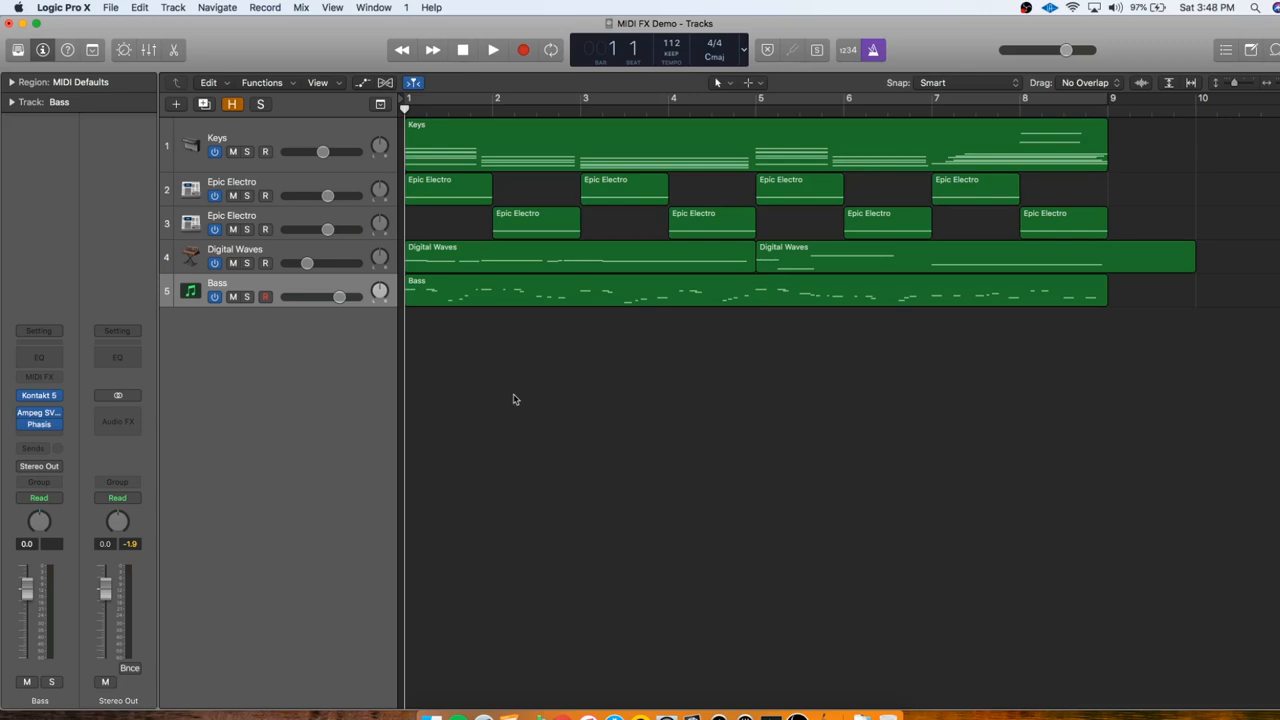
mouse_move(294, 284)
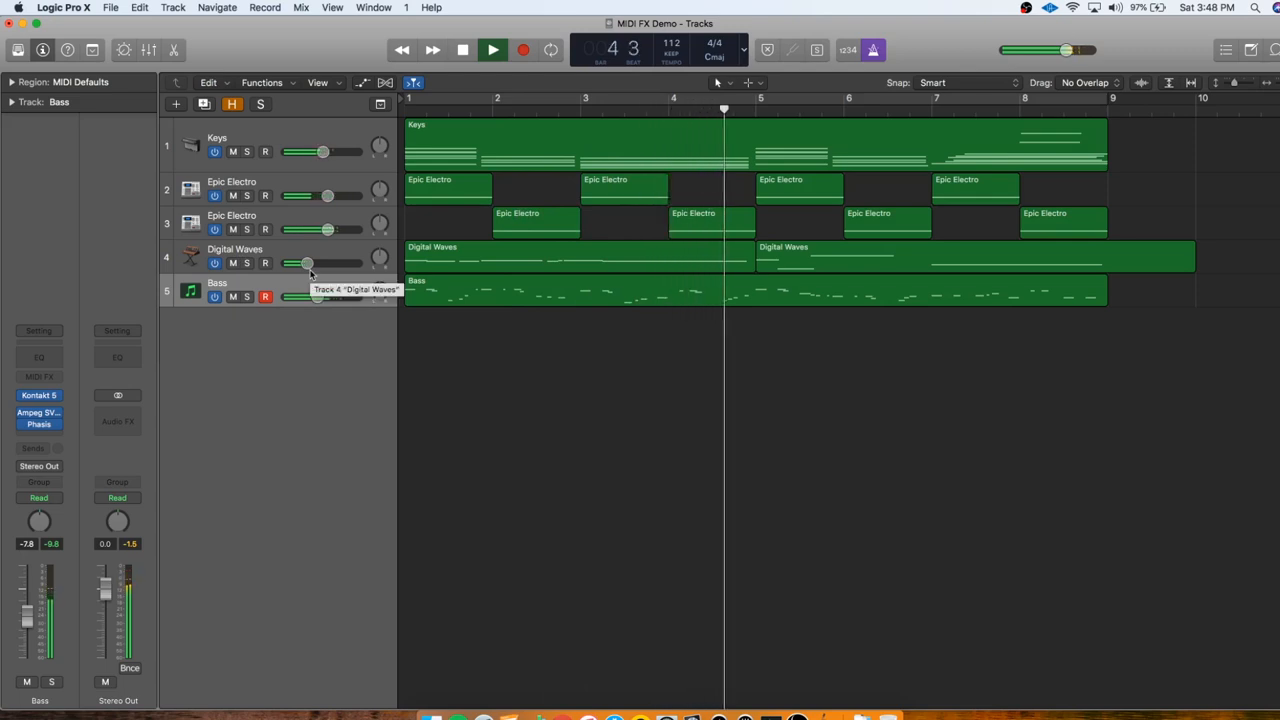
Mute Digital Waves, lower the Bass track volume to about -10 dB and select the Bass track.
click(462, 48)
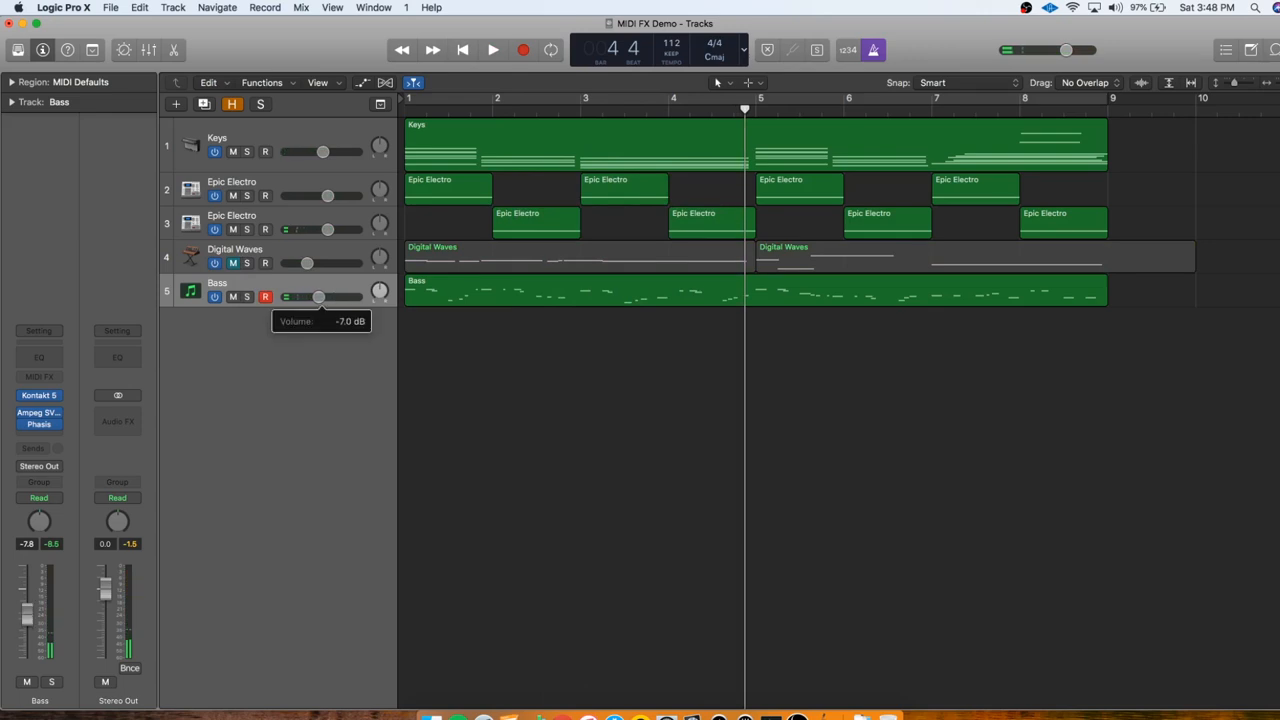
click(492, 50)
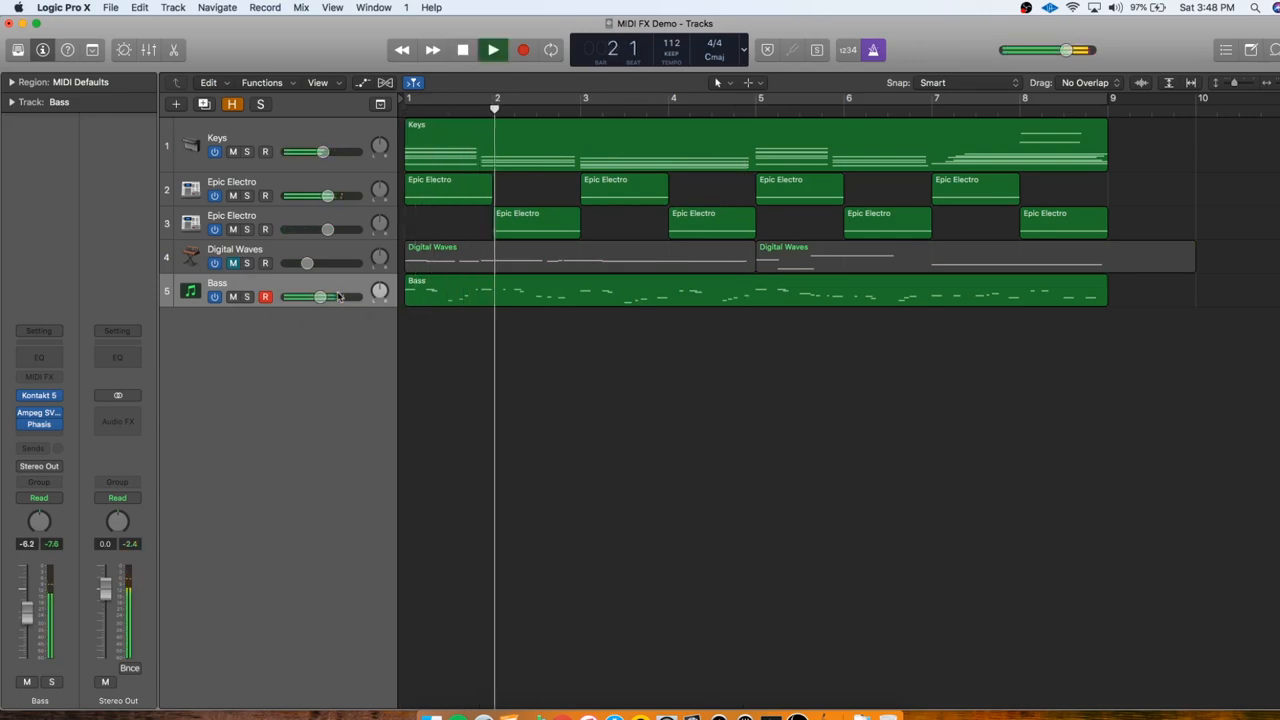
drag(328, 296, 320, 296)
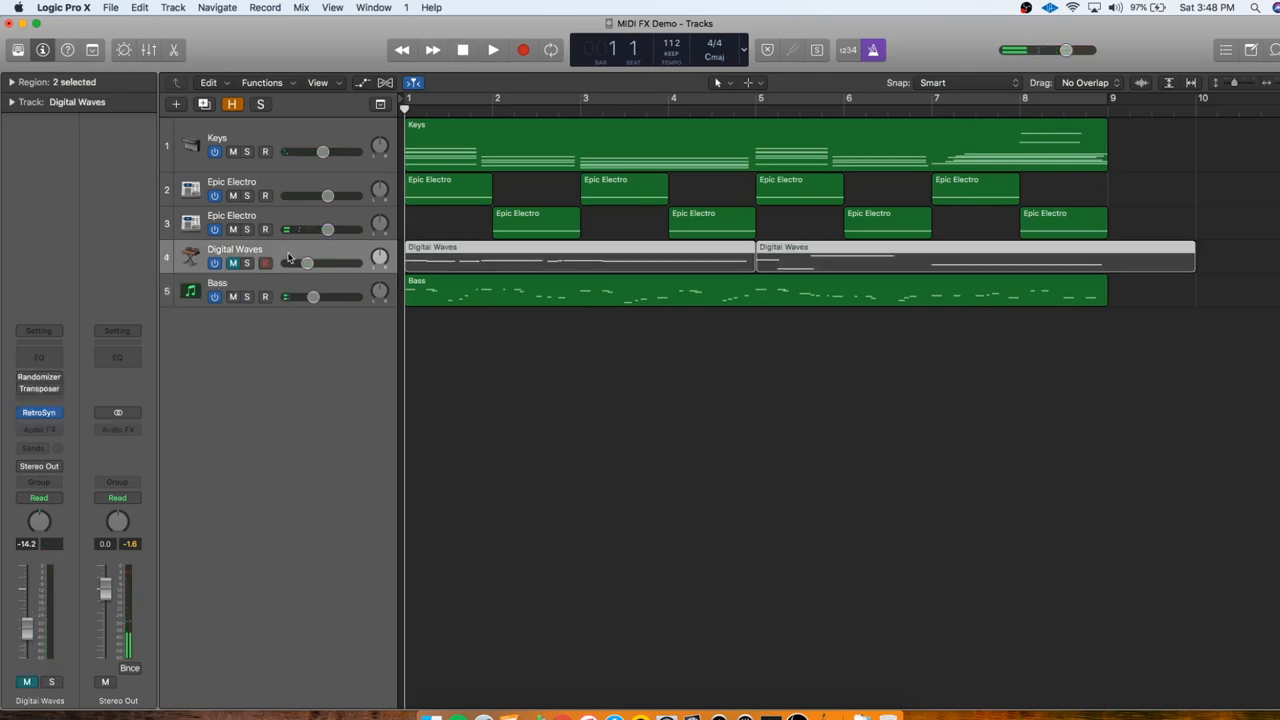
click(216, 284)
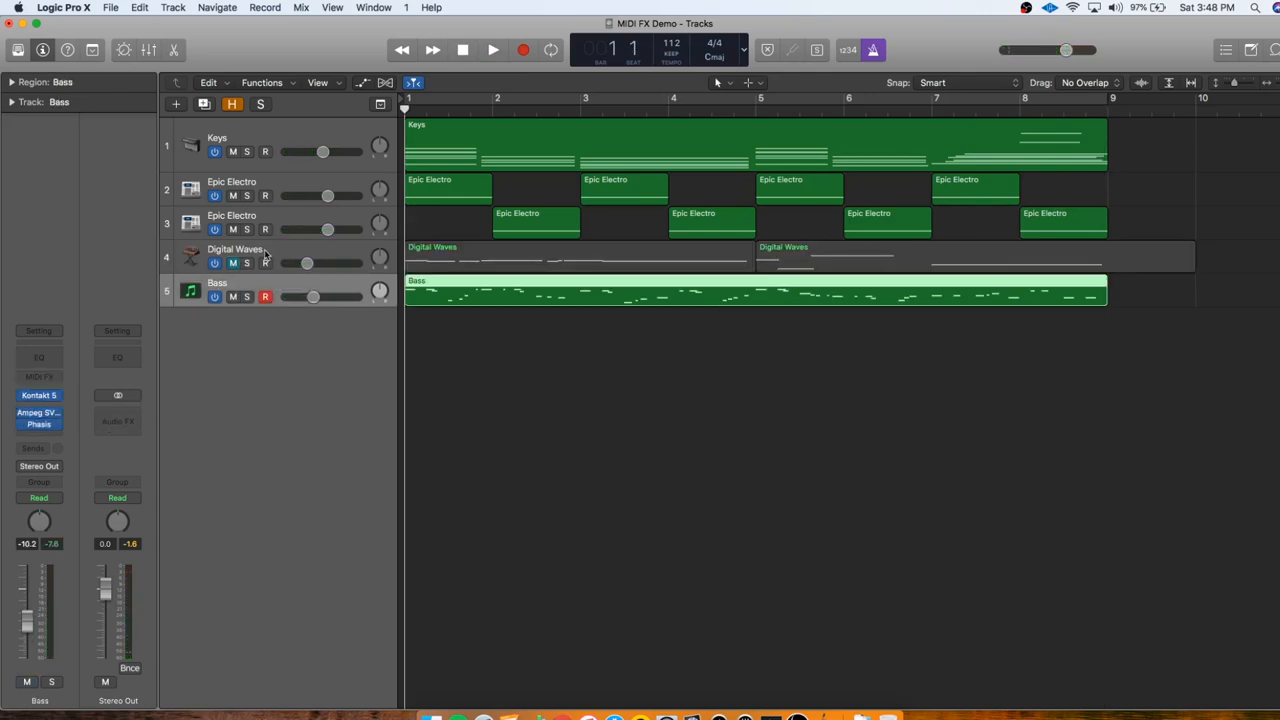
click(236, 248)
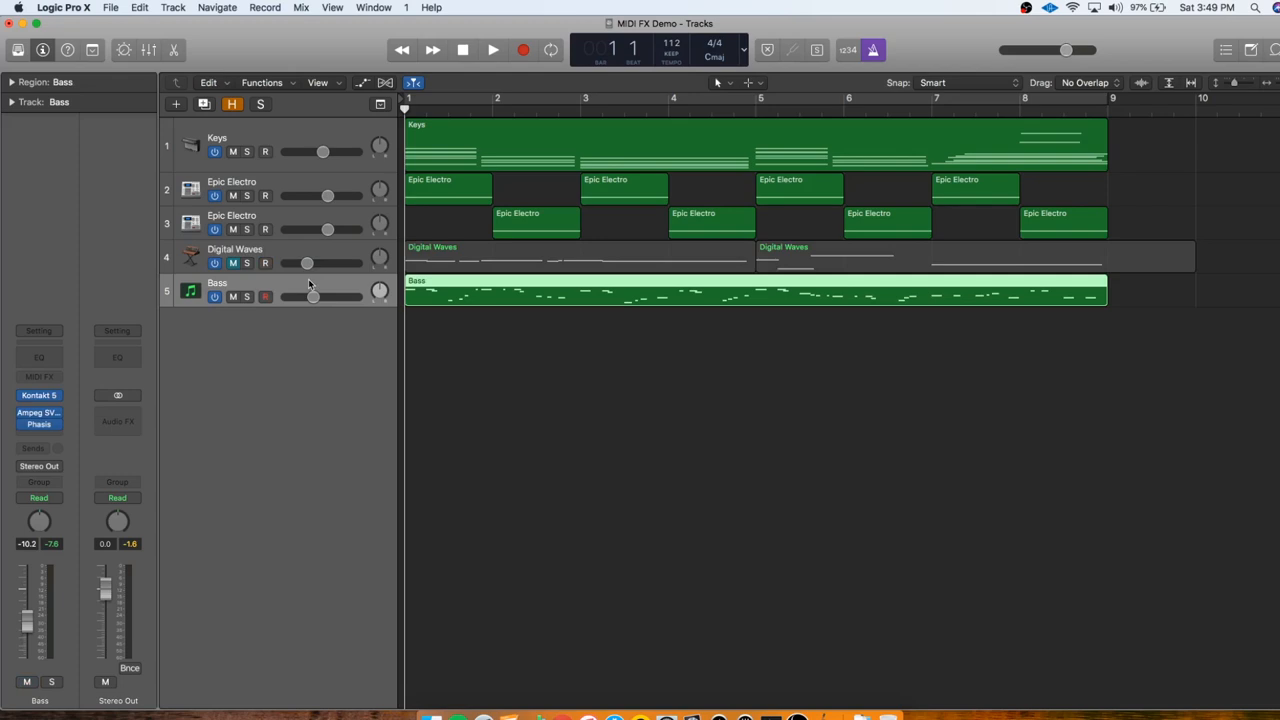
mouse_move(312, 284)
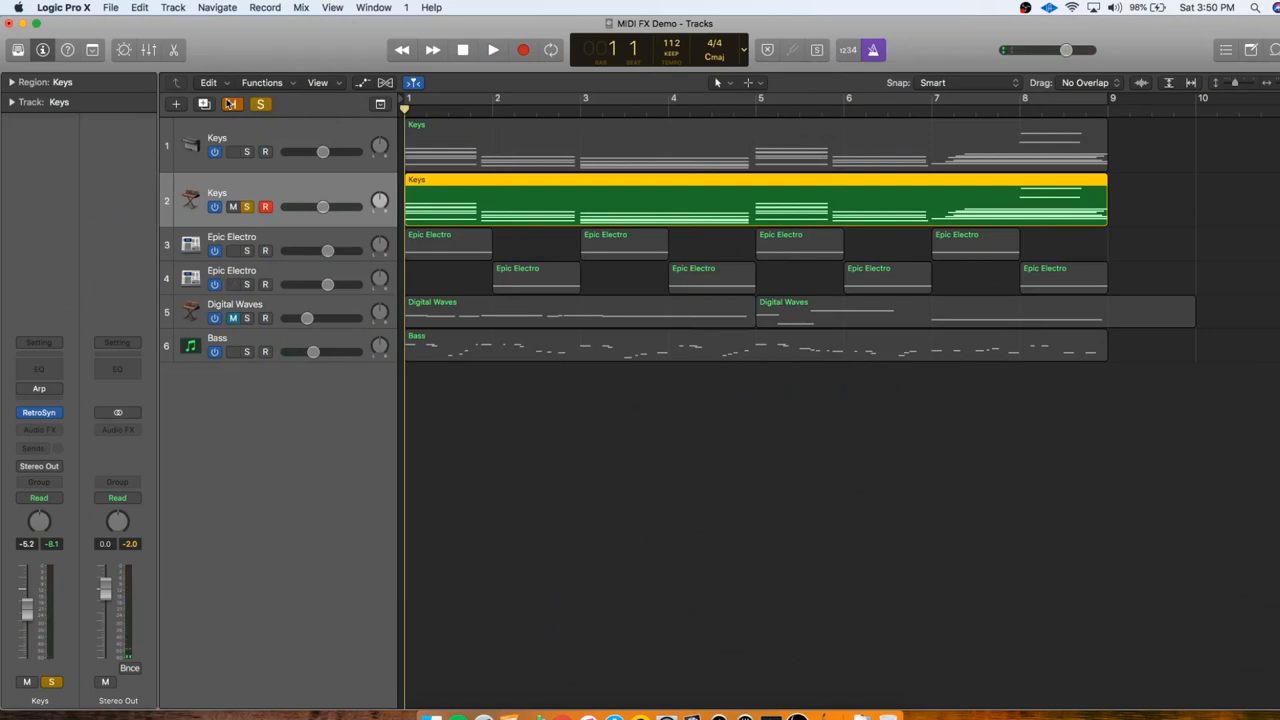
Insert Scripter on the Keys copy, load Factory > Stutter and adjust the Stutter amount while auditioning.
click(492, 50)
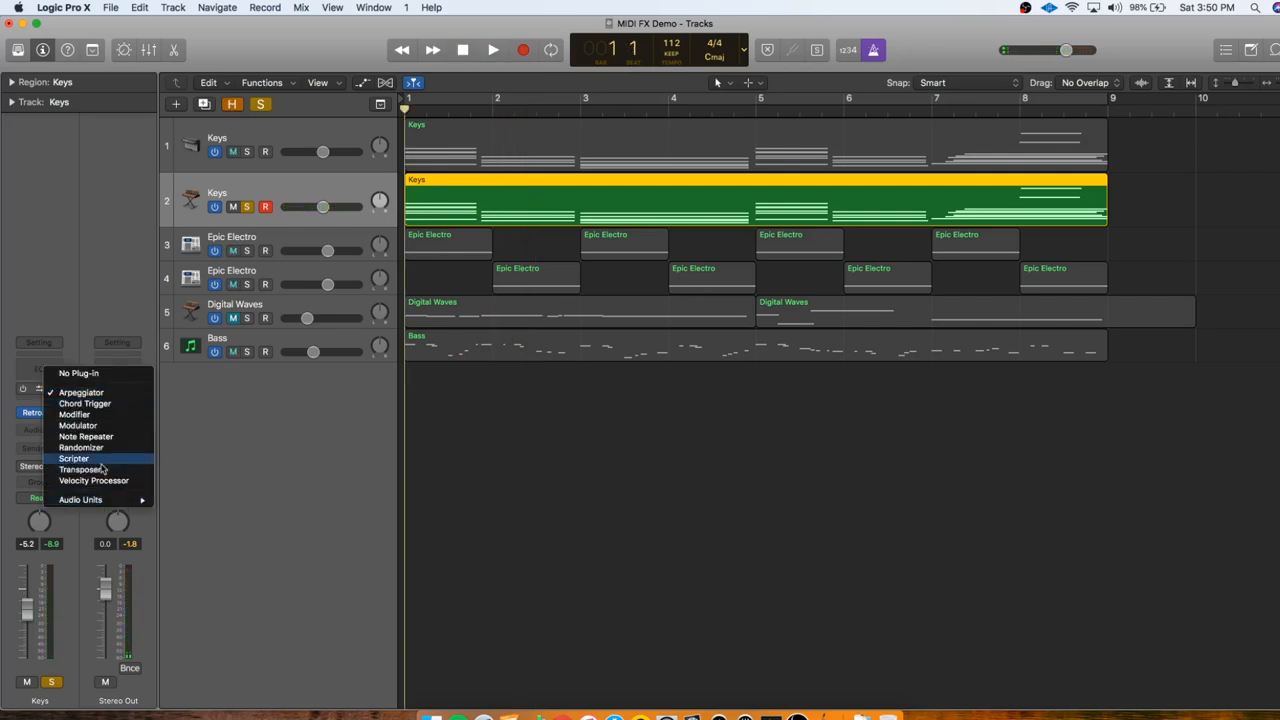
click(72, 458)
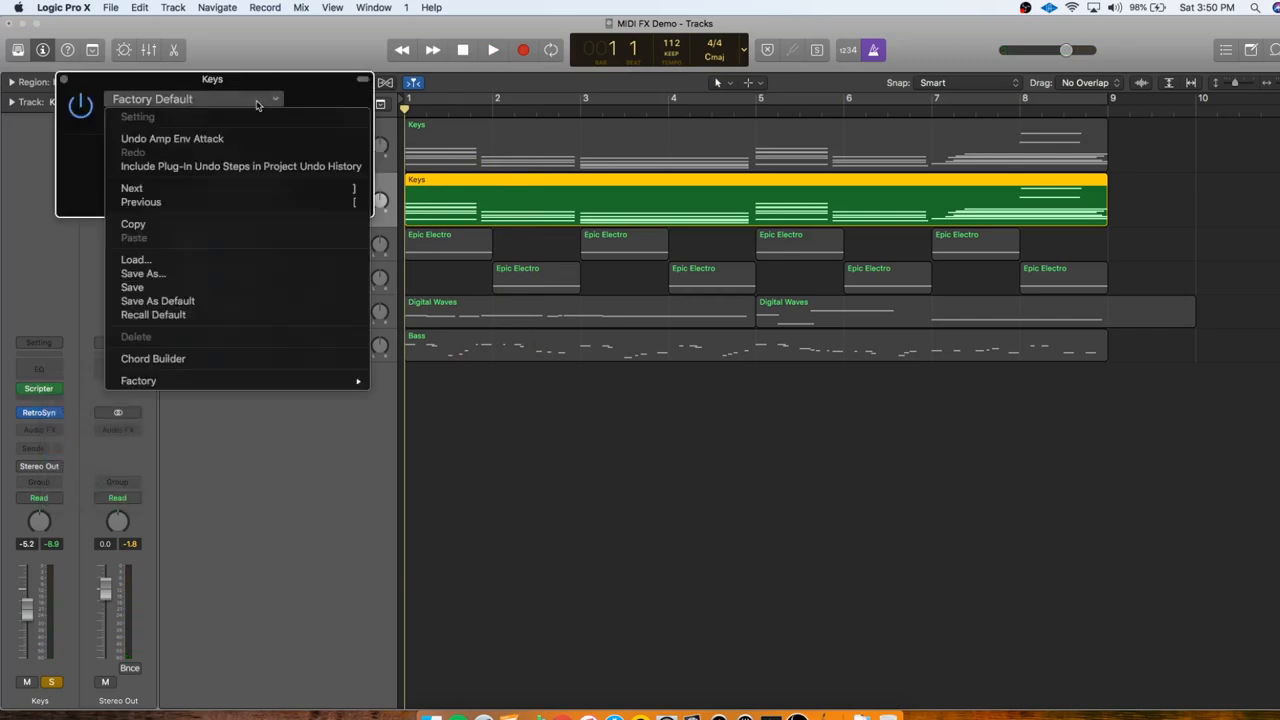
click(138, 380)
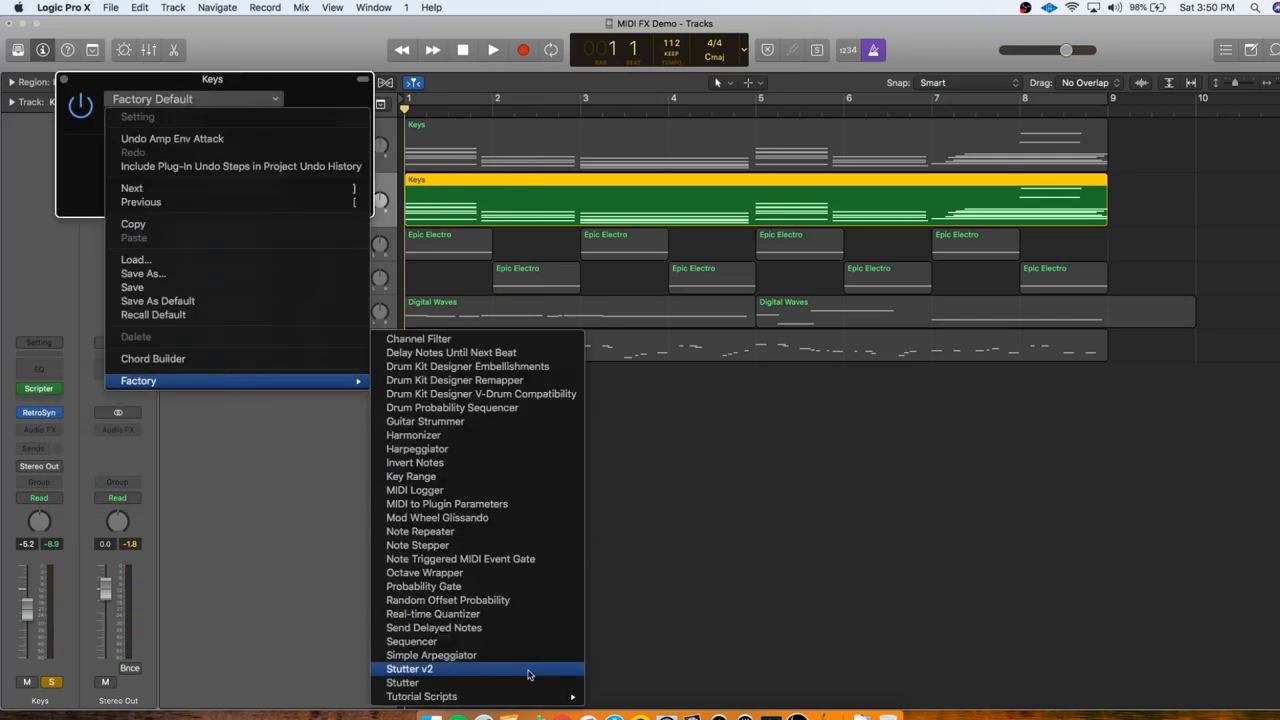
click(408, 668)
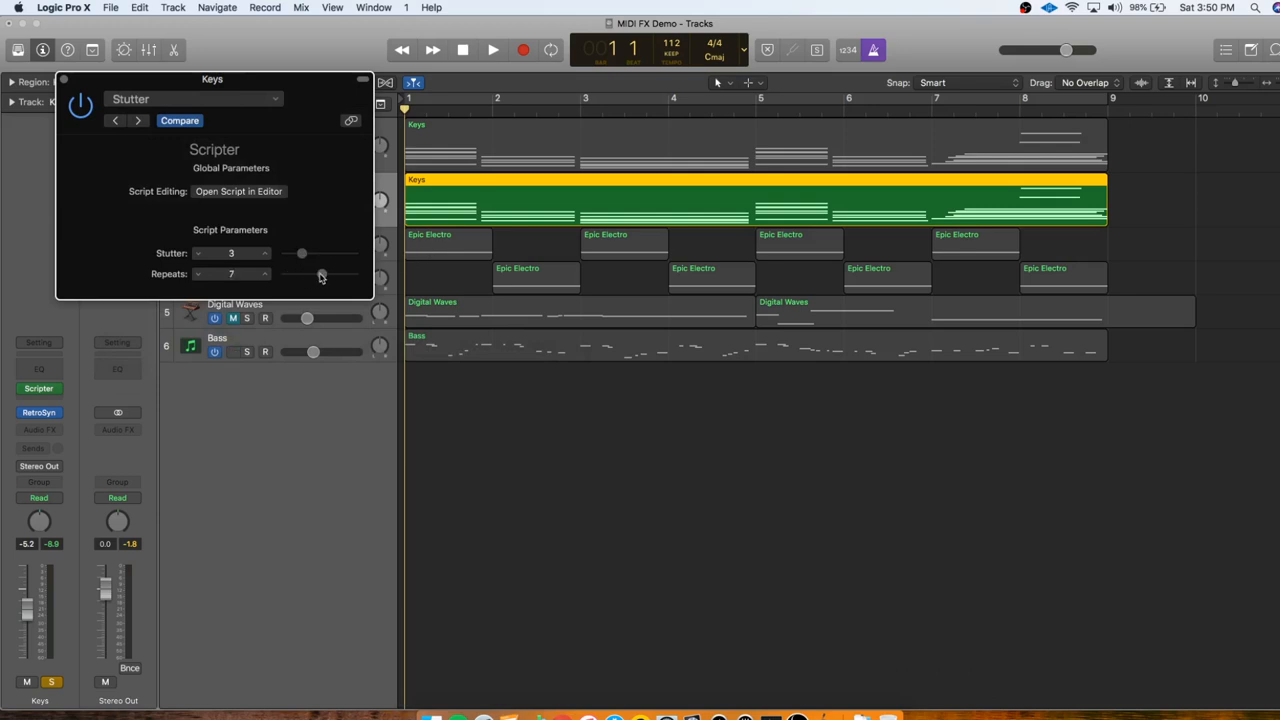
drag(300, 252, 312, 252)
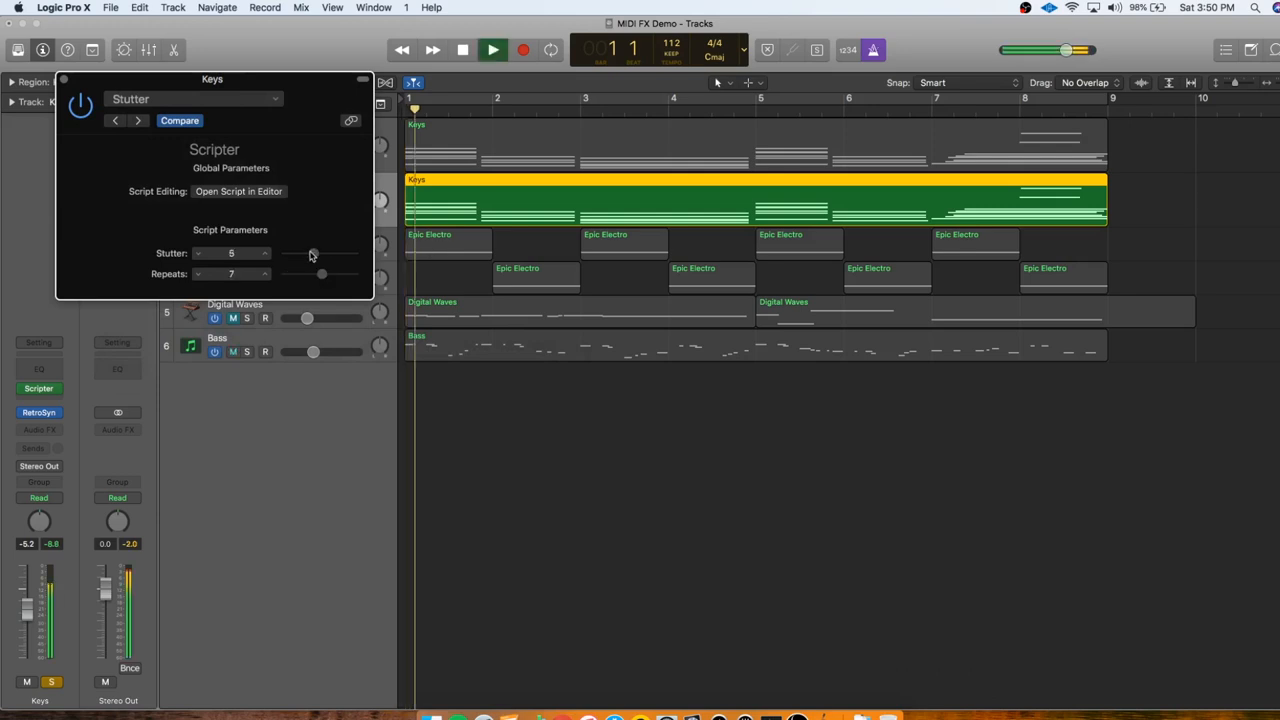
click(492, 50)
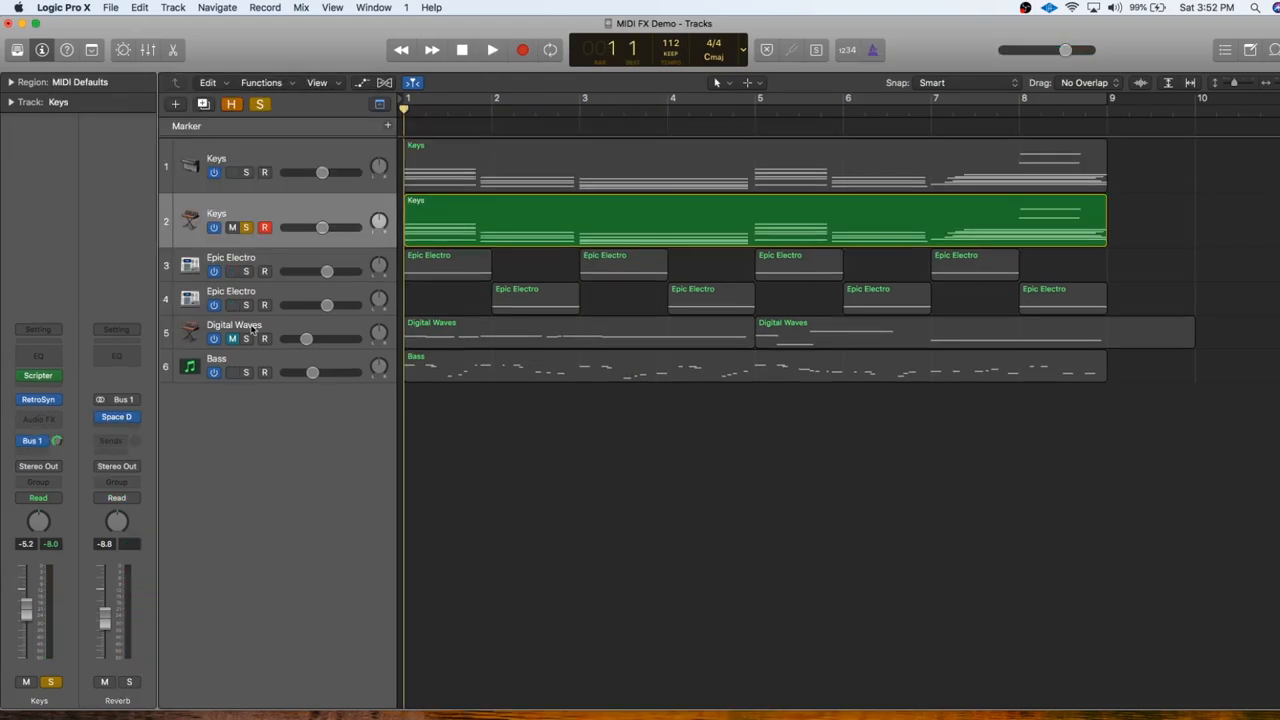
mouse_move(308, 216)
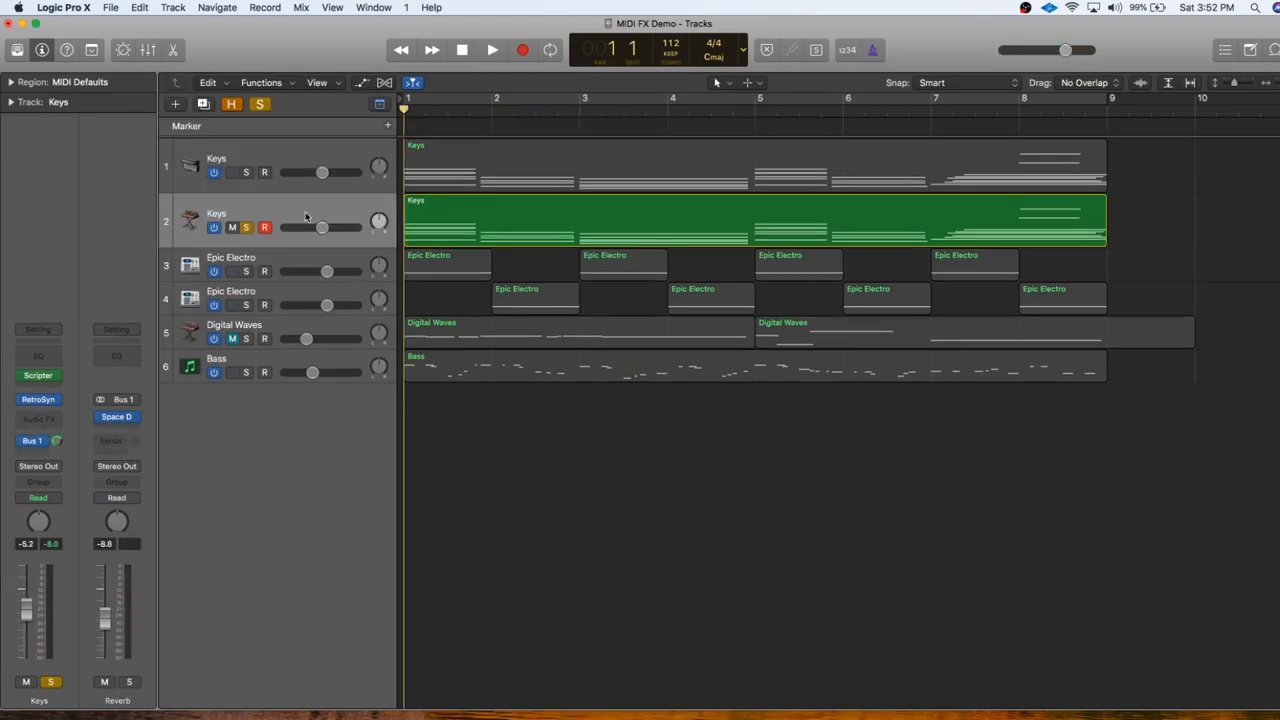
click(492, 50)
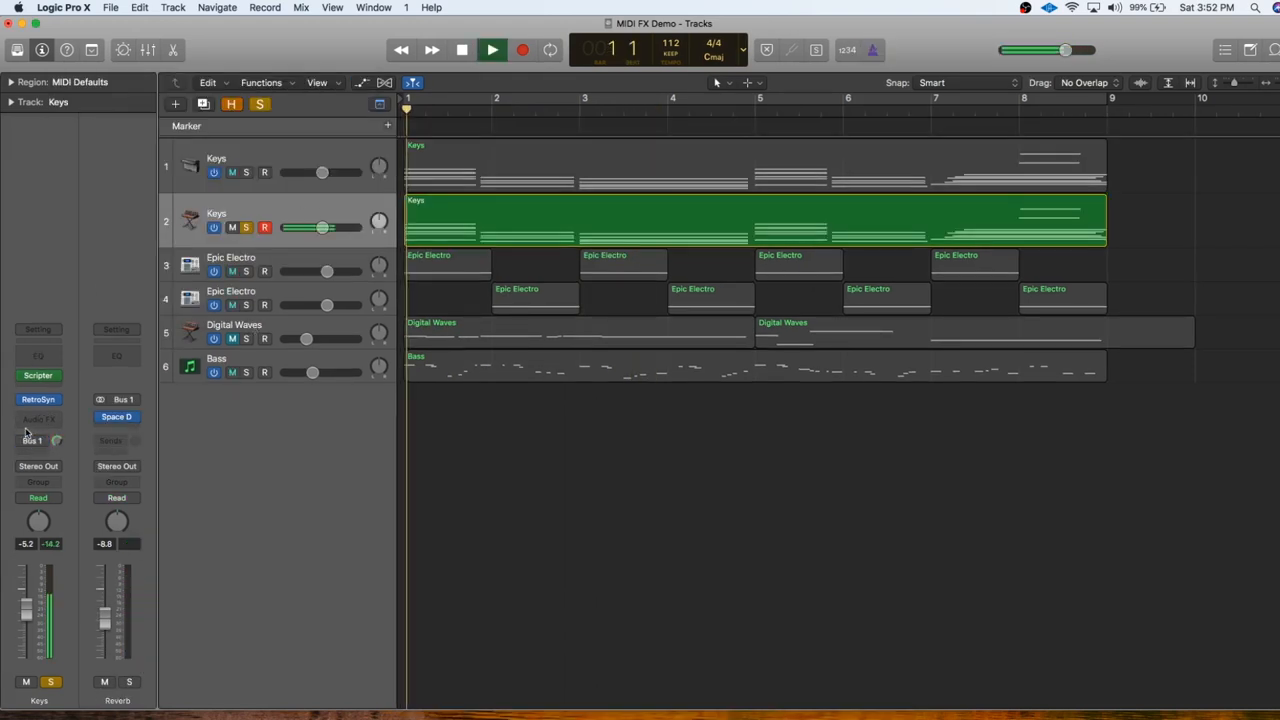
click(492, 50)
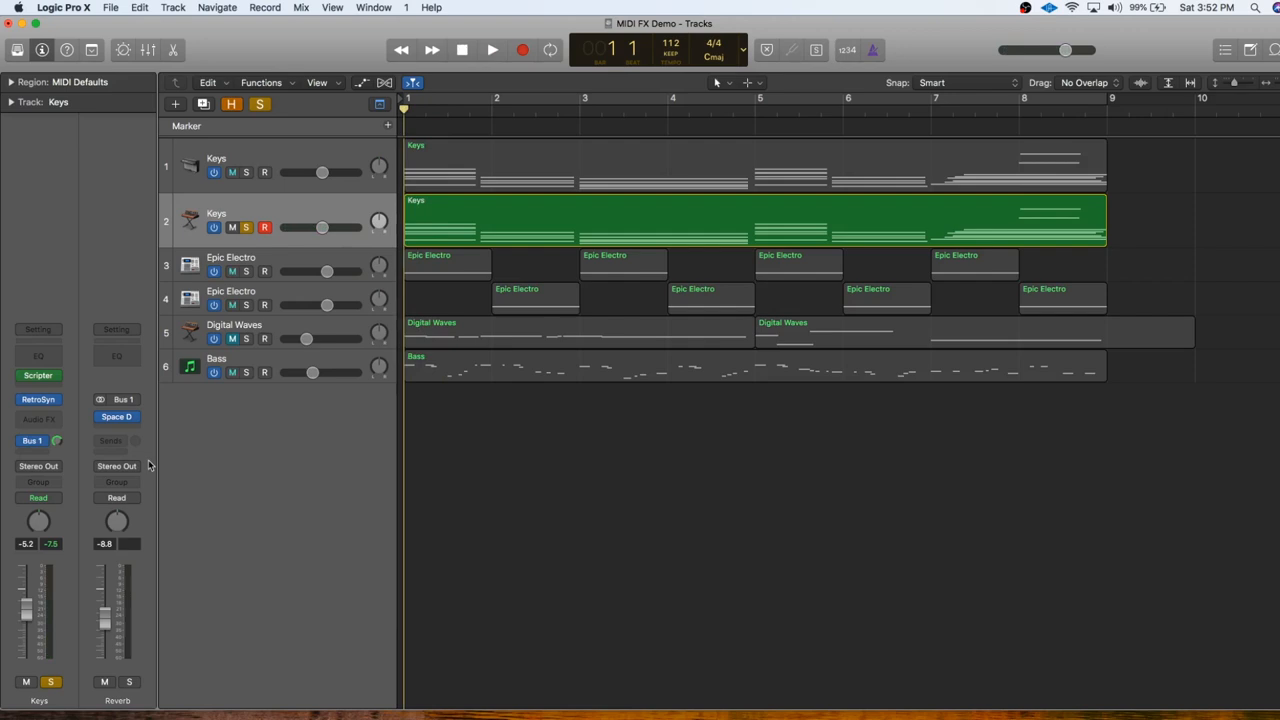
click(492, 50)
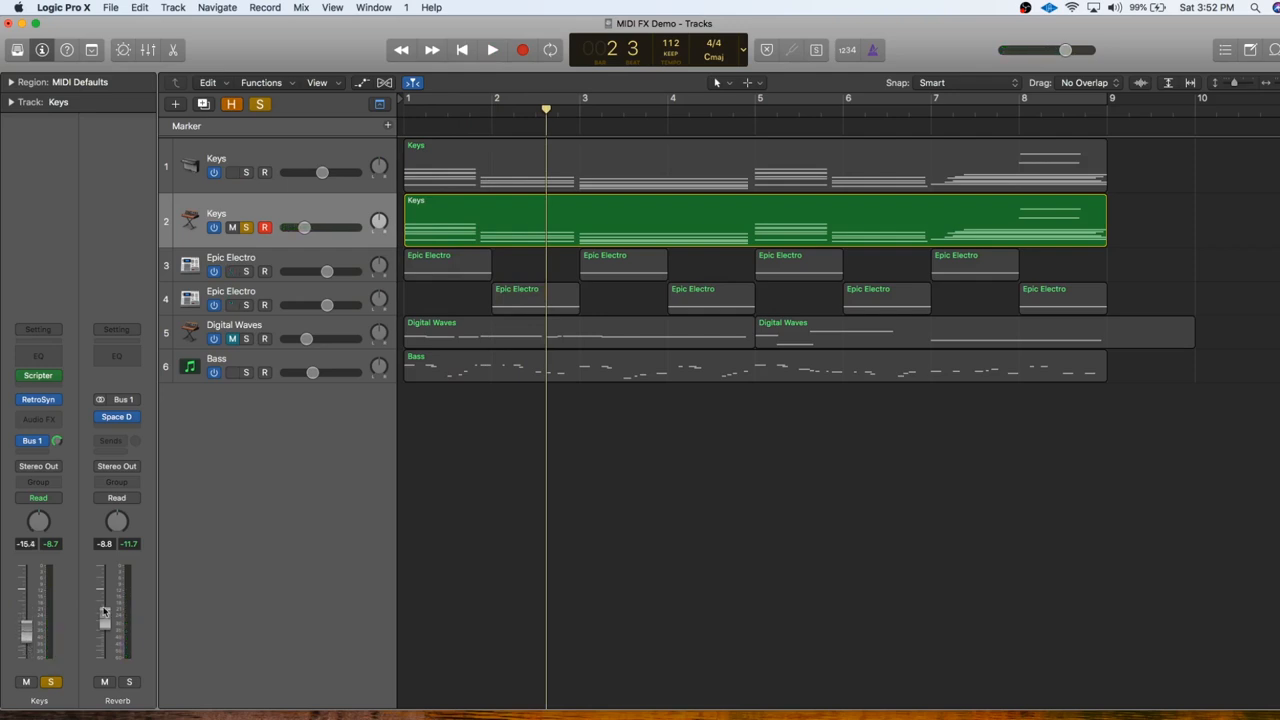
click(462, 50)
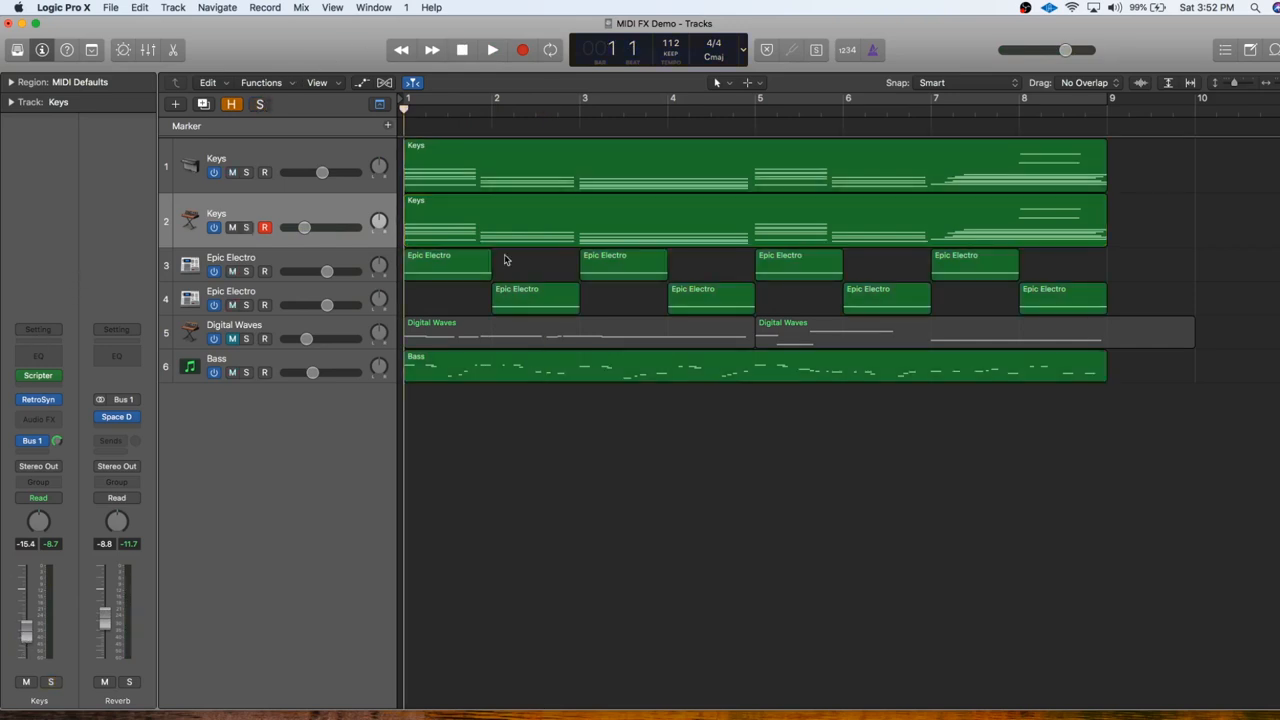
click(492, 50)
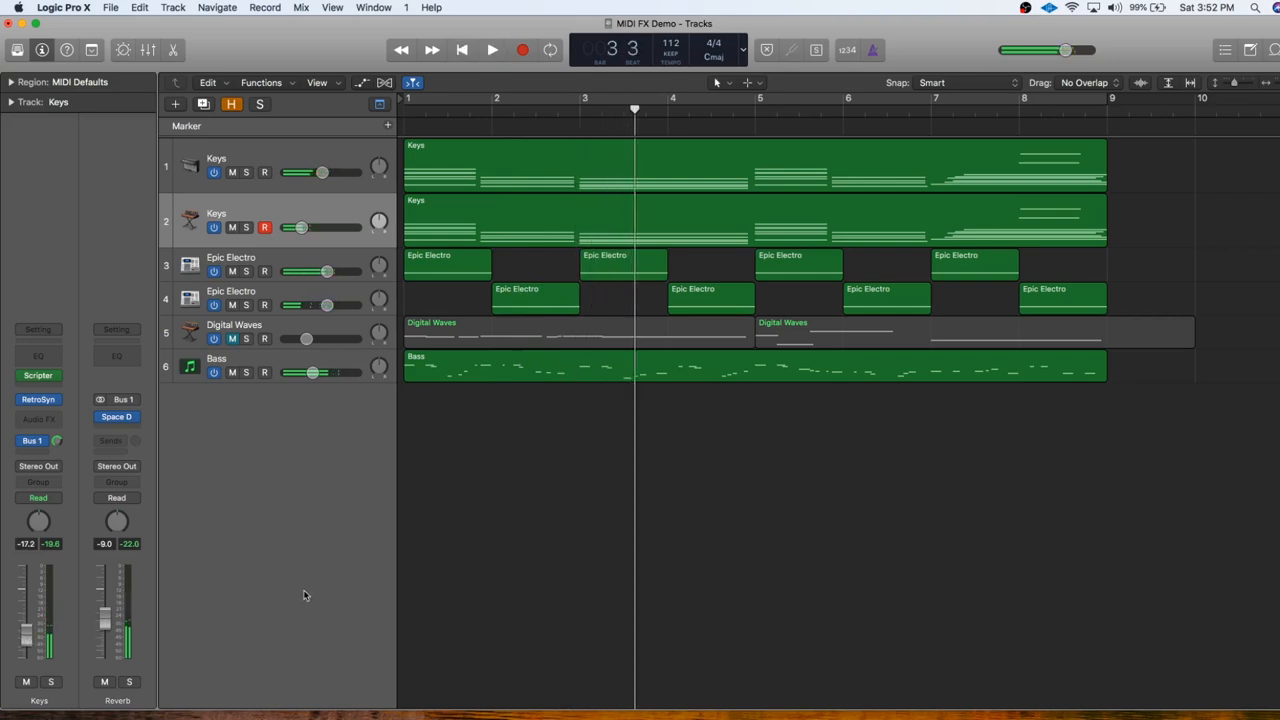
click(462, 48)
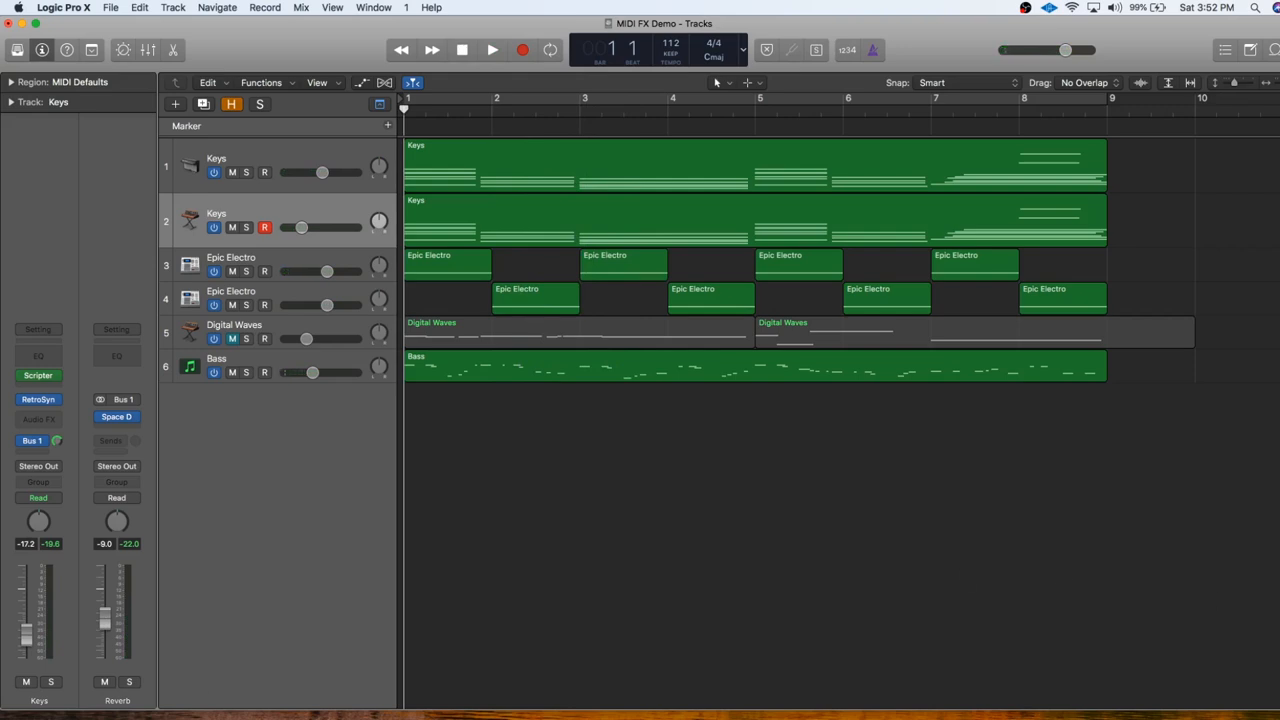
mouse_move(284, 218)
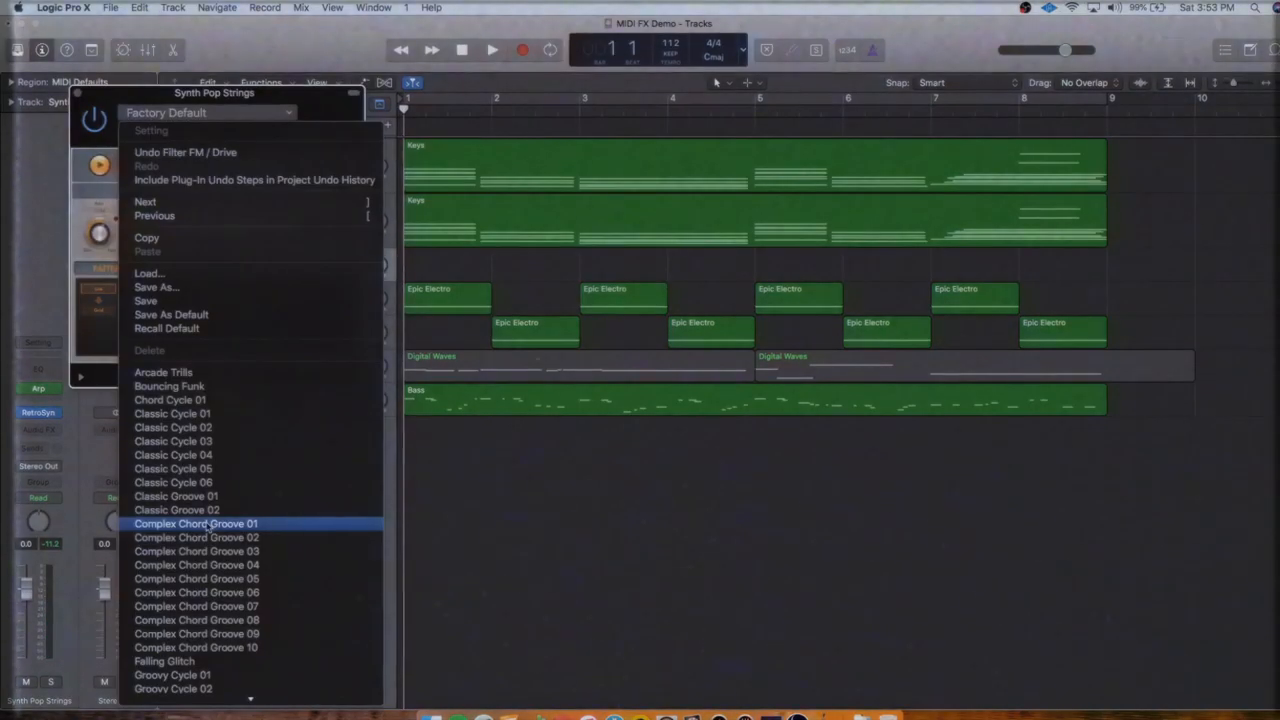
Load the Complex Chord Groove 01 arpeggio pattern and audition it from the start.
click(196, 524)
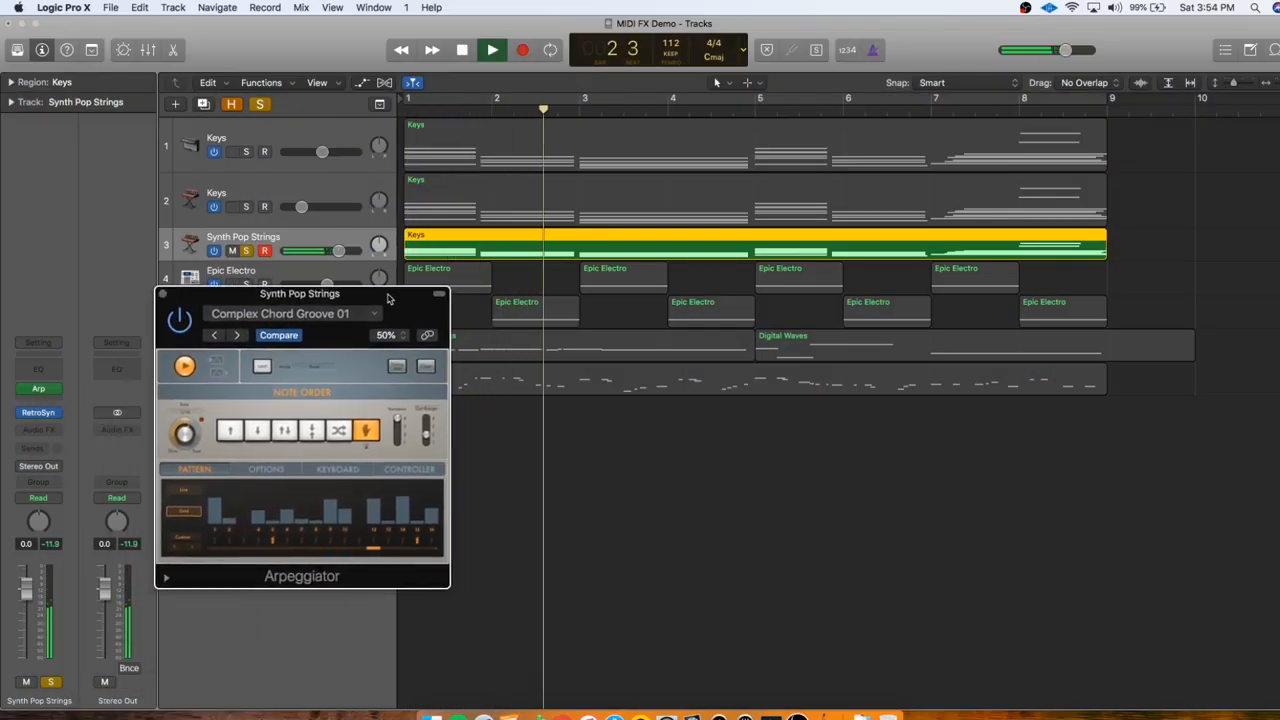
click(492, 50)
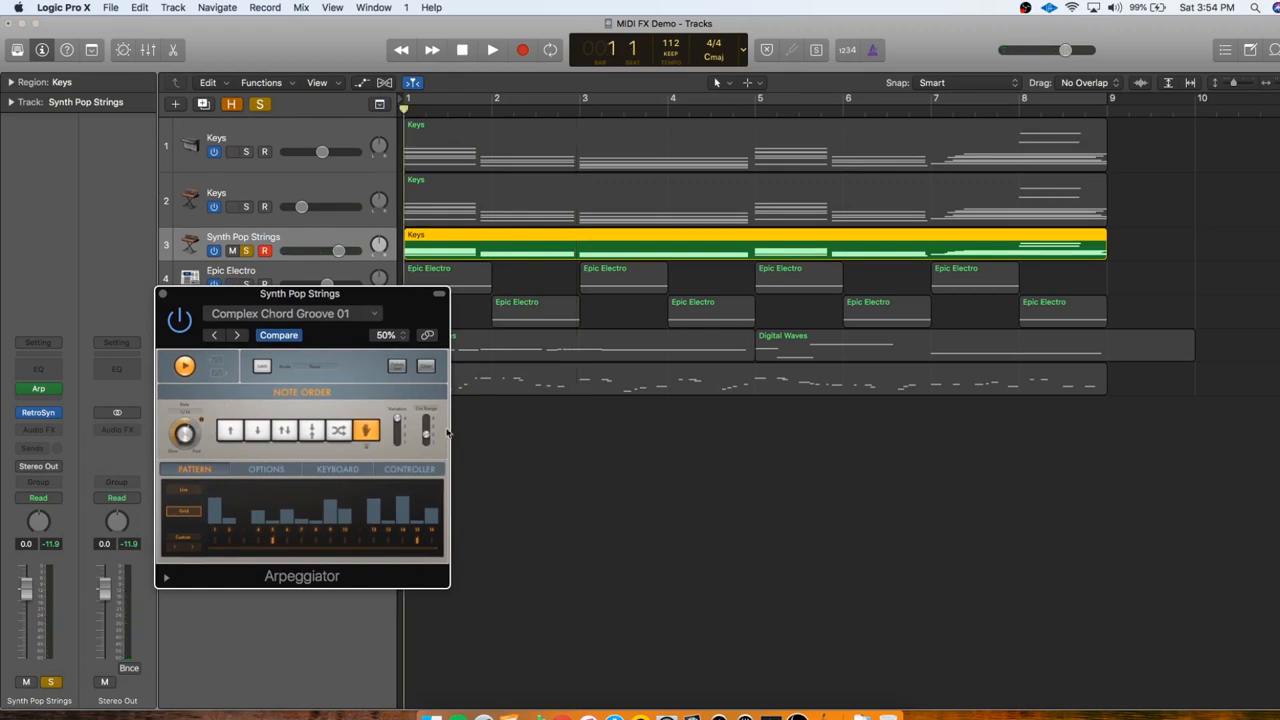
click(492, 48)
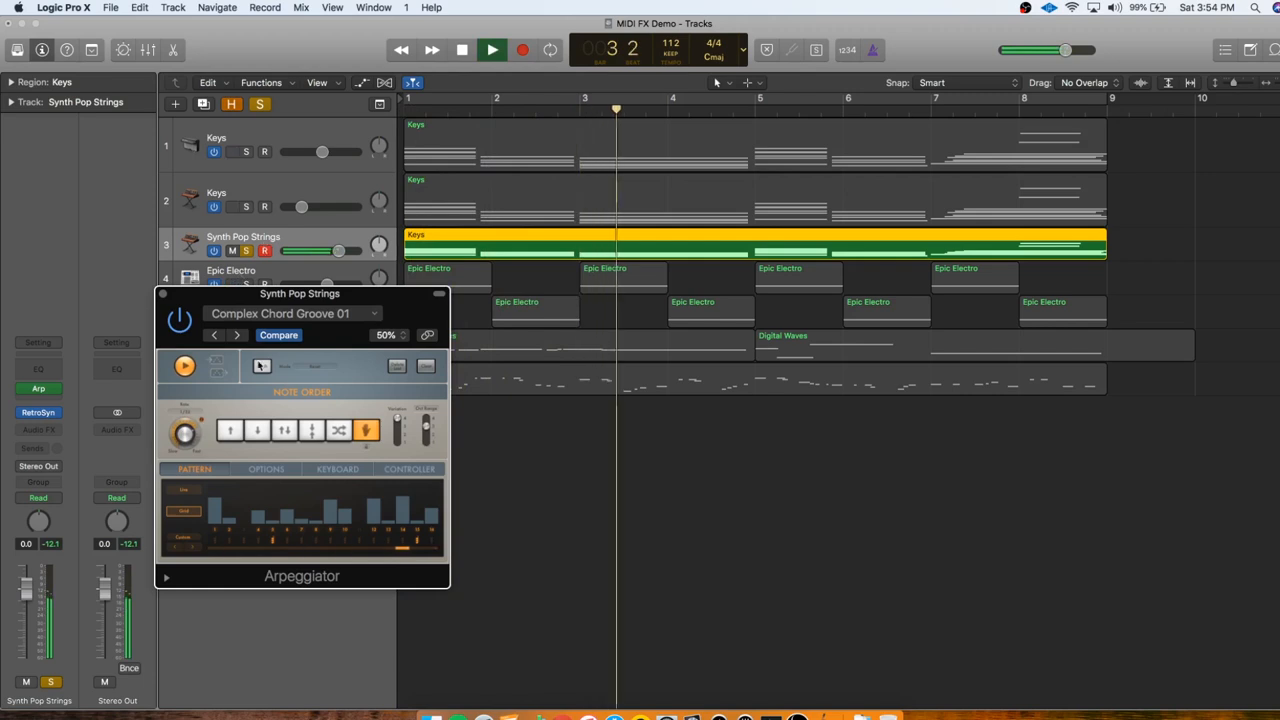
Step through further arpeggio presets, then dismiss the Arpeggiator window.
click(290, 312)
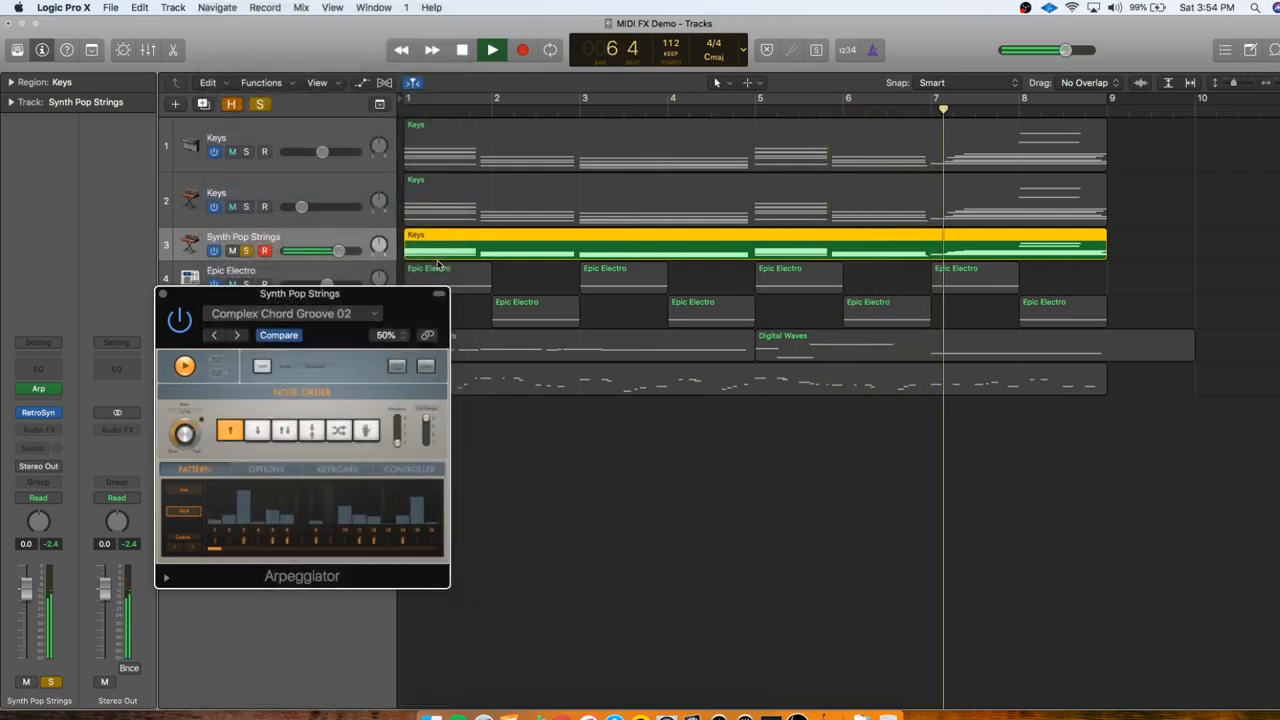
click(214, 336)
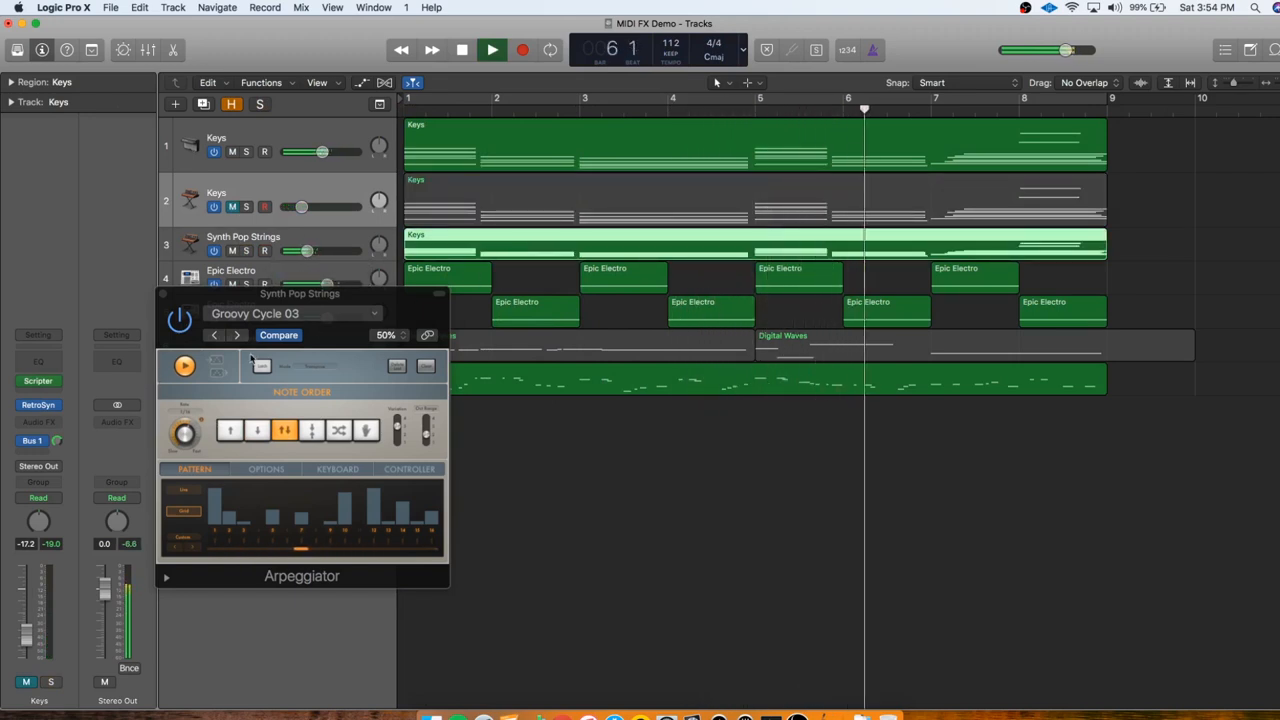
click(462, 48)
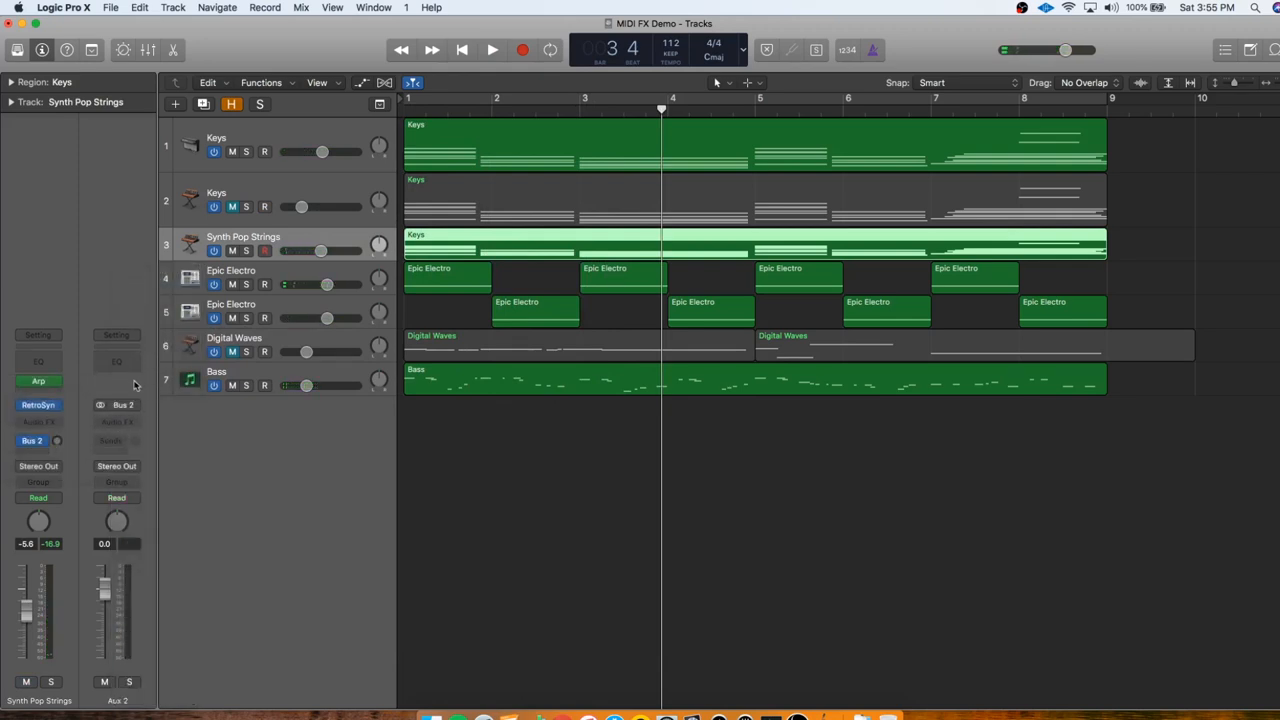
Insert Space Designer on Aux 2 with the Big Room Stage reverb preset and close the plug-in.
click(116, 420)
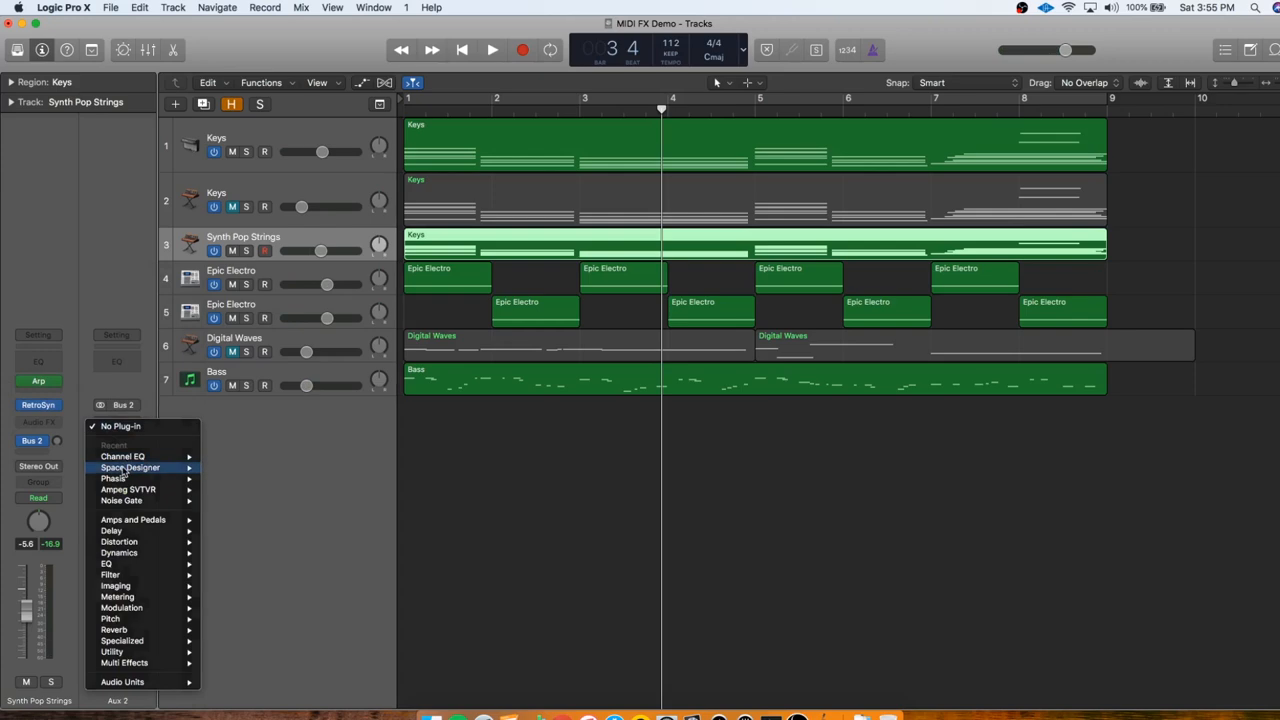
click(130, 468)
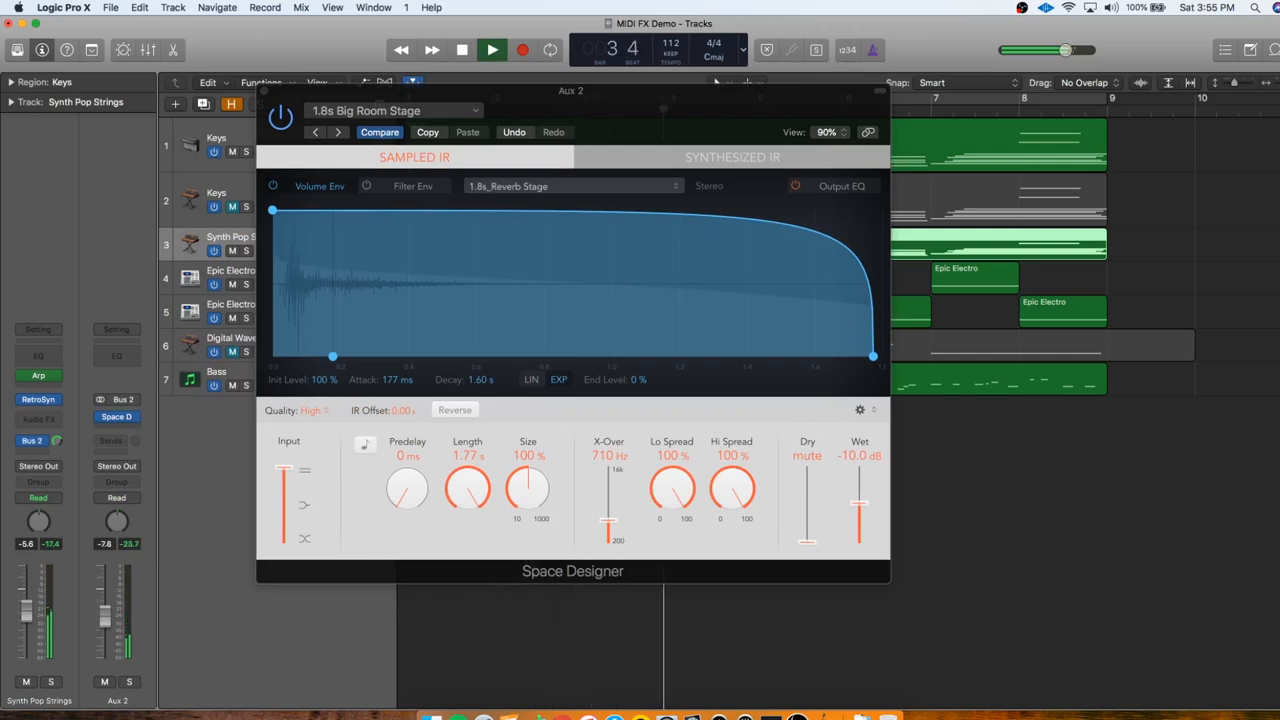
drag(36, 600, 36, 630)
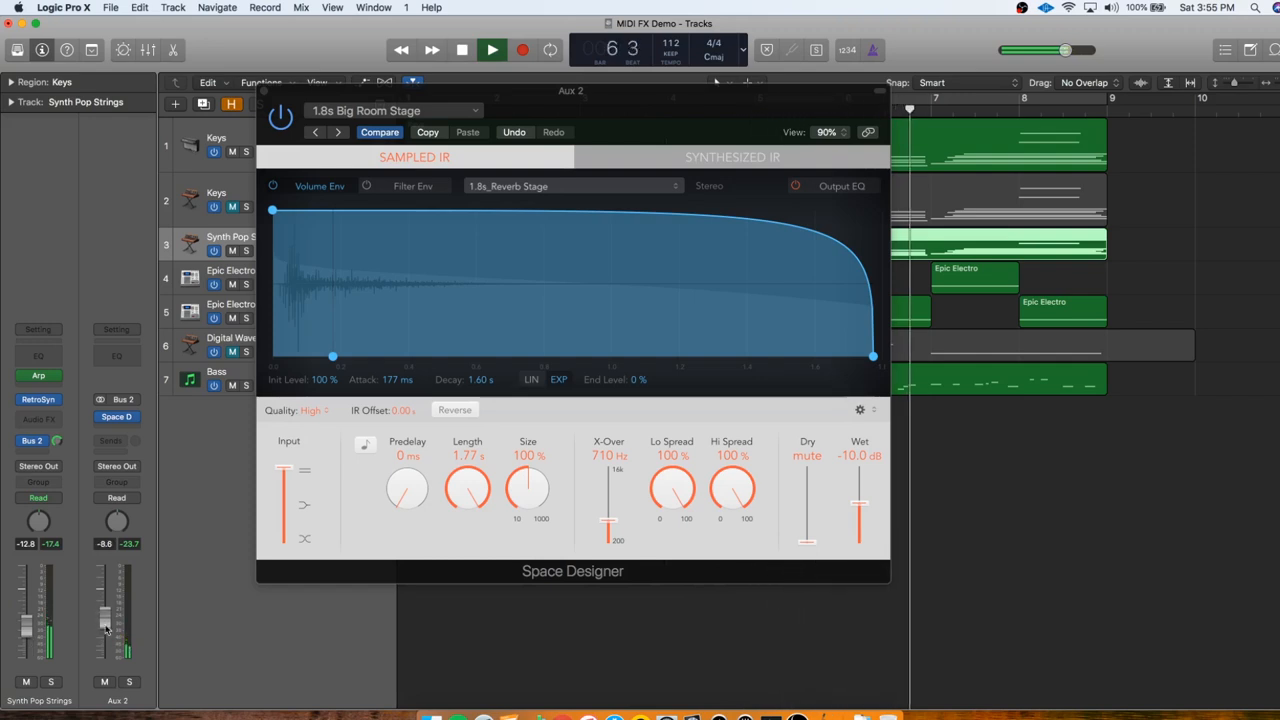
click(462, 48)
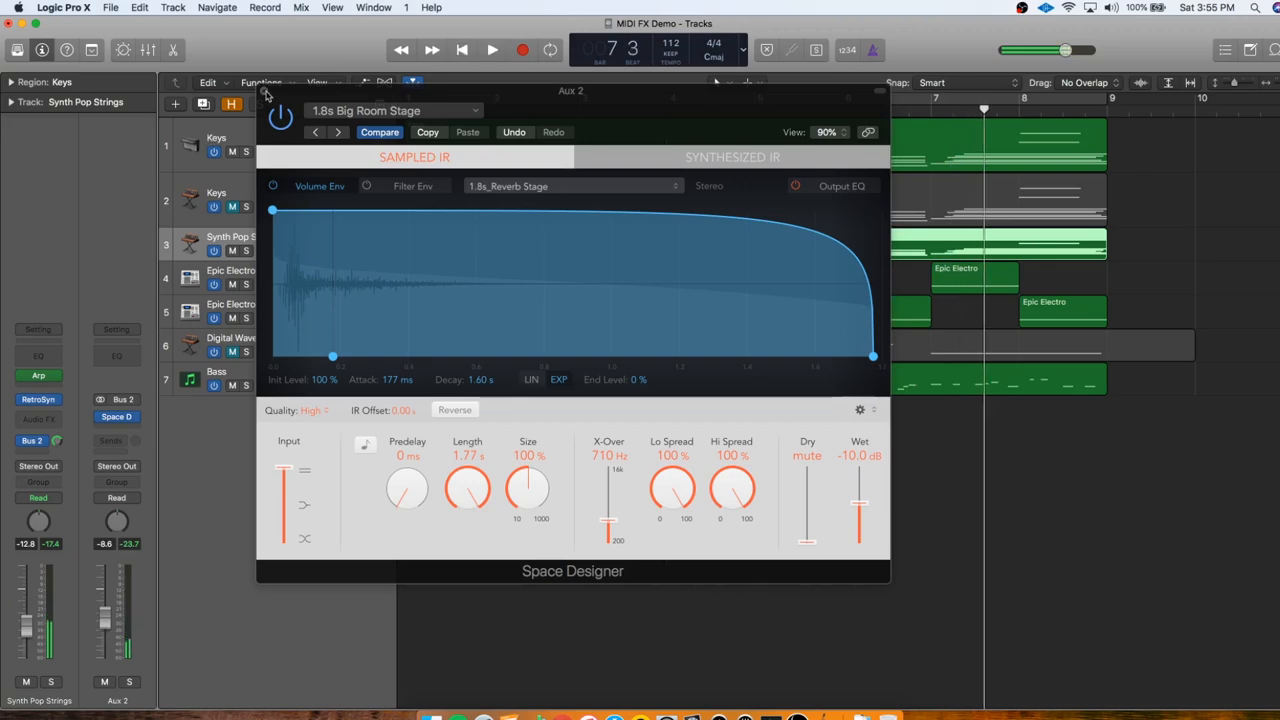
click(264, 96)
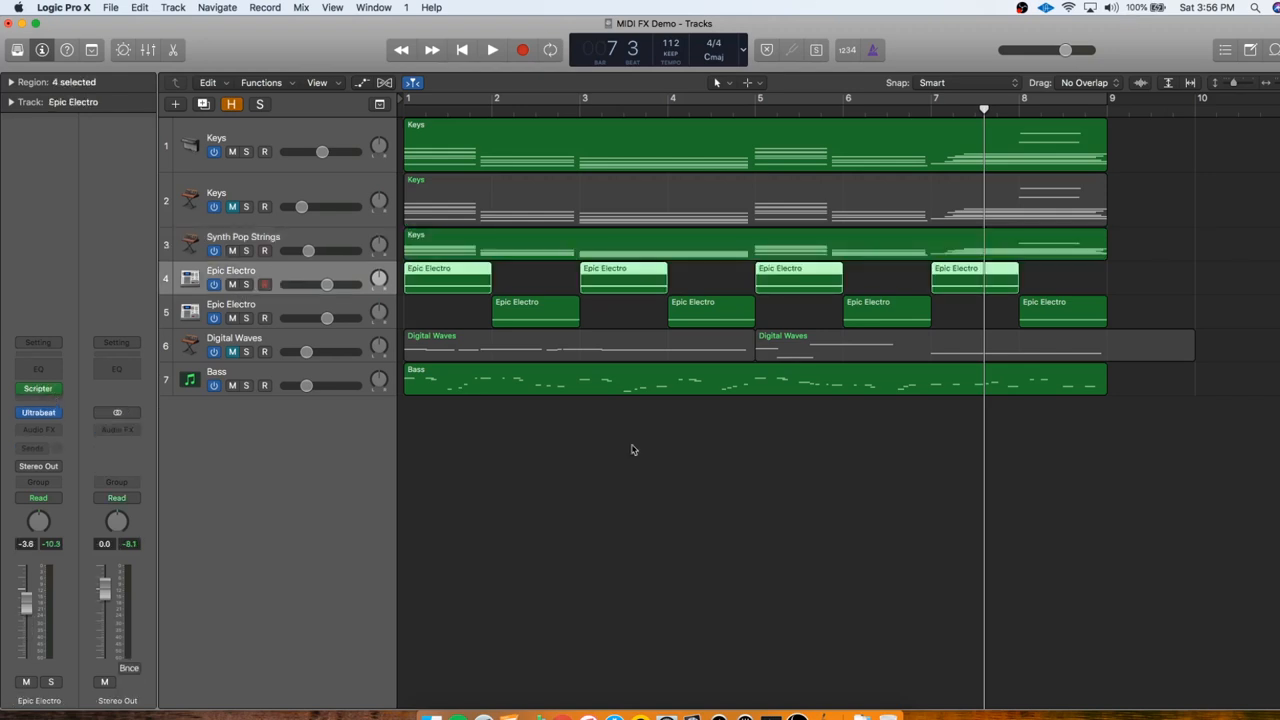
Lower the second Keys track's volume while the song plays, then stop playback.
click(462, 50)
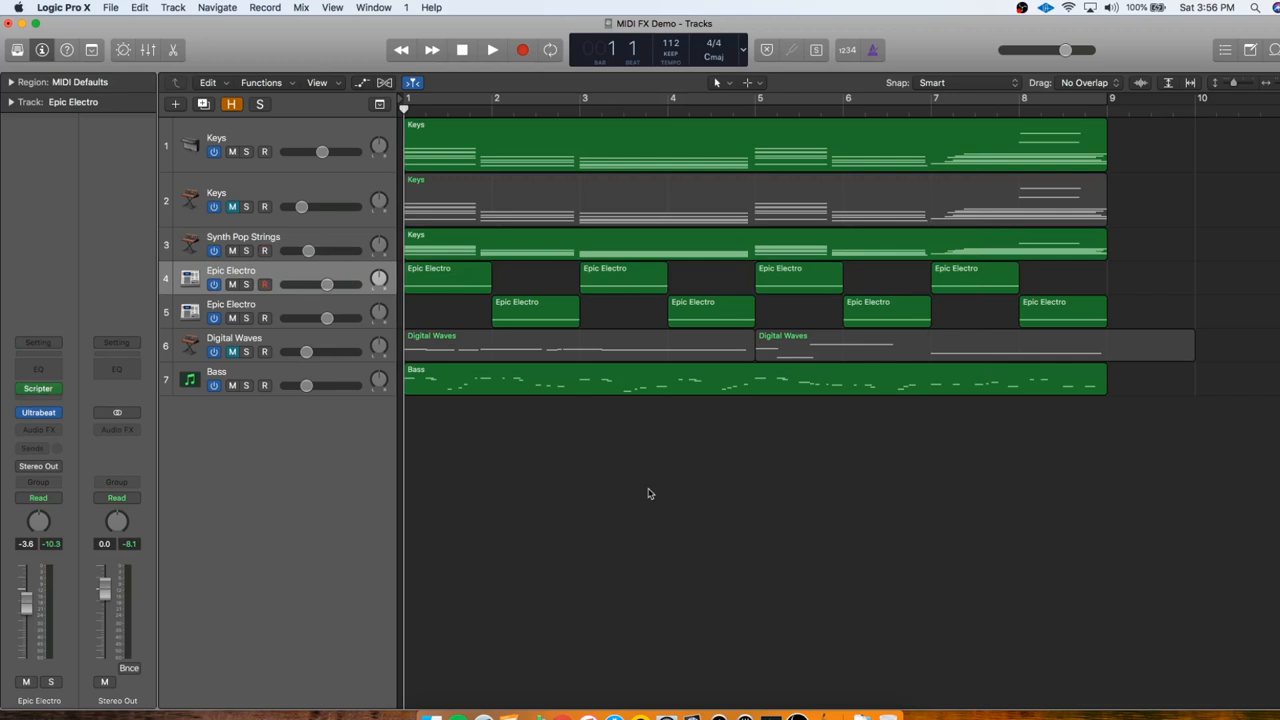
click(492, 48)
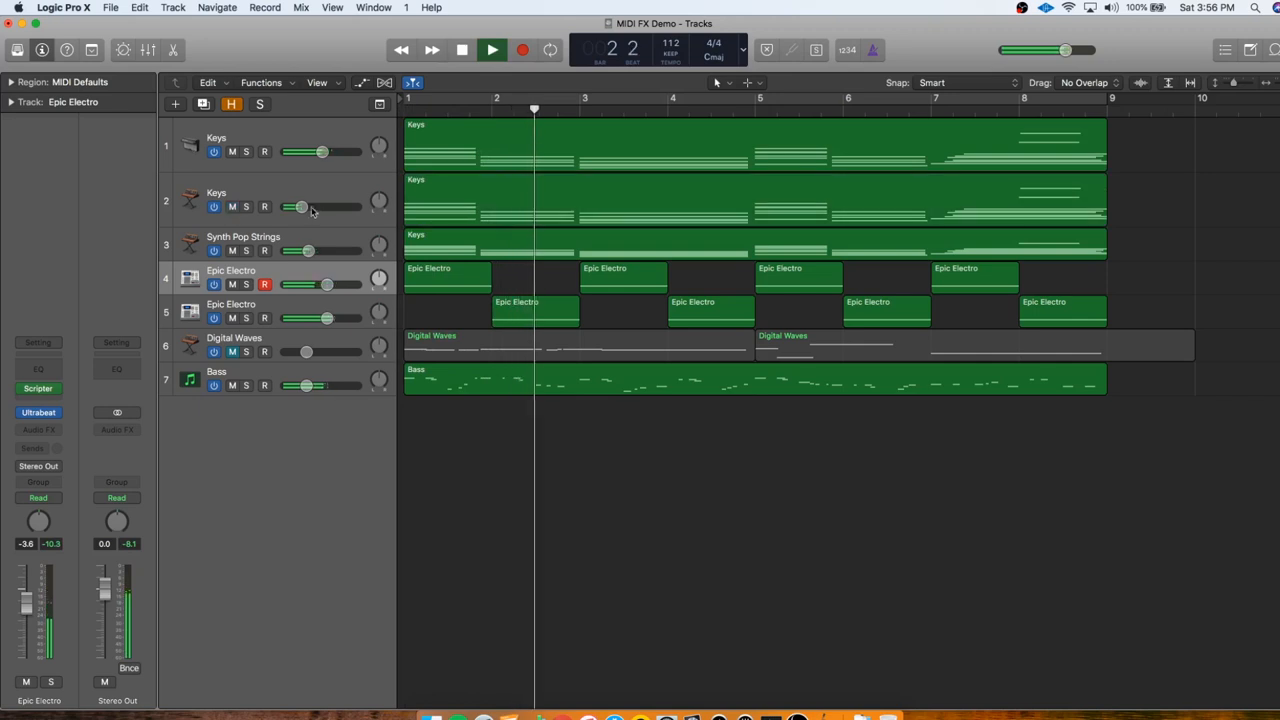
drag(302, 206, 296, 206)
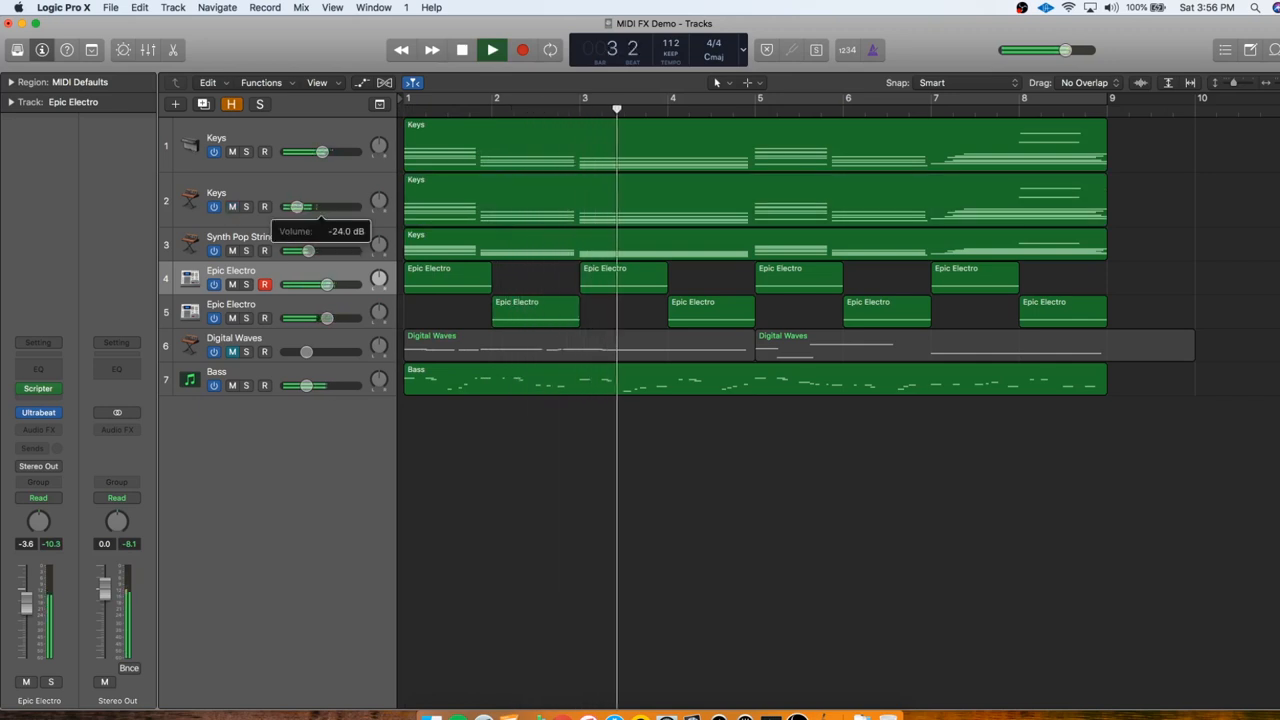
drag(298, 206, 320, 206)
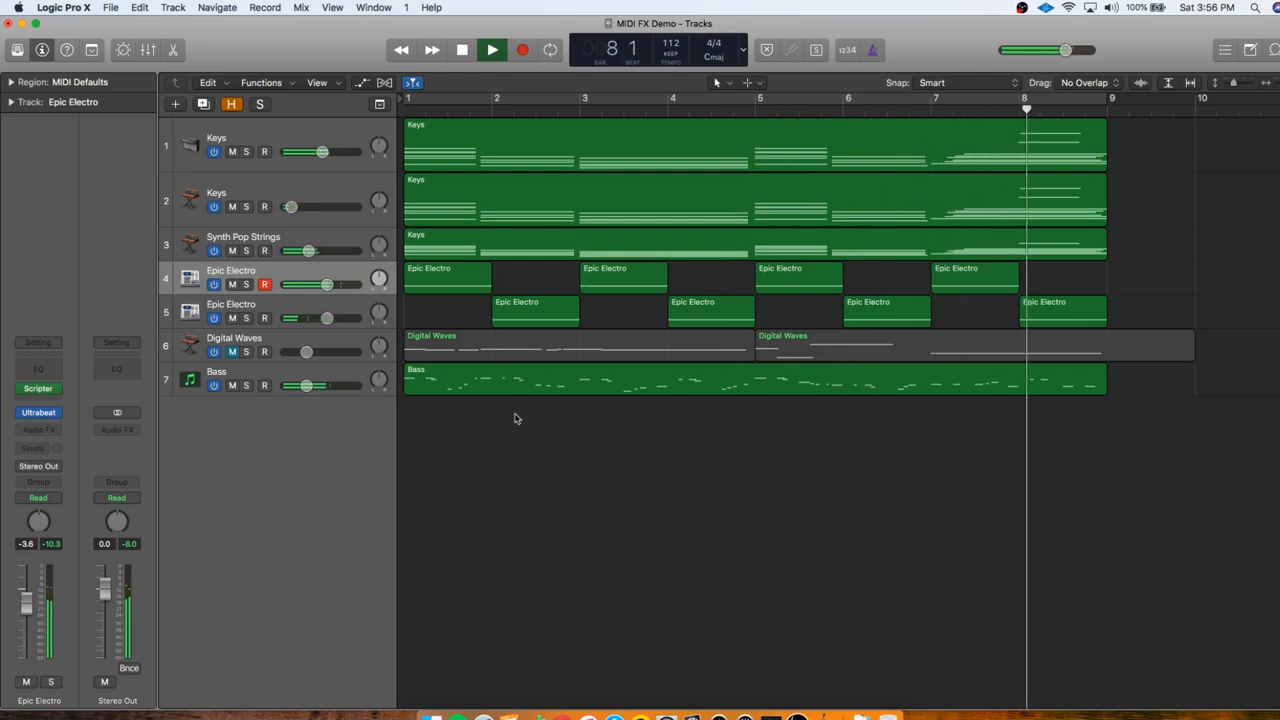
click(492, 50)
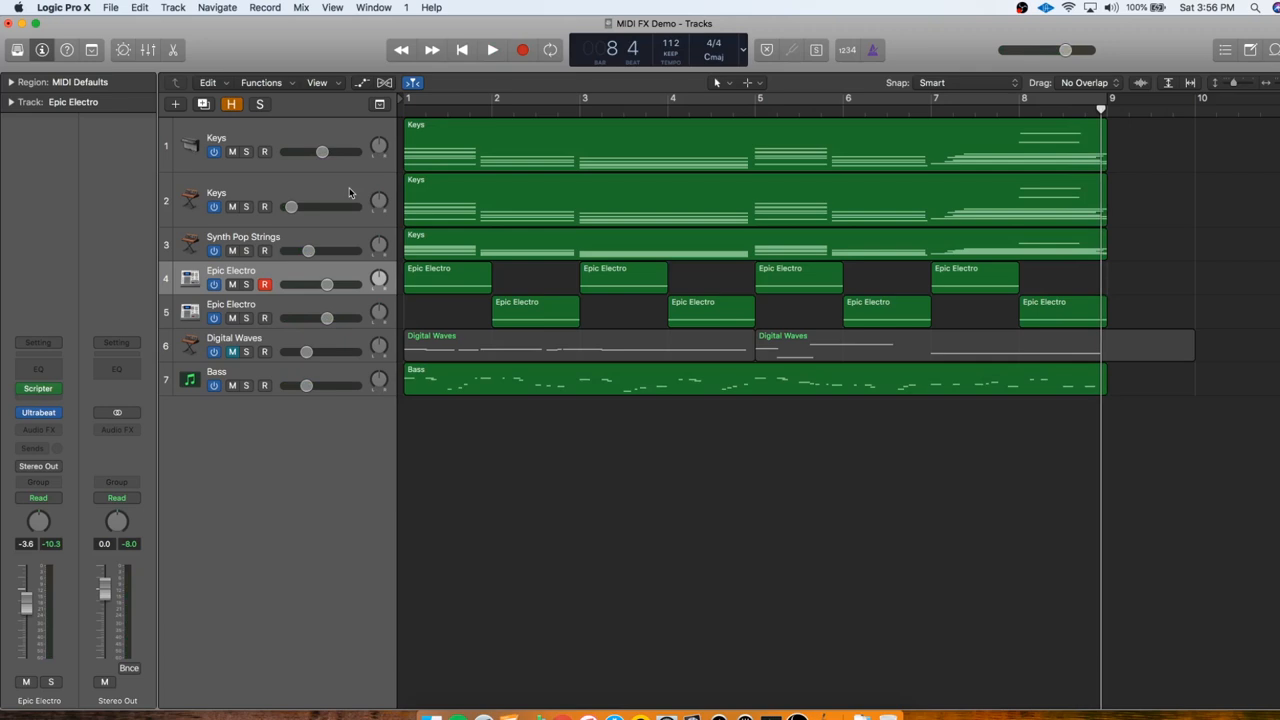
mouse_move(314, 206)
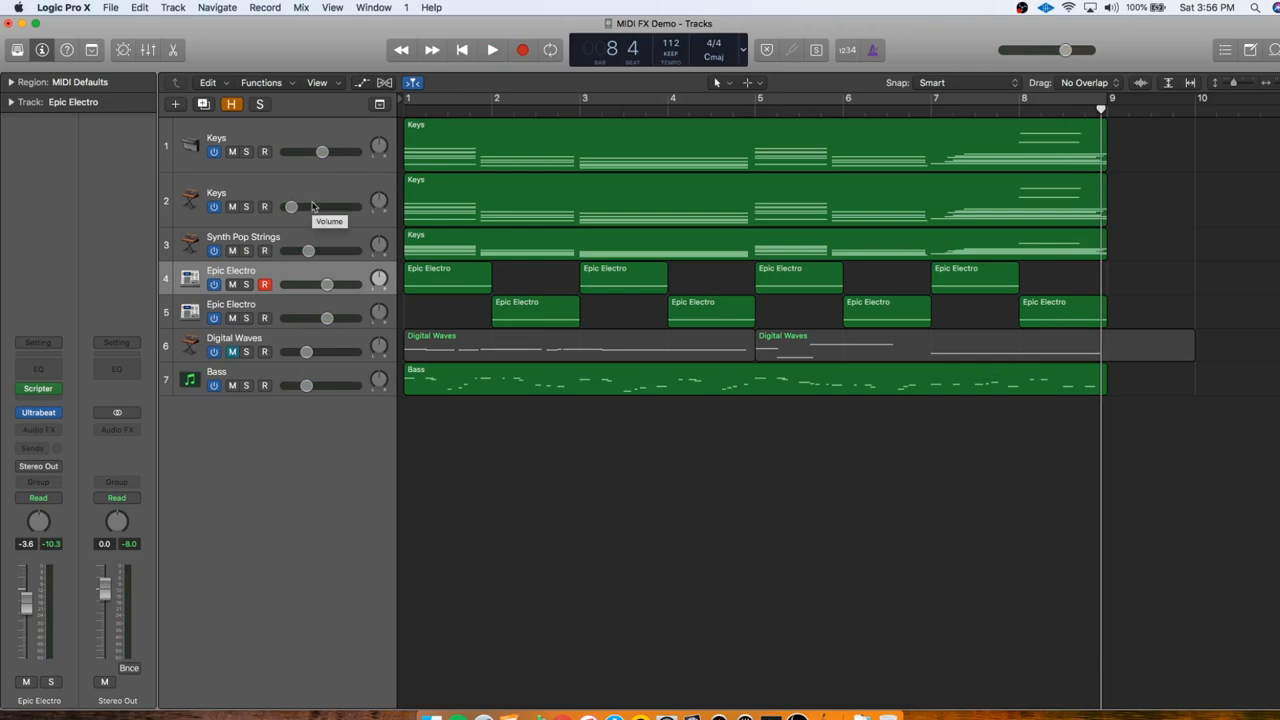
mouse_move(436, 472)
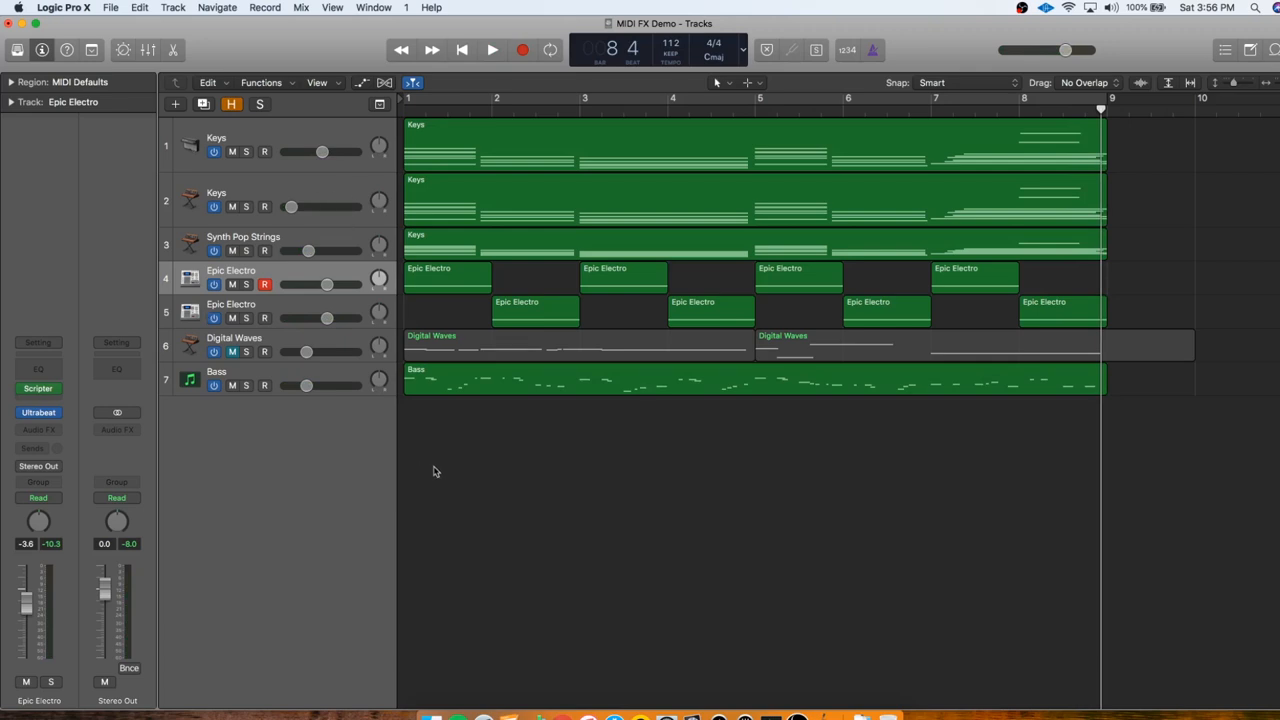
mouse_move(20, 482)
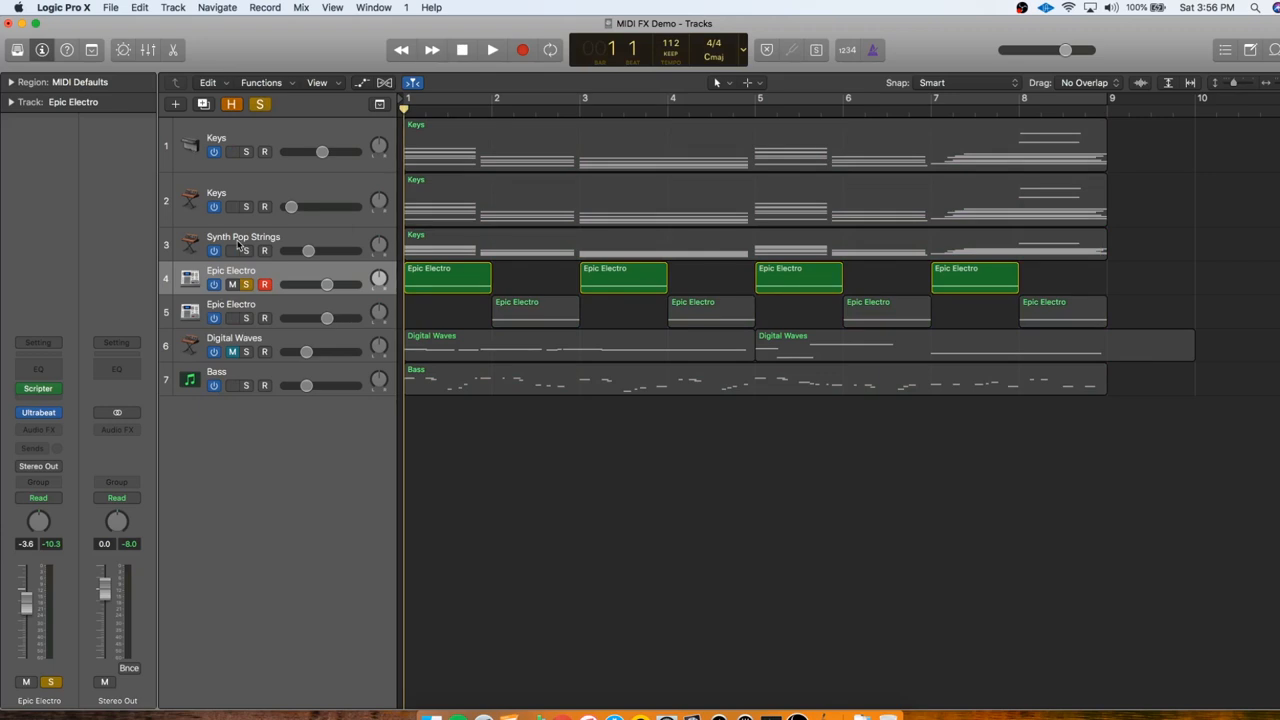
Set playback to cycle over the first bar.
click(38, 388)
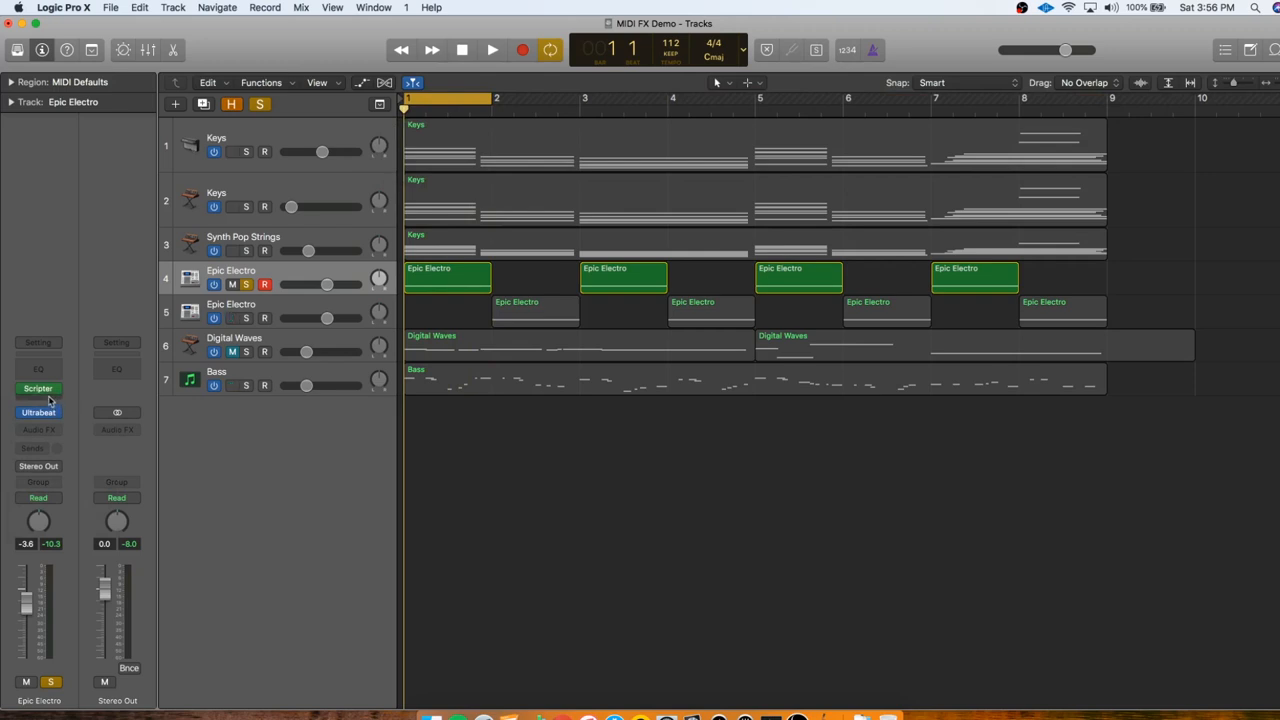
Insert Note Repeater on Epic Electro and load its Chromatic Scale Down preset.
click(38, 388)
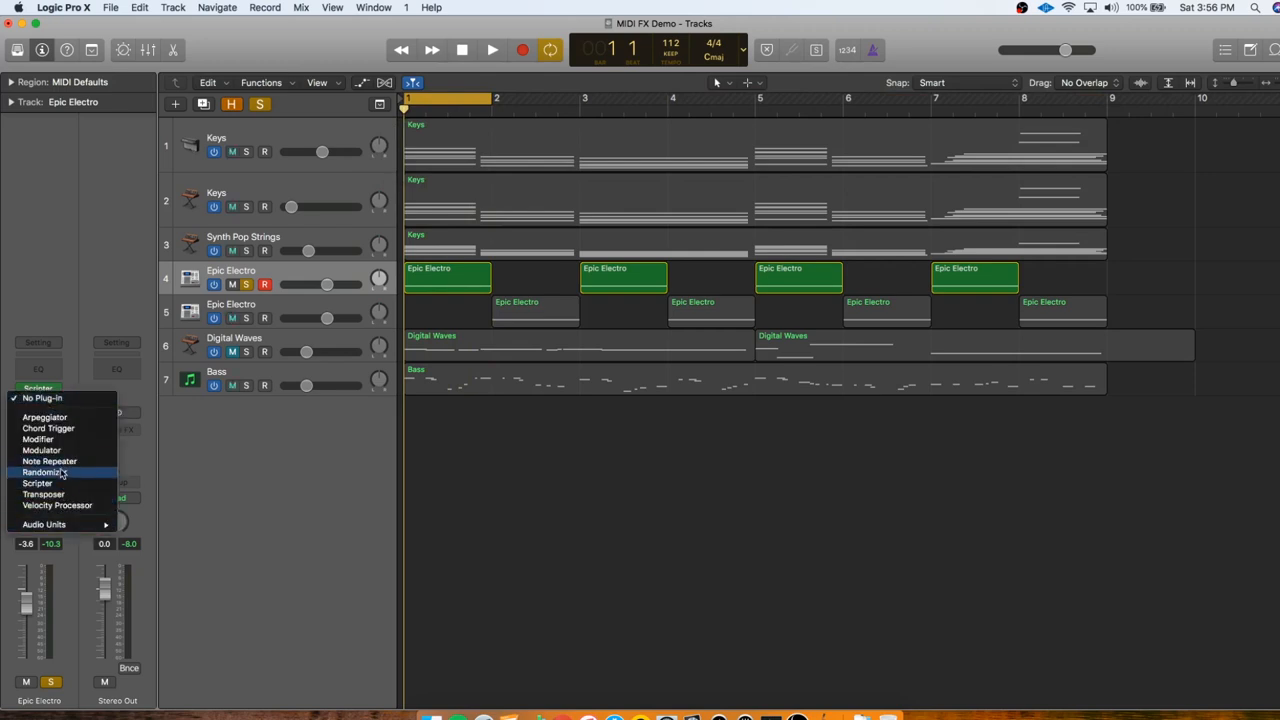
click(48, 460)
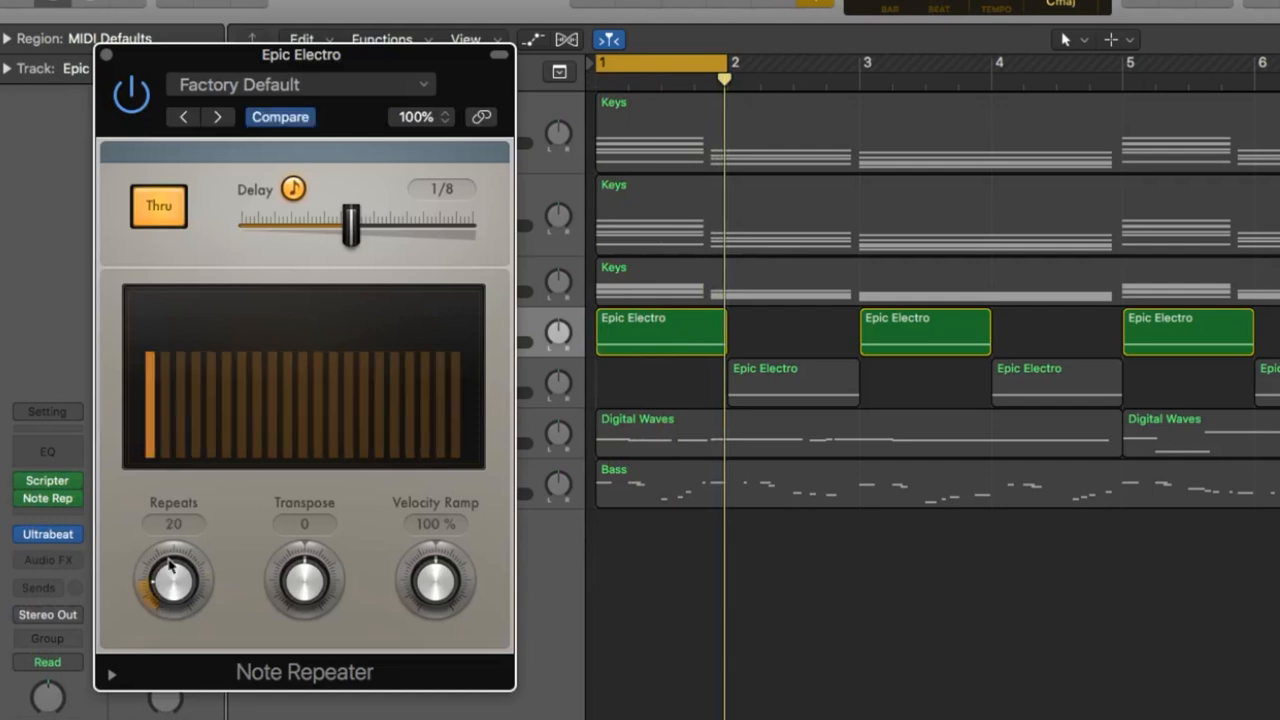
drag(172, 576, 172, 590)
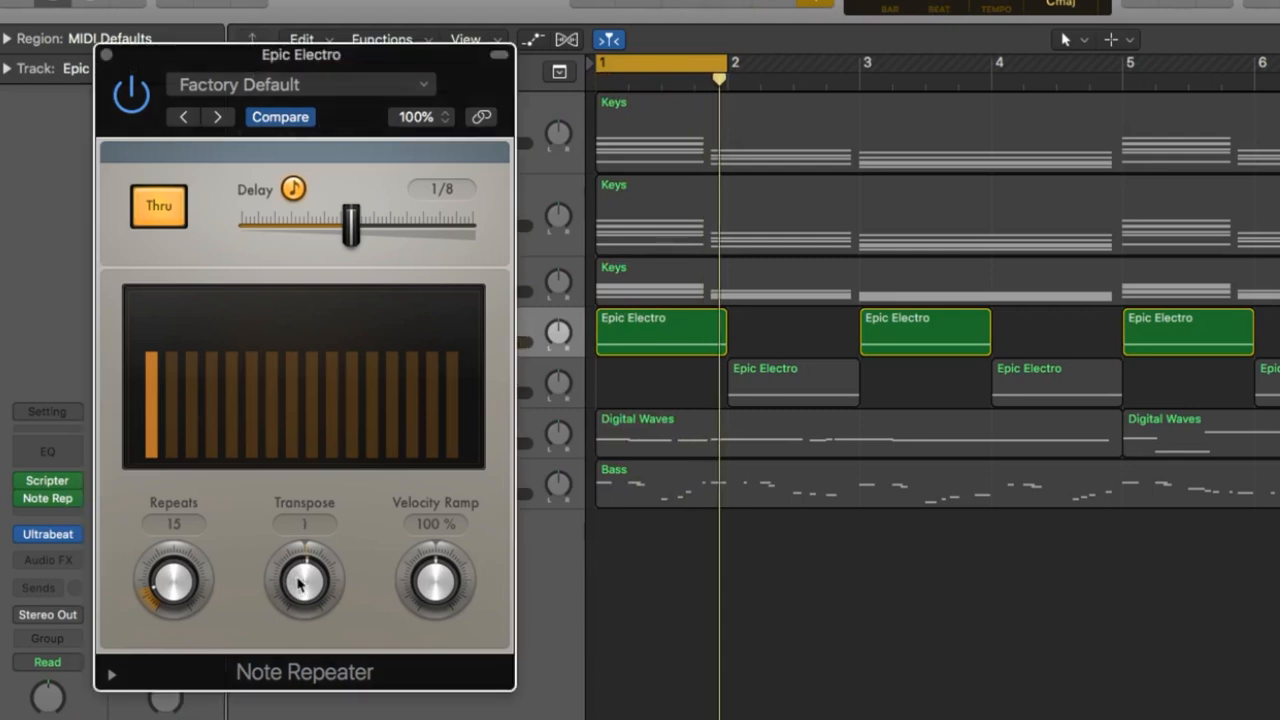
click(300, 84)
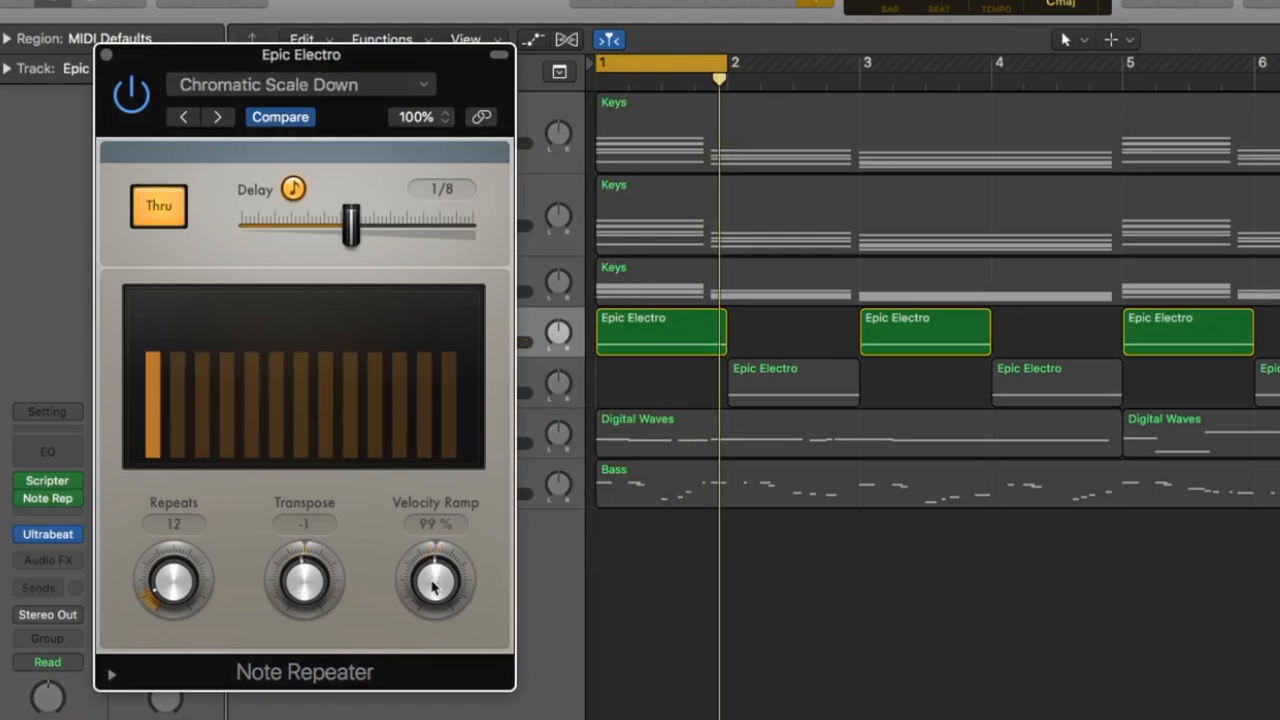
Shape the velocity ramp so the repeats fade out and set the repeat count to 15.
drag(436, 580, 440, 560)
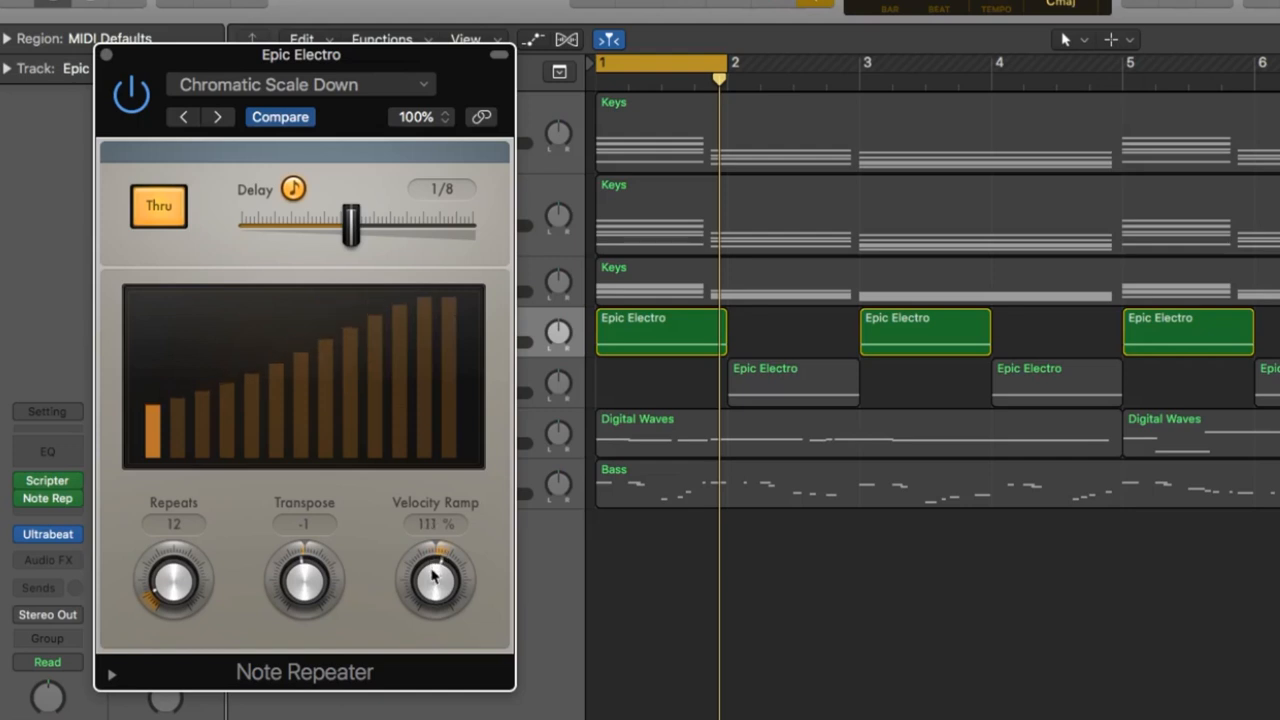
drag(434, 580, 430, 596)
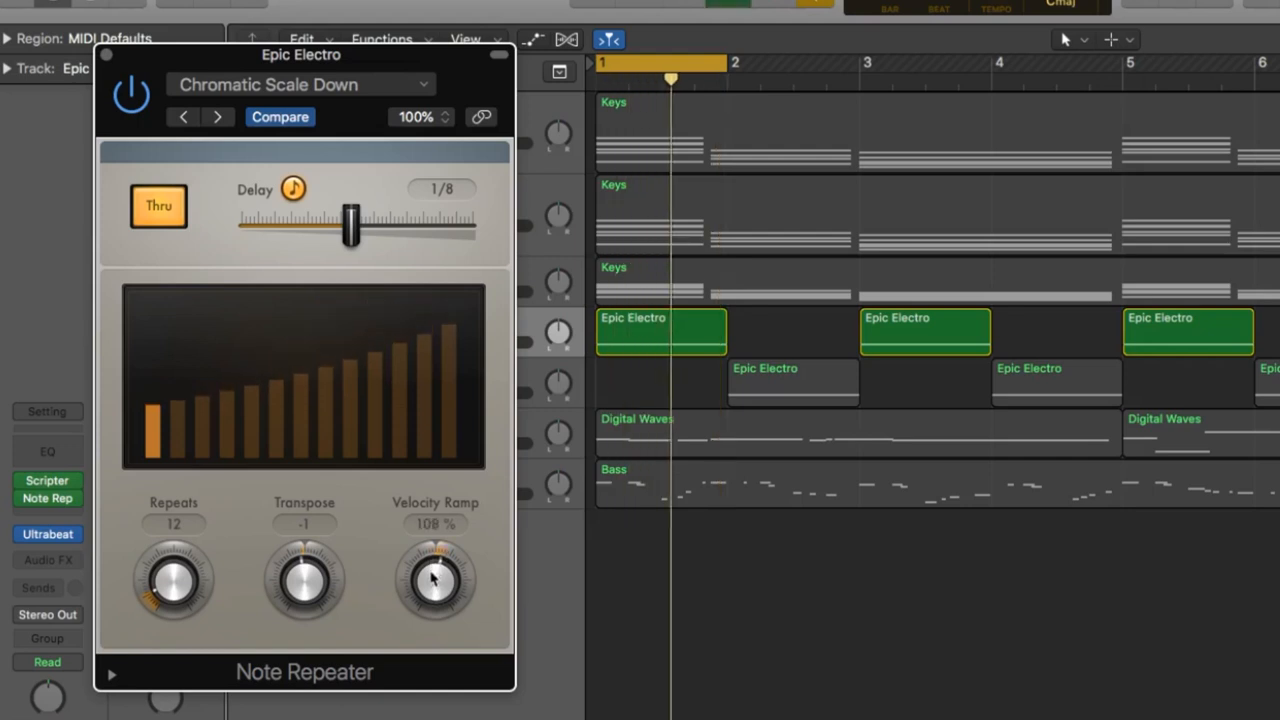
drag(434, 580, 434, 600)
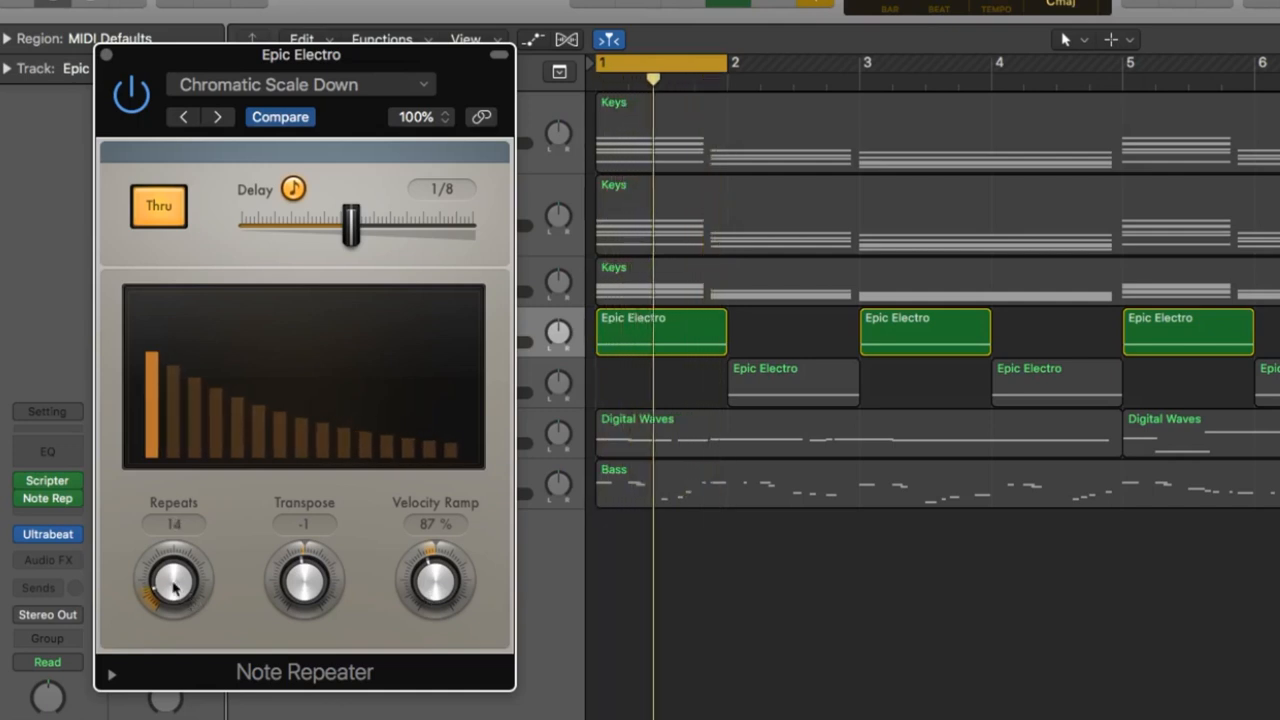
drag(174, 580, 174, 570)
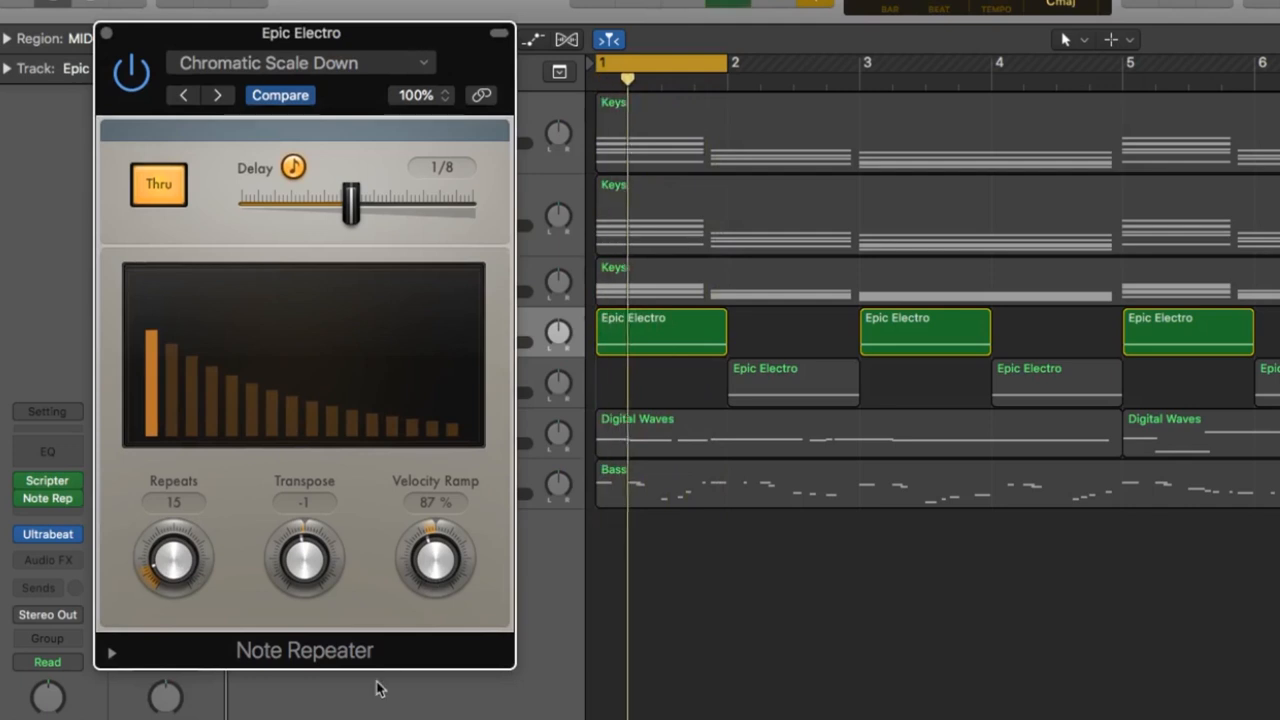
drag(304, 556, 304, 540)
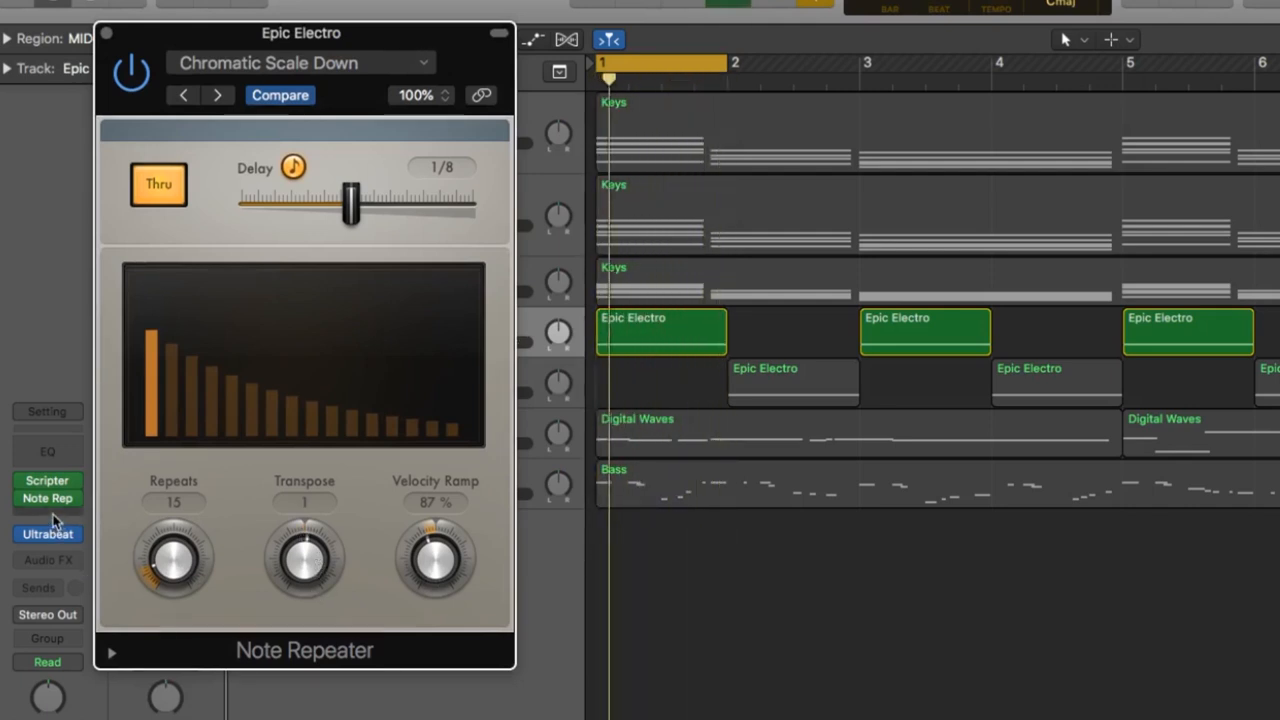
click(48, 498)
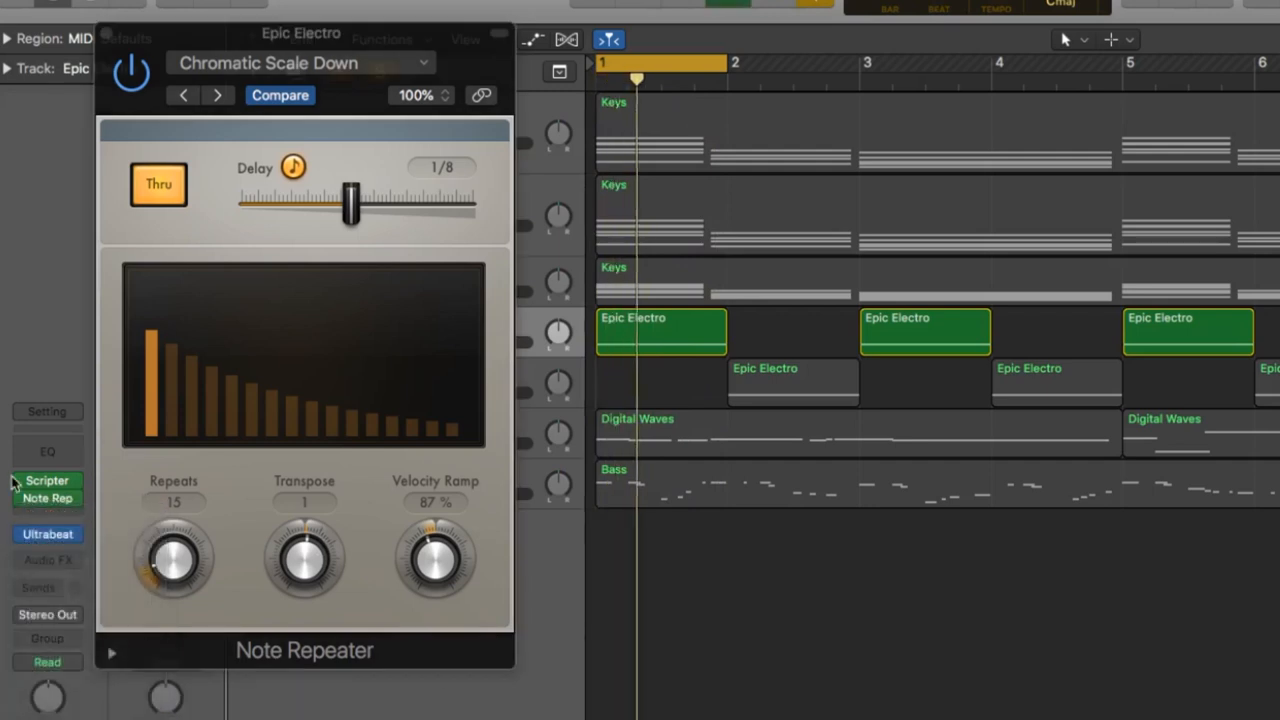
Insert Scripter after Note Repeater and load the Probability Gate script.
click(48, 498)
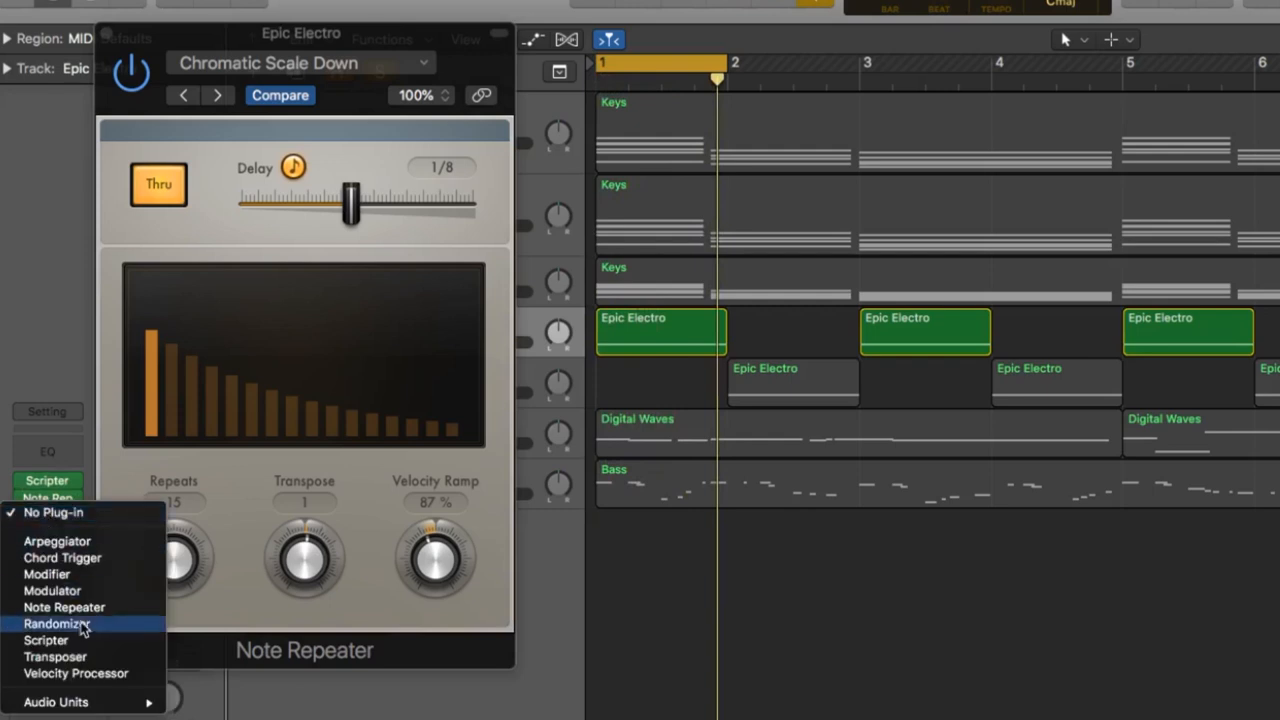
click(44, 640)
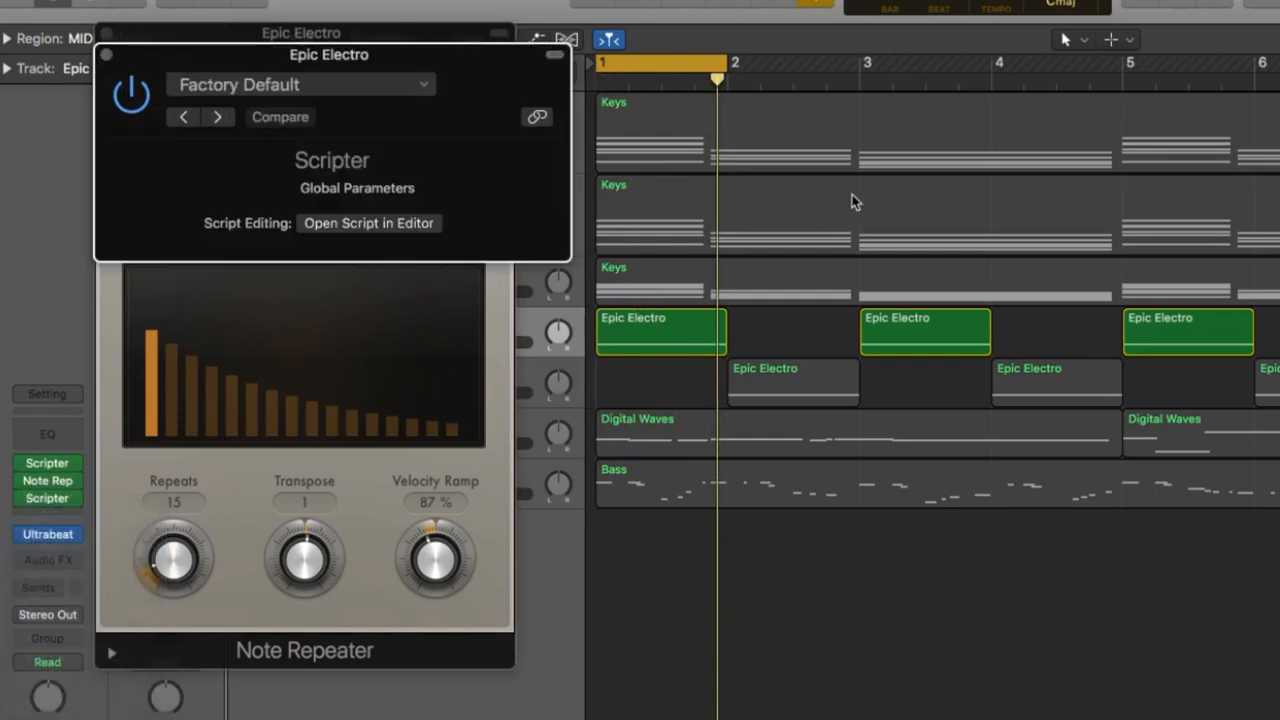
click(300, 84)
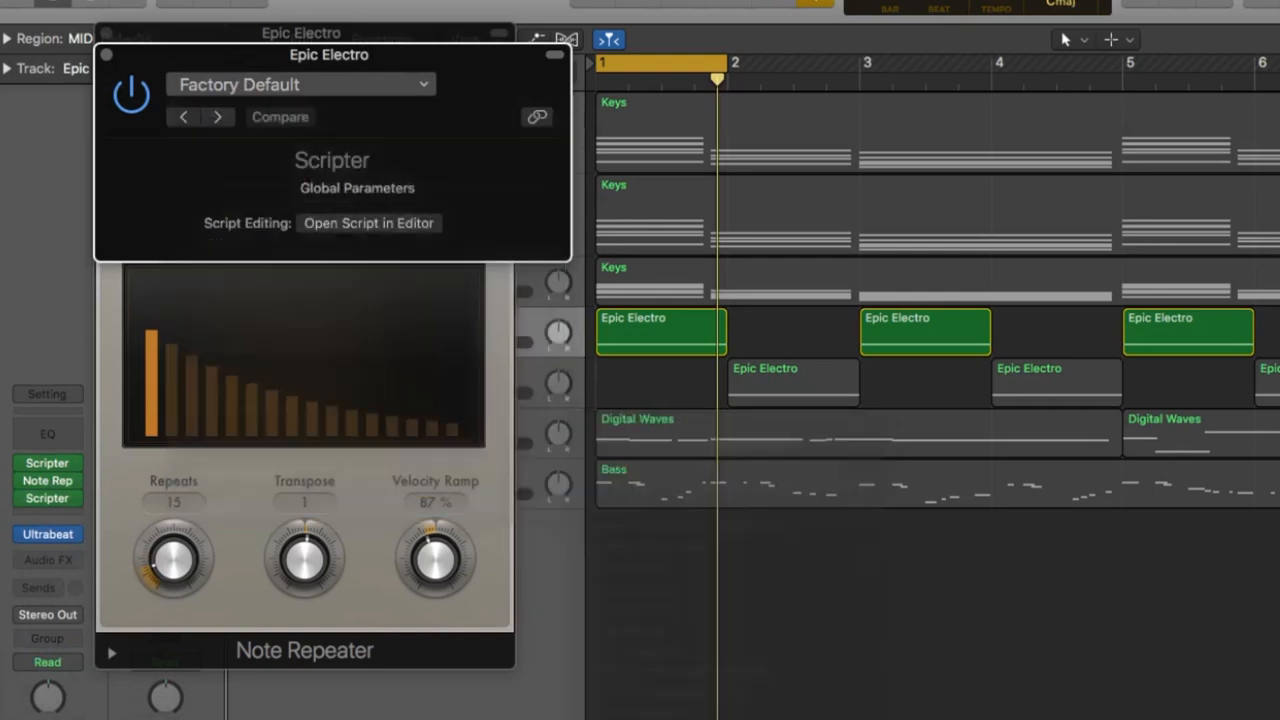
click(300, 84)
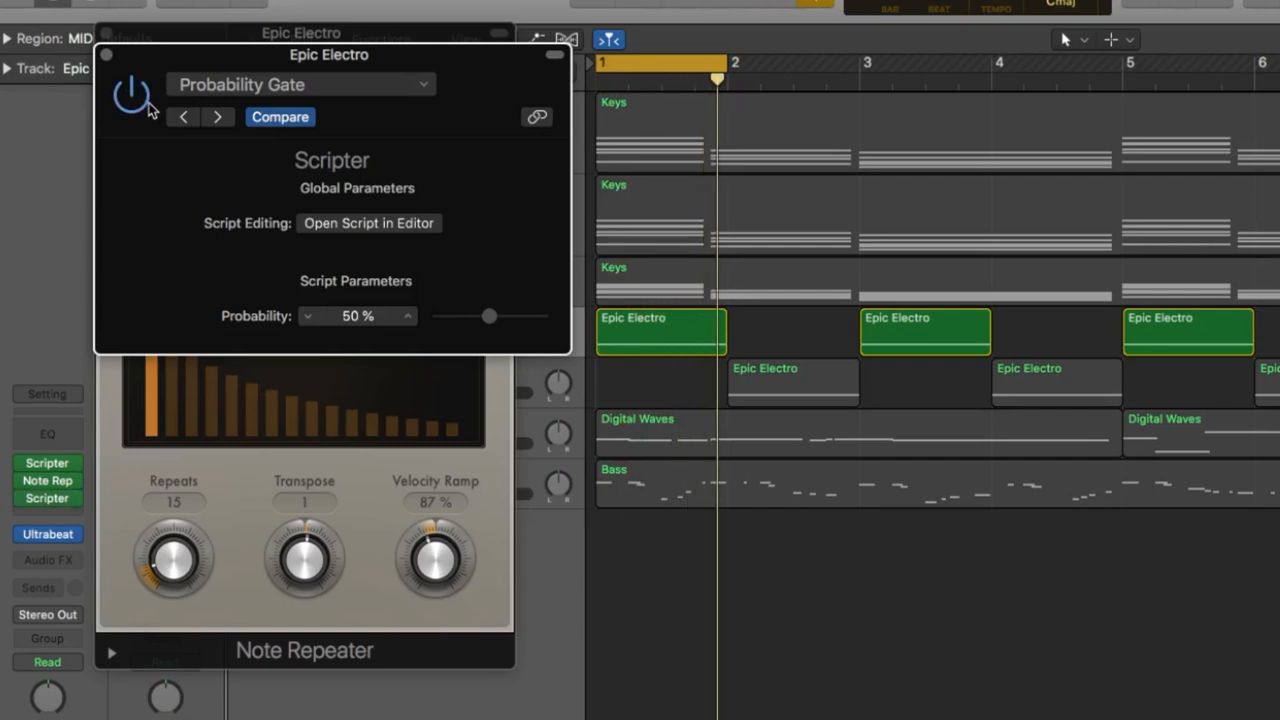
Lower the gate's Probability slider to about 24 percent.
drag(488, 316, 458, 316)
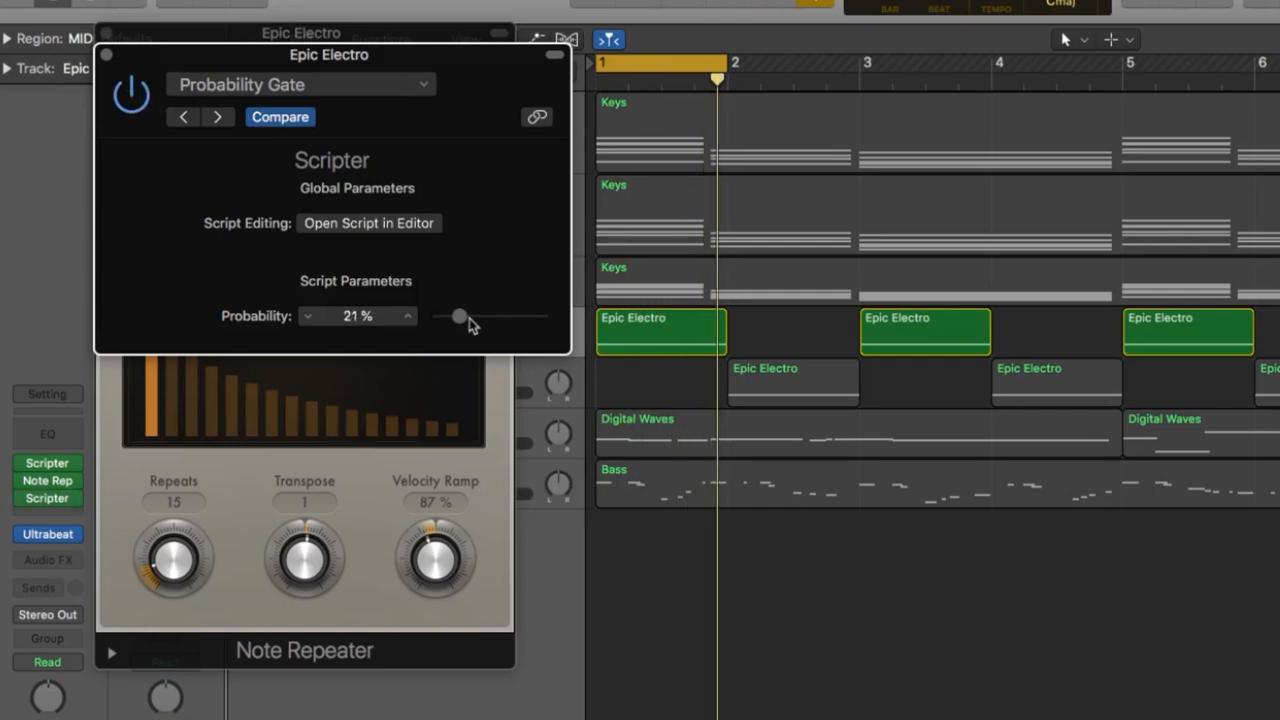
drag(456, 316, 464, 316)
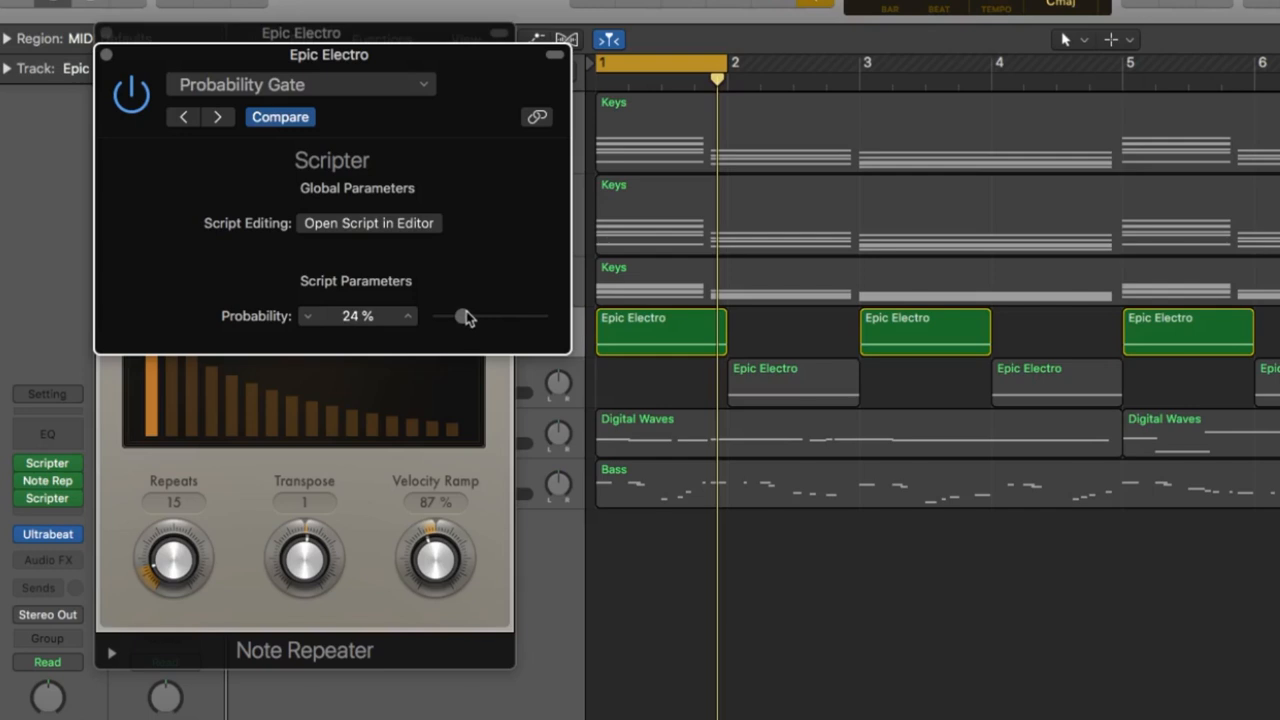
drag(464, 316, 456, 316)
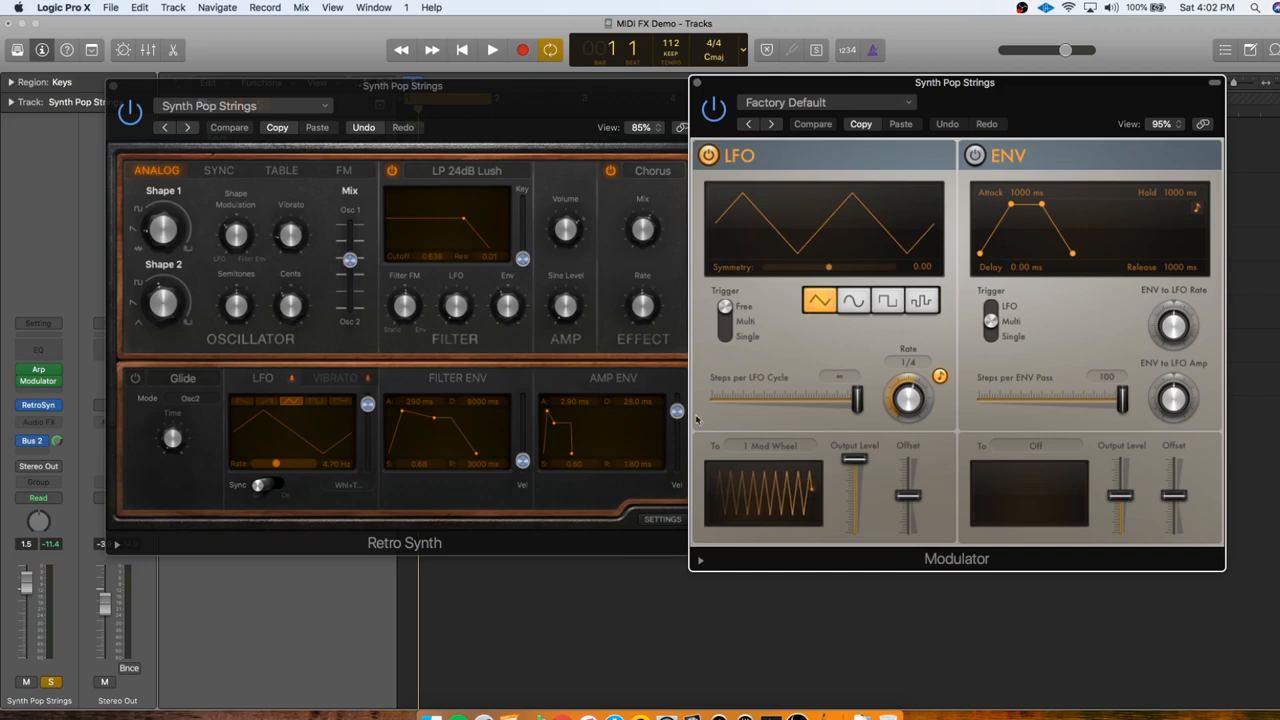
Route the Modulator LFO to Retro Synth vibrato and speed up its Rate while auditioning.
click(780, 444)
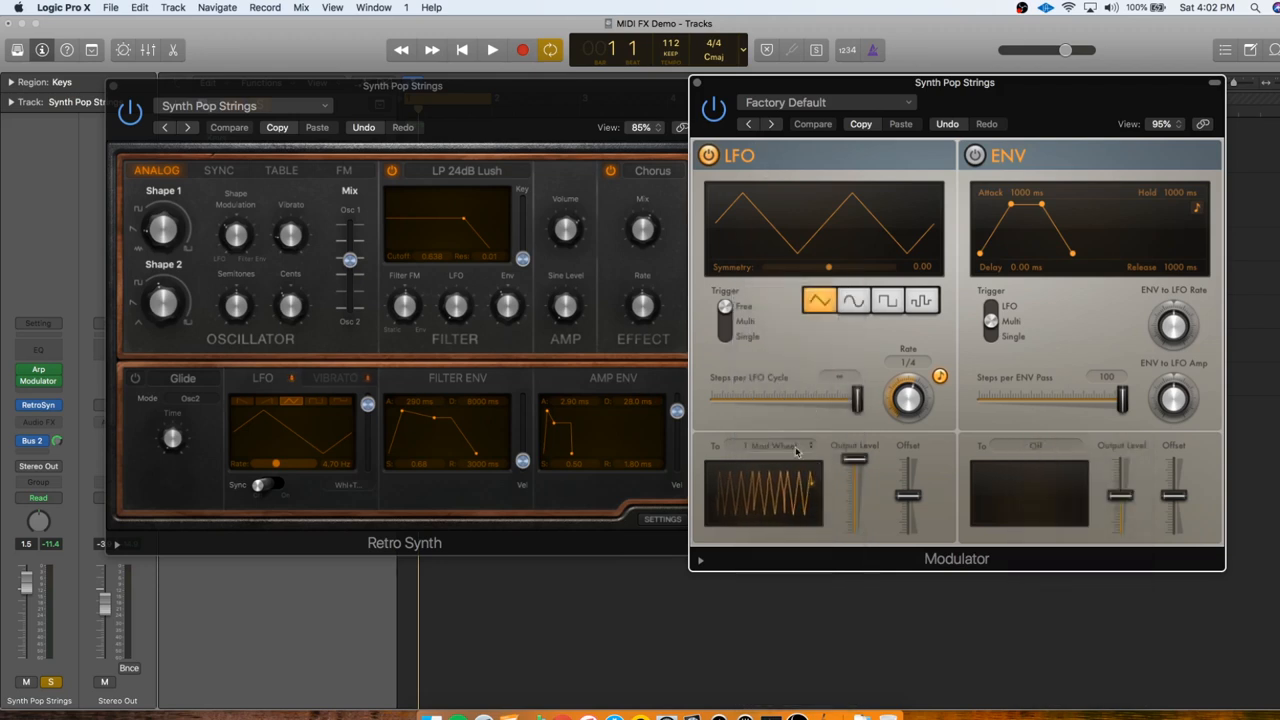
click(770, 444)
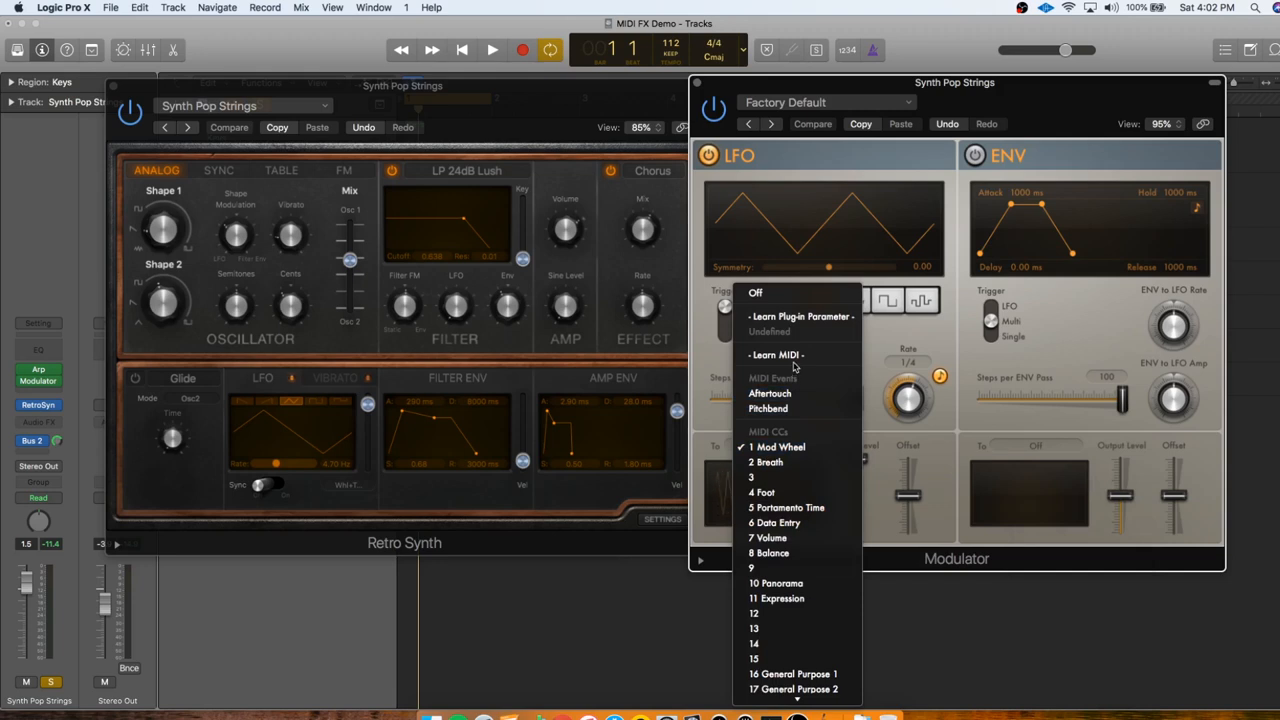
mouse_move(796, 552)
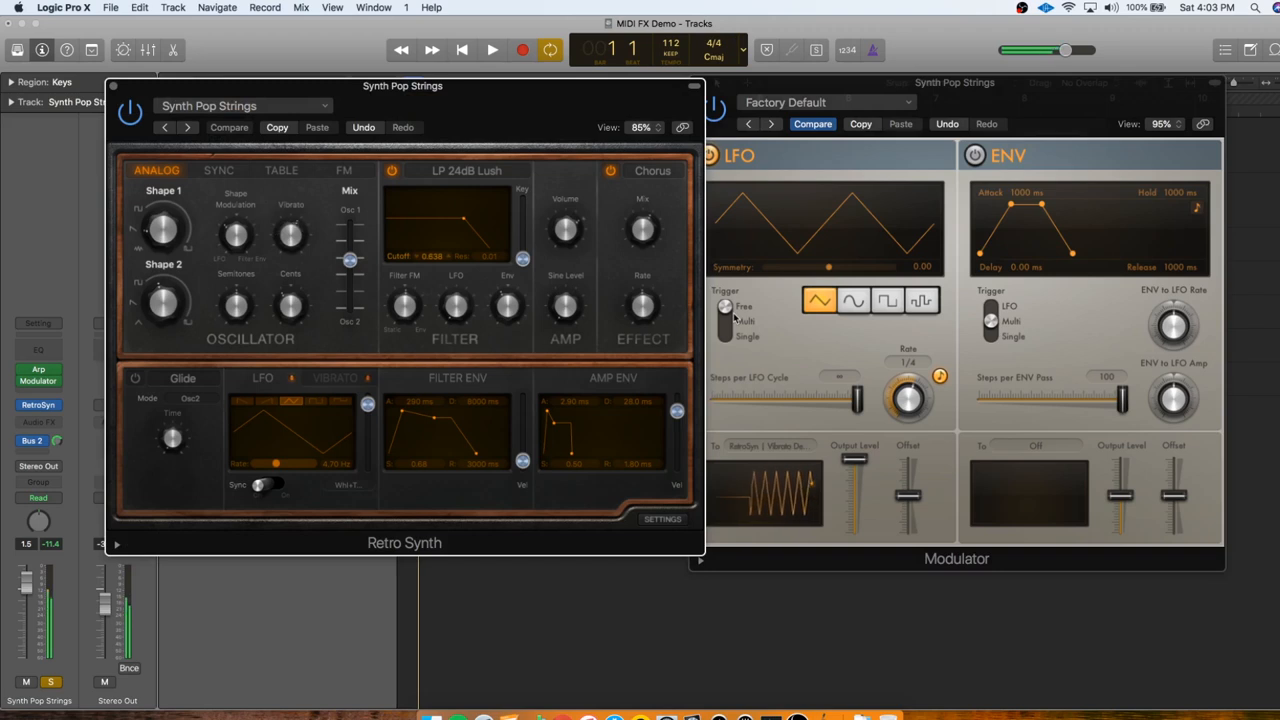
click(492, 50)
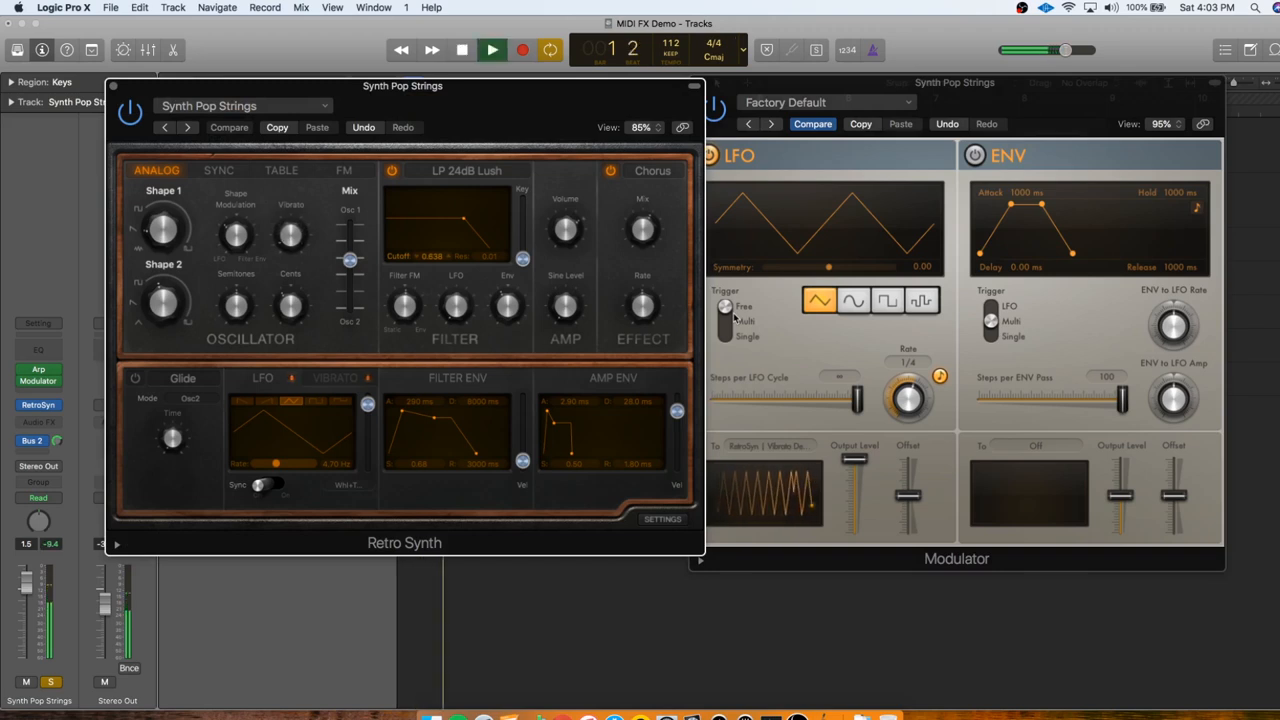
mouse_move(784, 318)
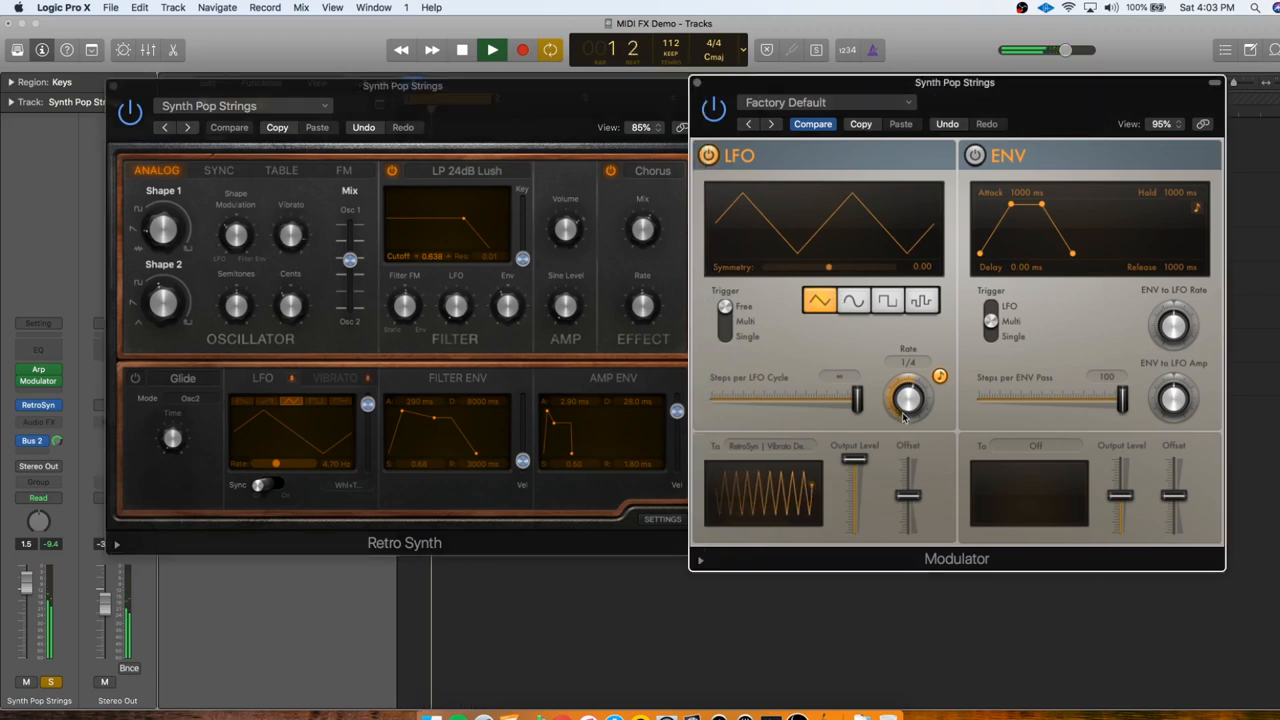
drag(908, 396, 908, 420)
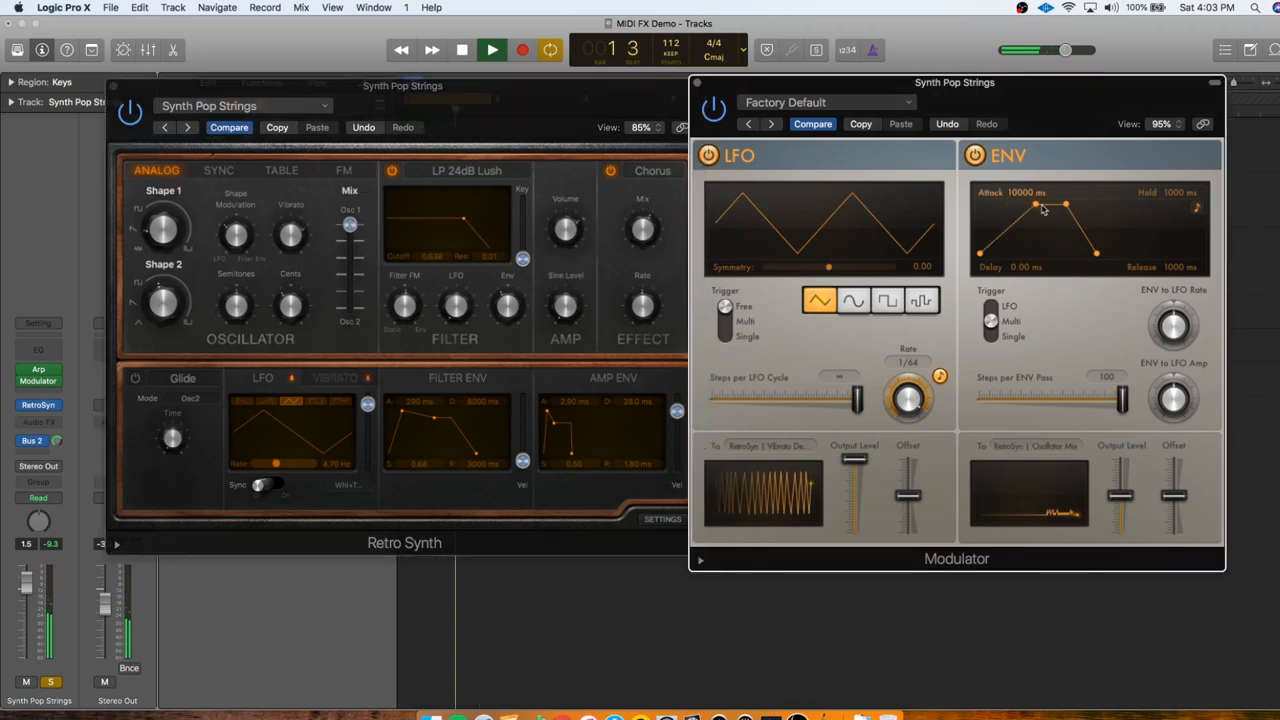
Bring the Modulator envelope attack down to 0 ms and close the Retro Synth window.
drag(1036, 204, 1020, 204)
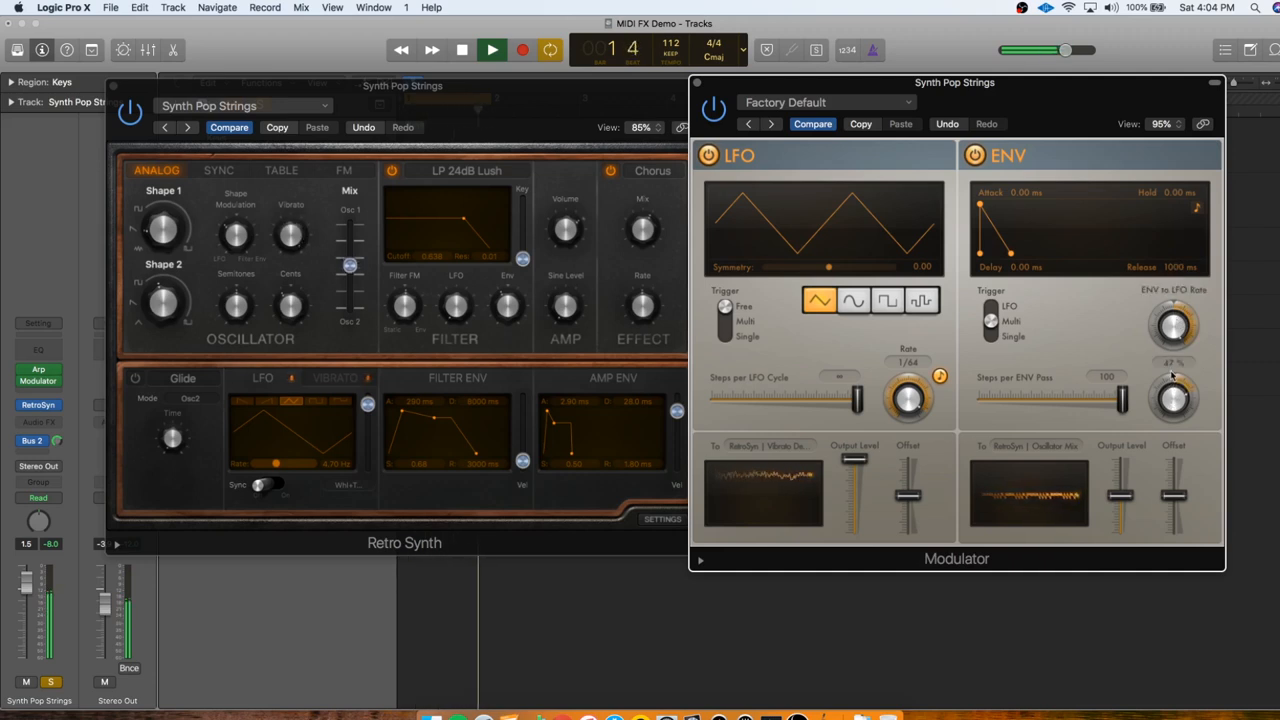
click(460, 50)
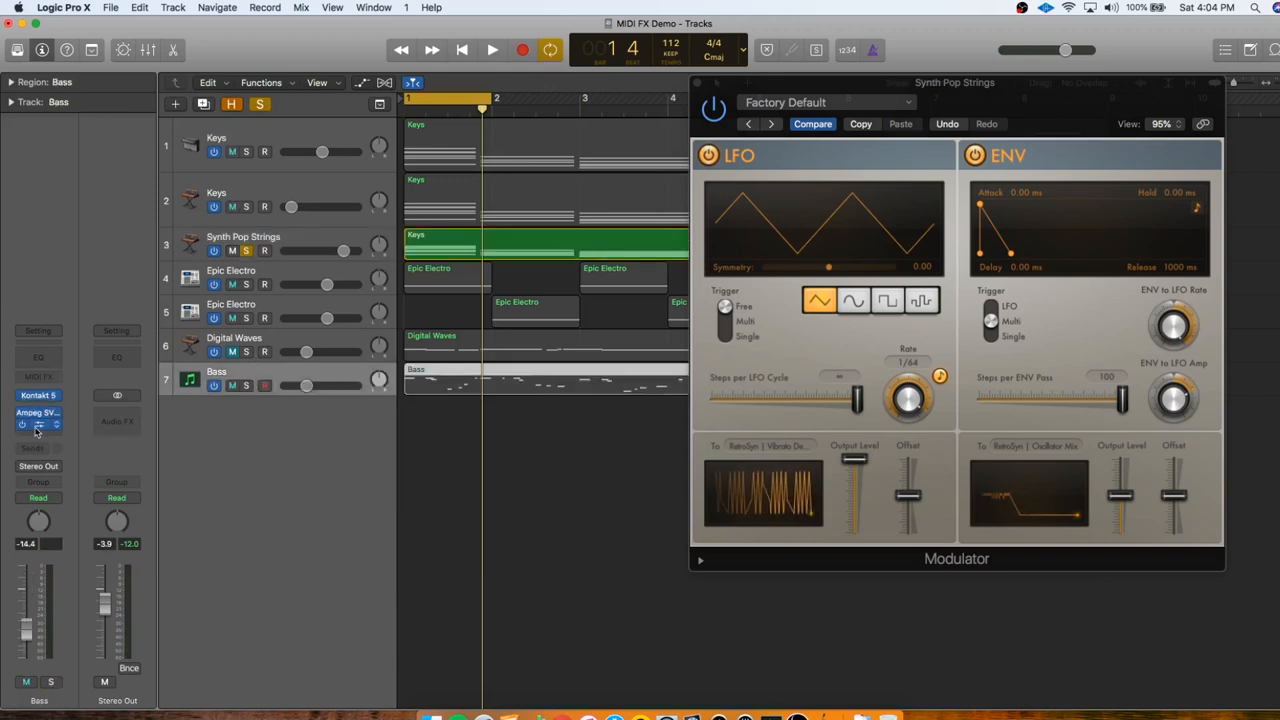
Close the strings' Modulator and insert a Modulator (Factory Default) on the Bass track.
click(38, 424)
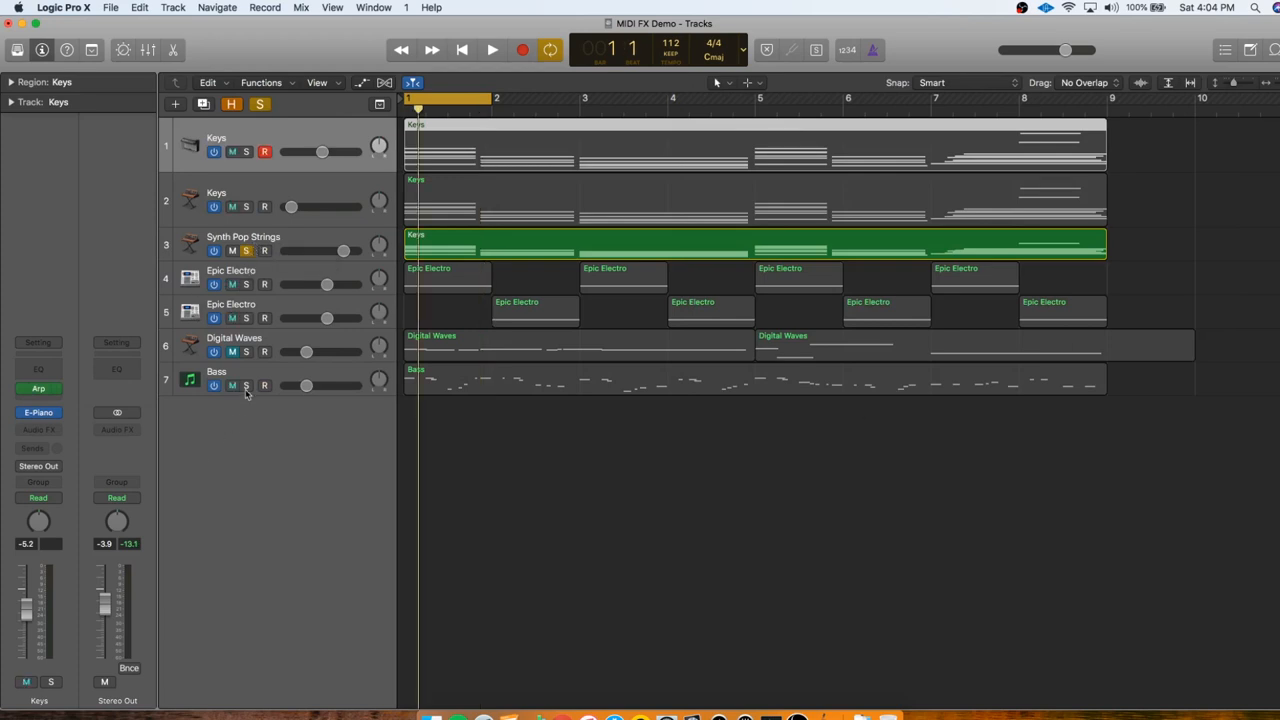
click(216, 378)
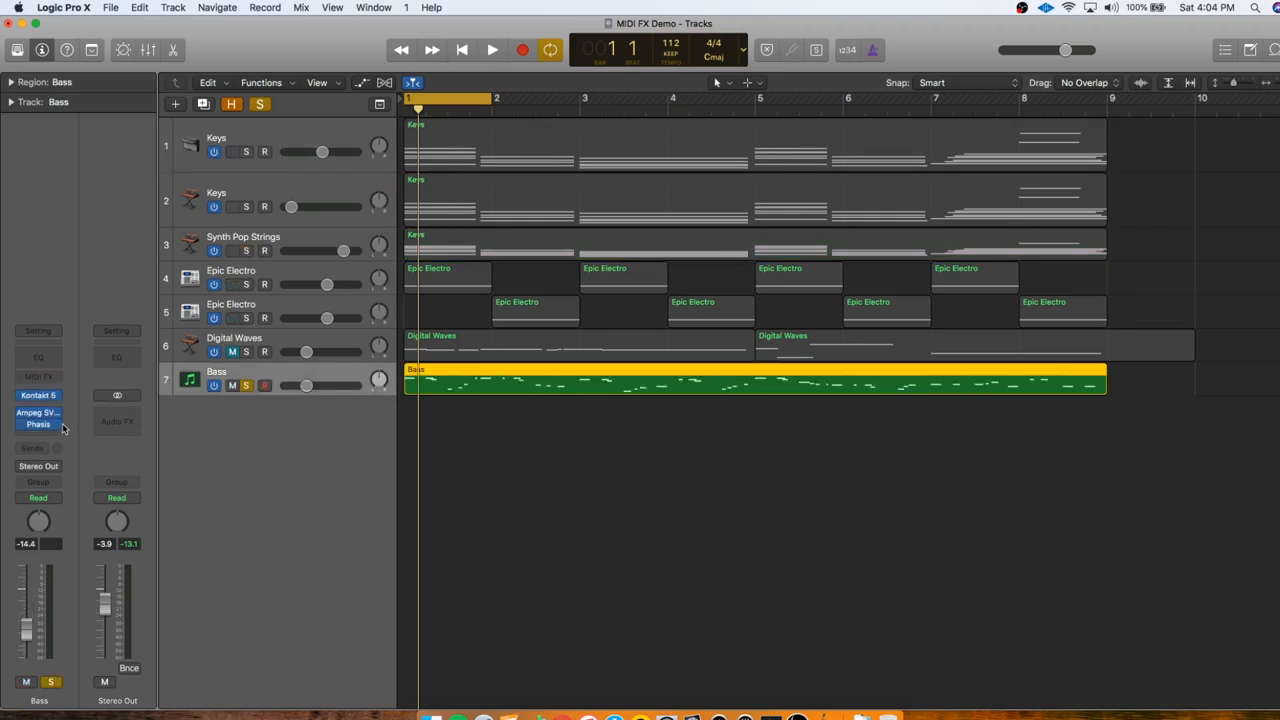
click(38, 376)
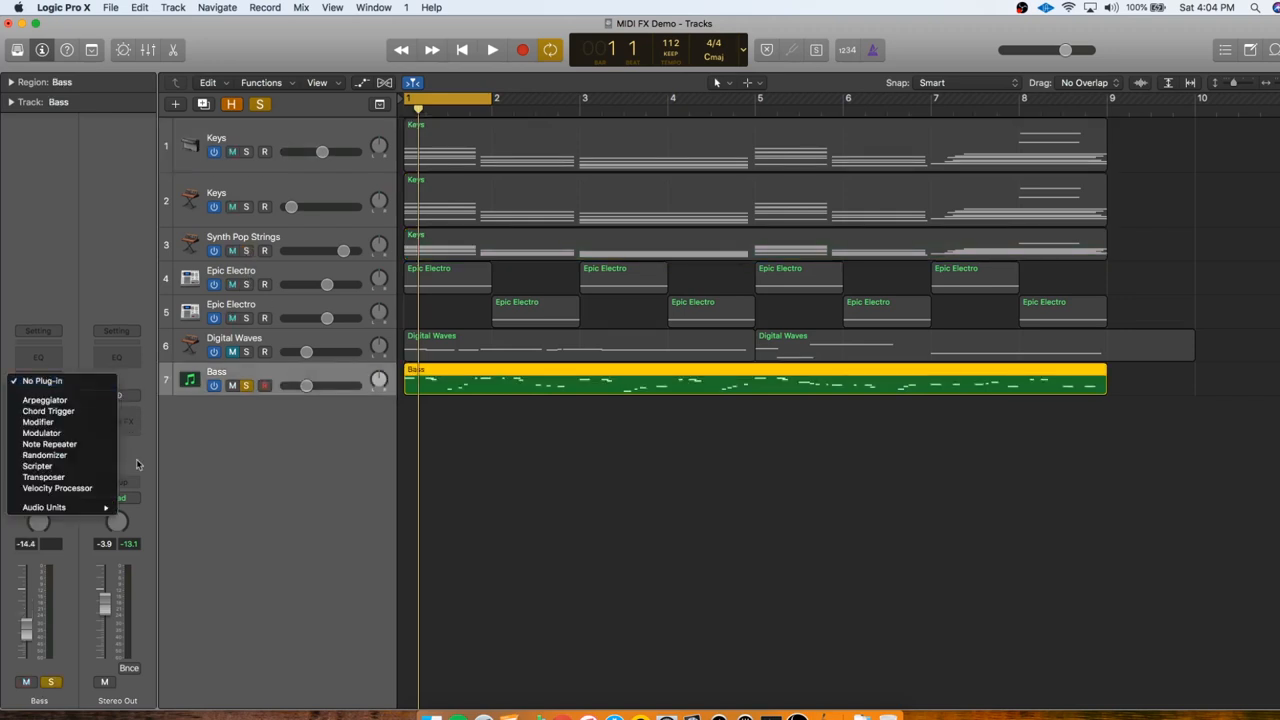
mouse_move(56, 488)
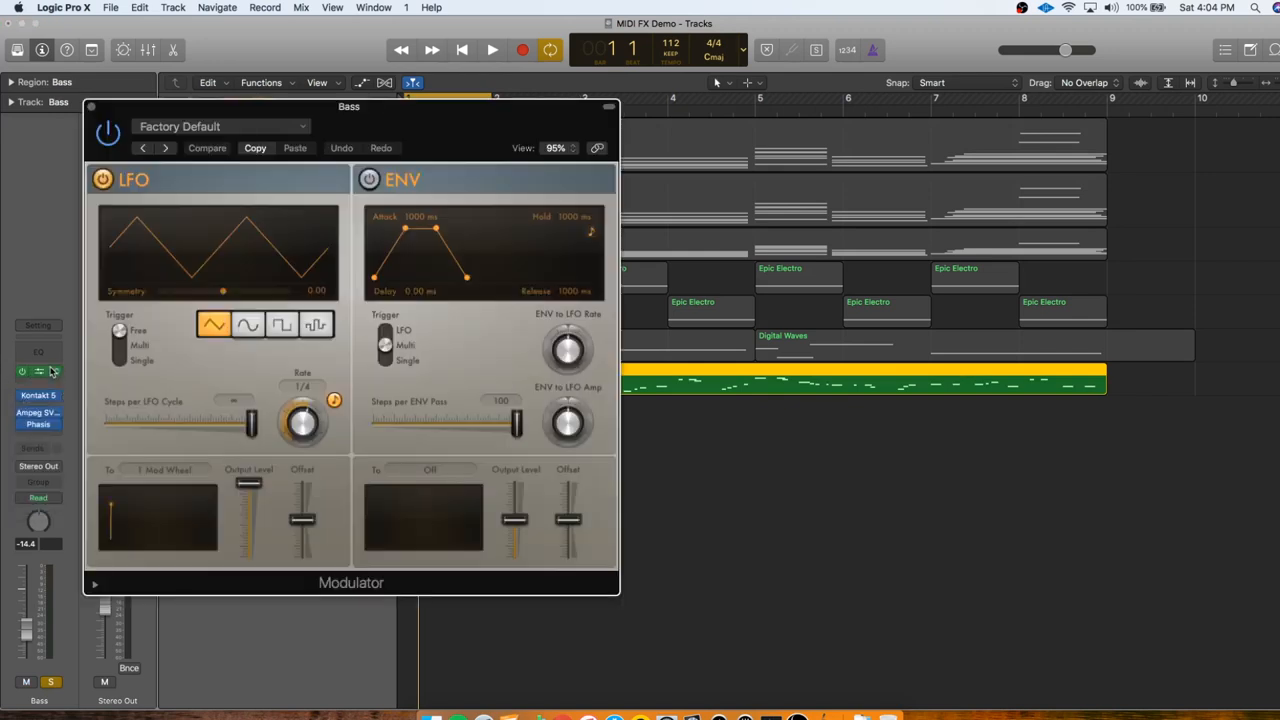
click(38, 370)
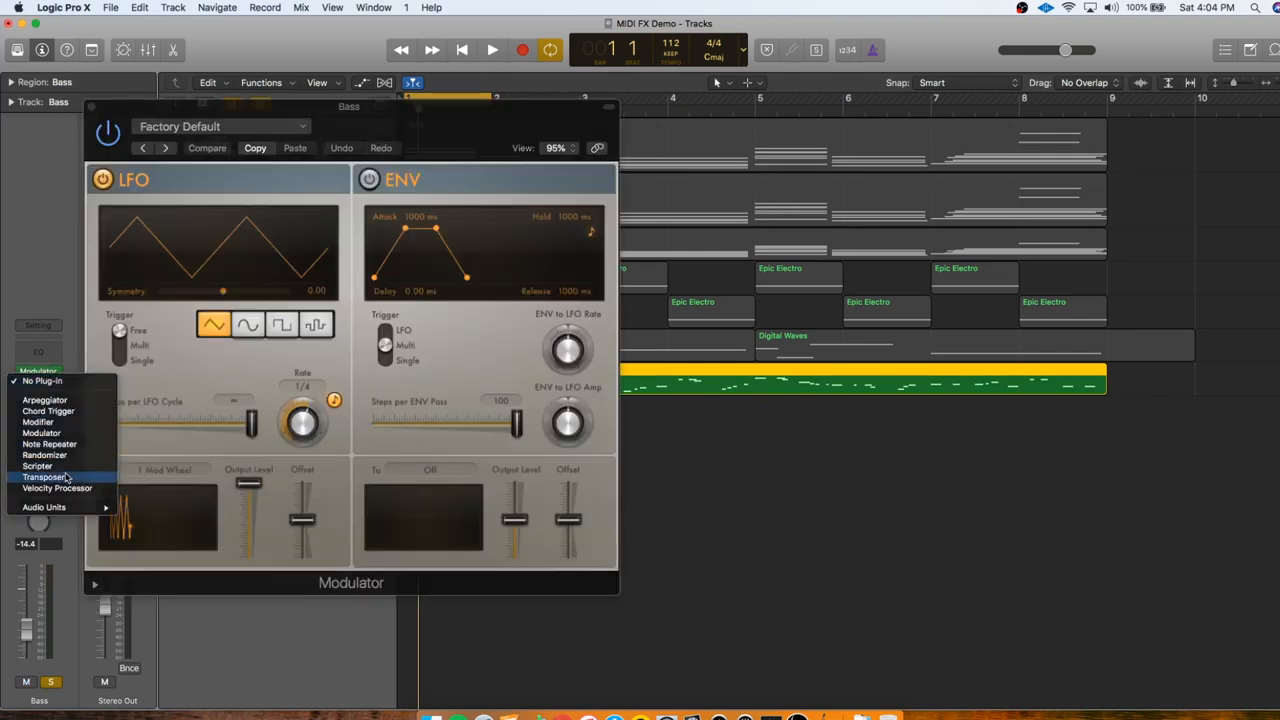
Add a Transposer after the Bass Modulator, route the LFO to its Transpose and set Rate to 1/8d.
click(48, 476)
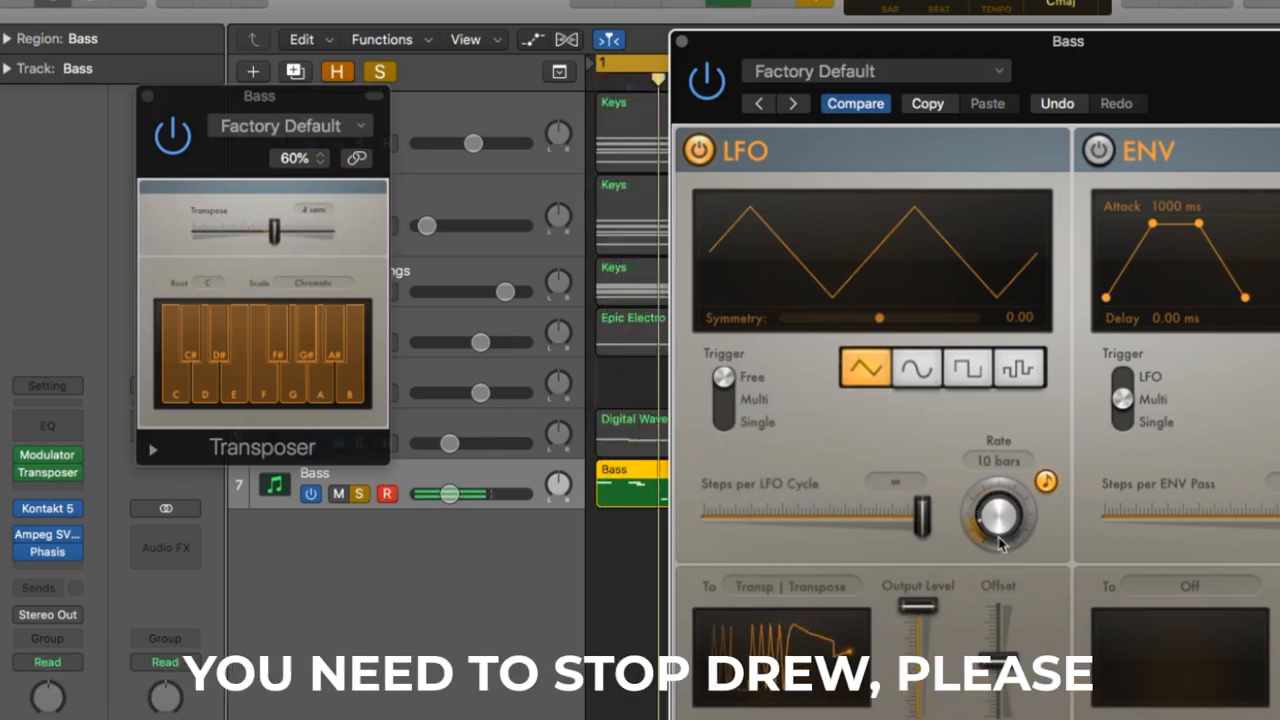
drag(276, 232, 298, 232)
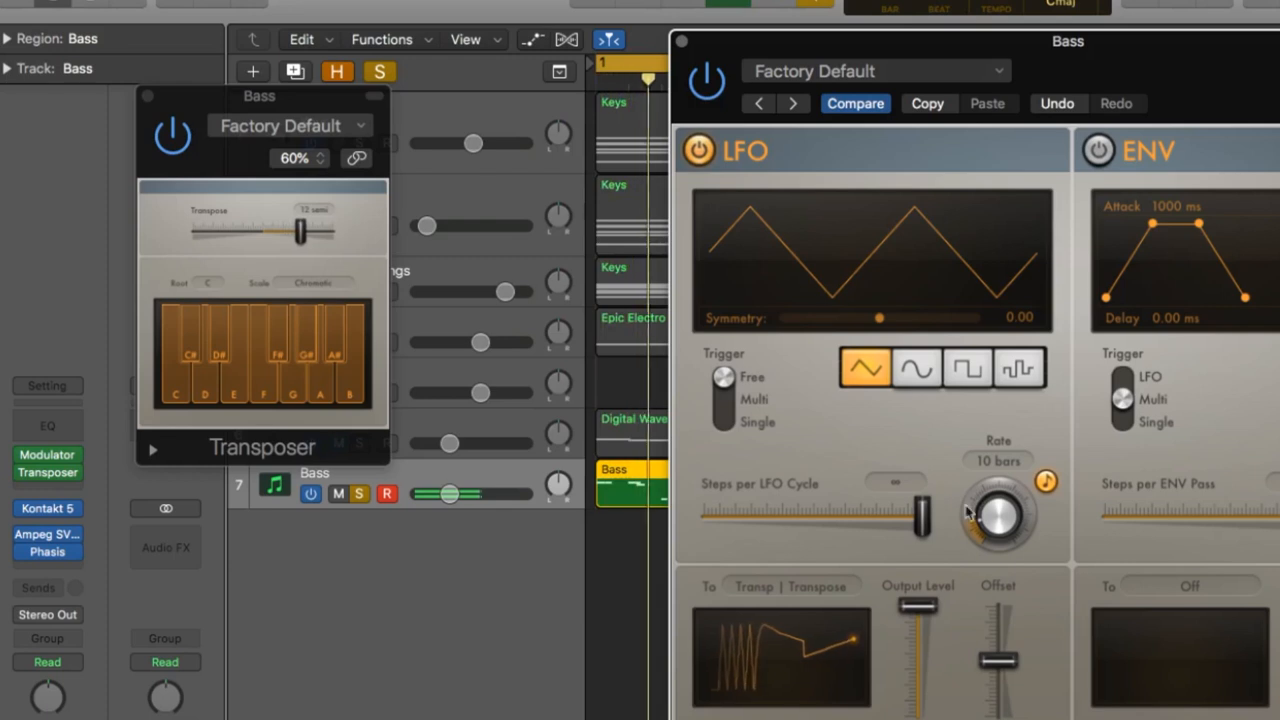
drag(998, 516, 998, 530)
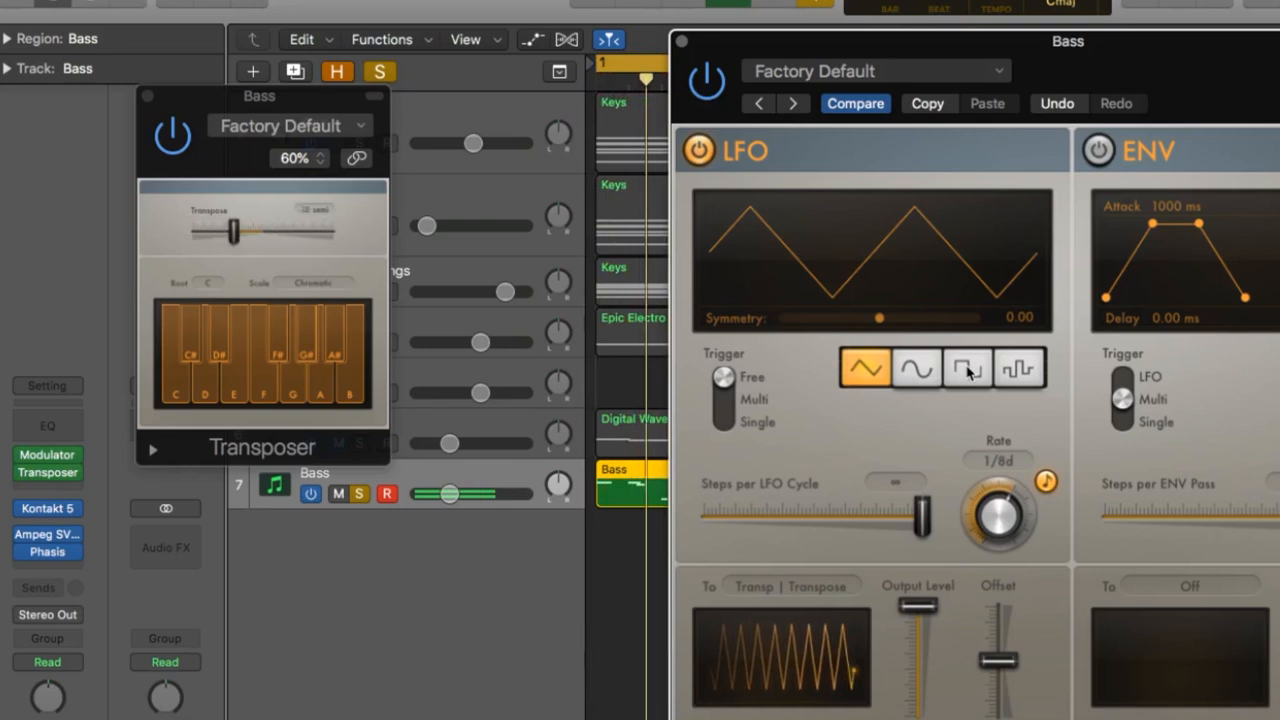
drag(236, 230, 196, 230)
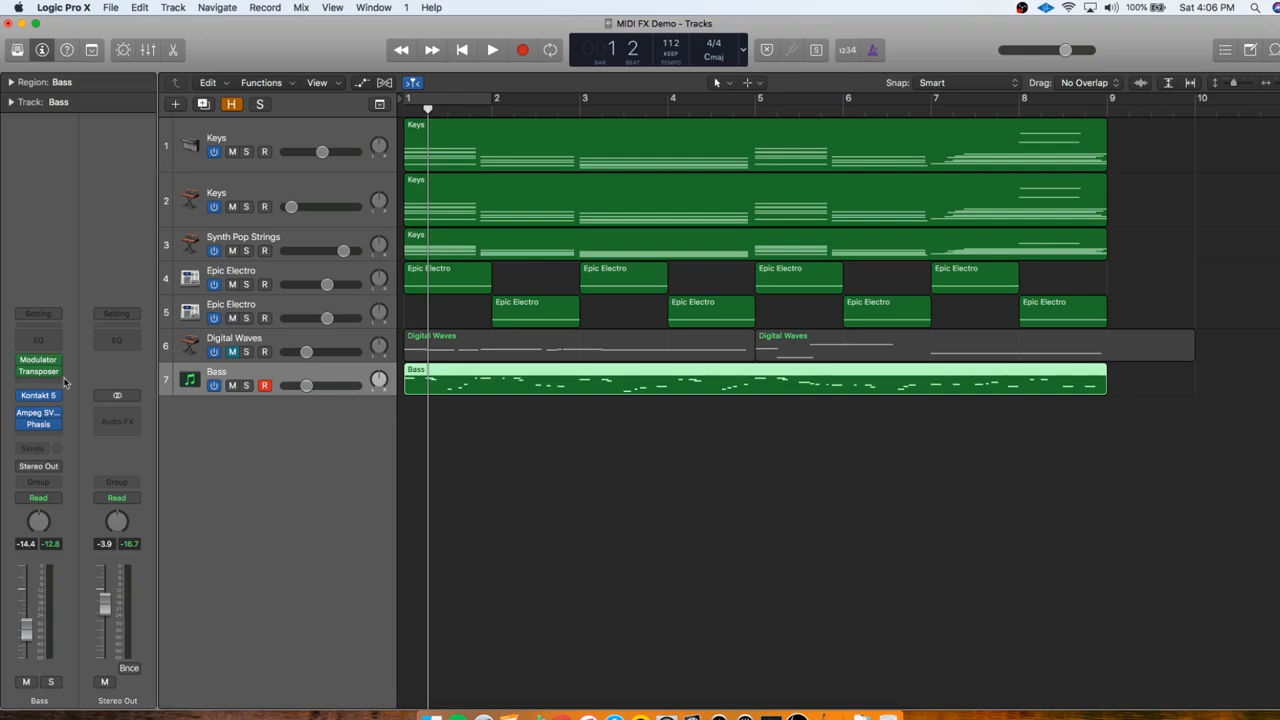
mouse_move(360, 624)
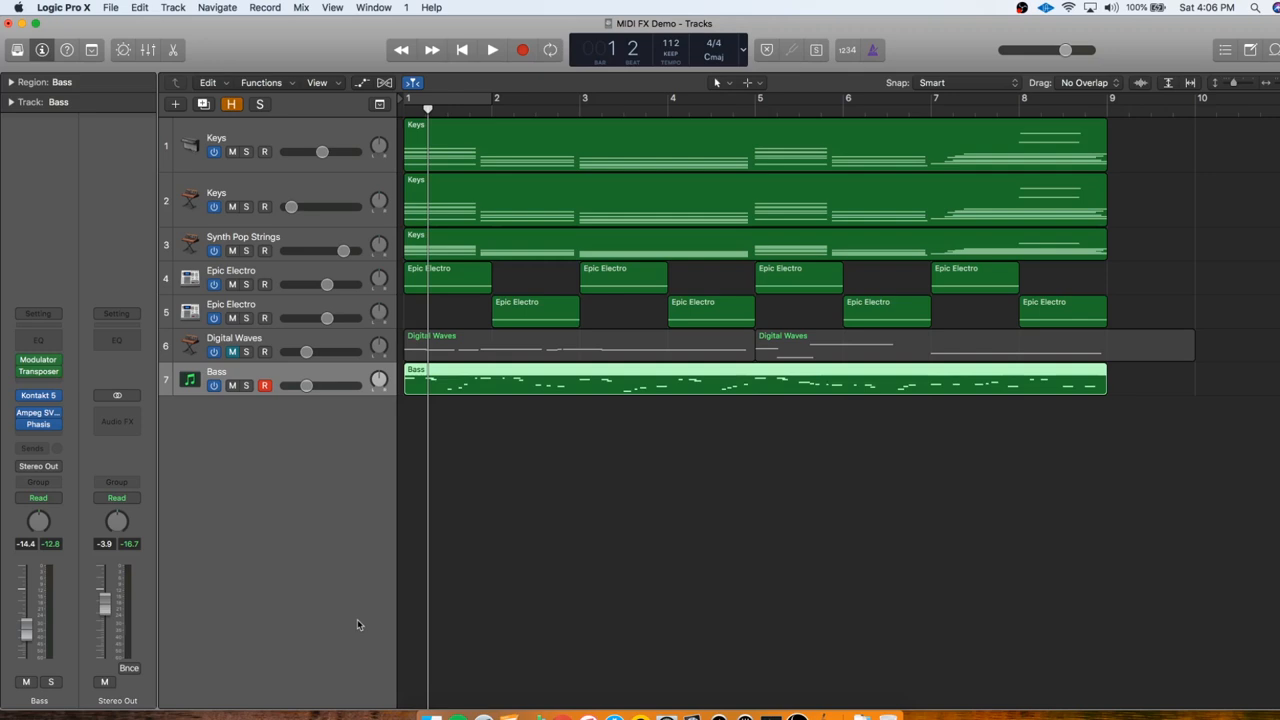